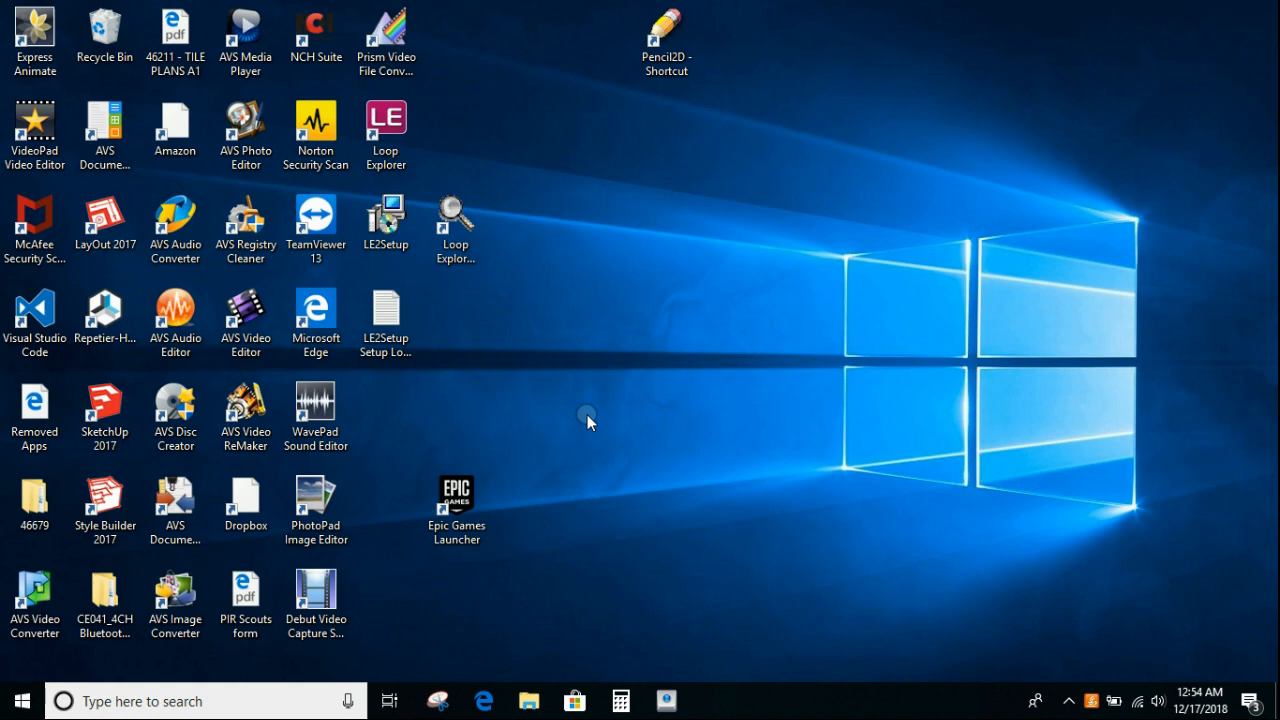
Start Loop Explorer from its desktop shortcut.
click(385, 130)
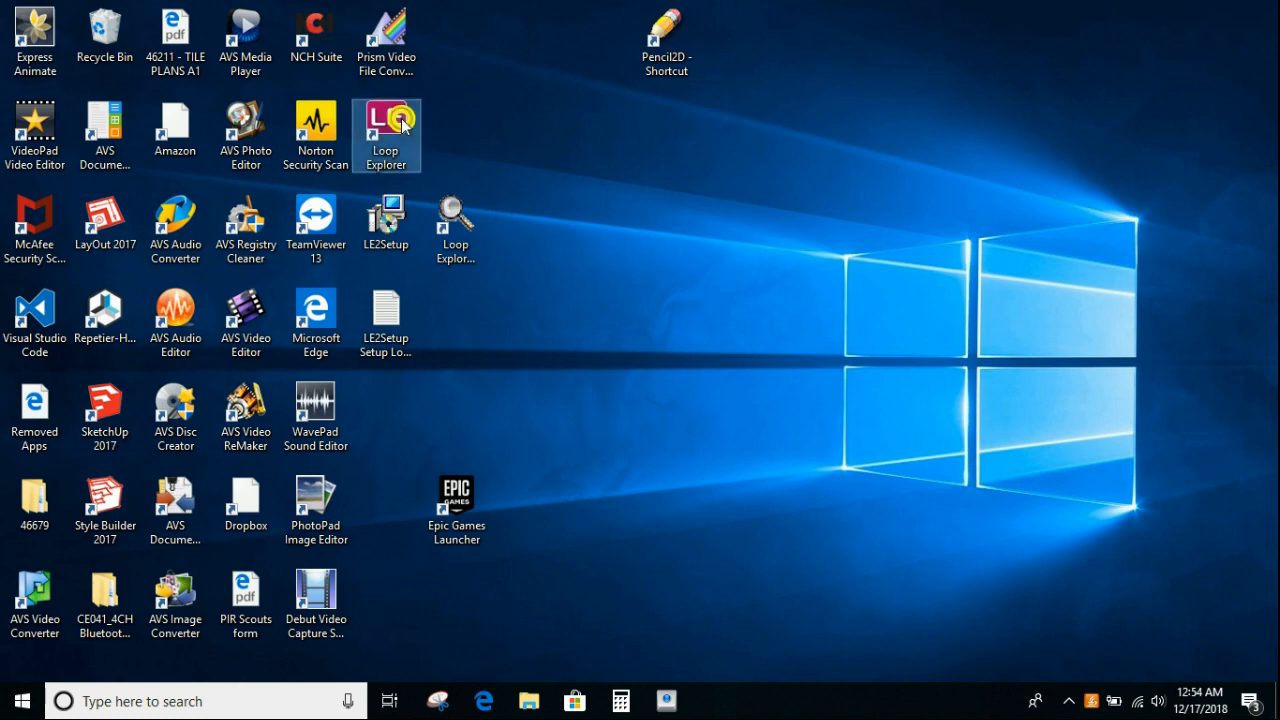
click(385, 120)
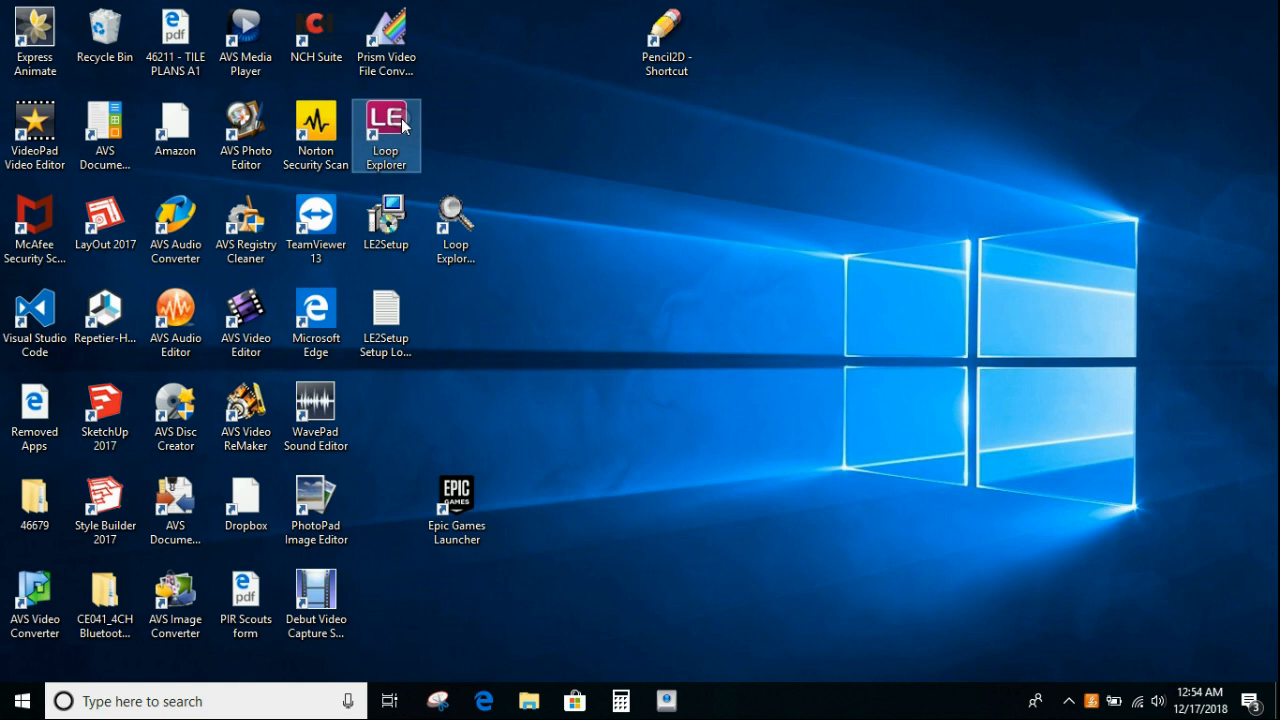
double_click(385, 120)
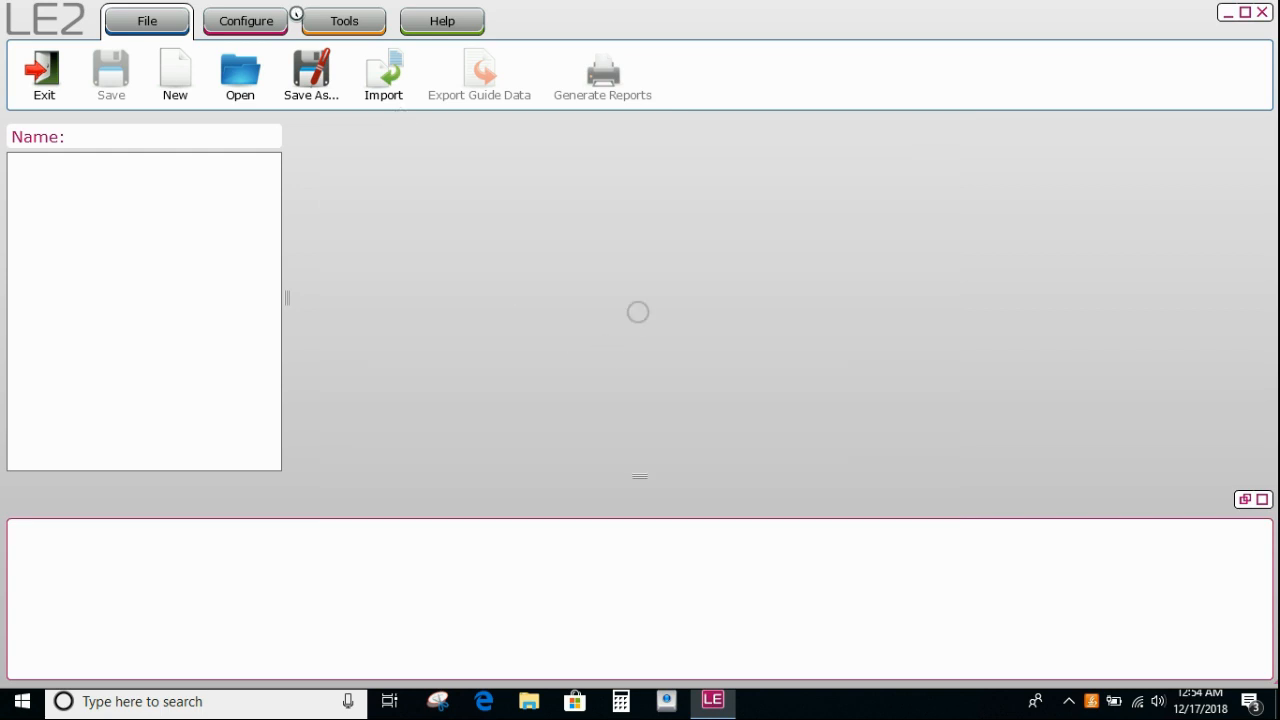
mouse_move(763, 531)
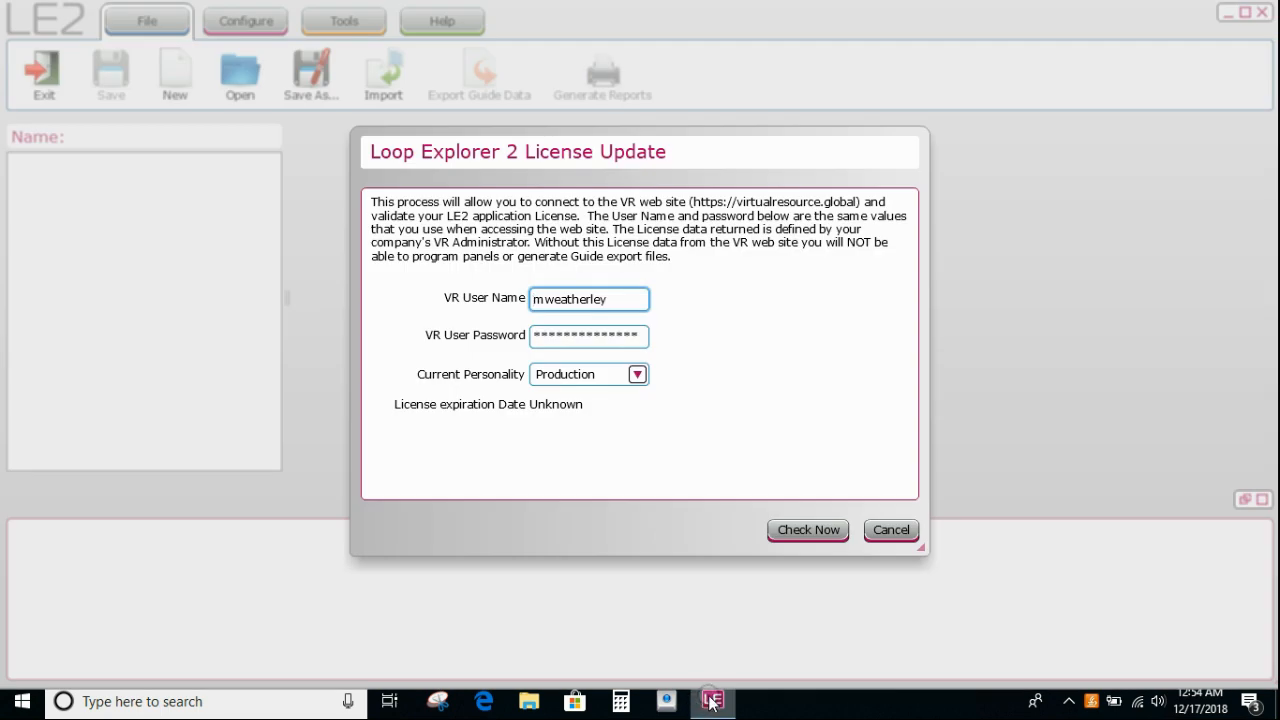
Run the Check Now licence validation, then cancel the License Update dialog.
click(807, 530)
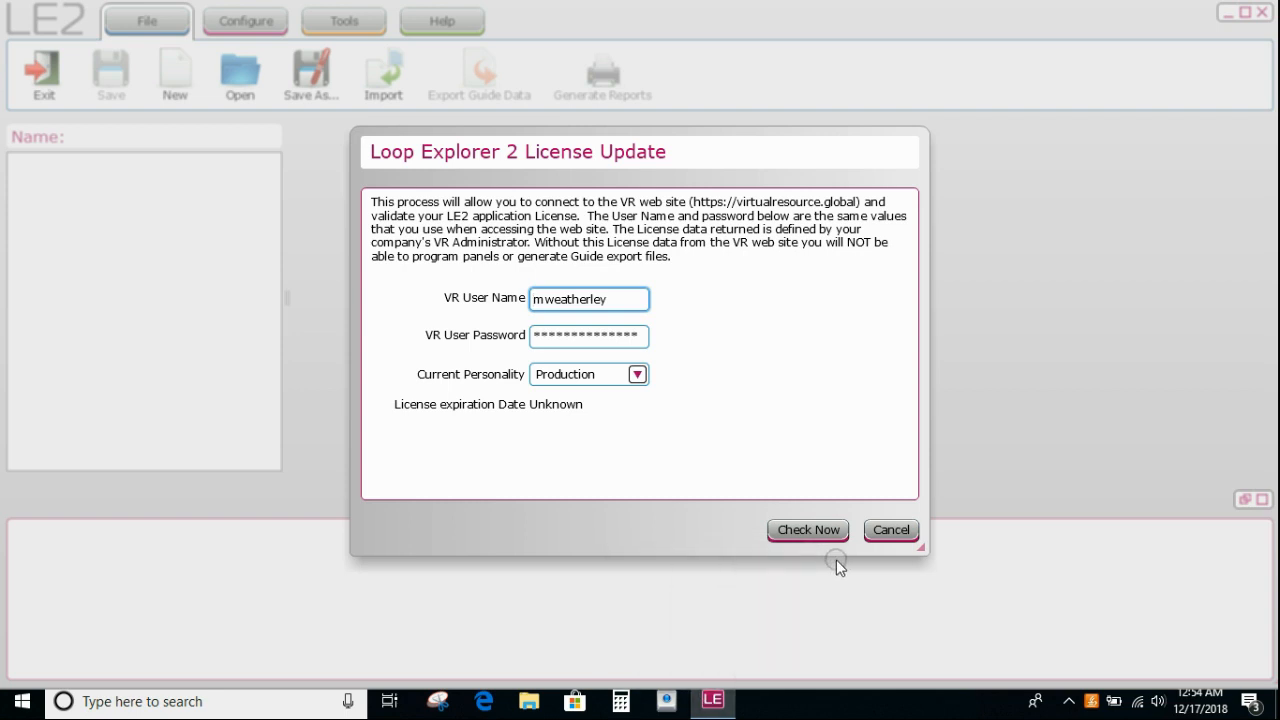
mouse_move(808, 540)
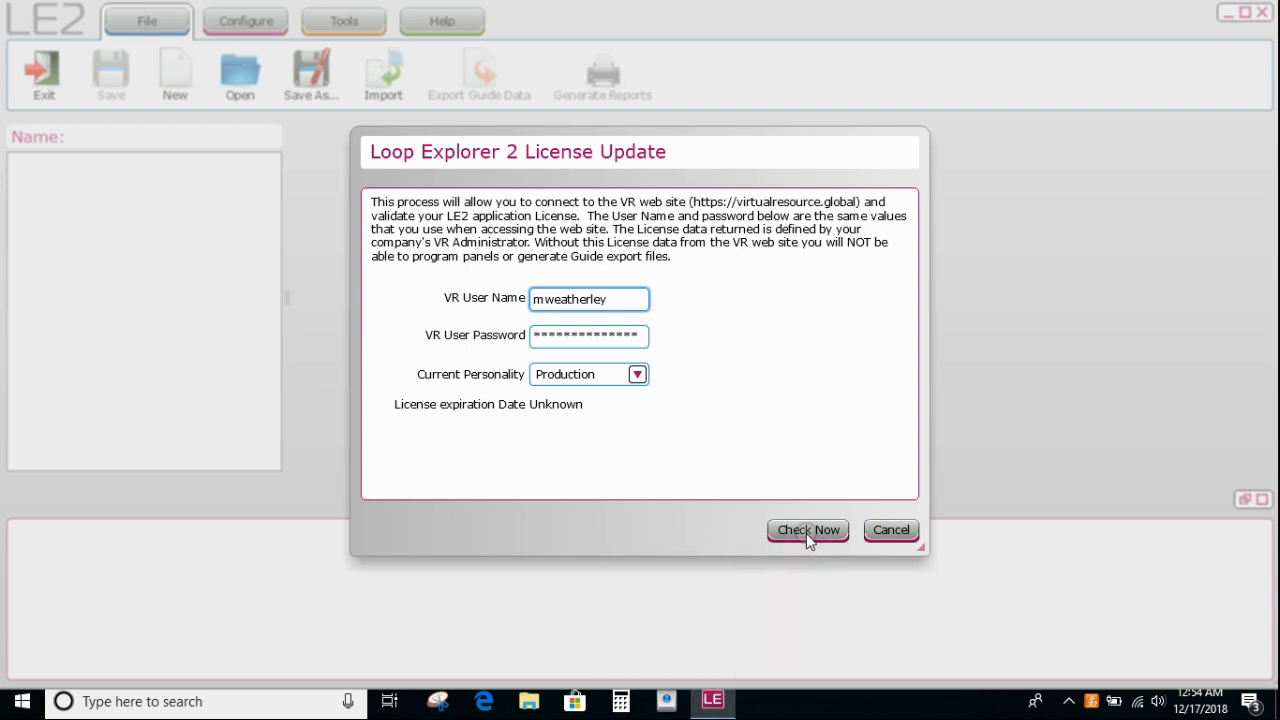
click(807, 529)
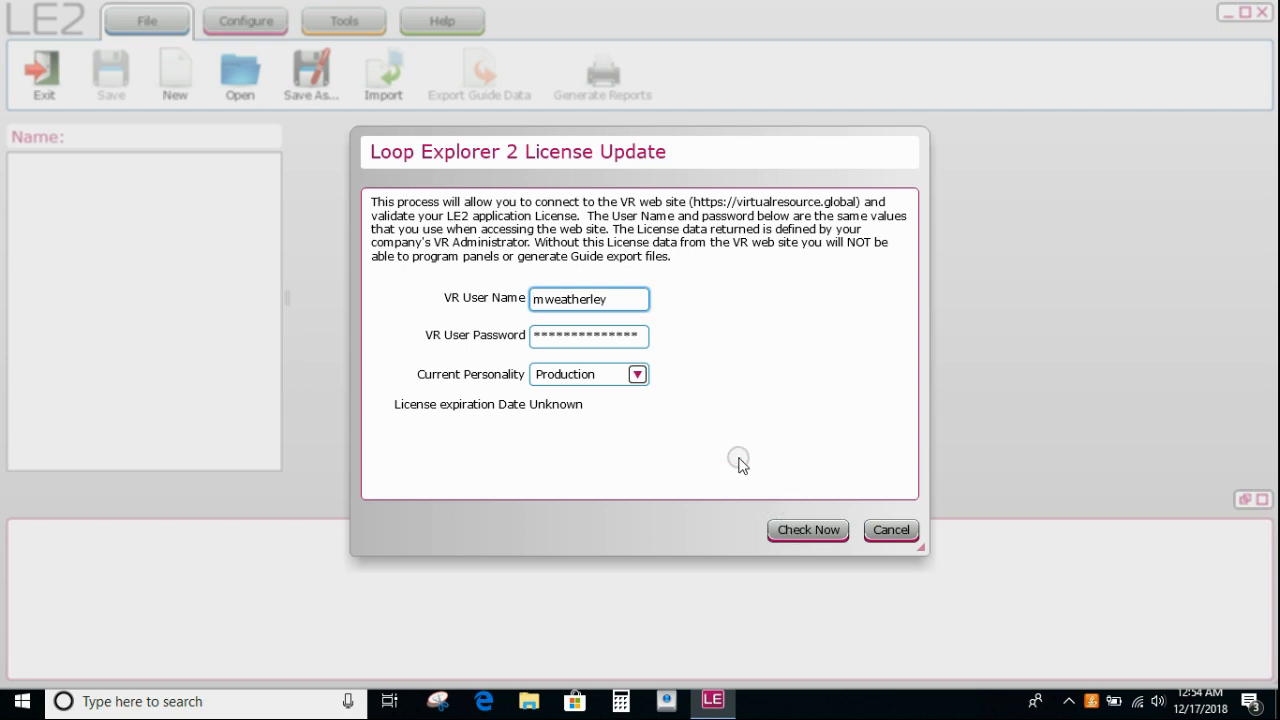
mouse_move(720, 447)
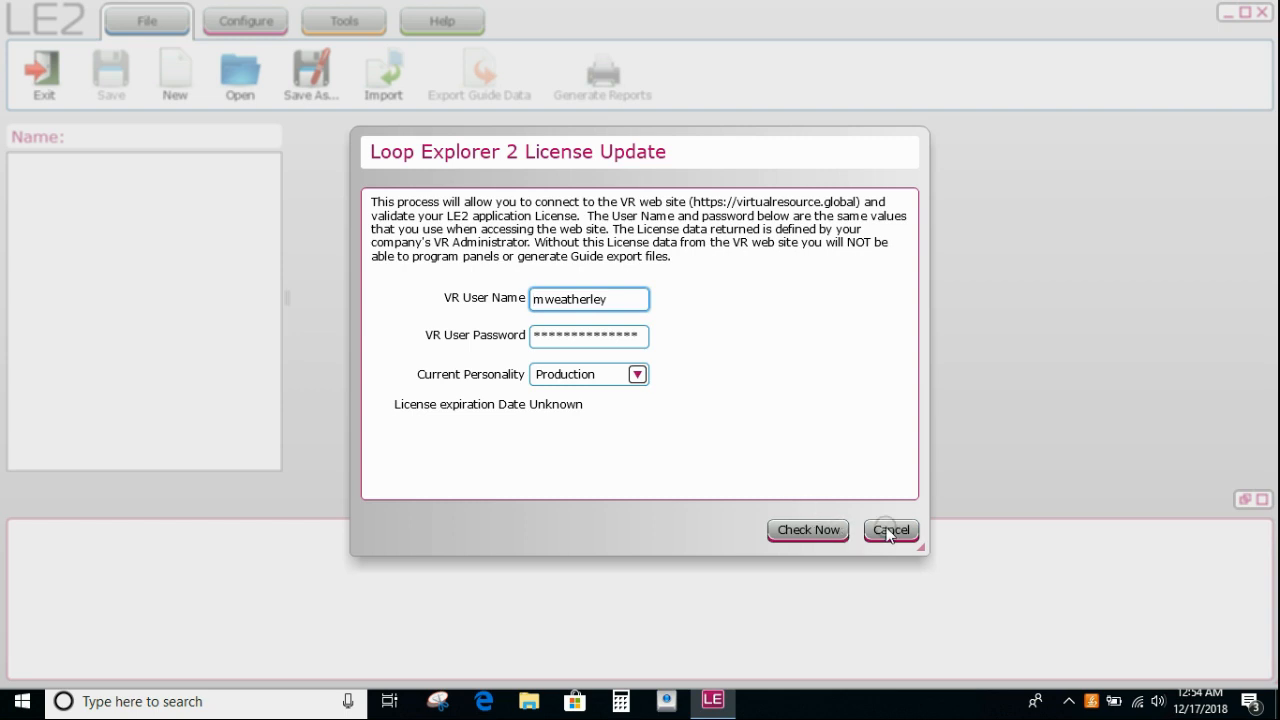
click(889, 530)
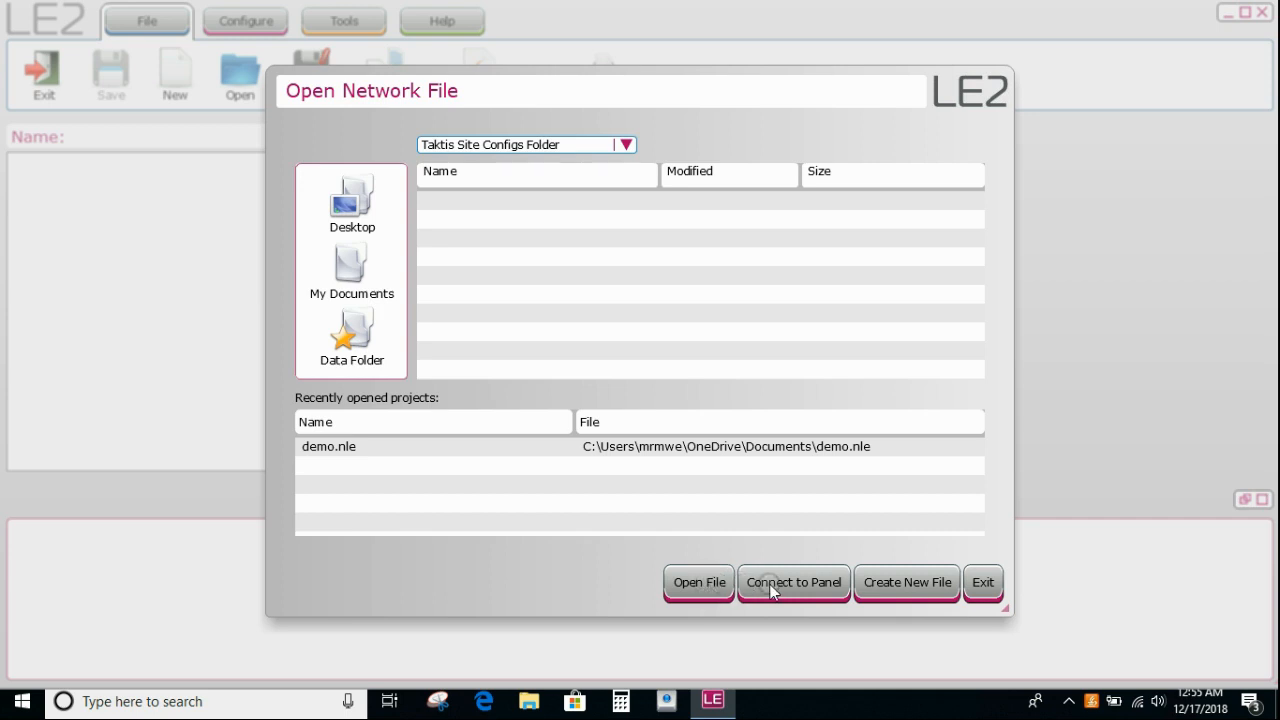
mouse_move(935, 584)
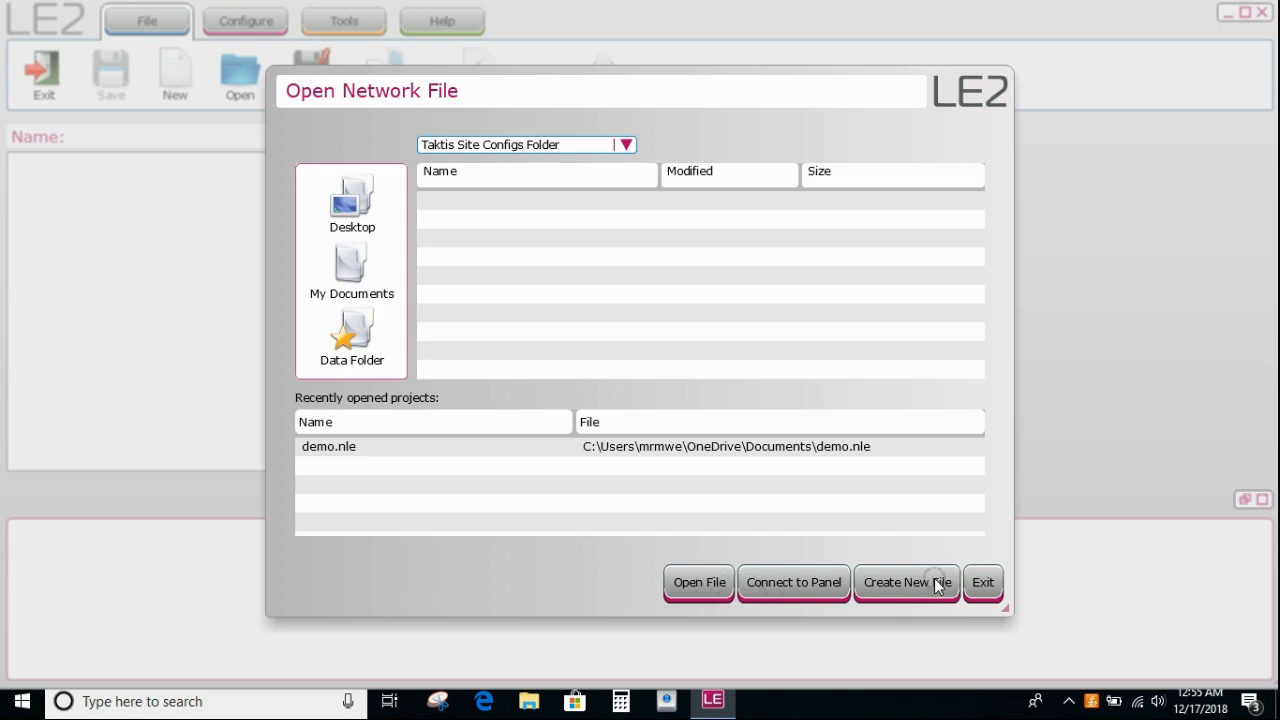
Create and save a new network file named DEMO 2 LOOP QUICK GUIDE.
click(906, 582)
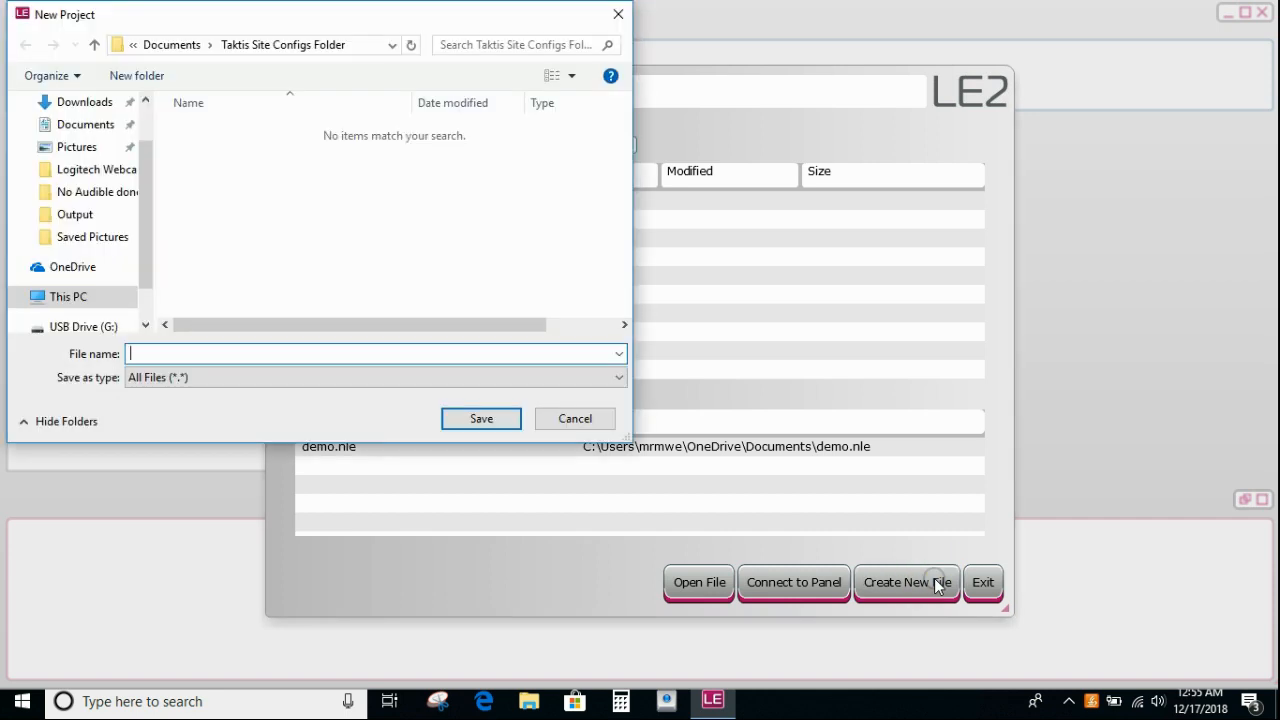
text(DEMO 2)
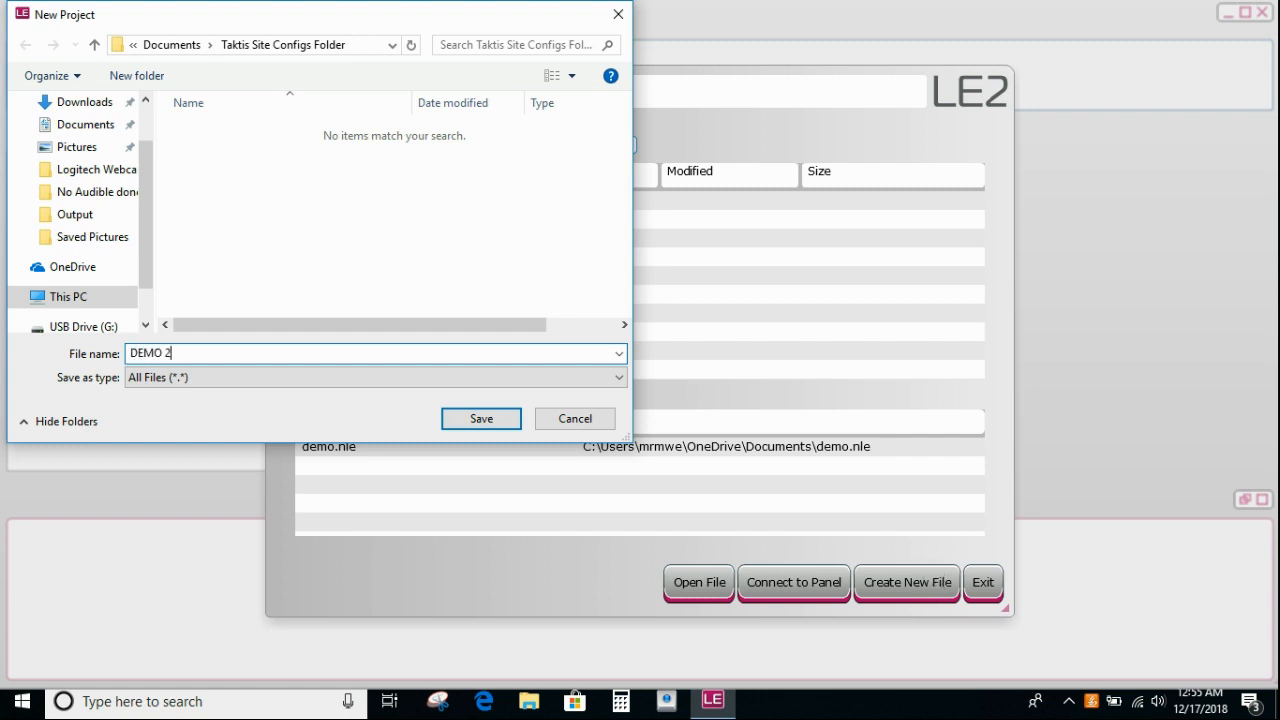
text(LOOP)
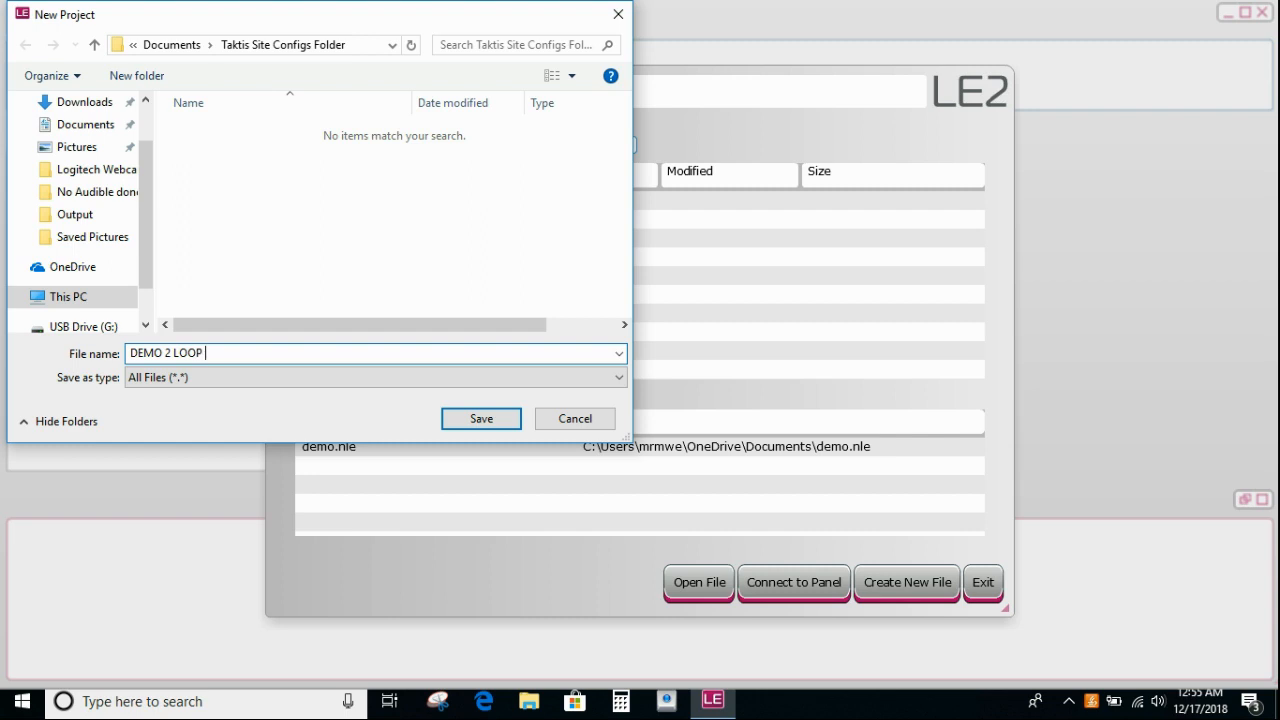
text(QUICK GU)
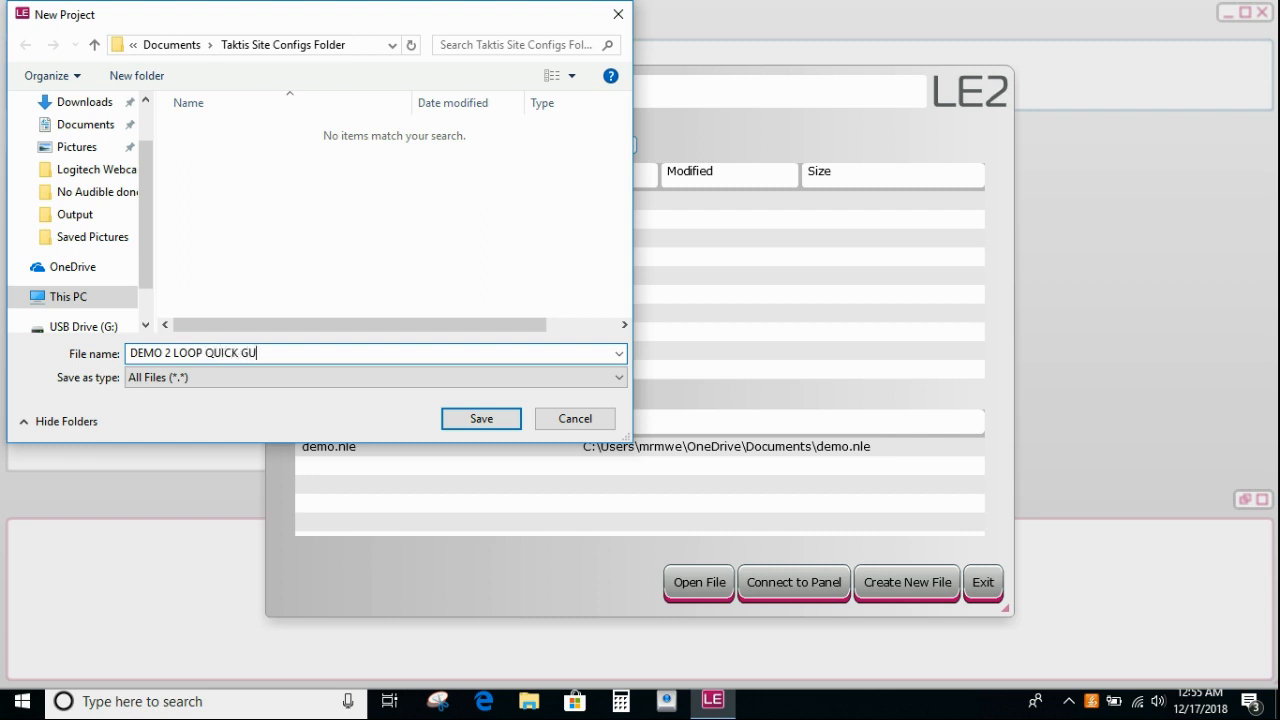
text(IDE)
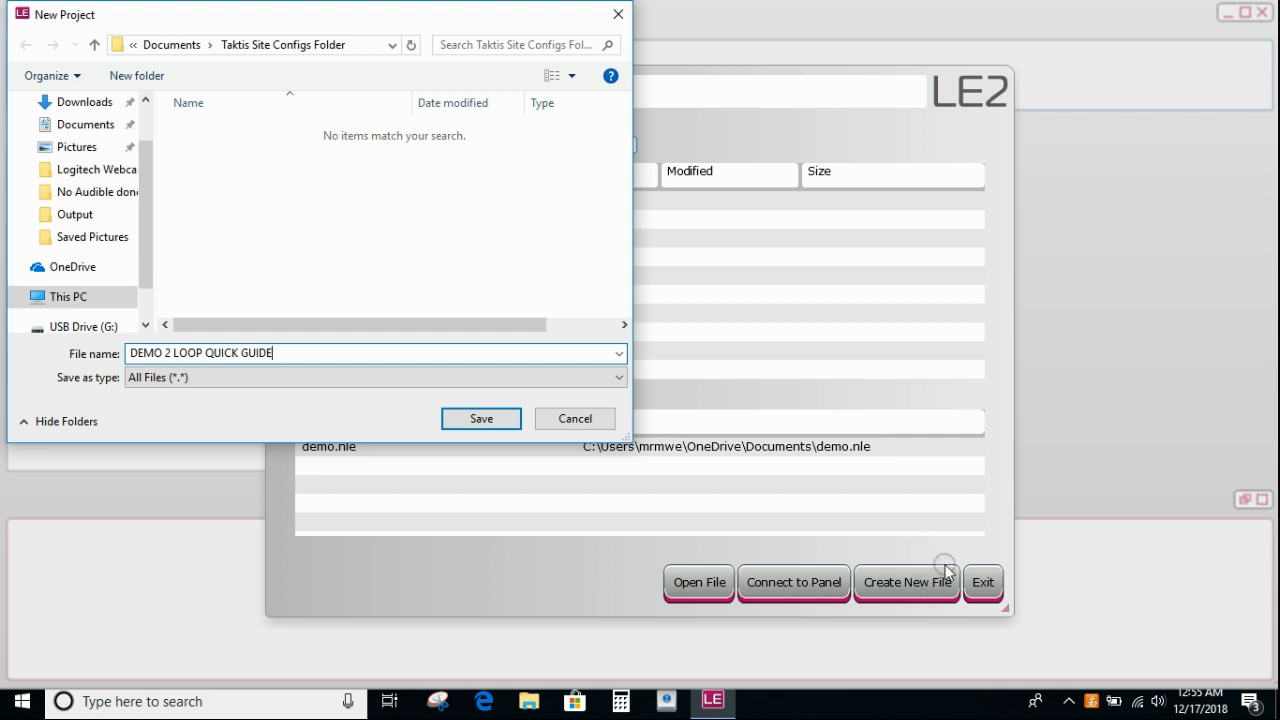
click(481, 418)
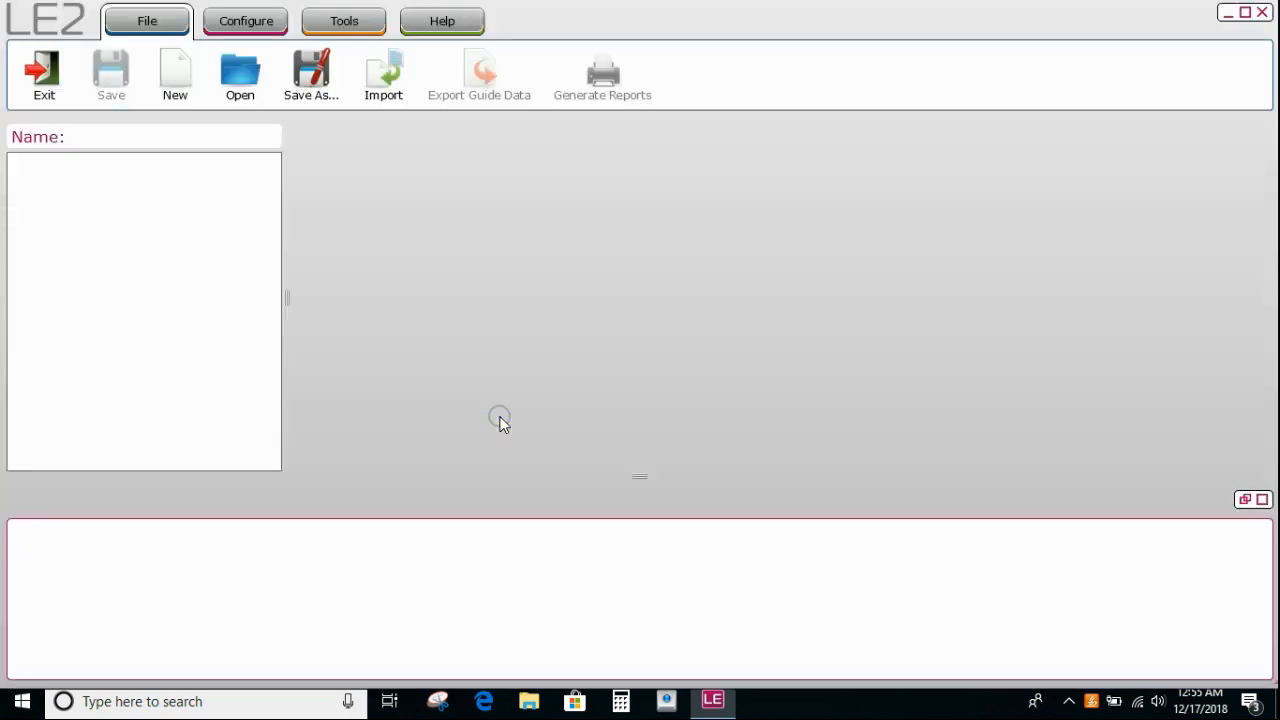
On the Configure tab, add a Taktis AU panel with a loop board and save.
click(245, 20)
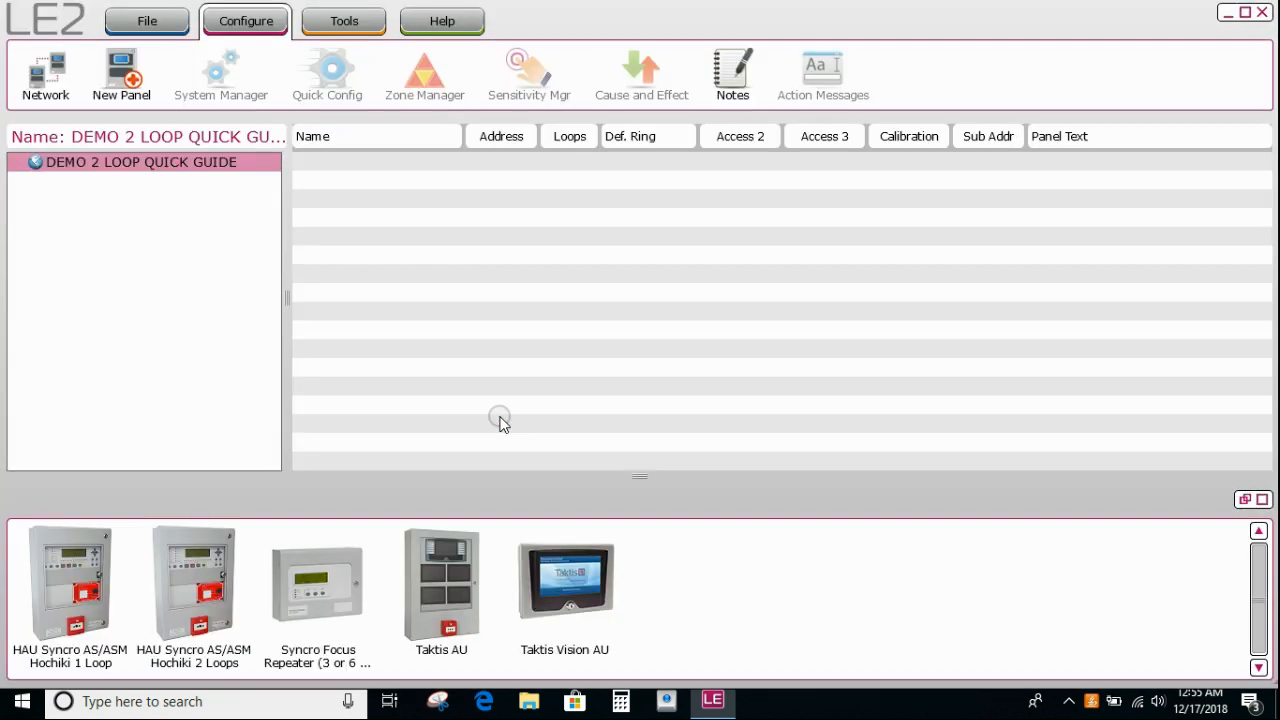
mouse_move(258, 332)
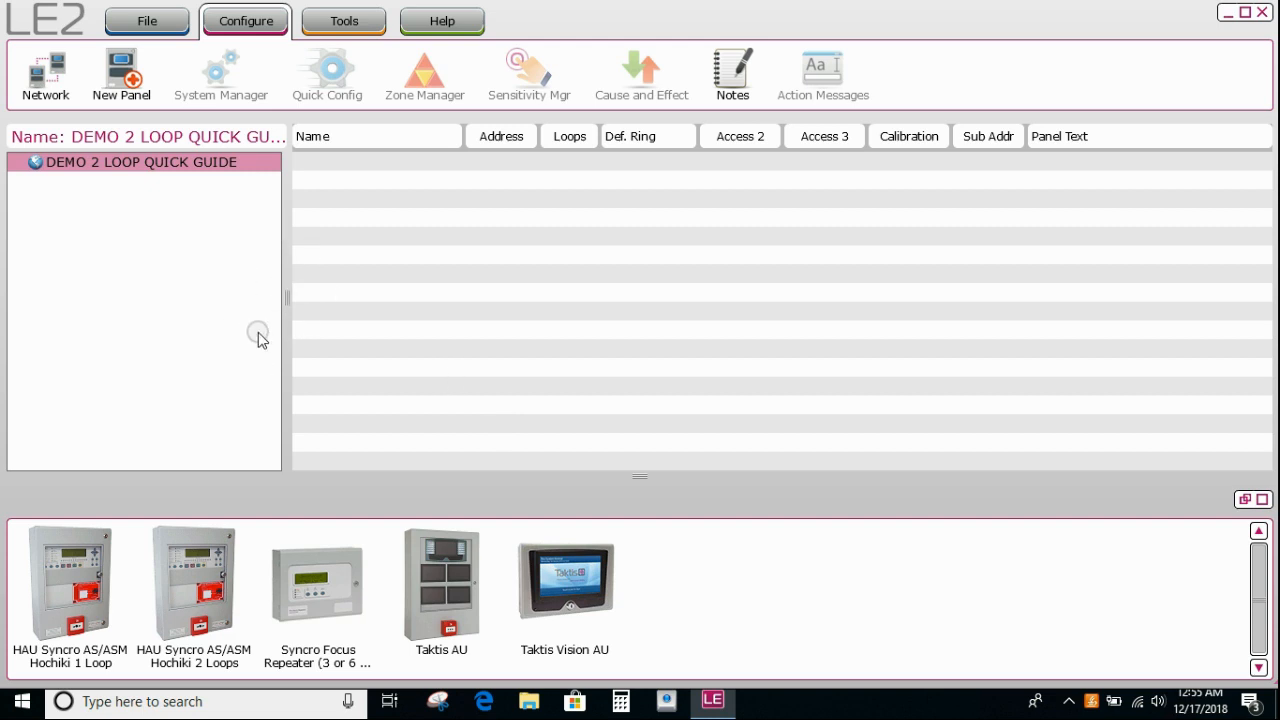
click(441, 583)
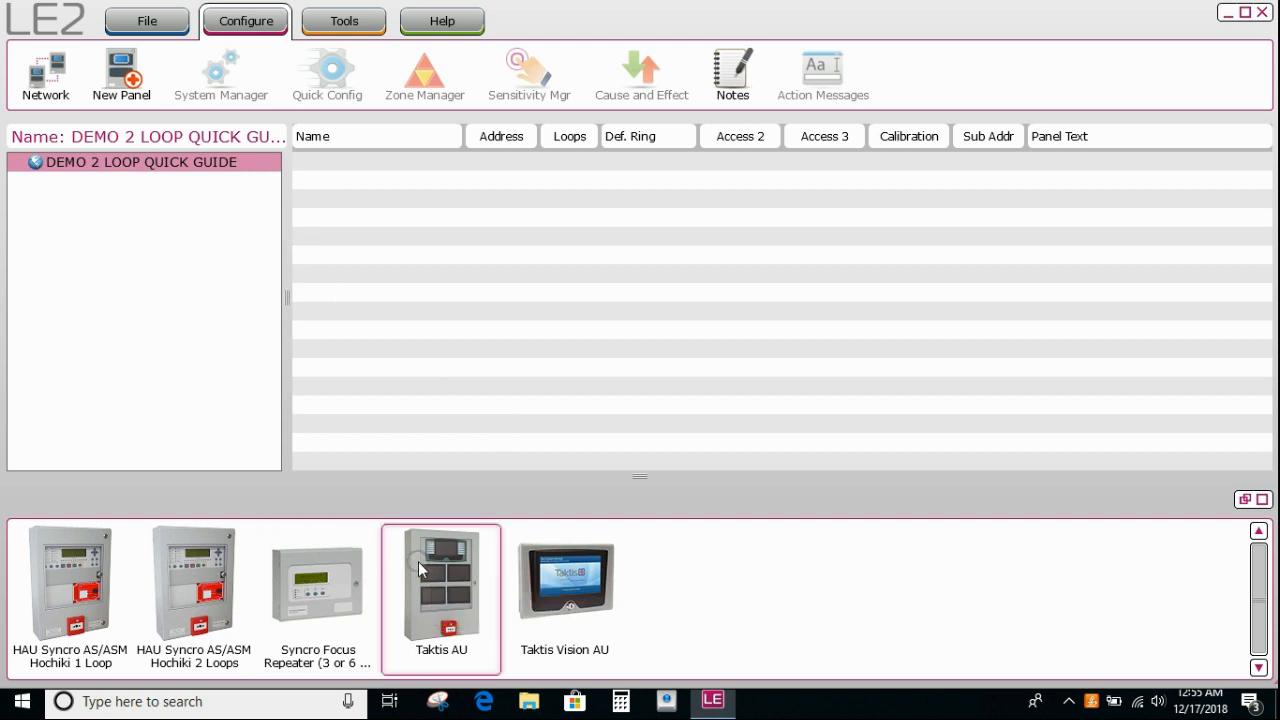
double_click(441, 583)
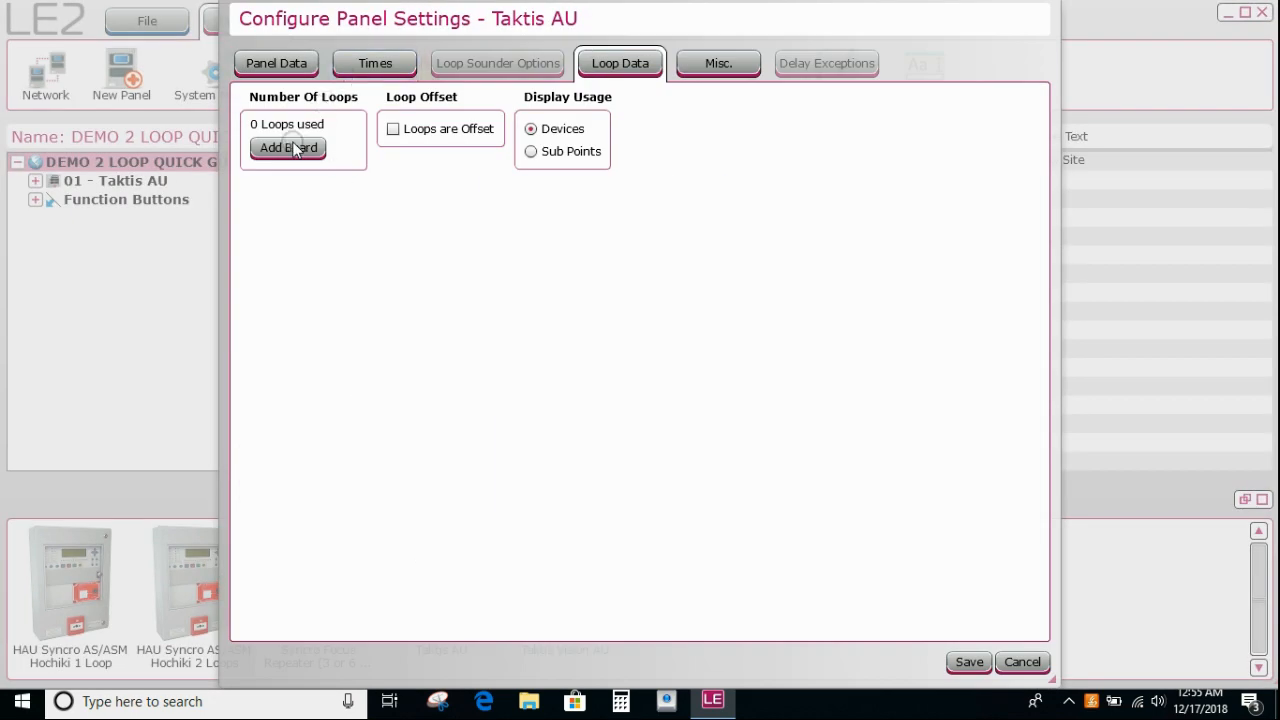
click(288, 147)
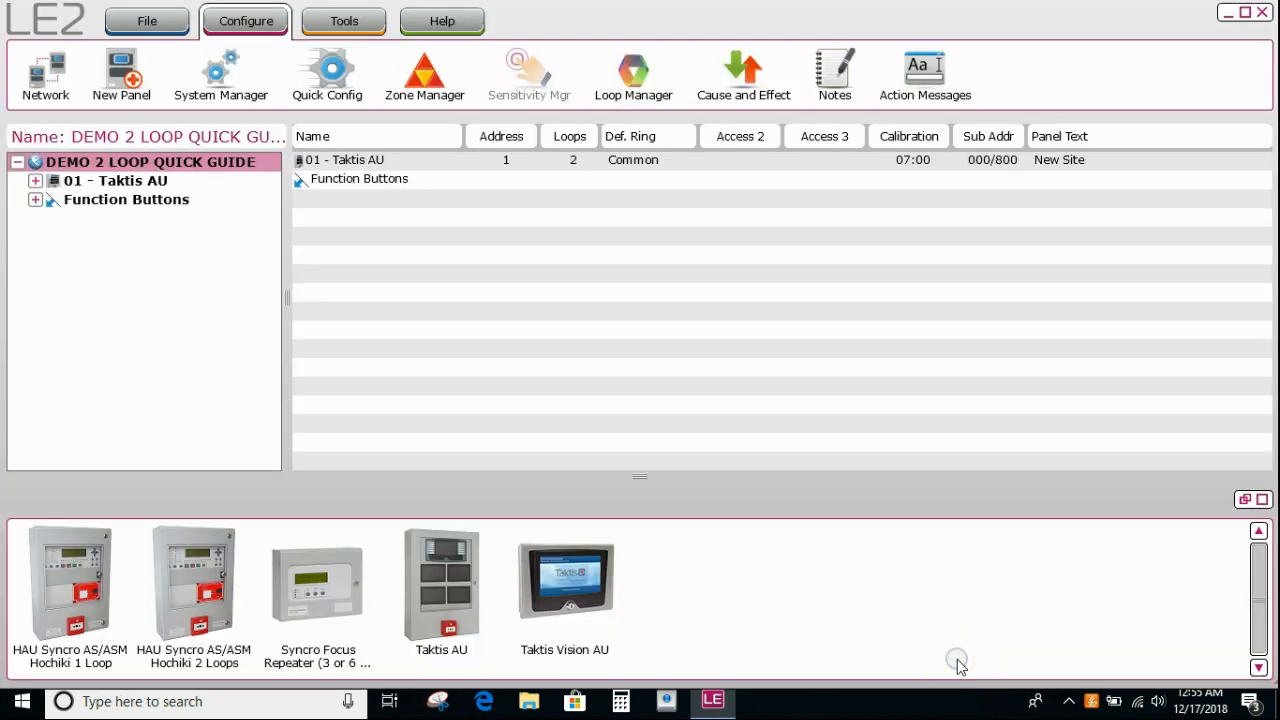
click(115, 180)
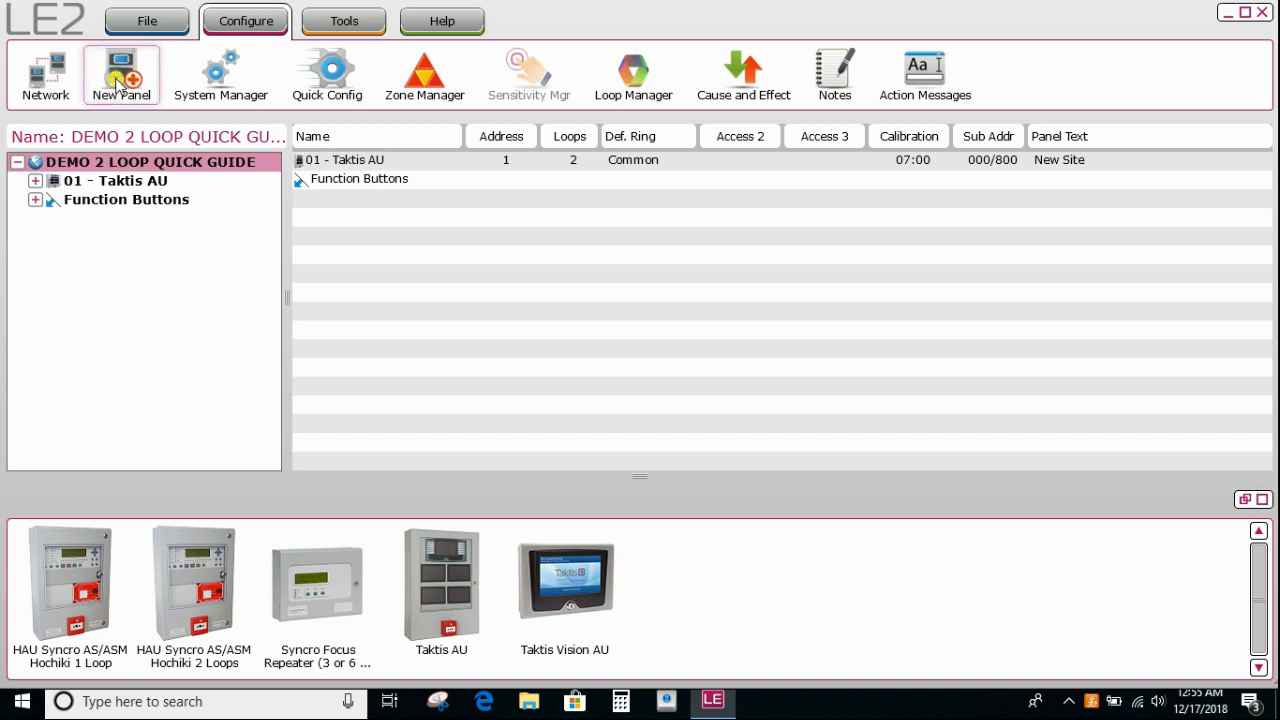
Start a new Taktis AU panel, keeping the Hochiki protocol.
click(121, 74)
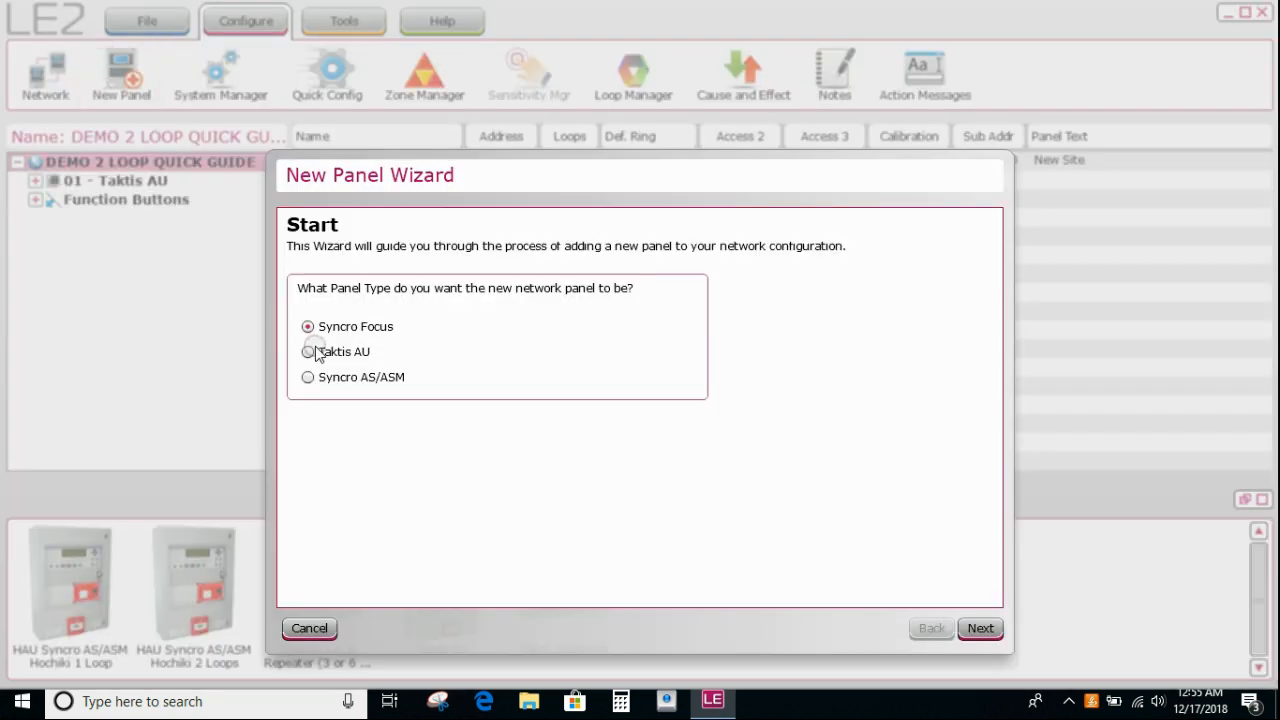
click(308, 351)
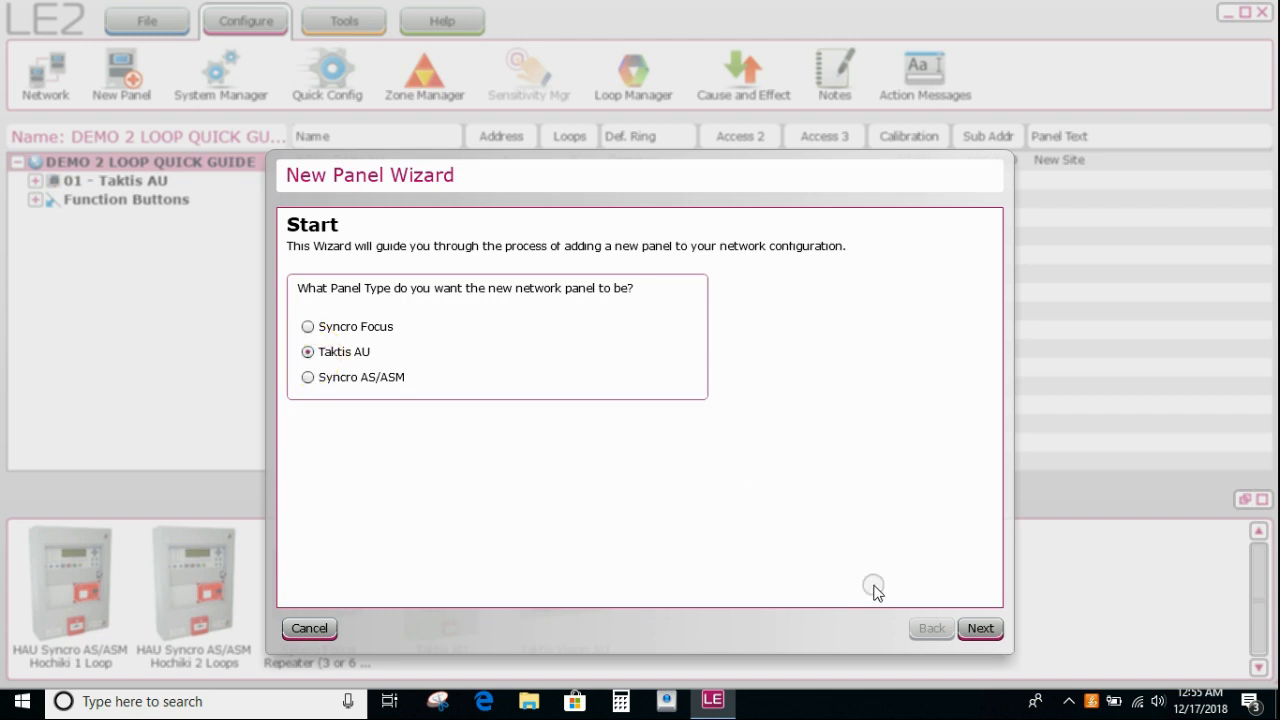
click(979, 628)
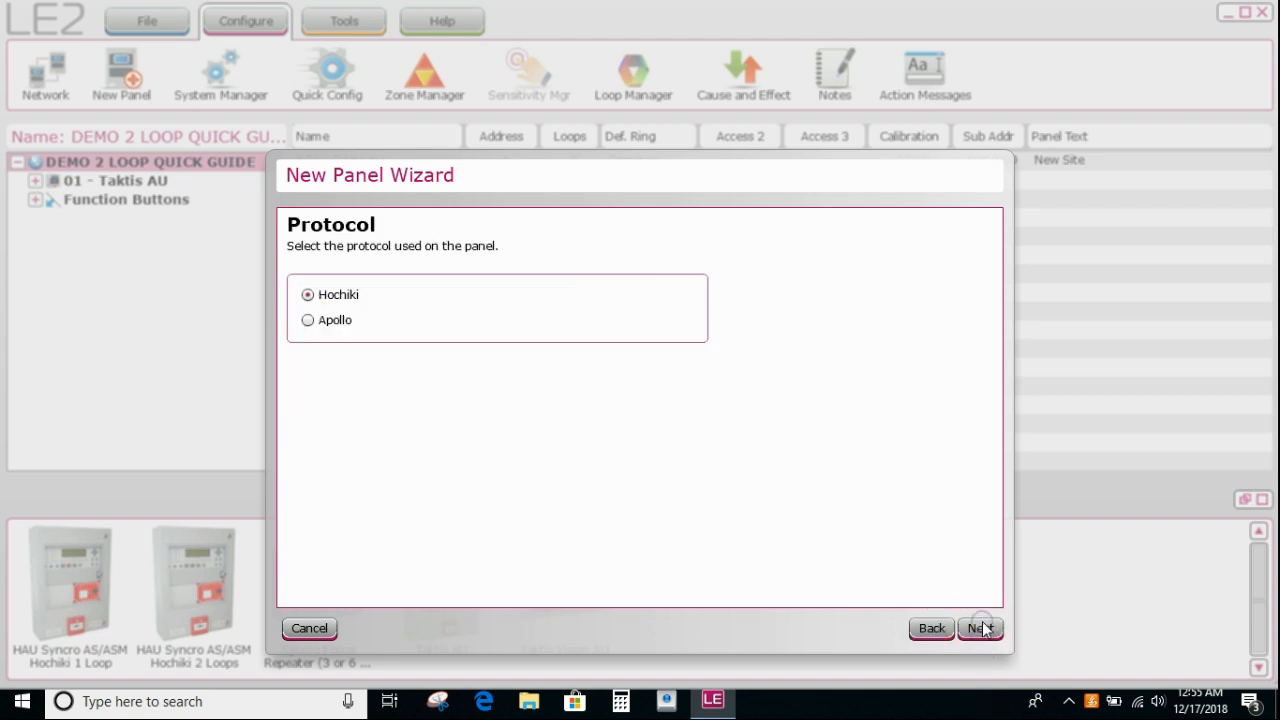
click(980, 628)
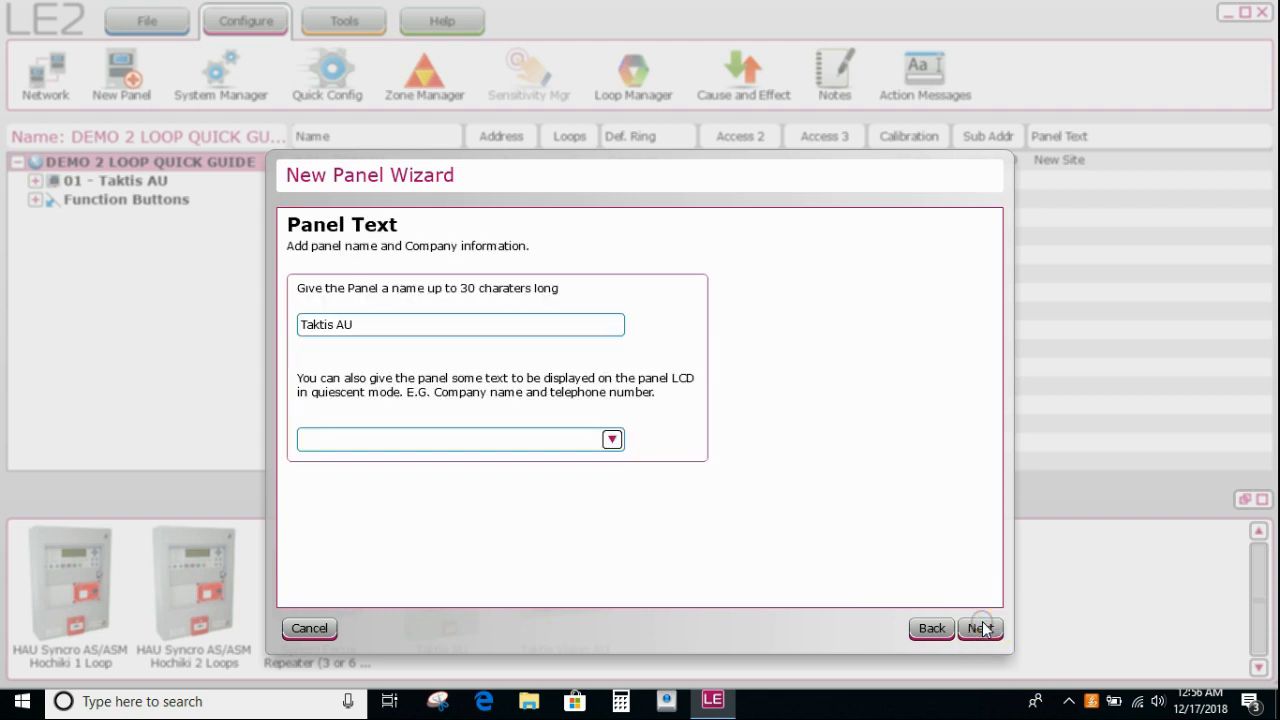
Name the panel MFIP with panel text FOR GREAT SERVICE CALL INCITE FIRE.
click(459, 324)
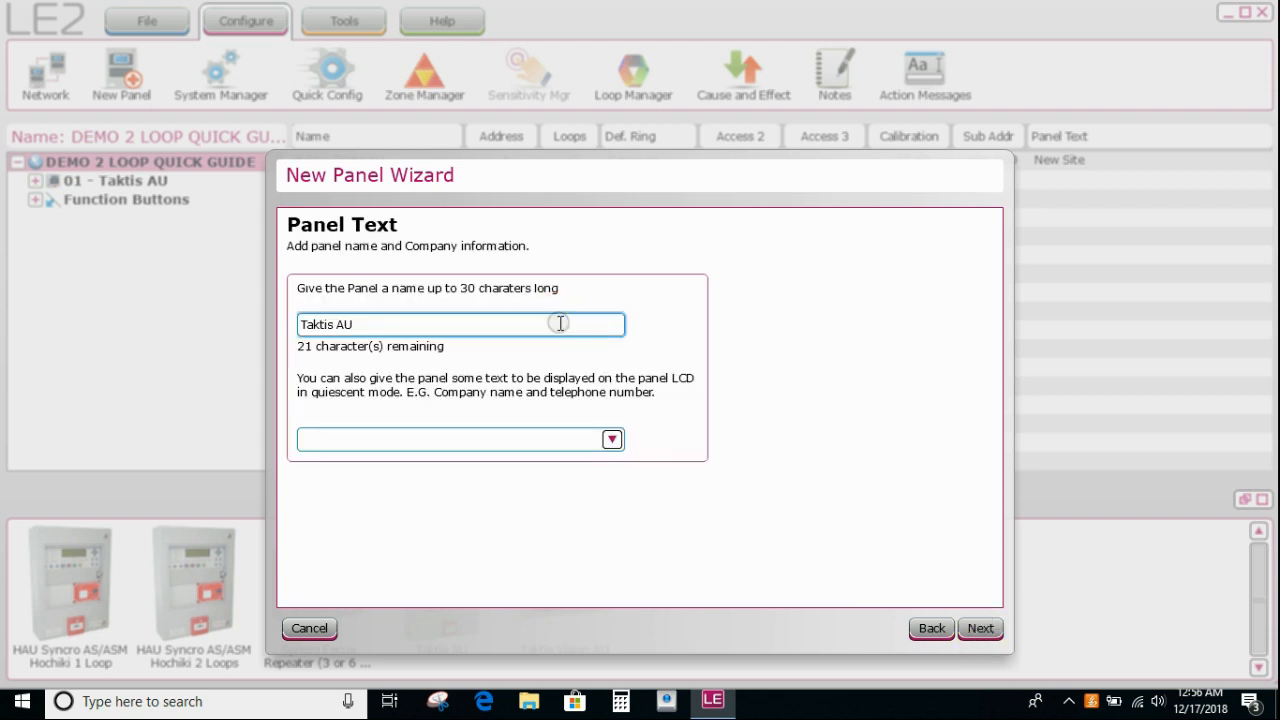
text(M)
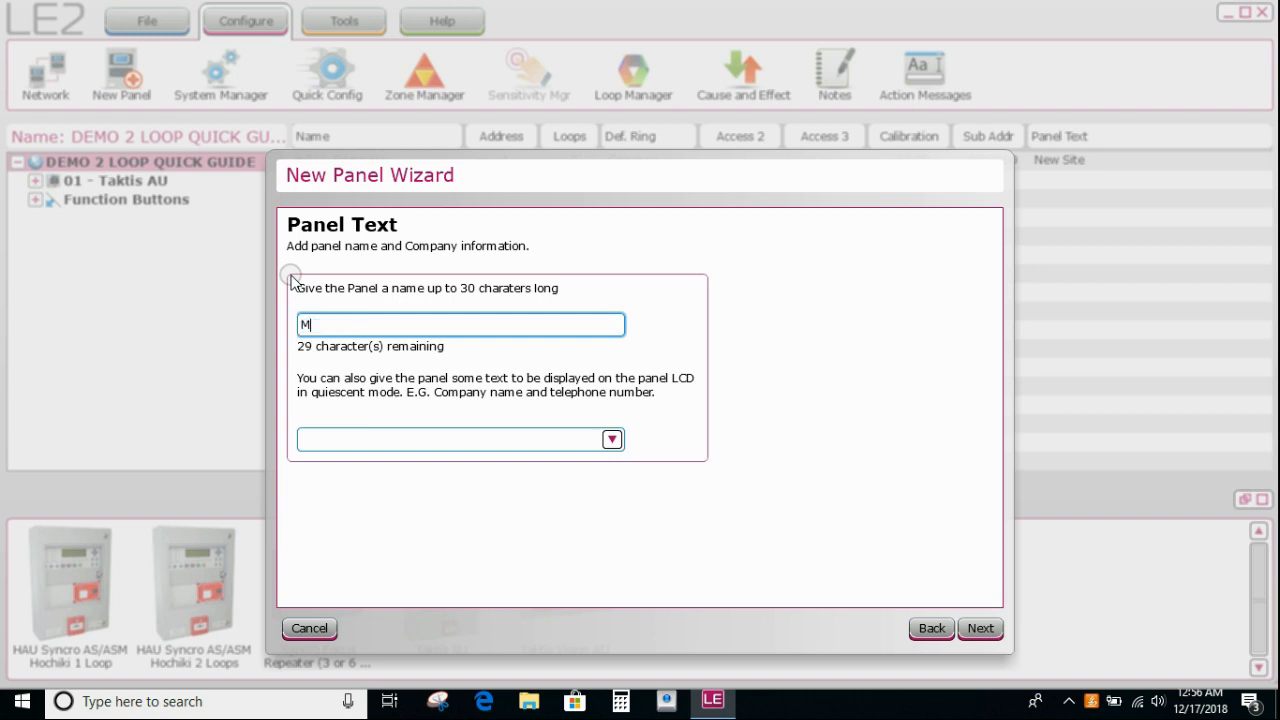
text(FIP)
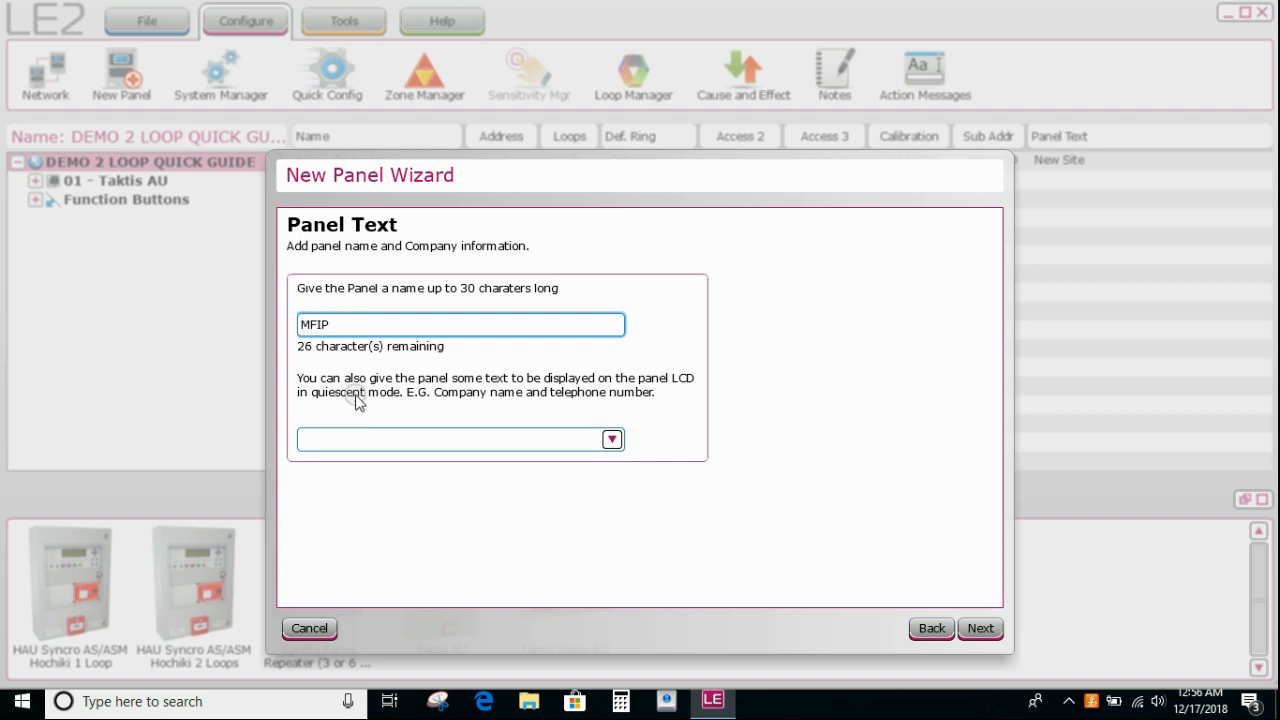
click(450, 439)
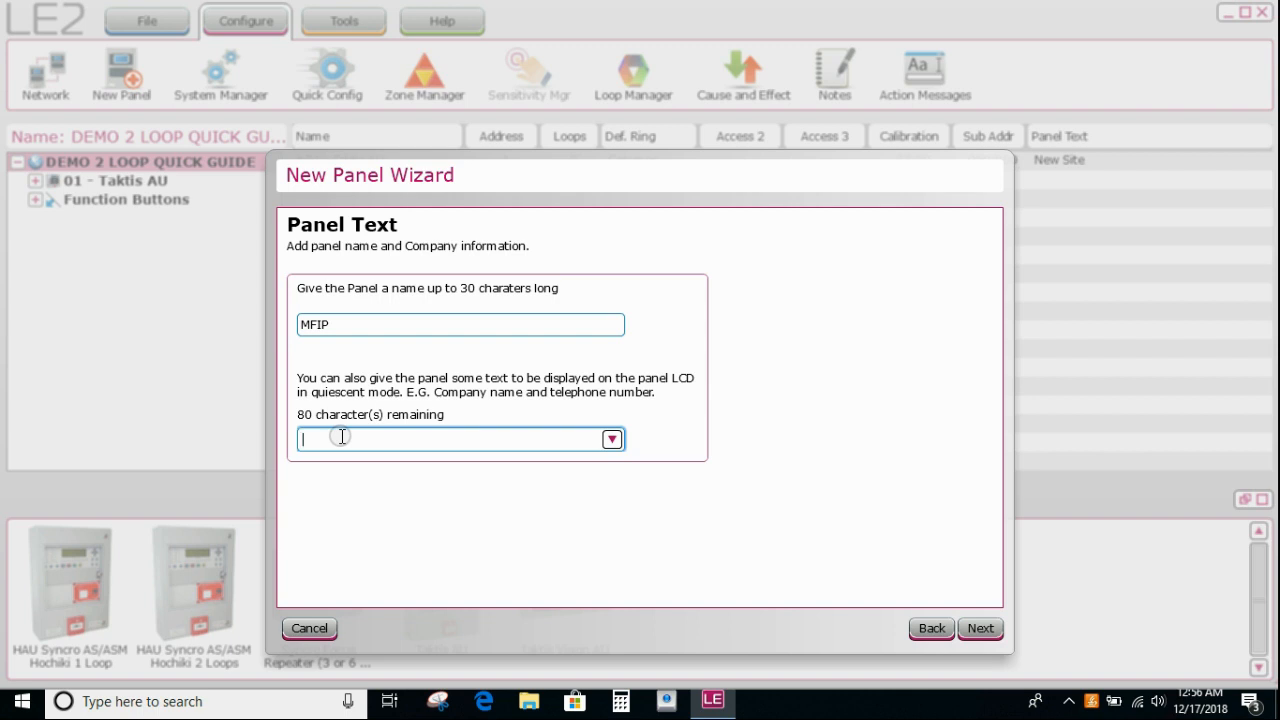
text(FOR)
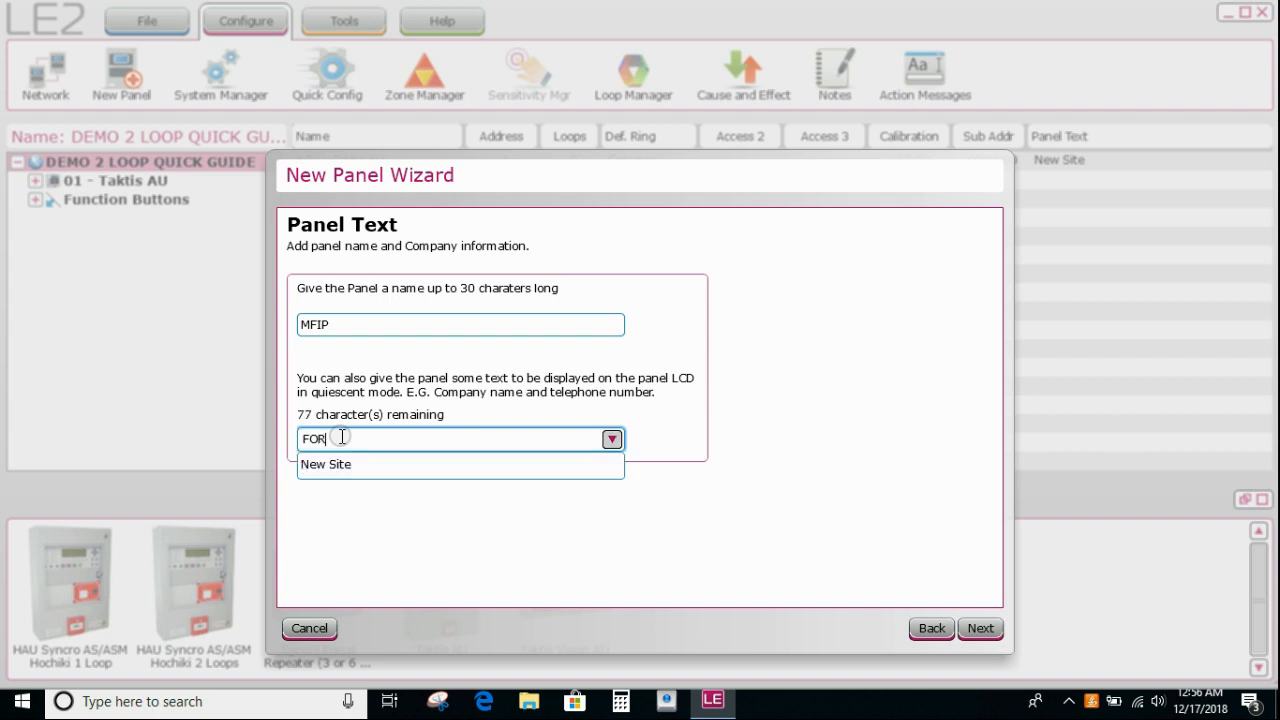
text(" ")
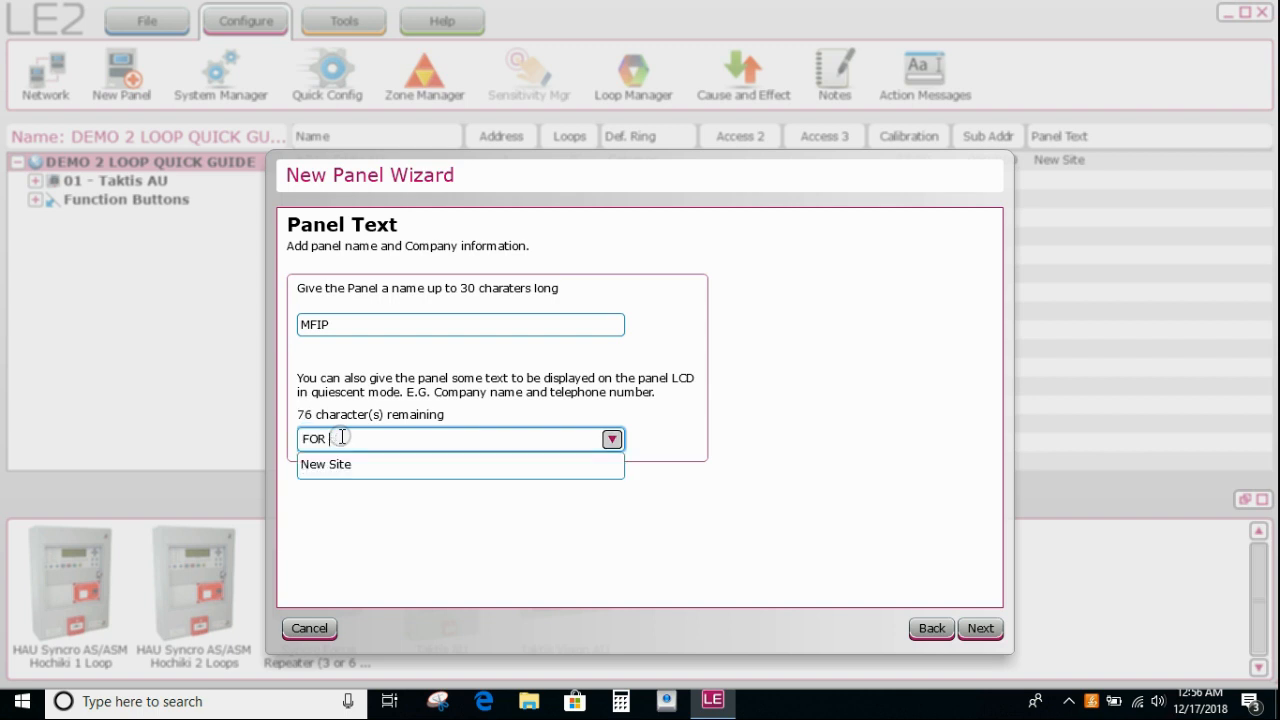
text(G)
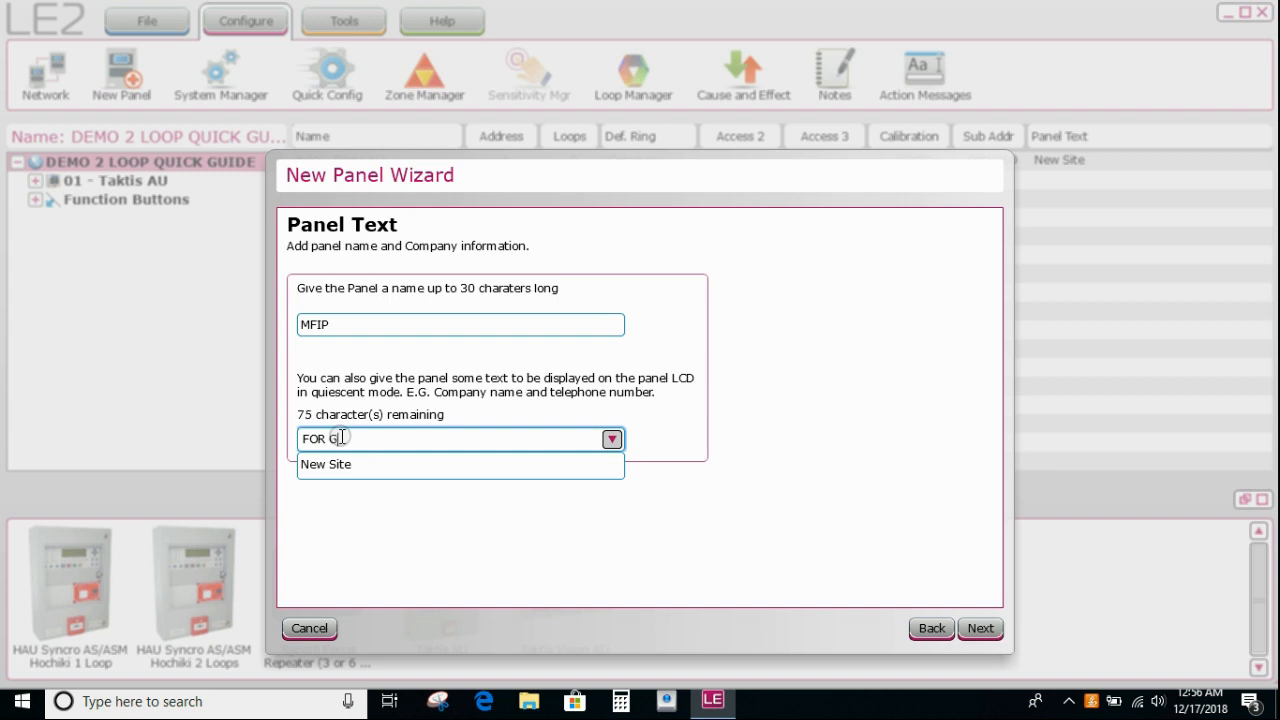
text(REAT SER)
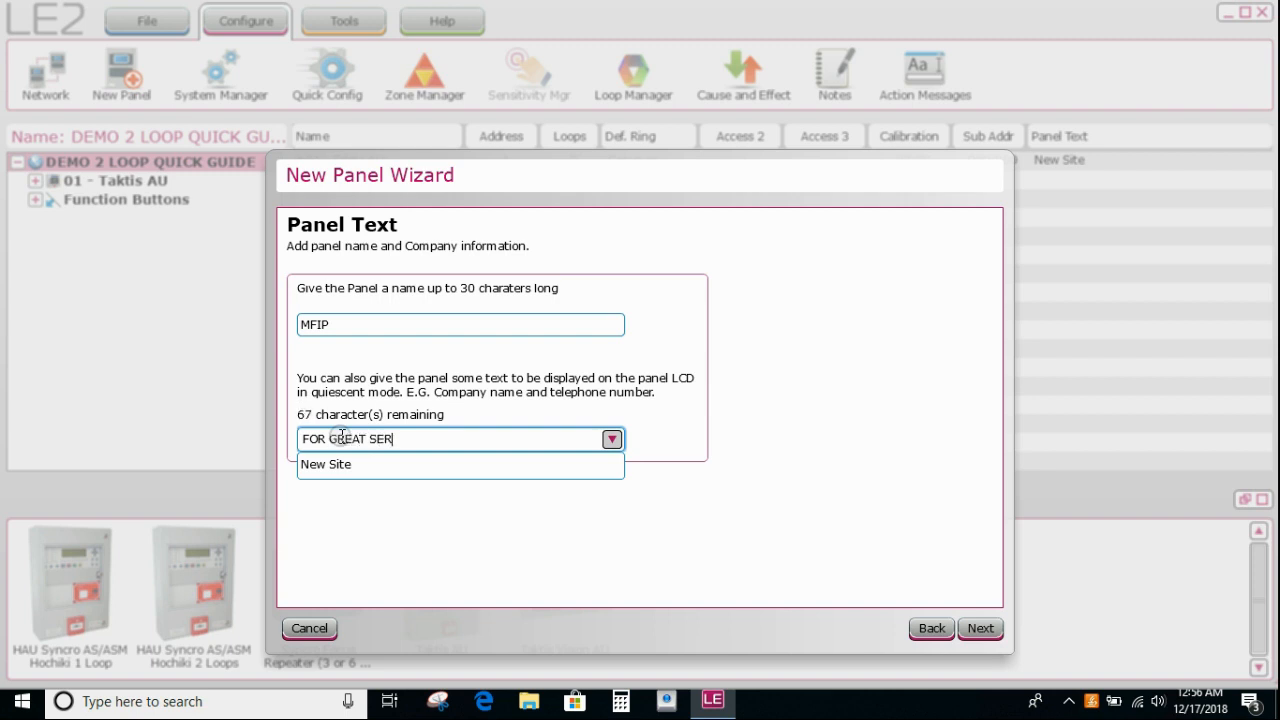
text(VICE C)
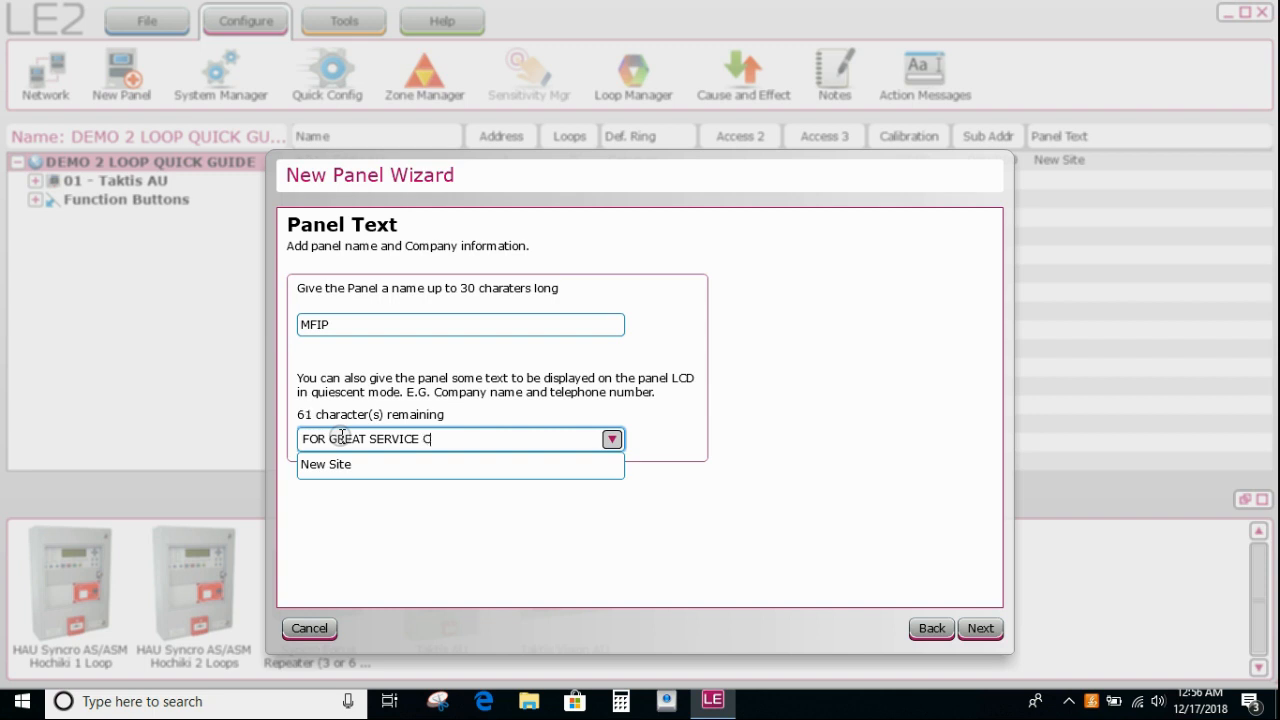
text(ALL INCITE FIRE)
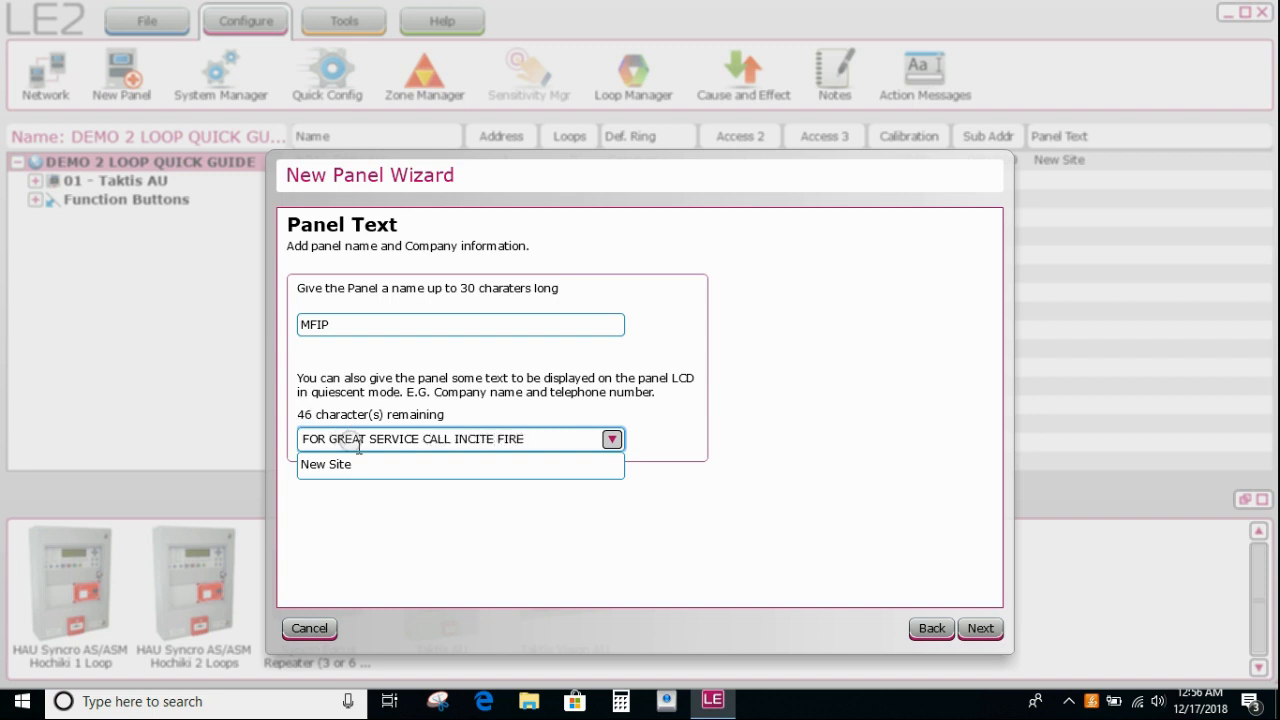
Keep Common ringing, accept the review and finish, returning to Explorer.
click(979, 628)
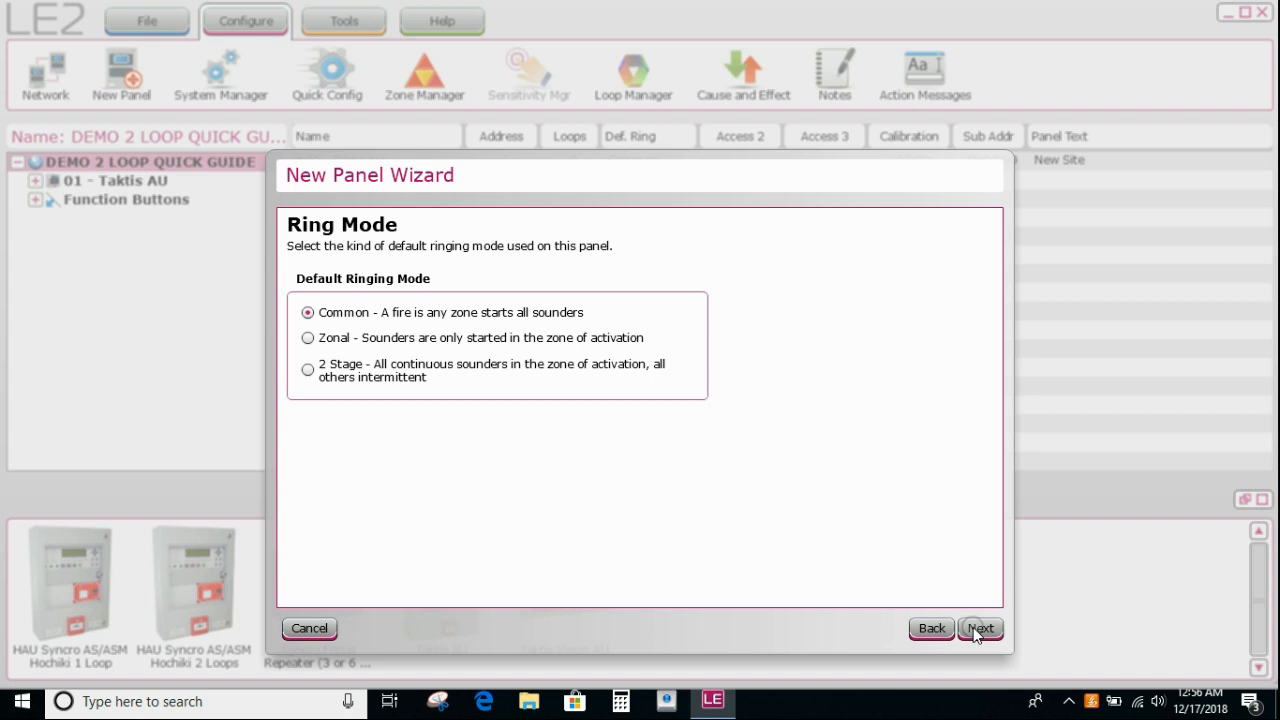
click(980, 628)
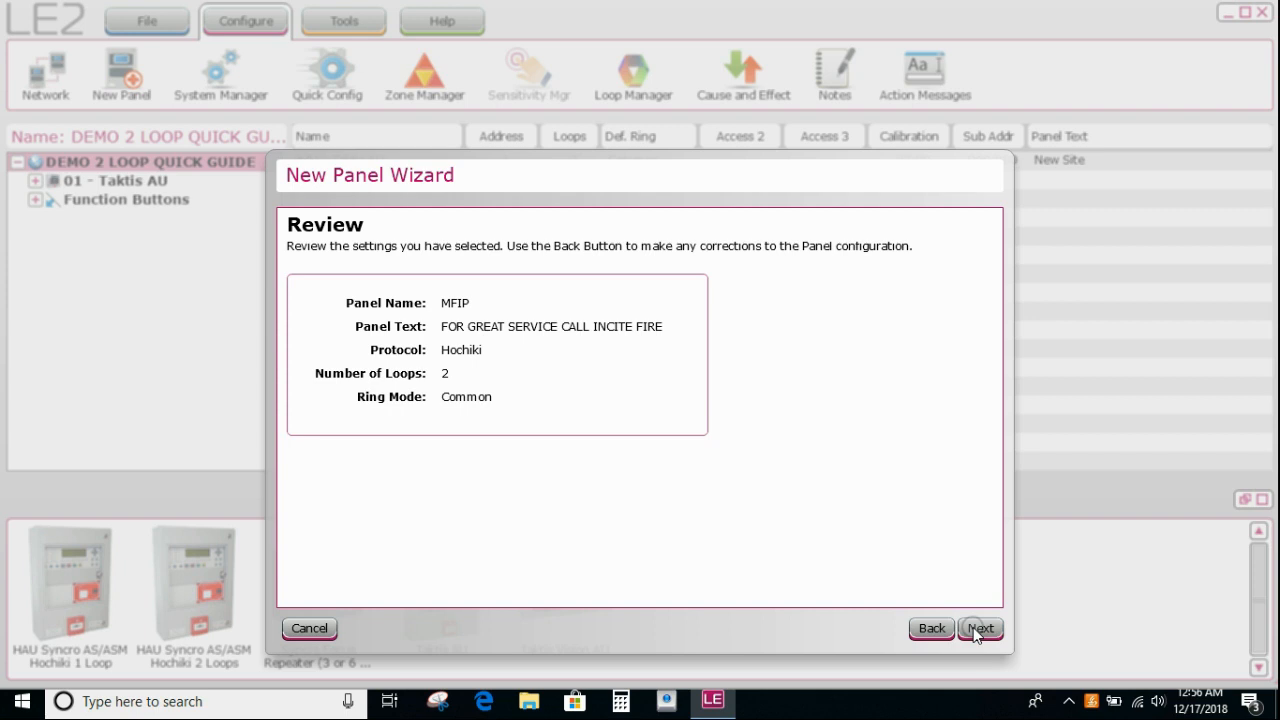
click(980, 628)
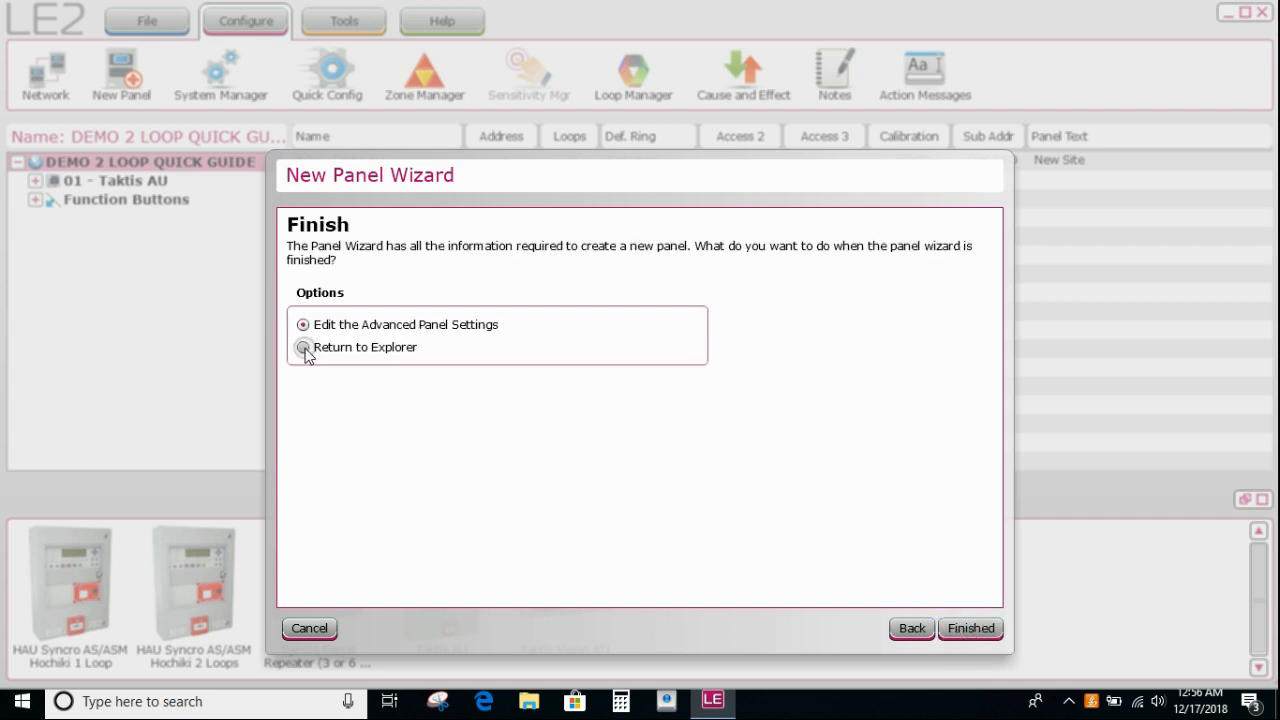
click(303, 347)
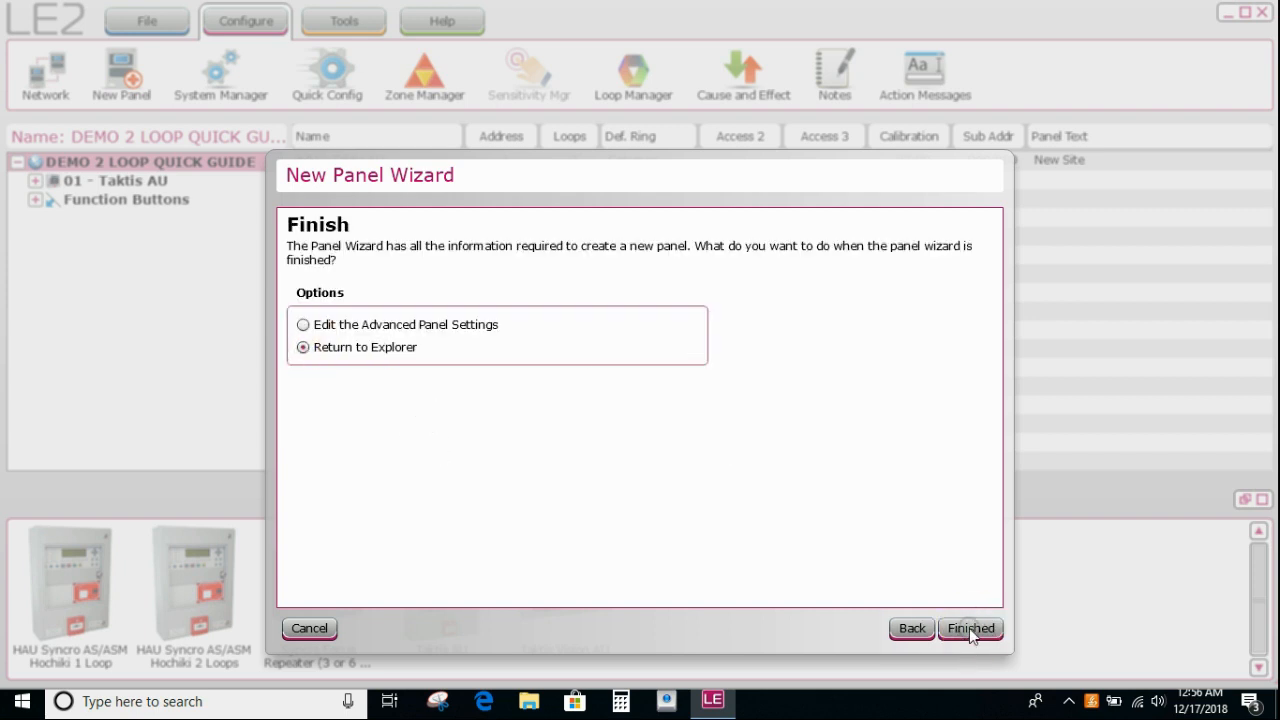
click(968, 628)
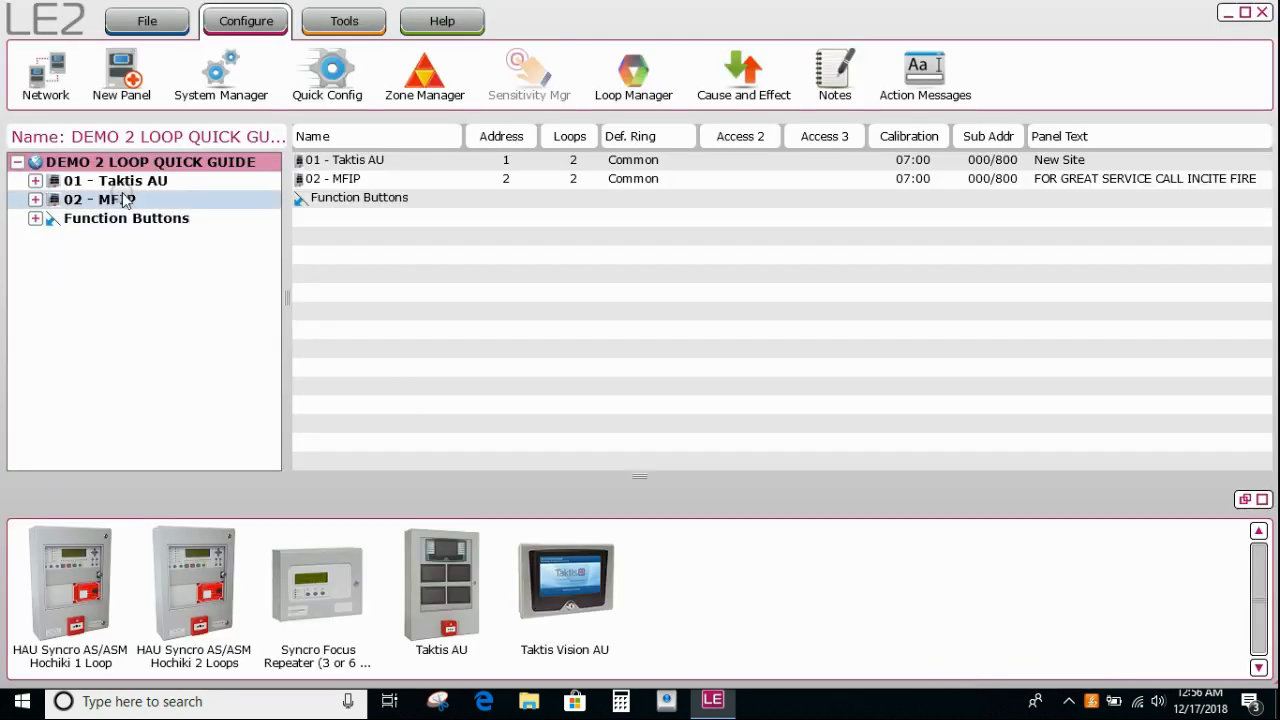
mouse_move(122, 200)
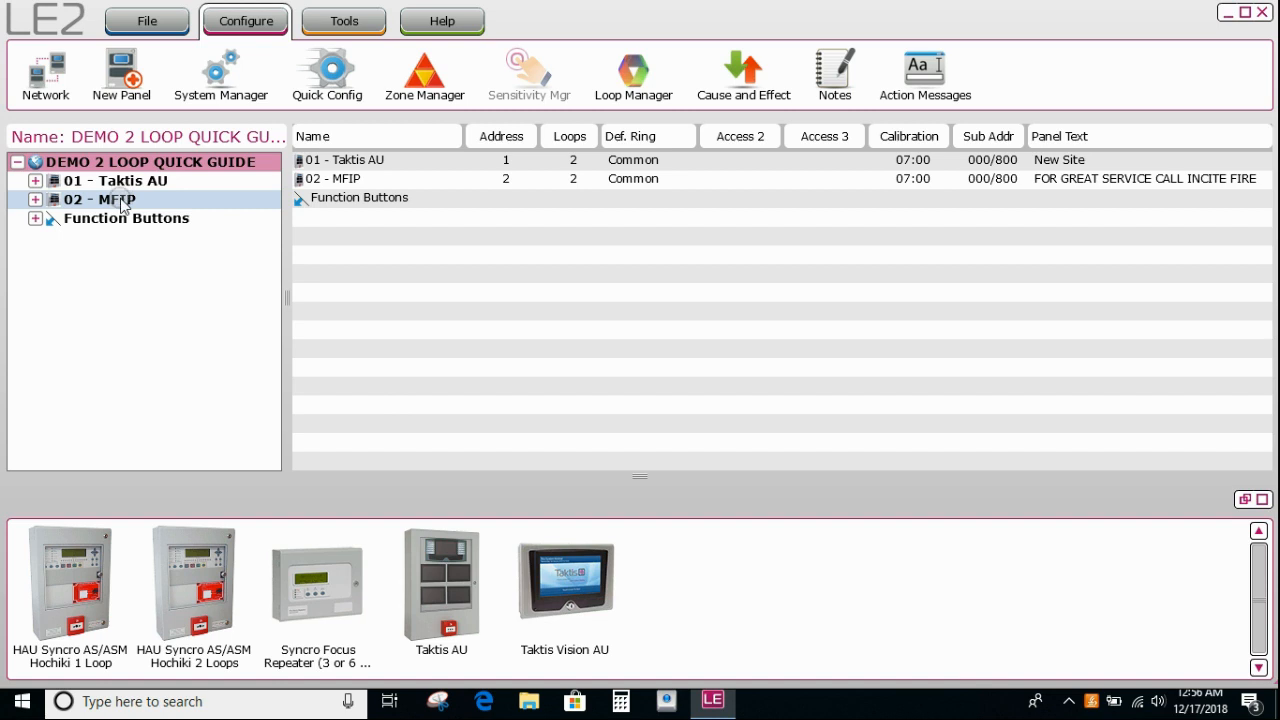
Right-click panel 01 - Taktis AU in the site tree.
right_click(117, 180)
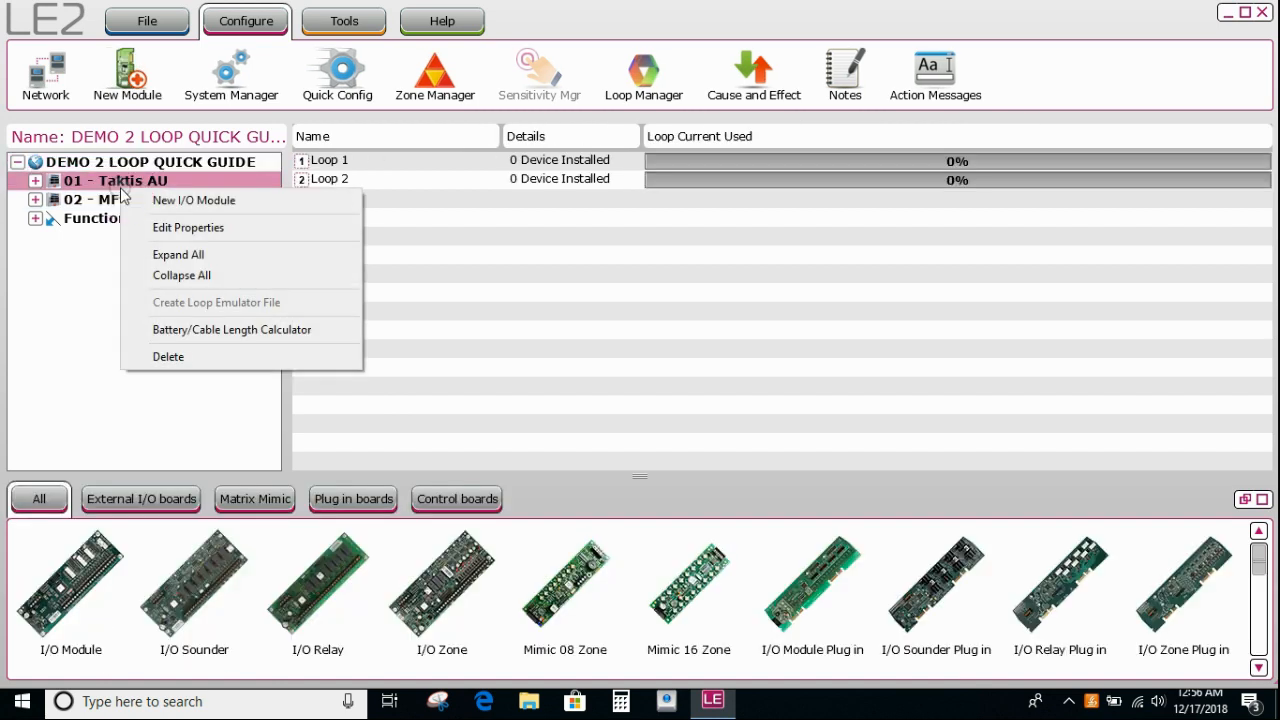
mouse_move(231, 329)
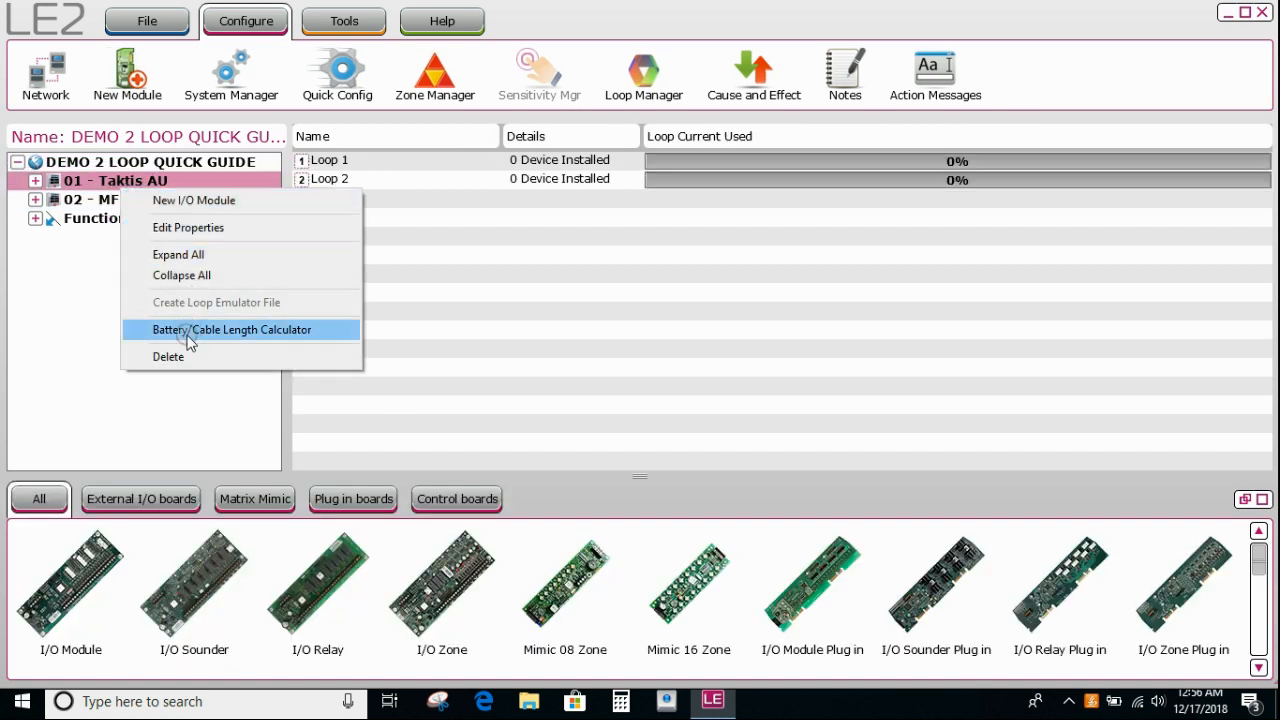
Delete panel 01 - Taktis AU and confirm the deletion.
click(168, 356)
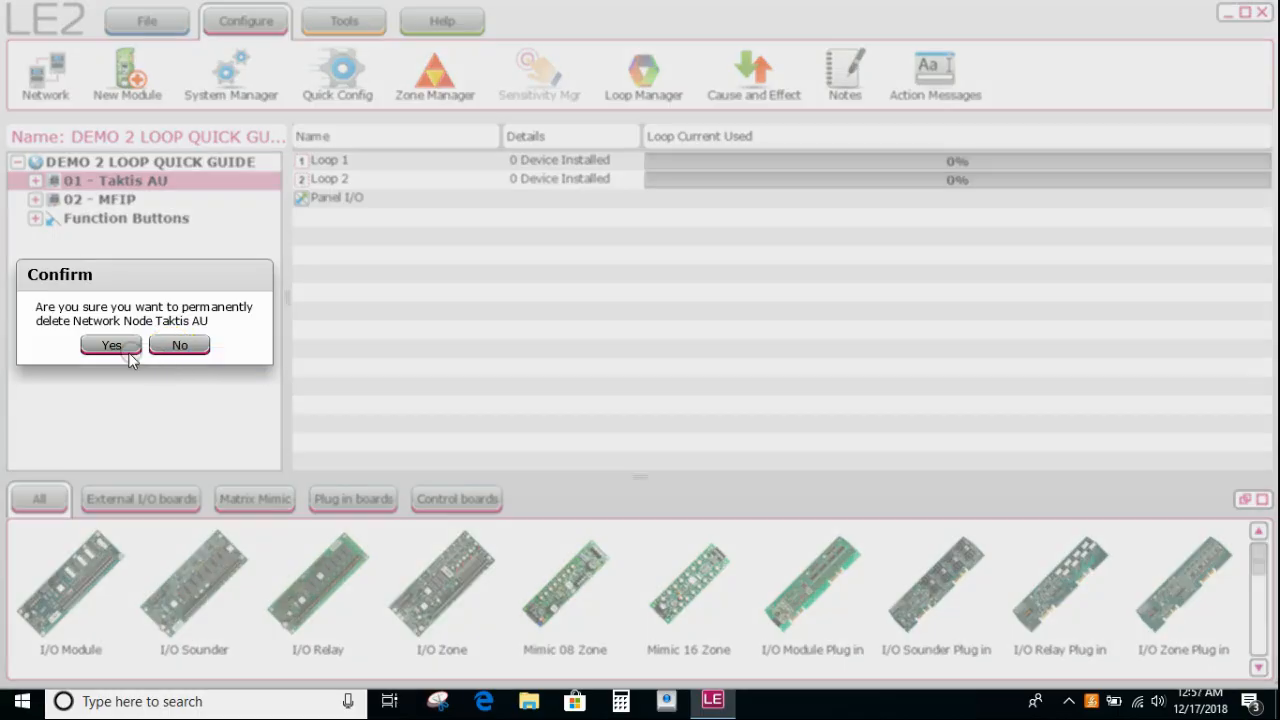
click(111, 345)
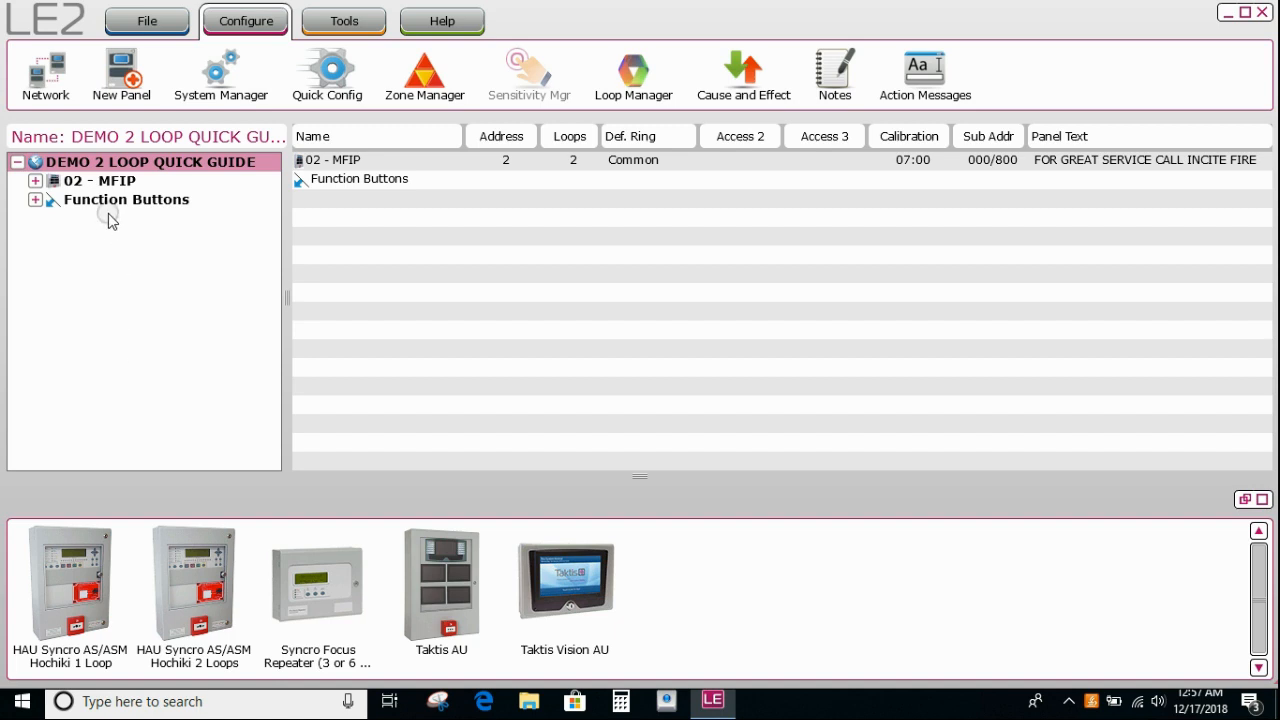
Filter the library to Detectors and add ALK-AS/ALK-ASN sensors 001 and 002 to MFIP Loop 1.
click(100, 180)
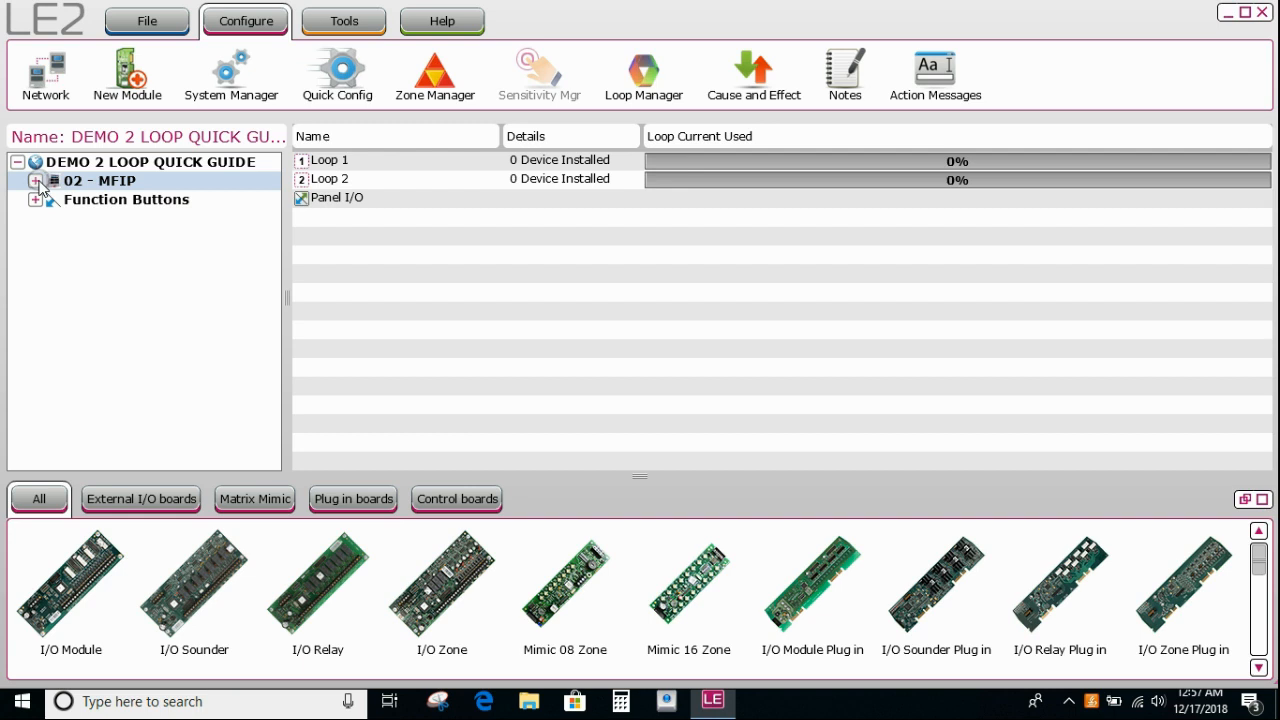
click(36, 181)
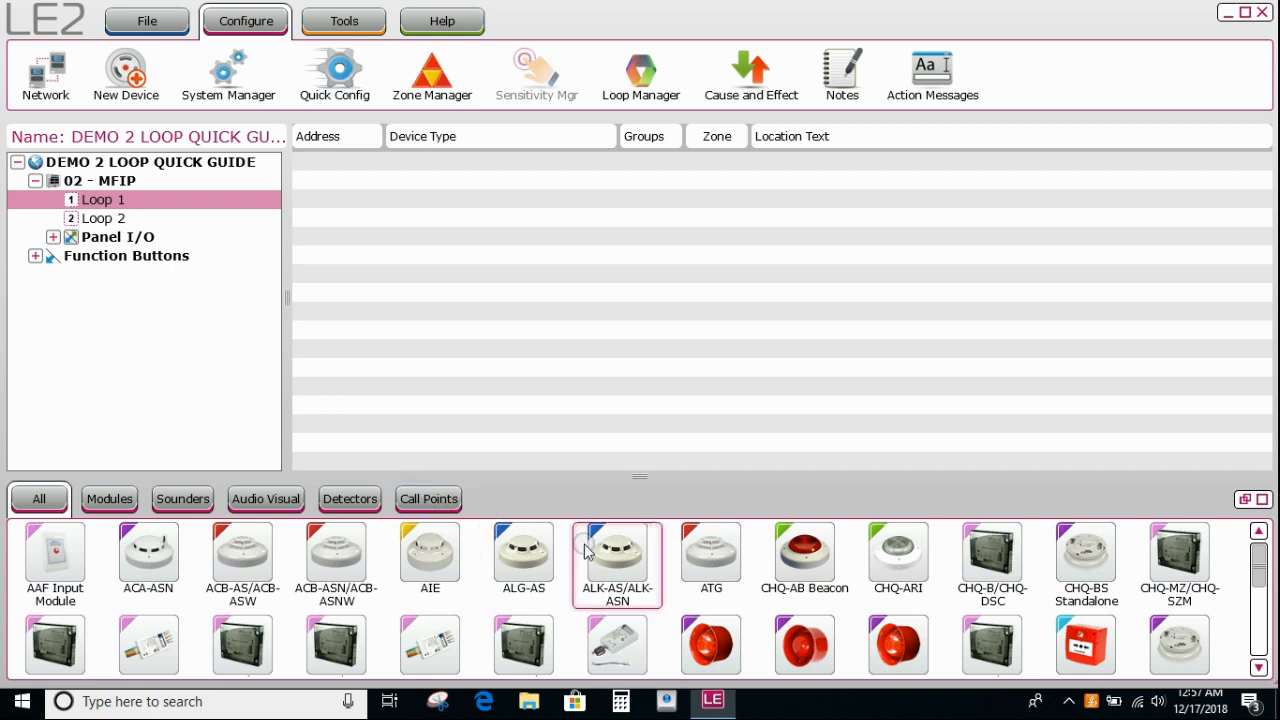
mouse_move(585, 550)
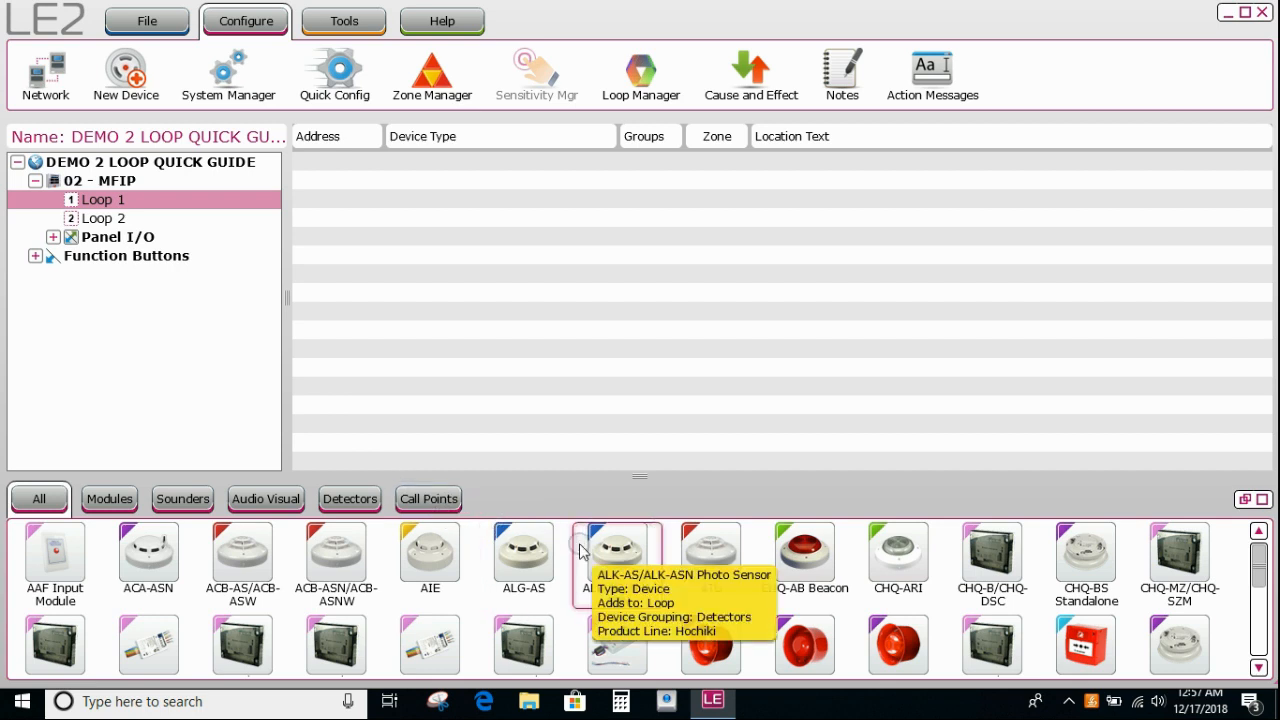
click(349, 498)
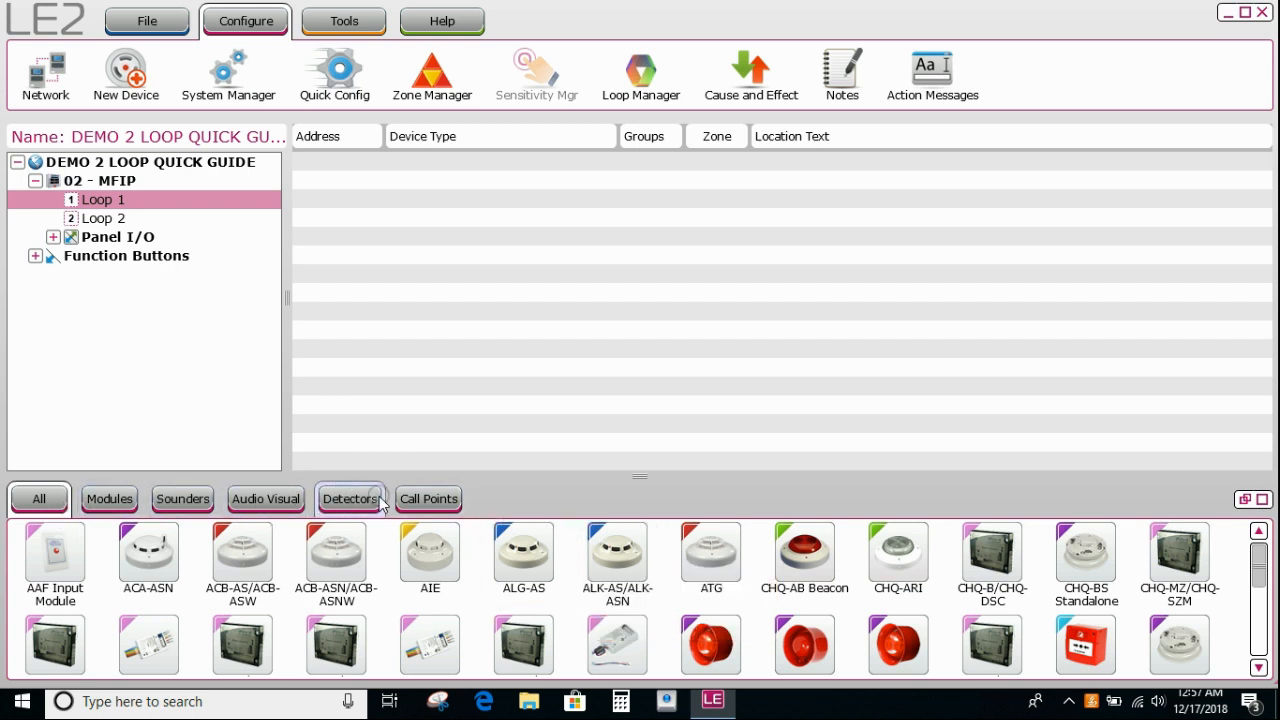
click(349, 498)
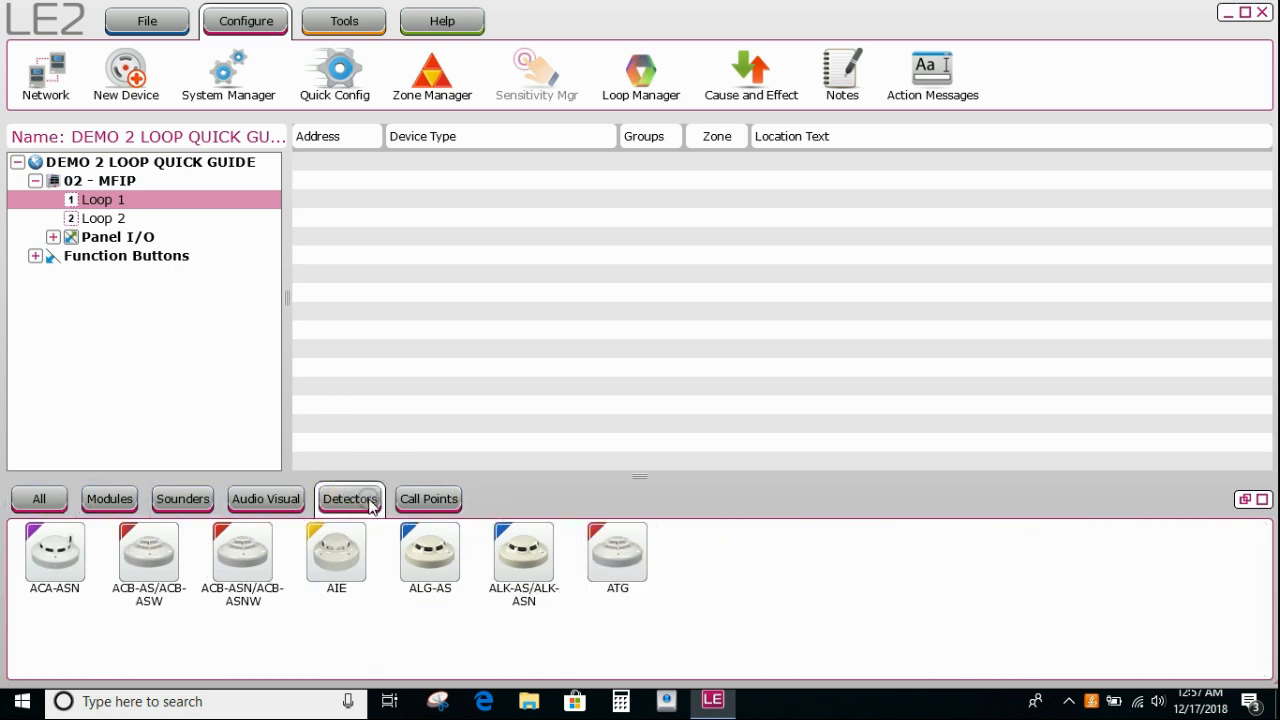
click(523, 550)
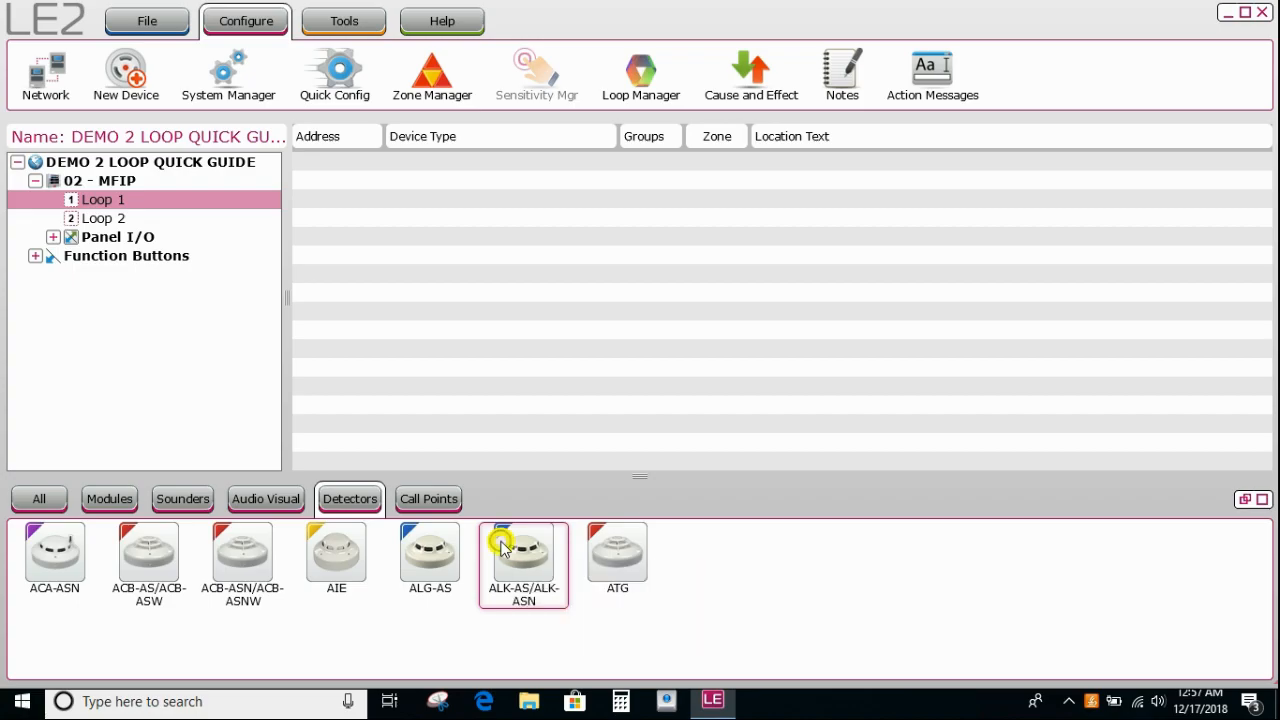
double_click(523, 551)
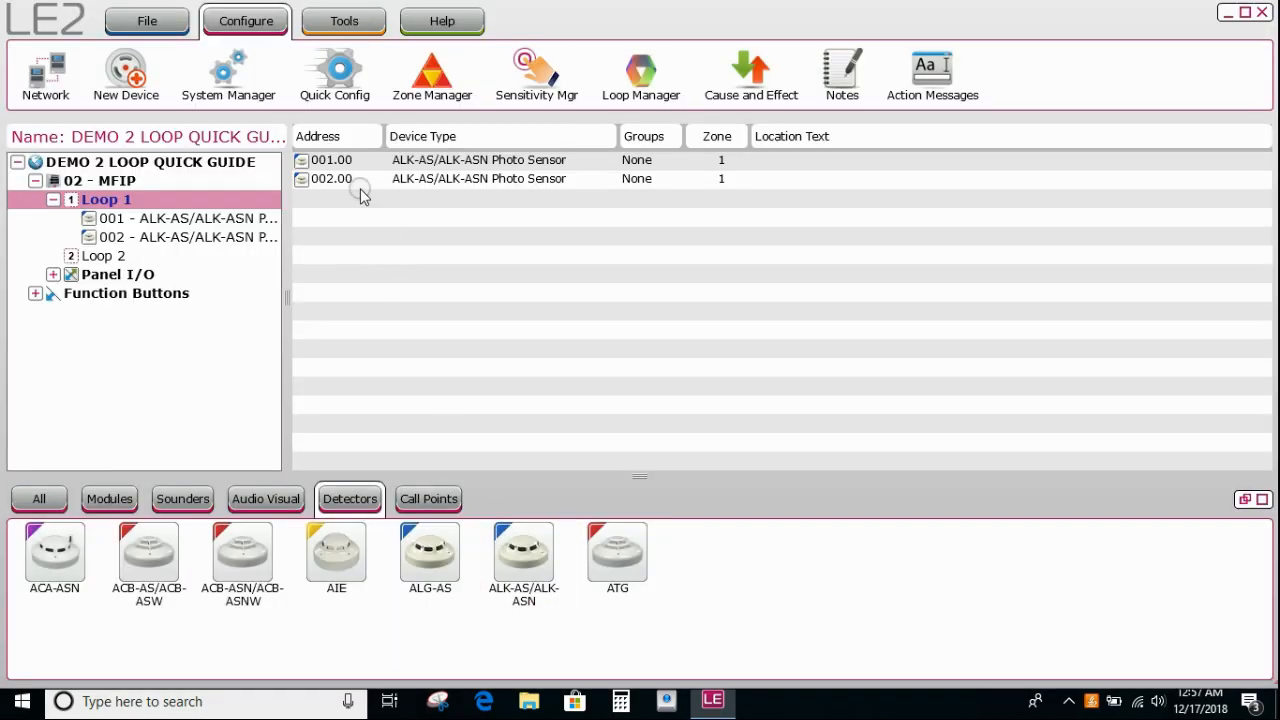
click(331, 159)
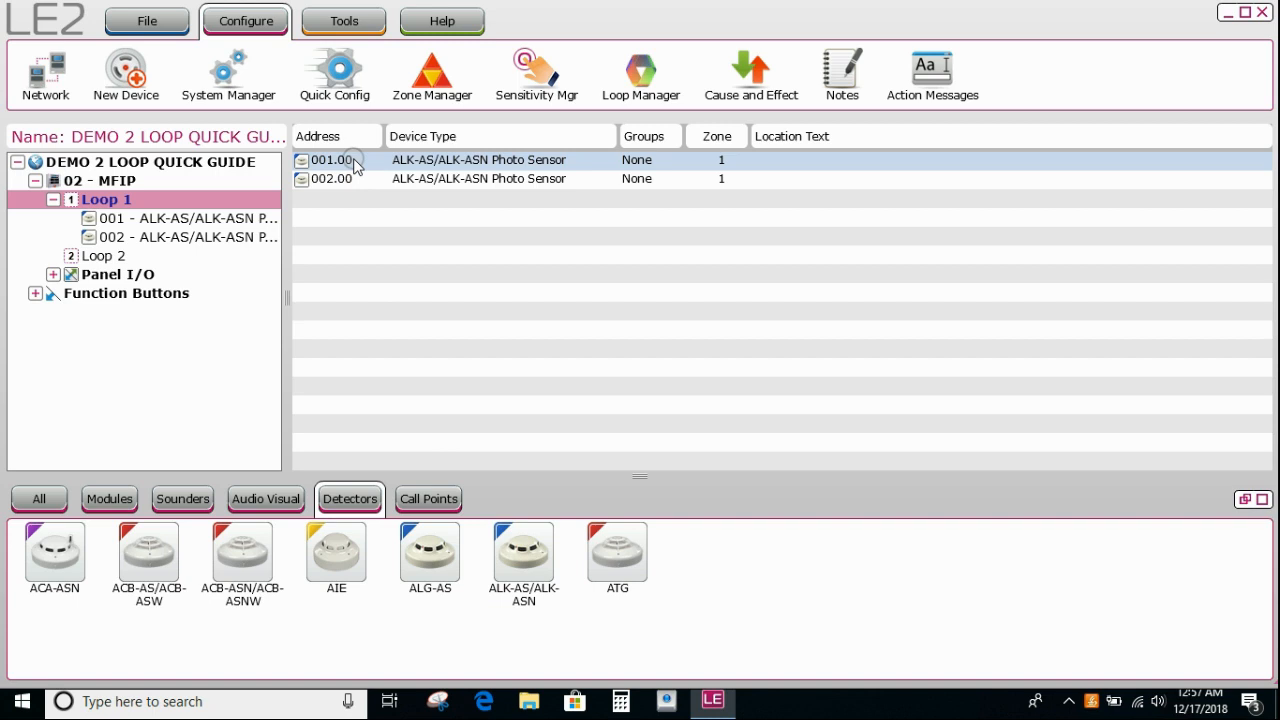
click(107, 199)
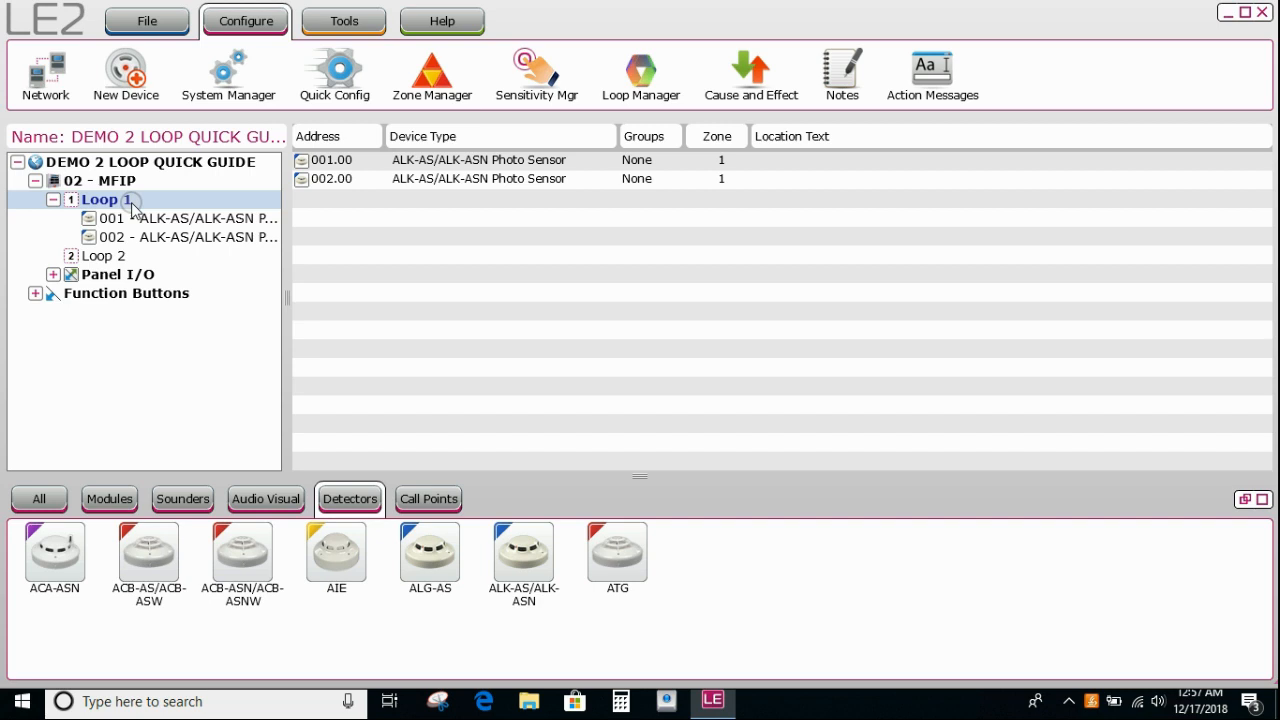
mouse_move(131, 208)
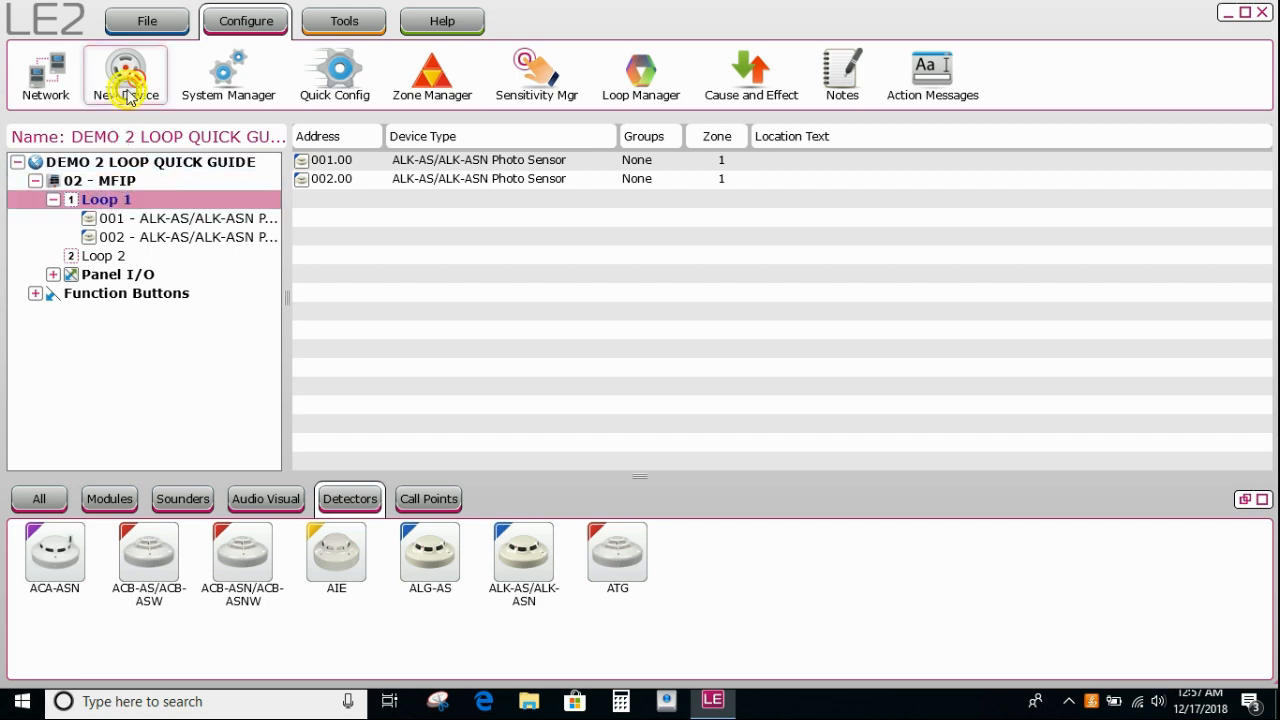
Add five ALK-AS/ALK-ASN sensors from address 005, zone 2, location WAREHOUSE 1.
click(125, 75)
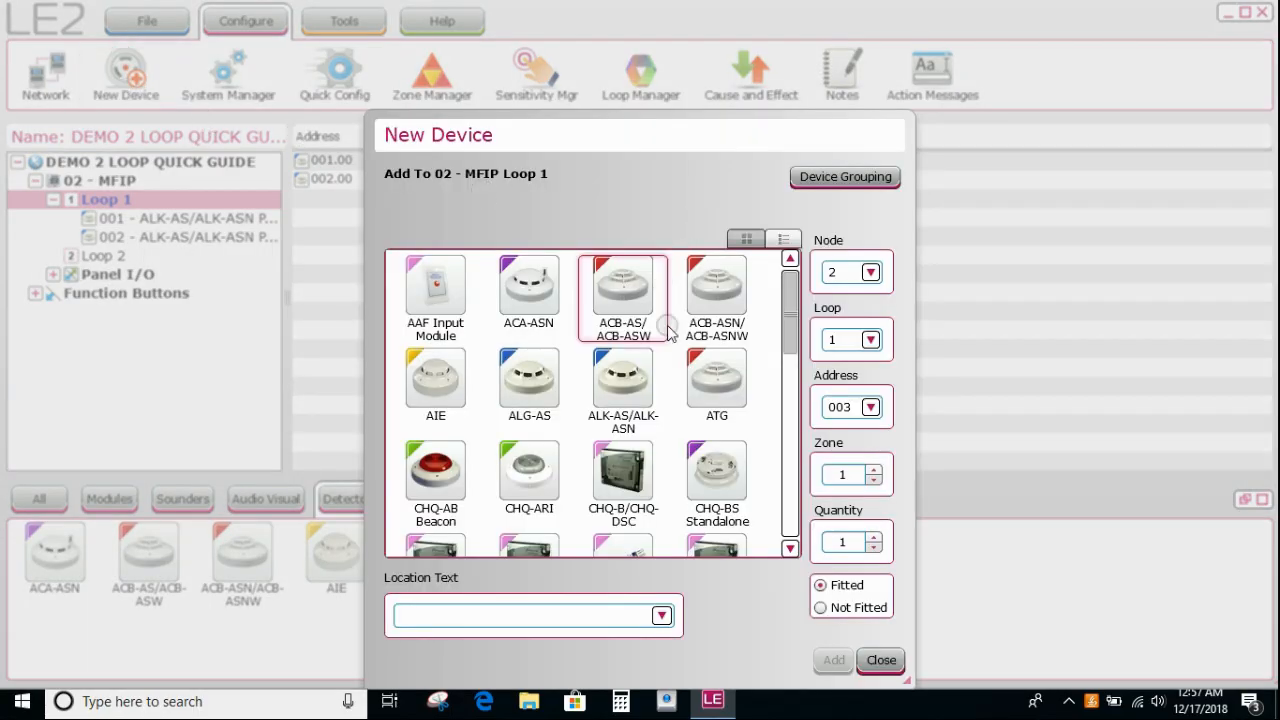
click(622, 382)
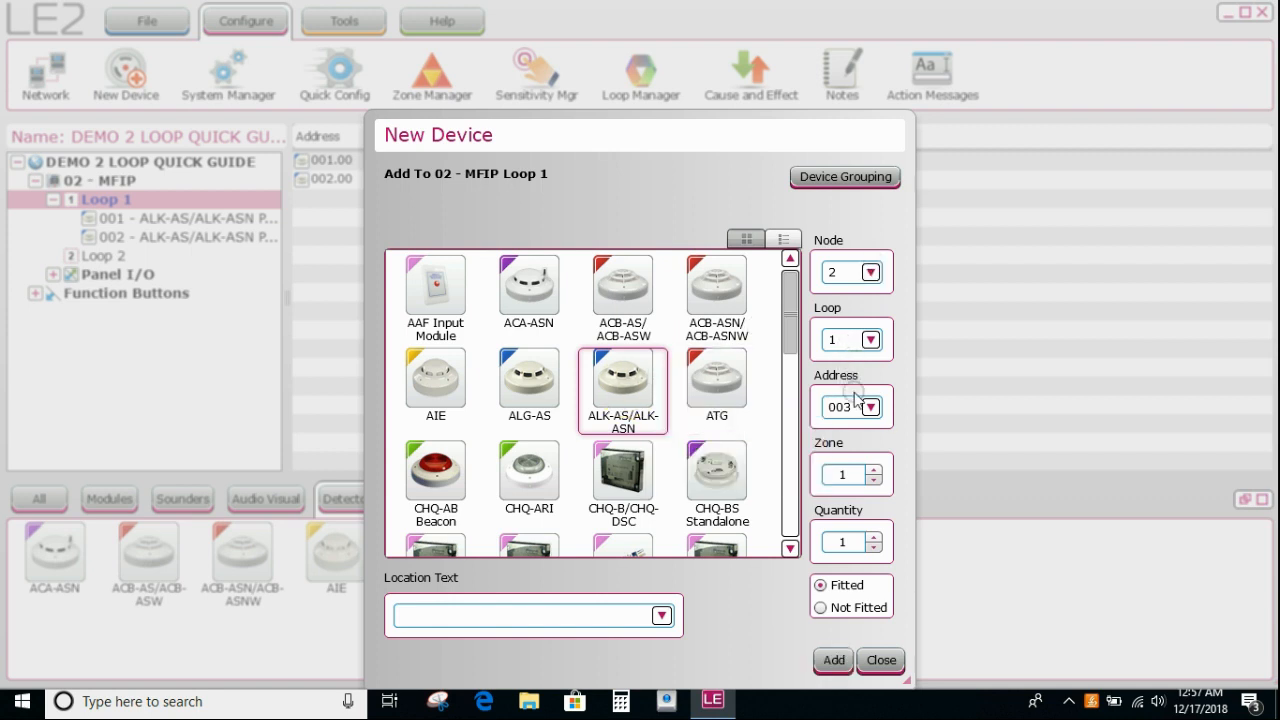
click(869, 407)
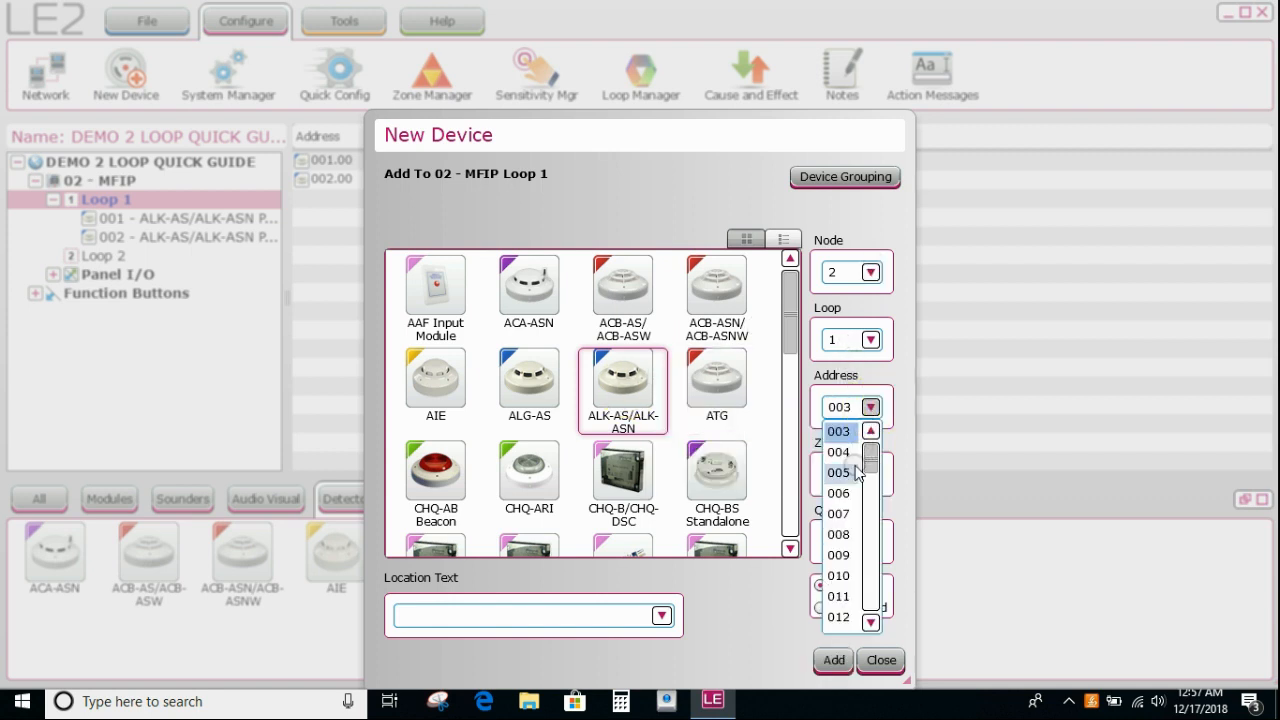
click(838, 472)
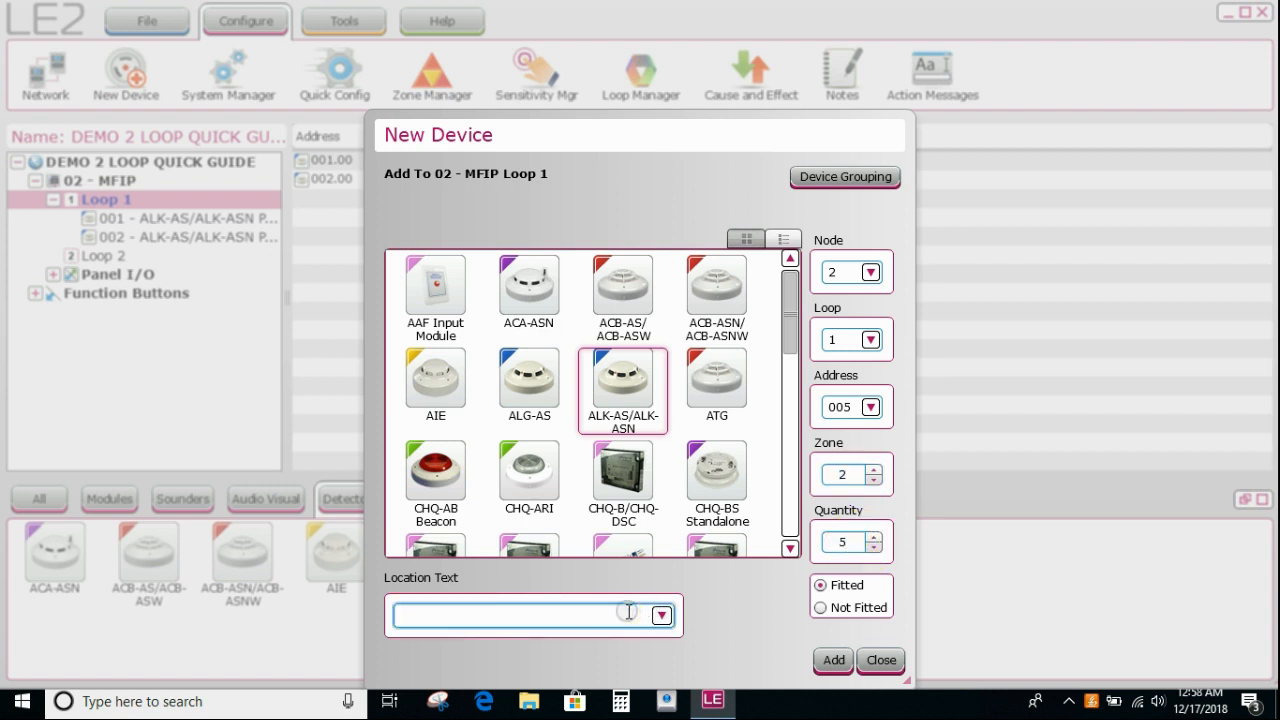
text(wAREHOUSE 1)
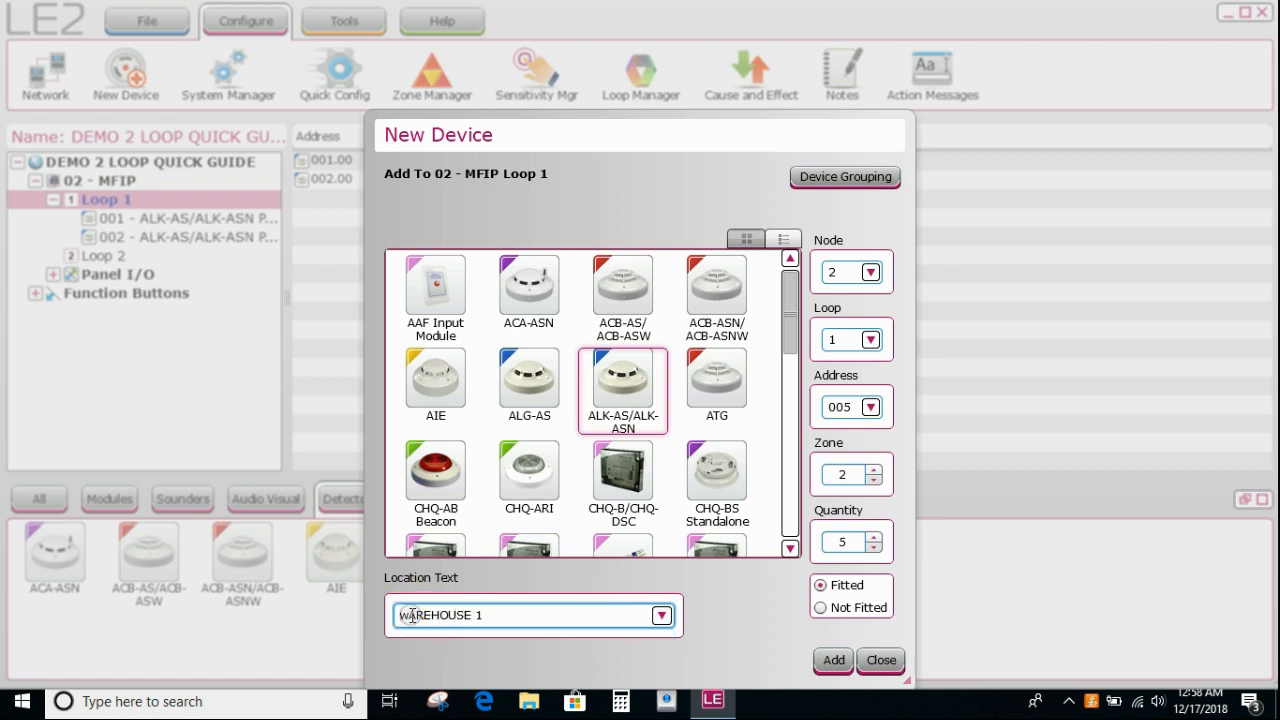
click(661, 615)
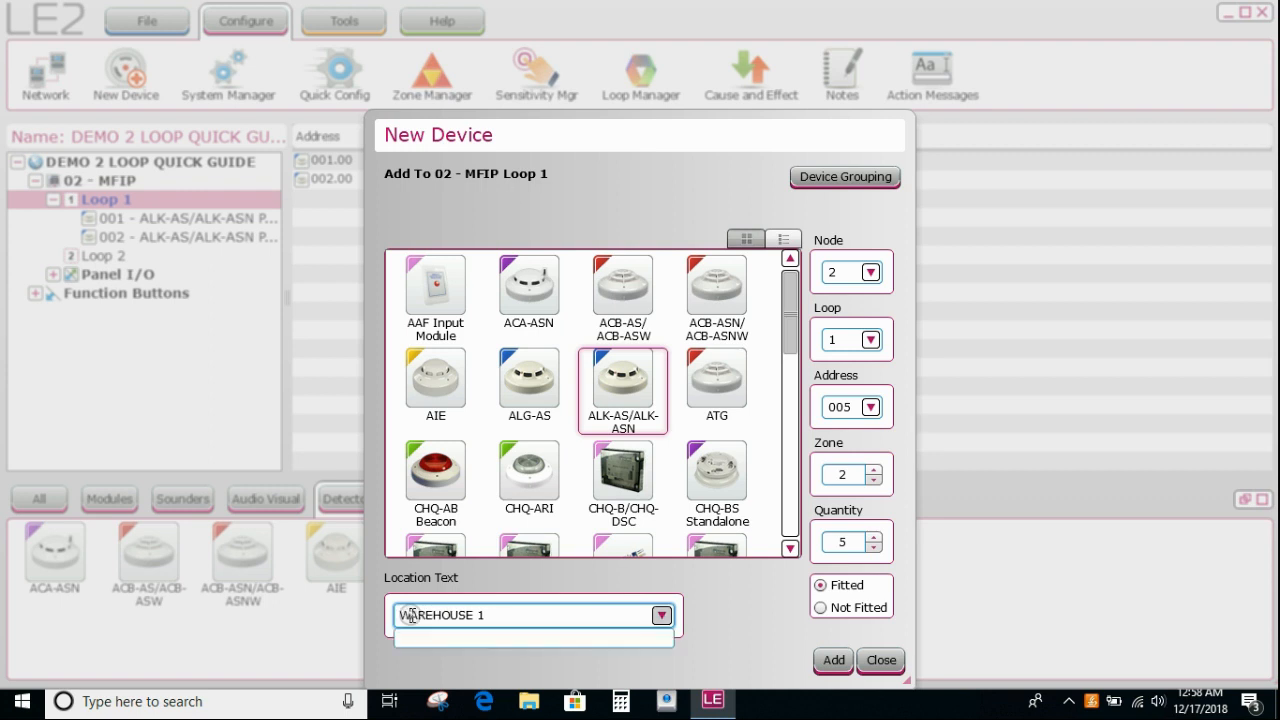
mouse_move(773, 625)
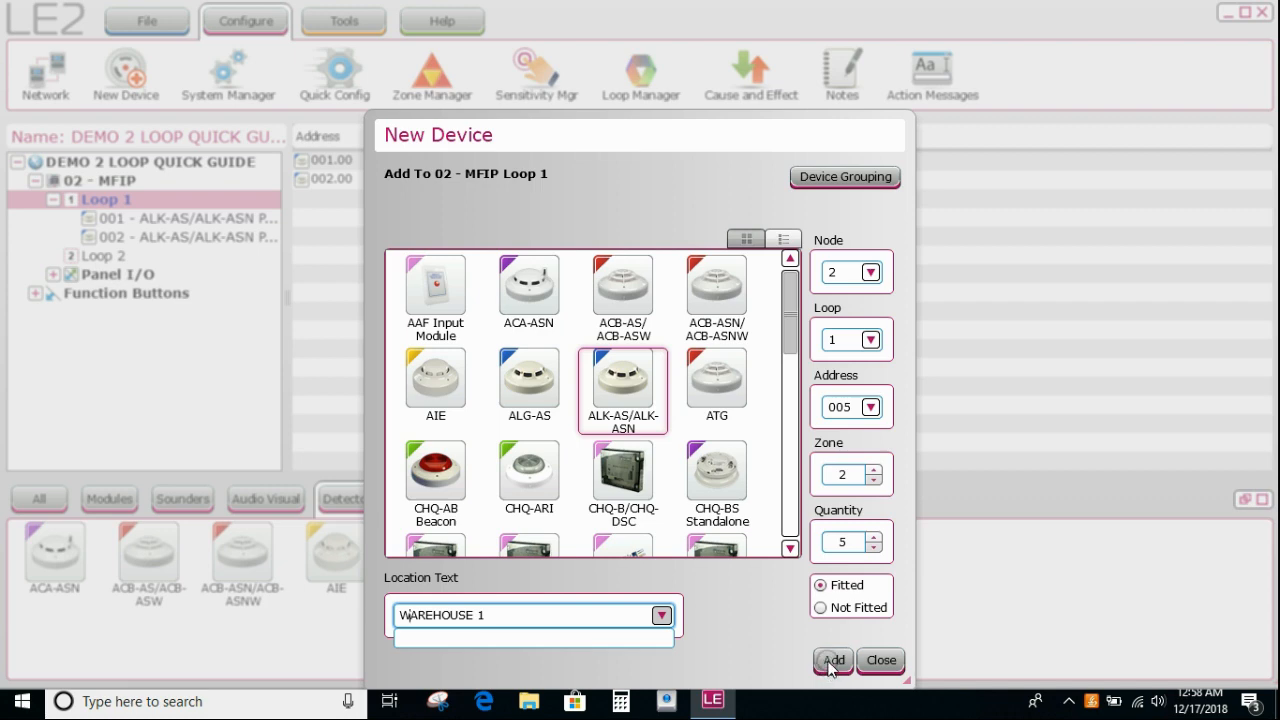
click(832, 660)
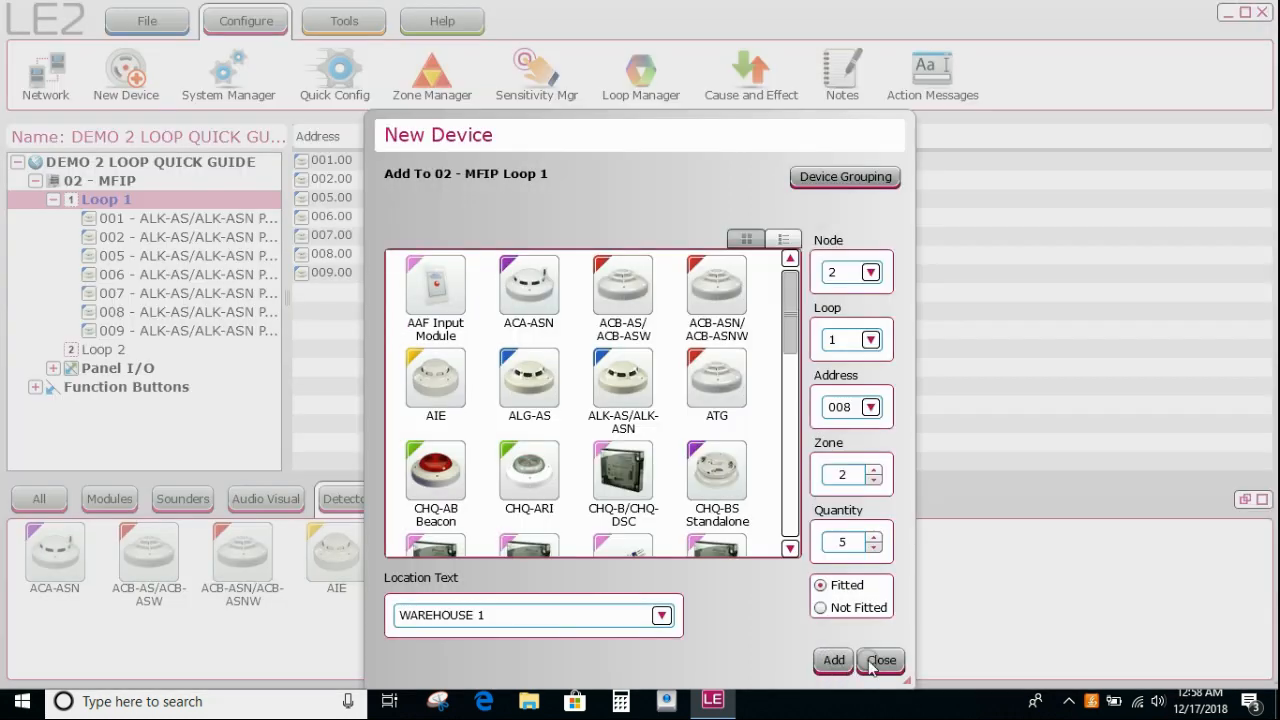
click(881, 660)
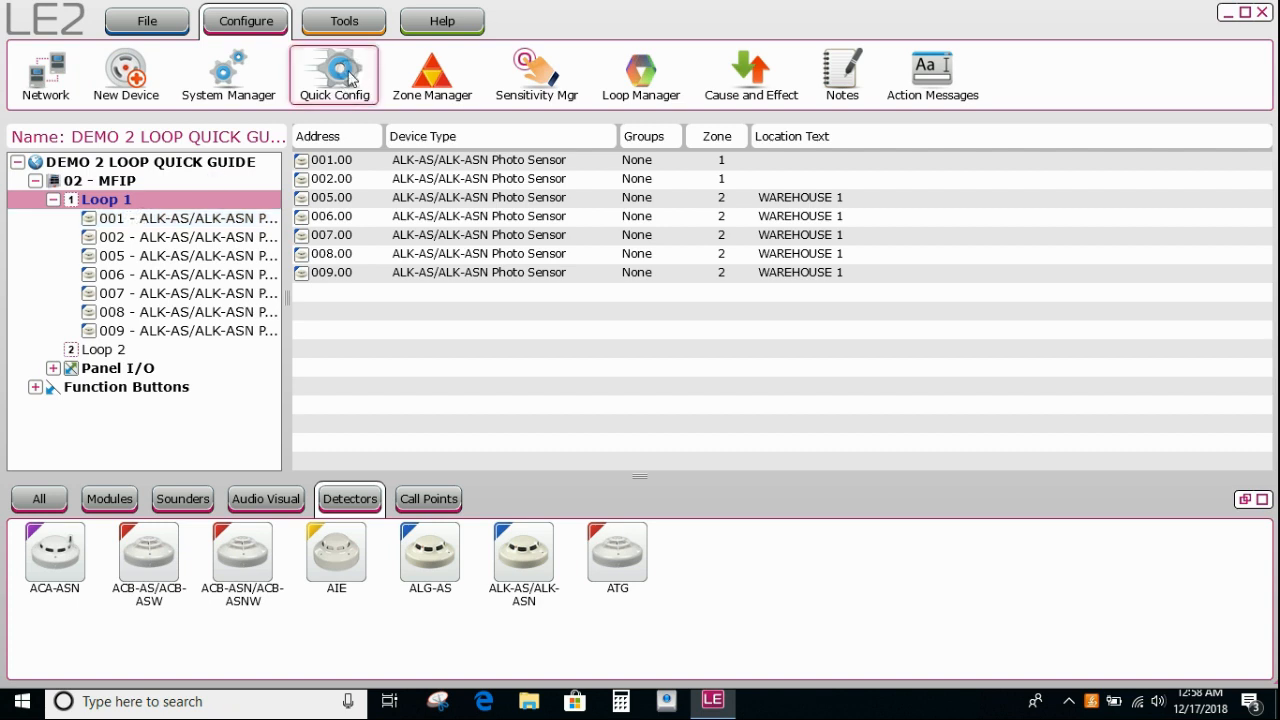
In Quick Config, set sensors 001 and 002 to zone 3, location WAREHOUSE 2.
click(147, 20)
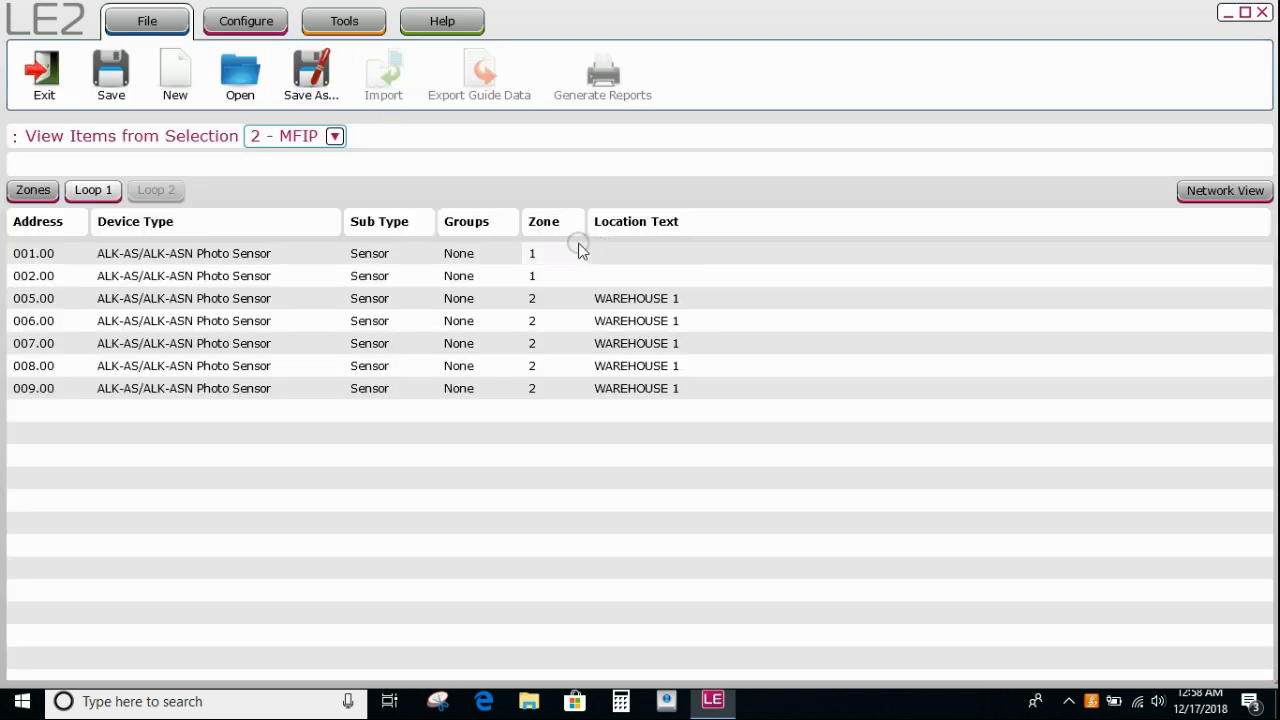
mouse_move(560, 343)
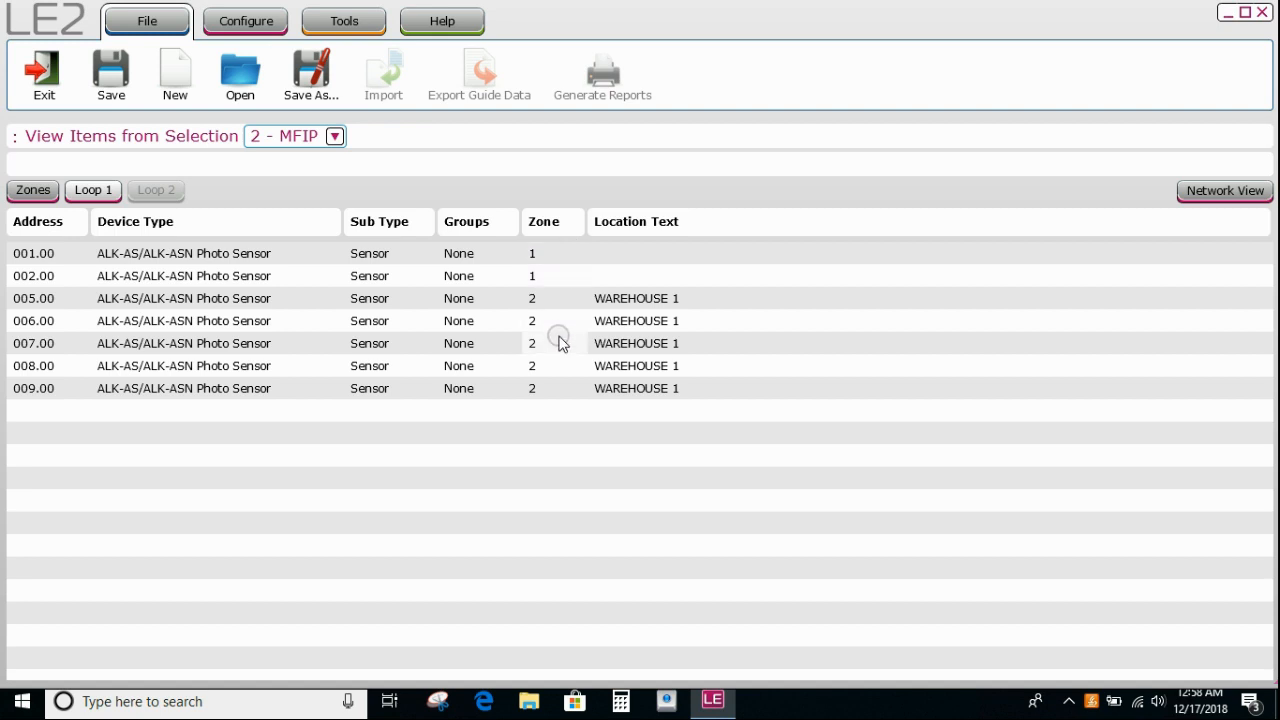
click(552, 253)
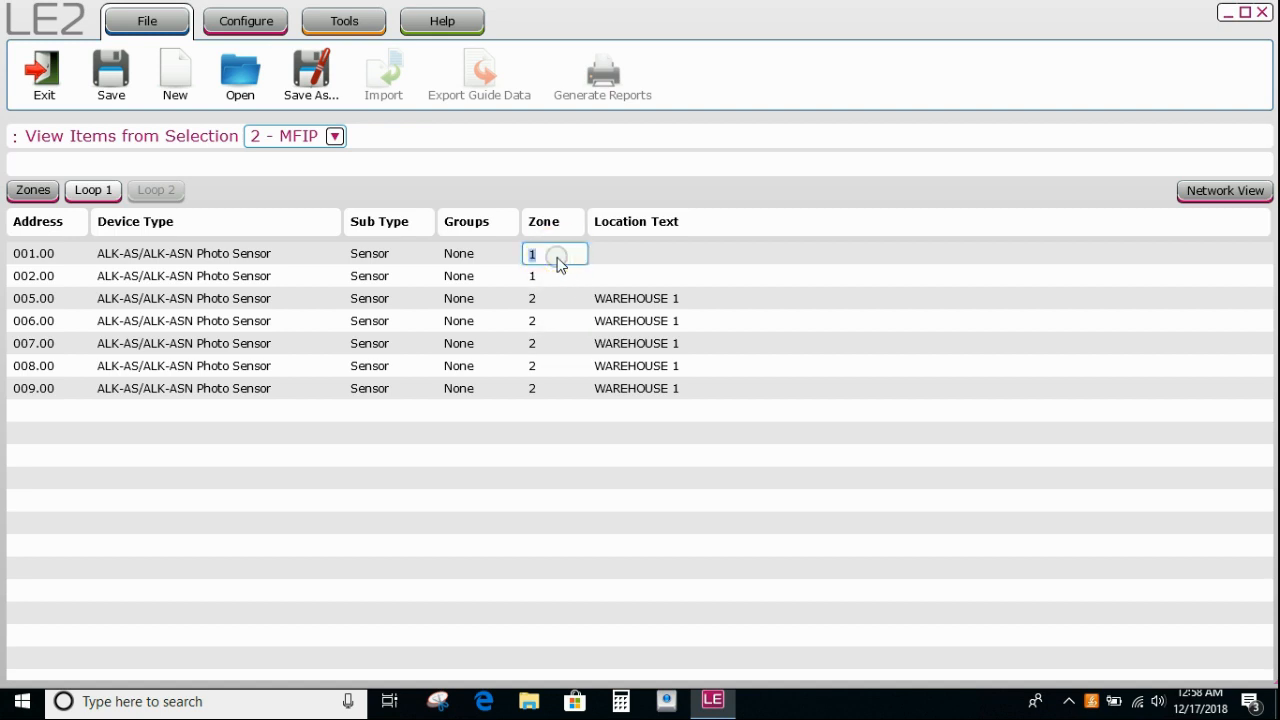
text(3)
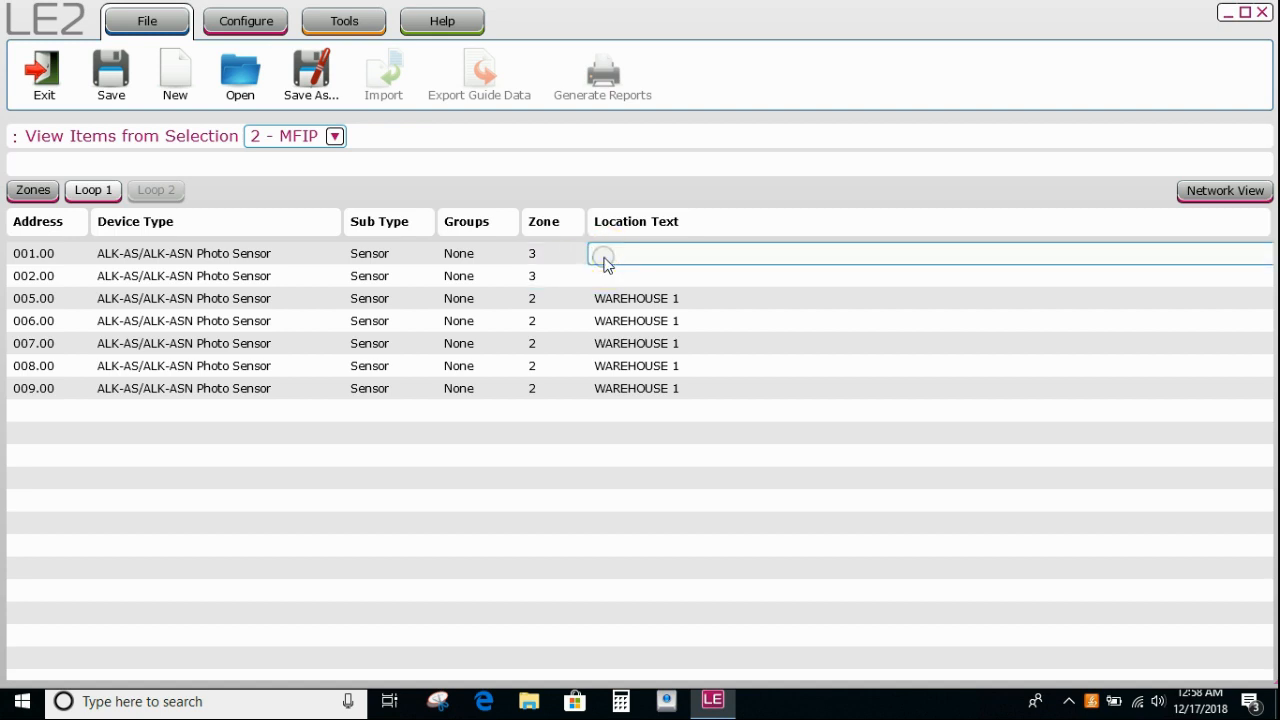
text(WAREHOUSE 2)
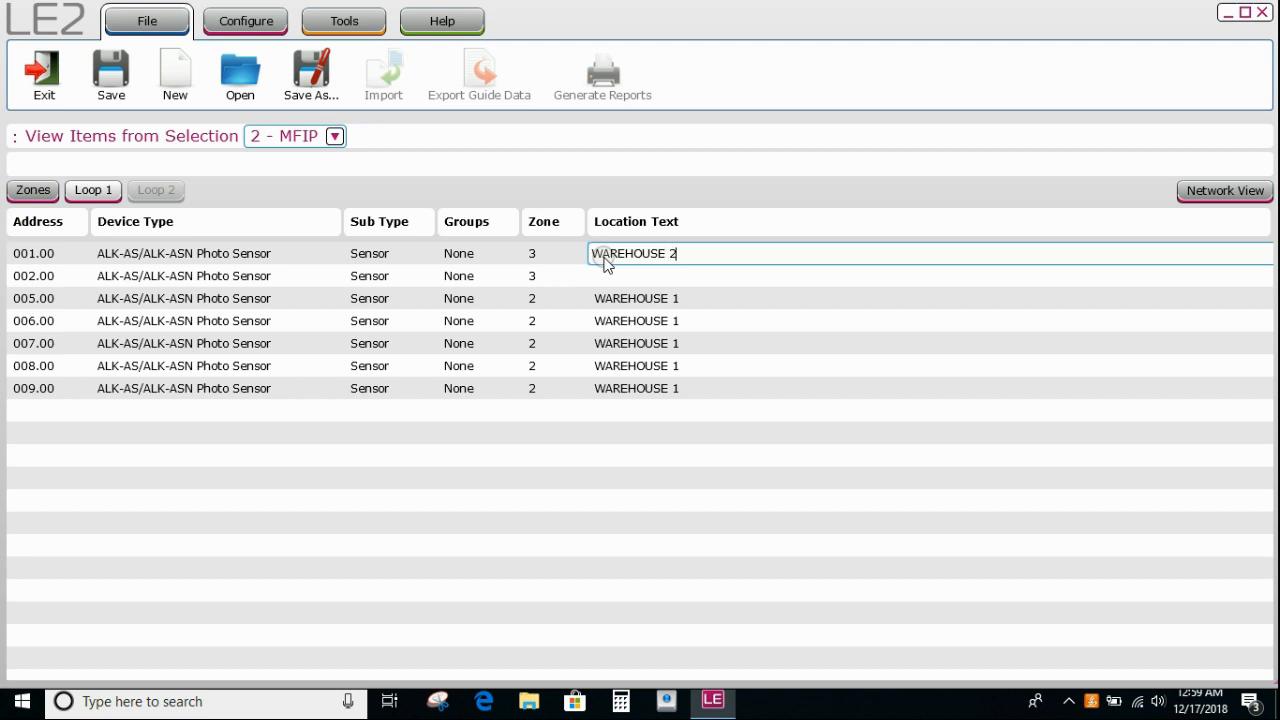
double_click(633, 253)
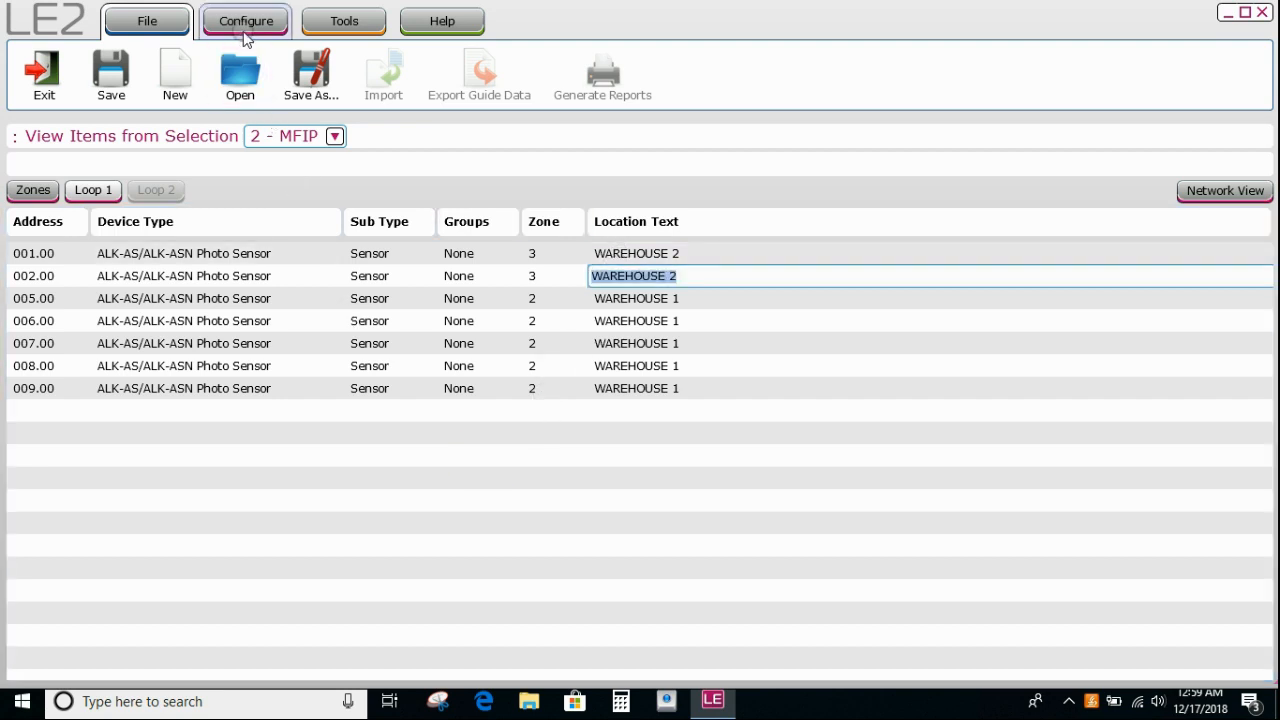
Open the 02 - MFIP panel's Configure Panel Settings from the network view.
click(245, 20)
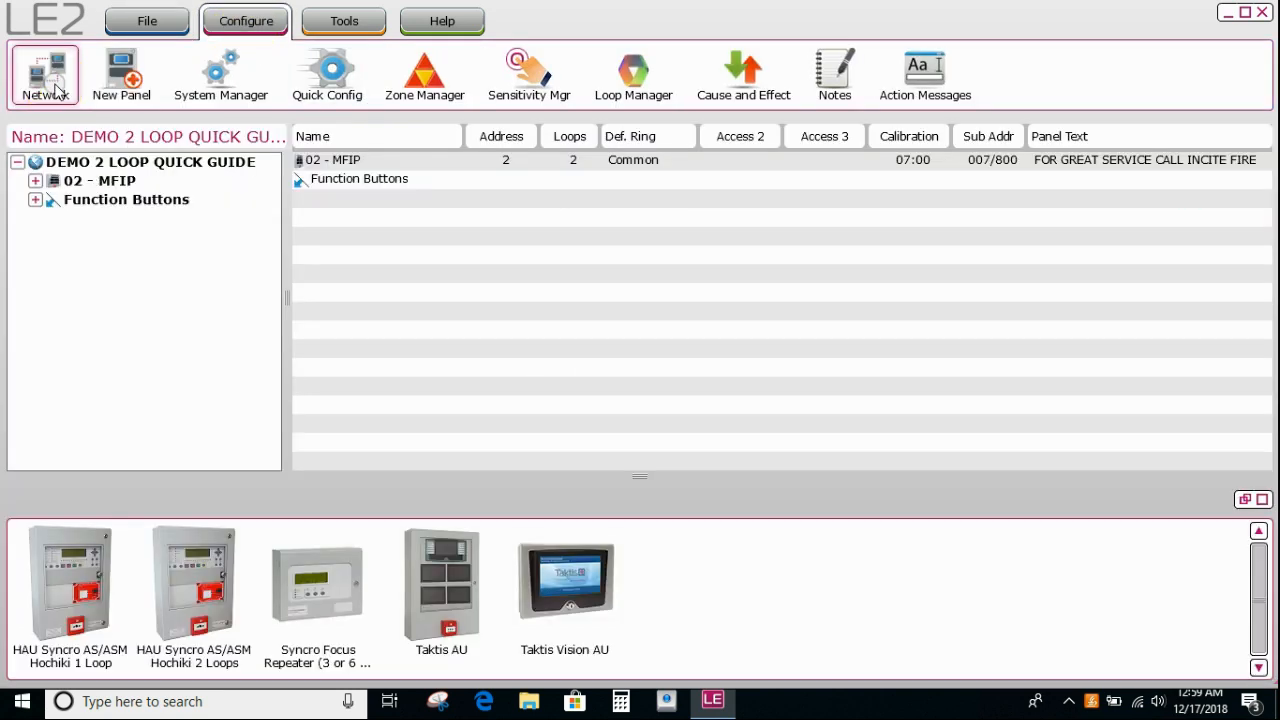
click(100, 181)
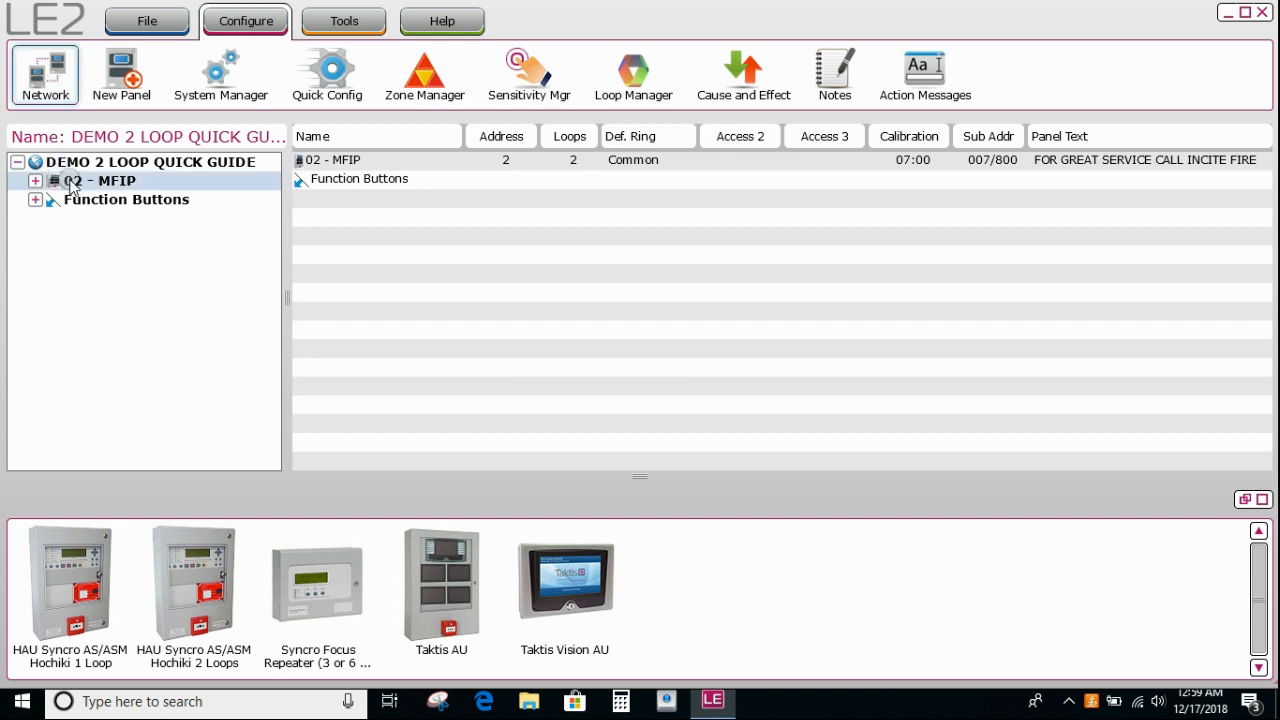
right_click(90, 181)
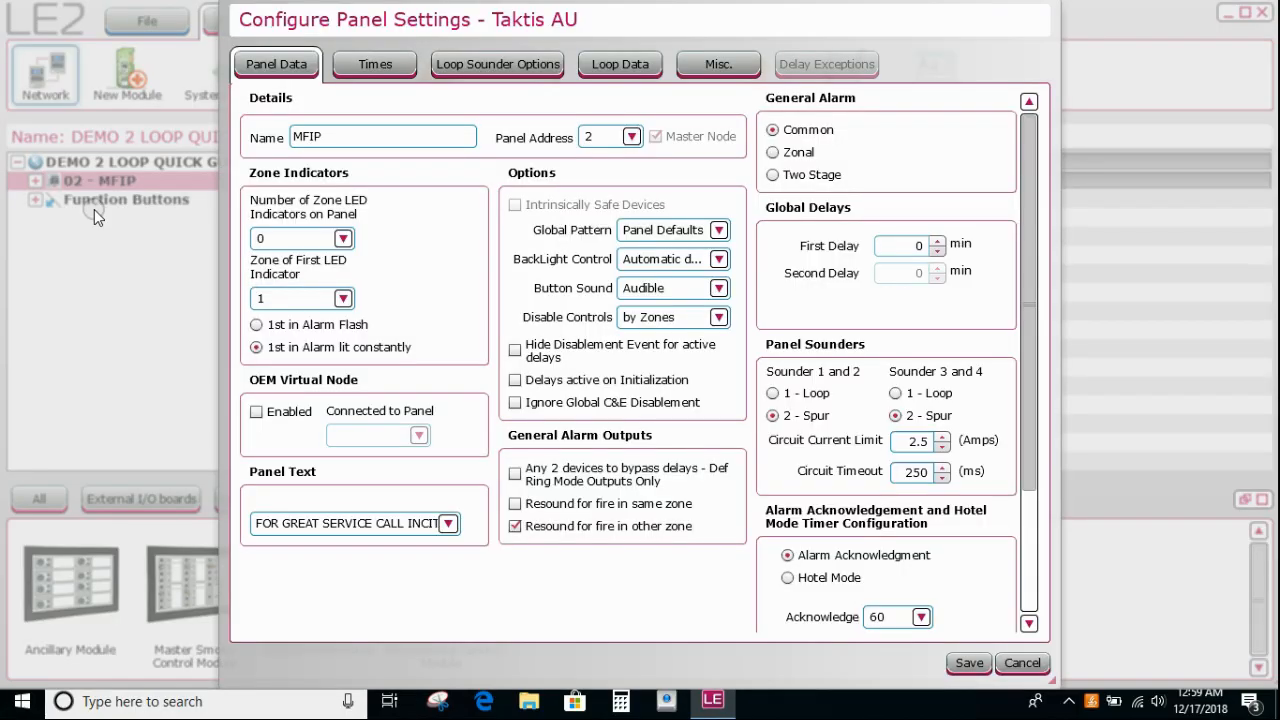
Tick 'Resound for fire in same zone' on MFIP's Panel Data page.
click(330, 137)
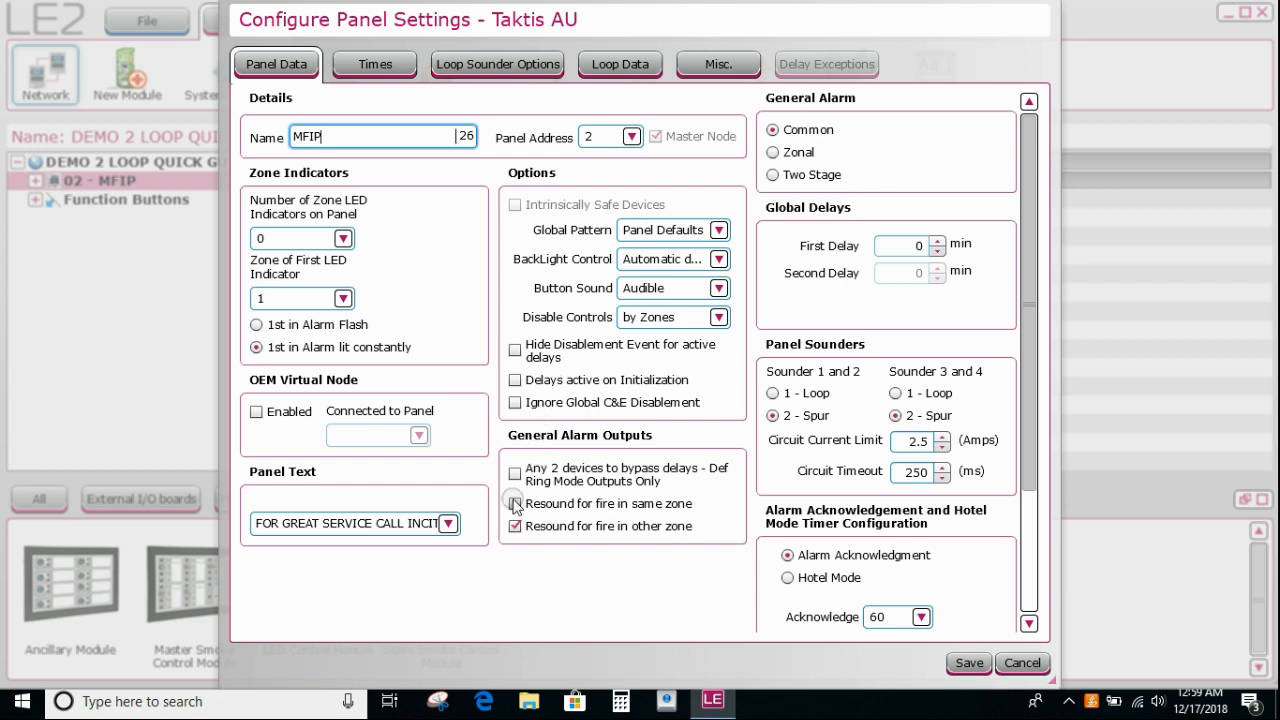
click(515, 503)
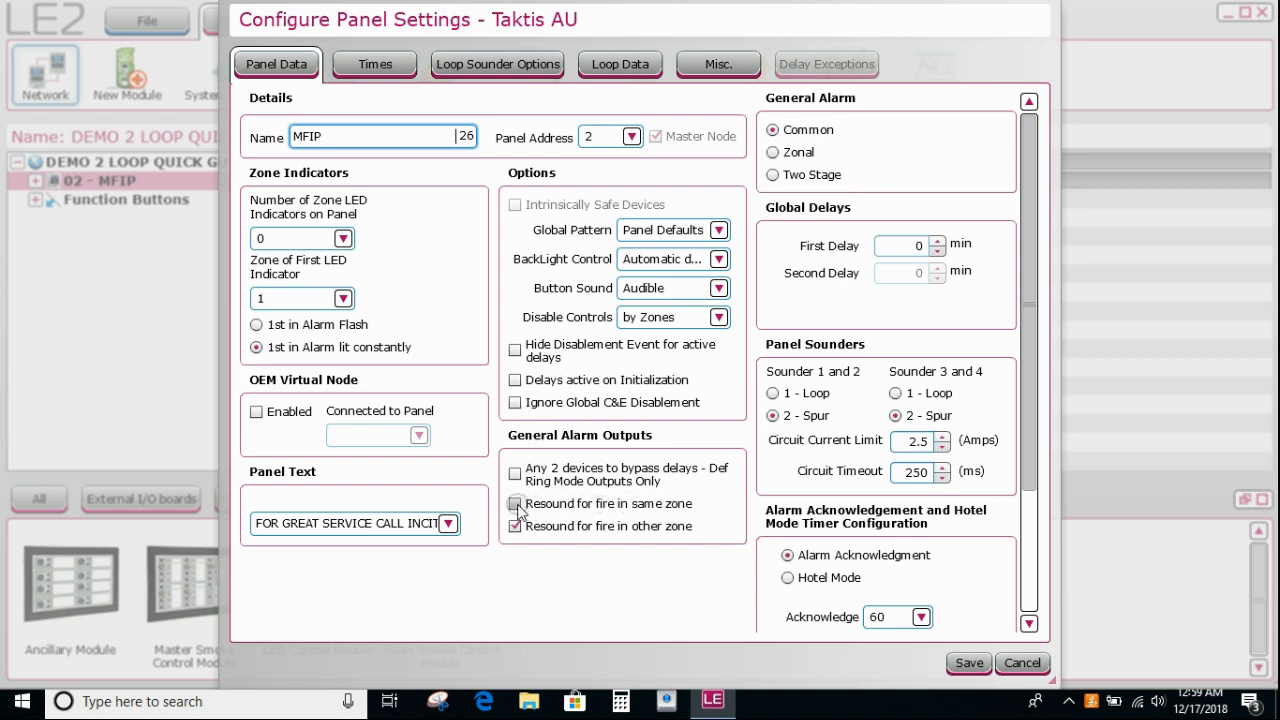
click(515, 503)
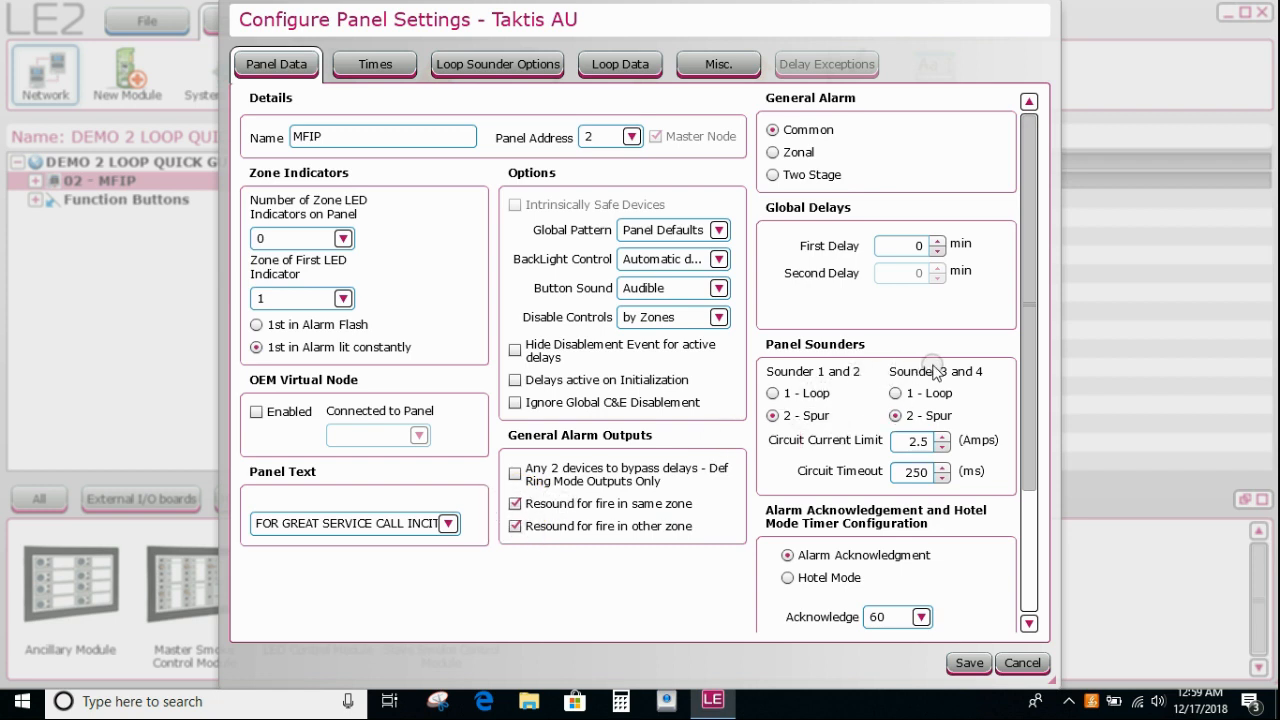
mouse_move(945, 375)
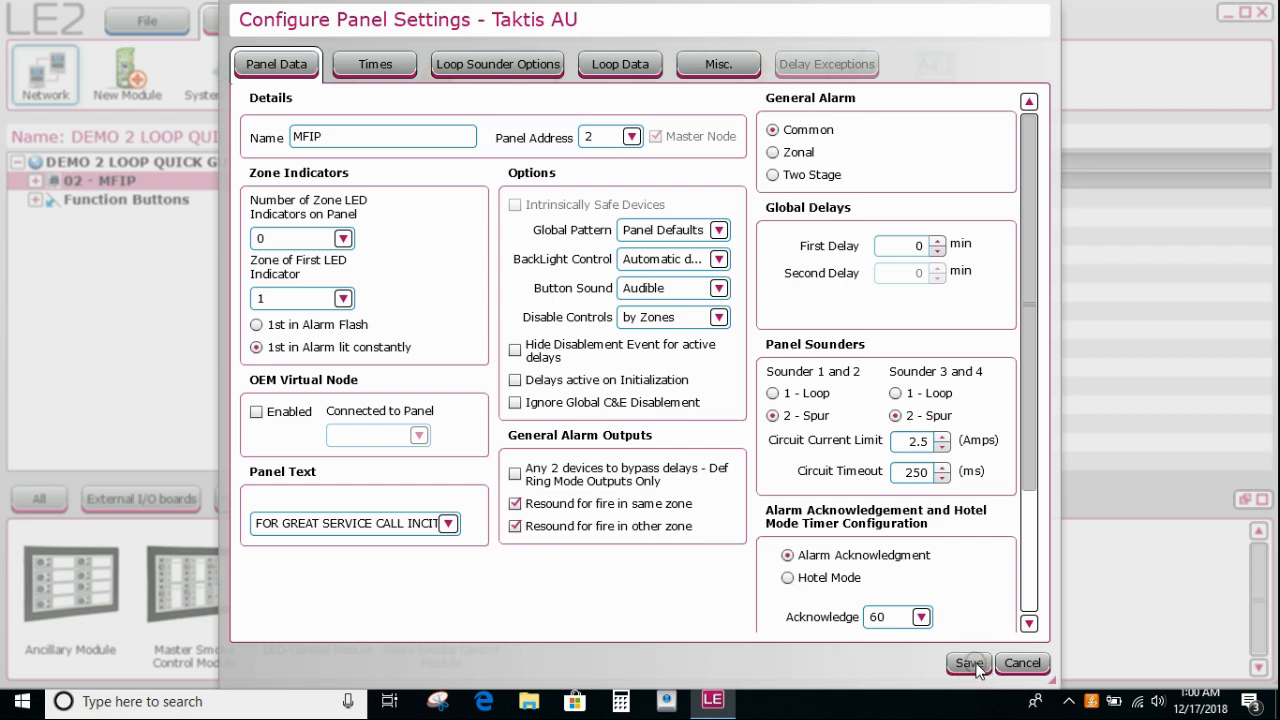
Save MFIP's panel settings, then expand 02 - MFIP and Panel I/O to select Programmable input 1.
click(968, 663)
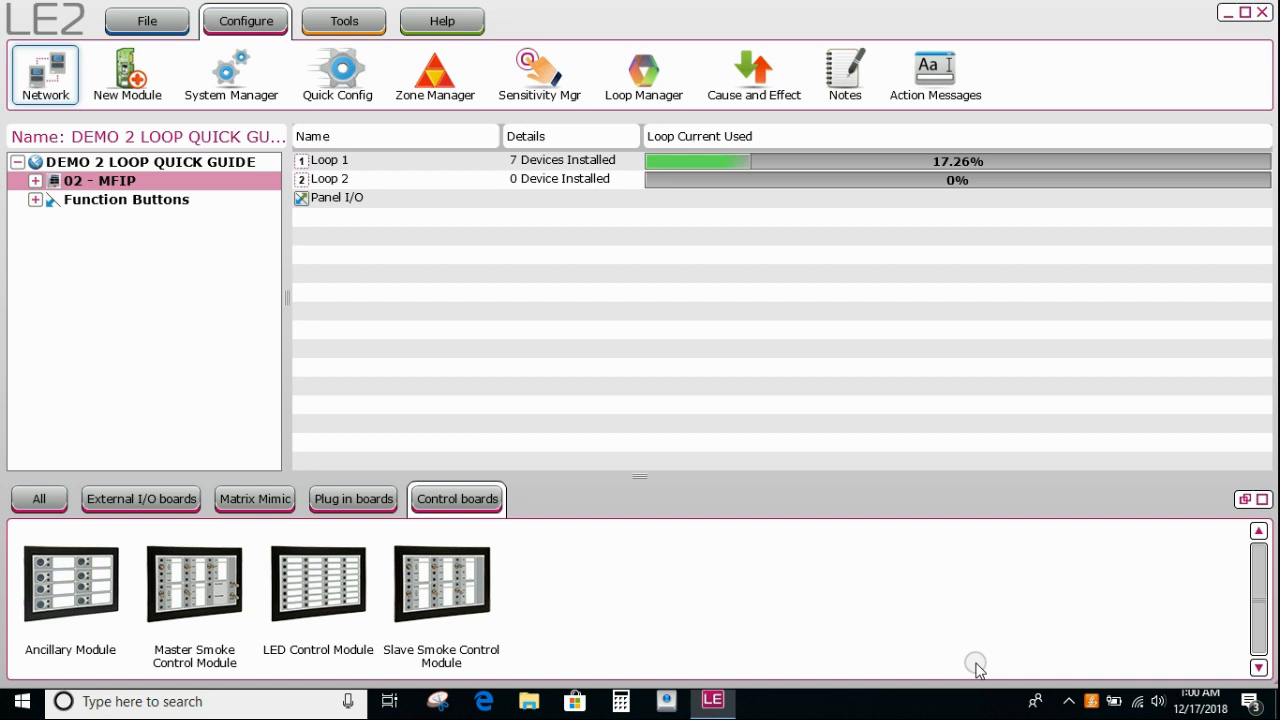
click(126, 199)
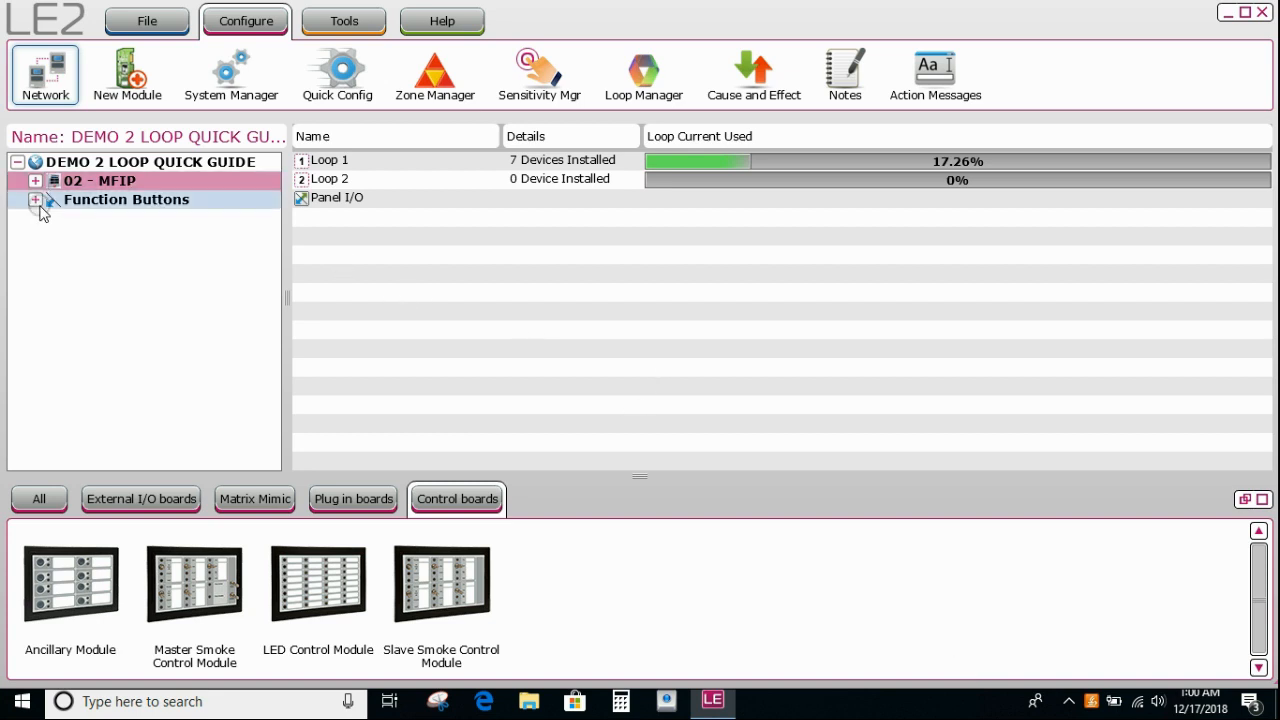
click(98, 180)
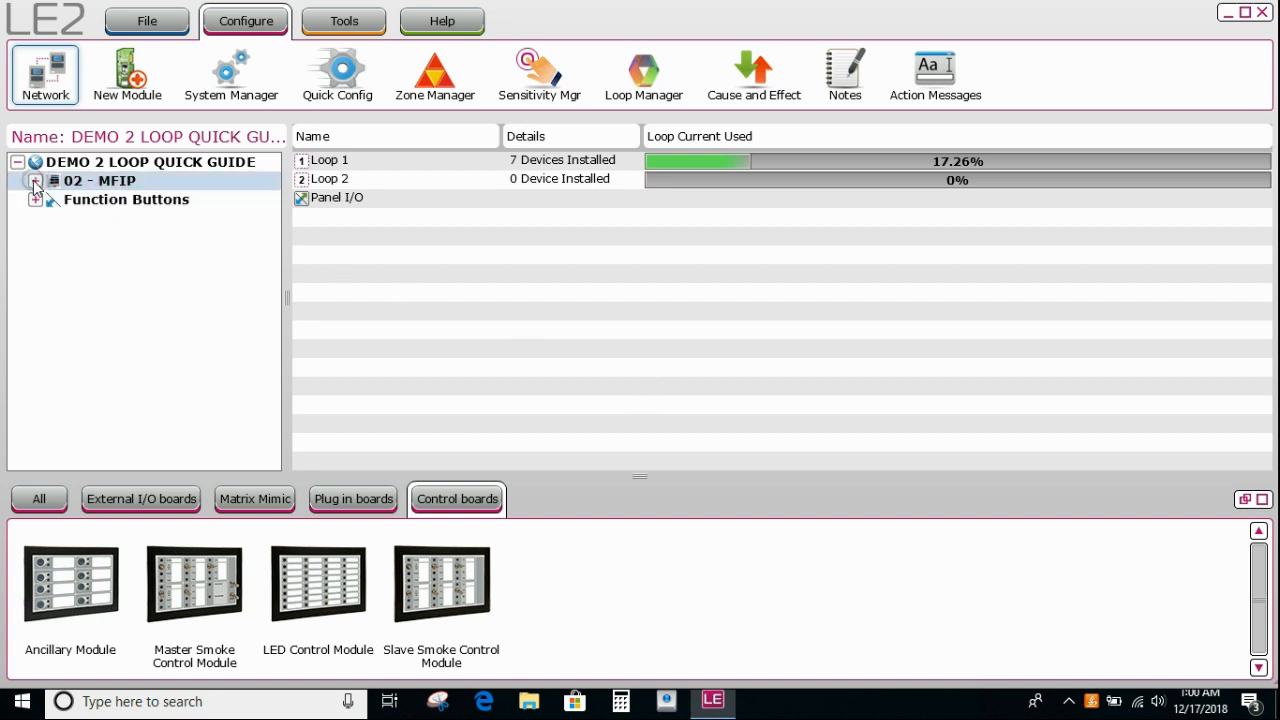
click(35, 181)
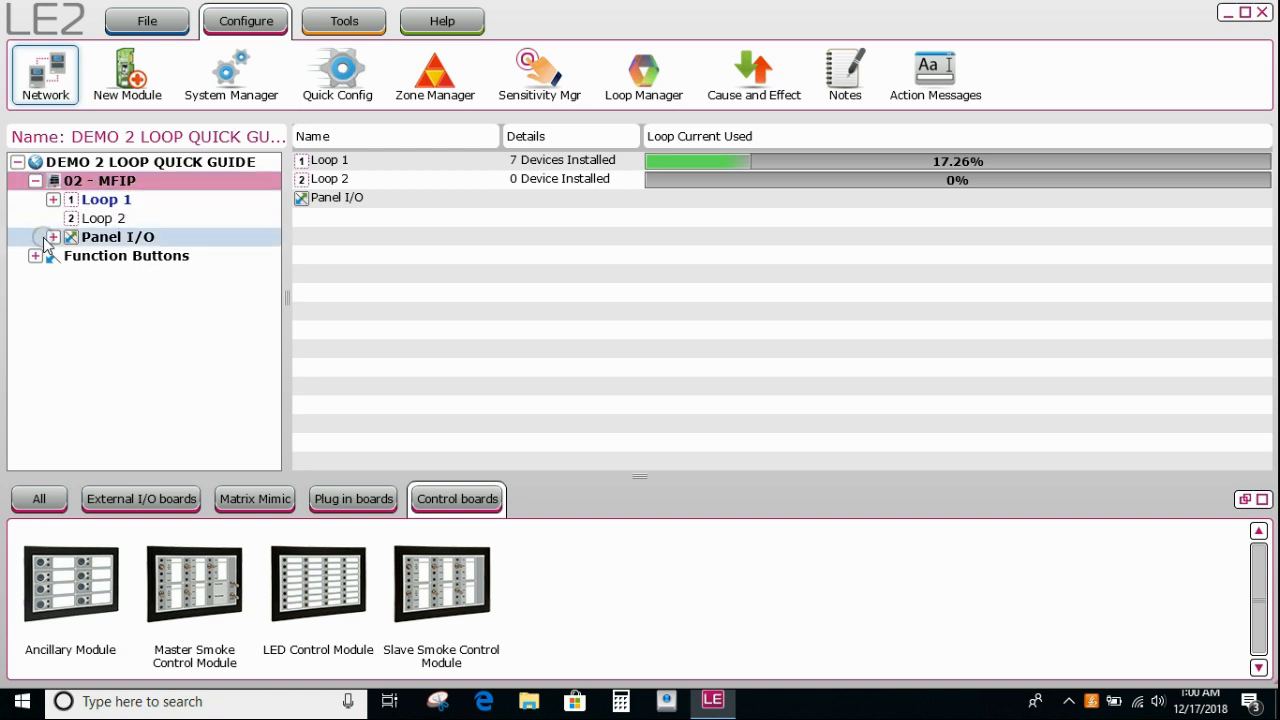
click(103, 218)
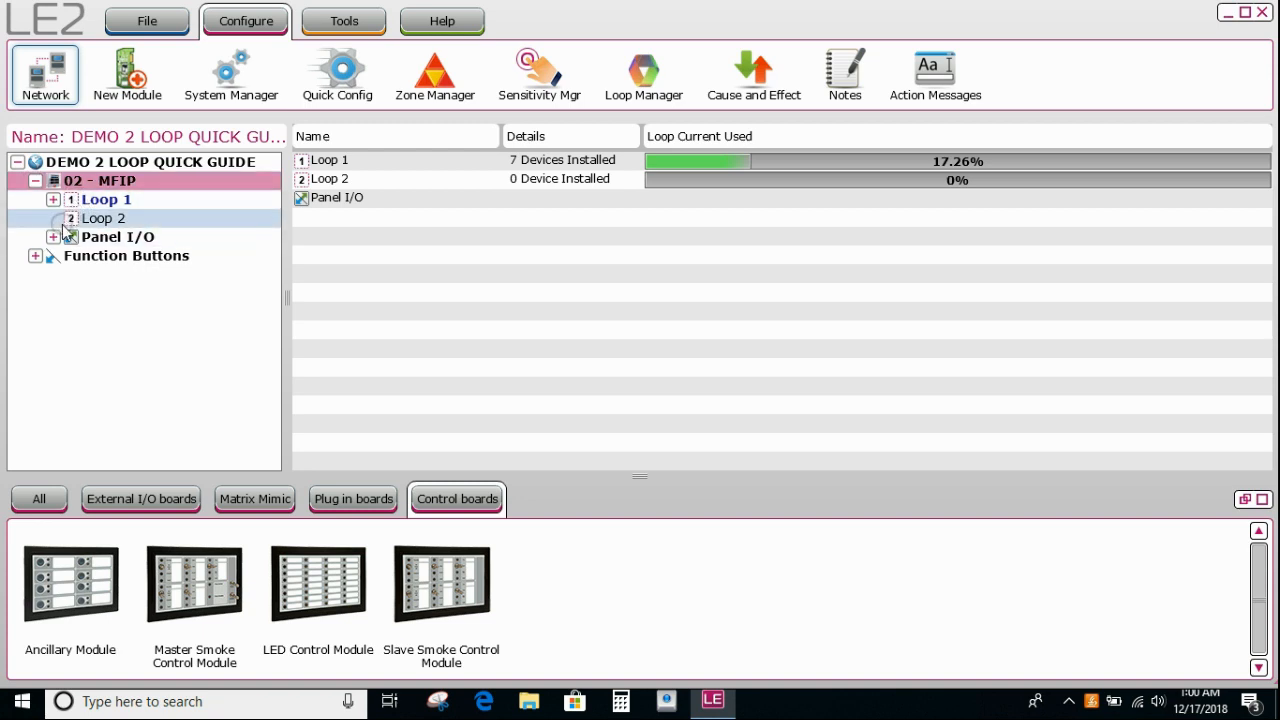
click(117, 237)
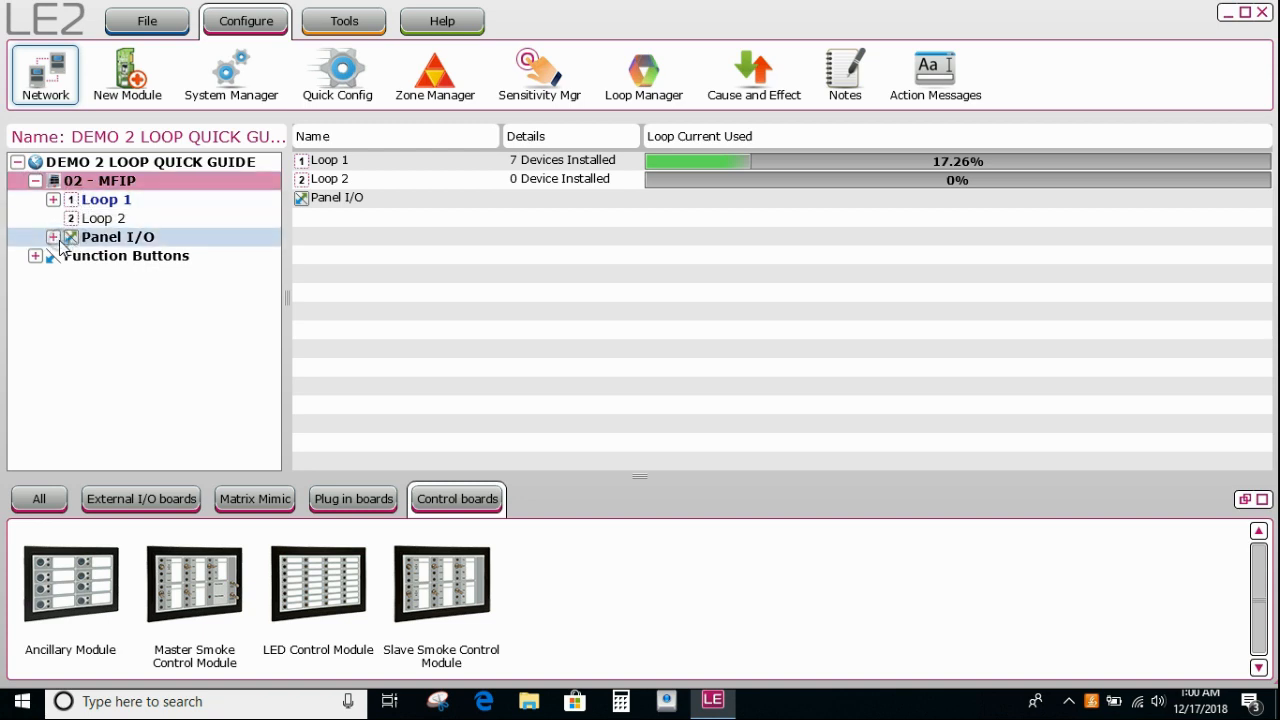
click(53, 237)
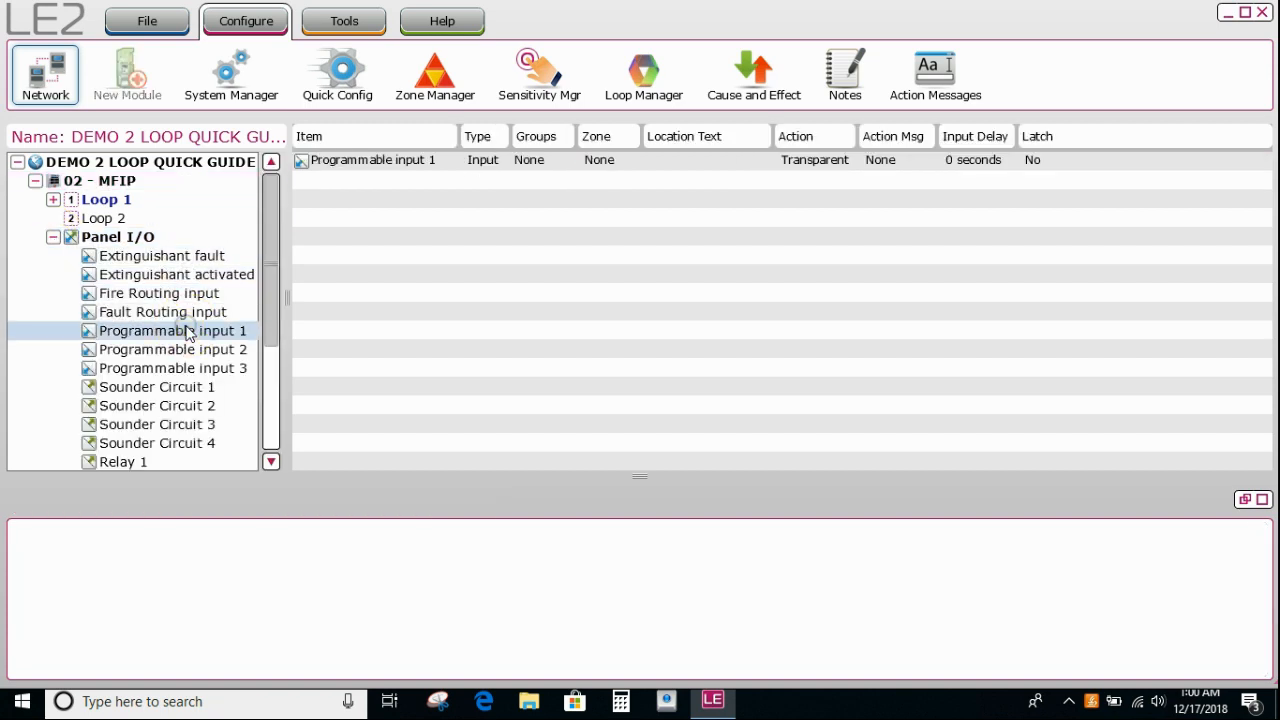
Open Programmable input 1 and enter location text MFIP BREAKGLASS.
double_click(172, 330)
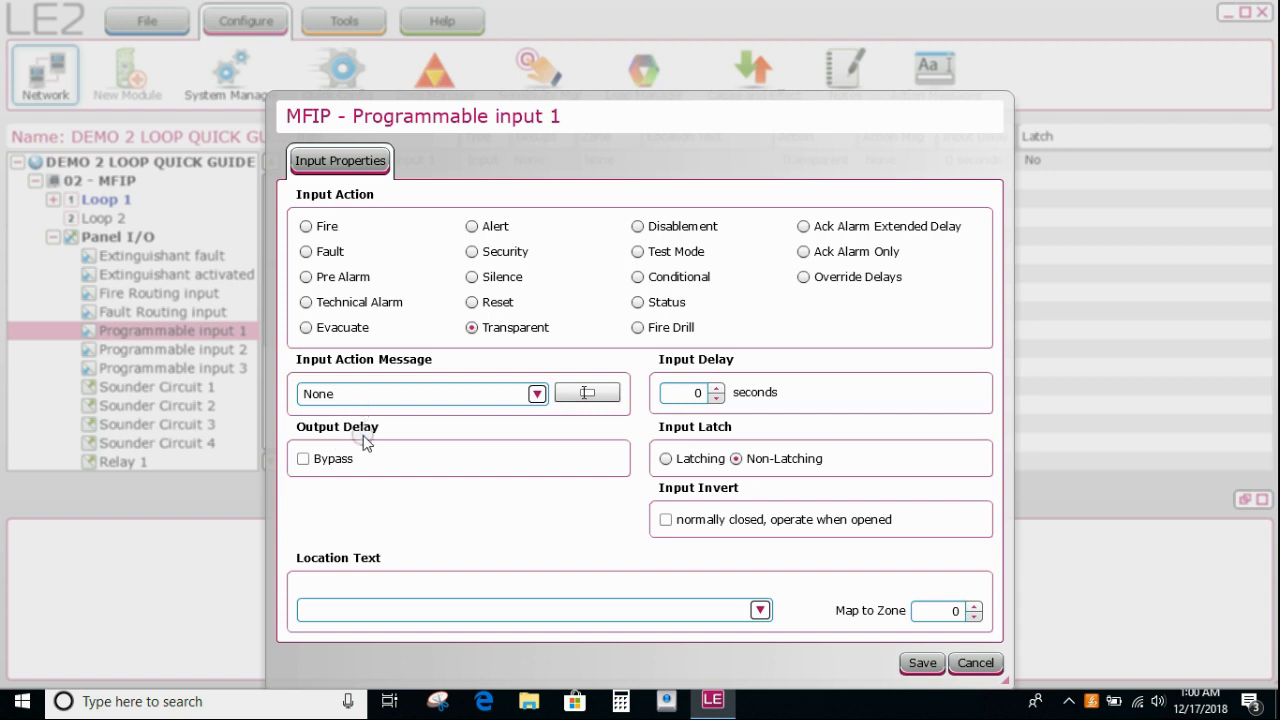
click(530, 610)
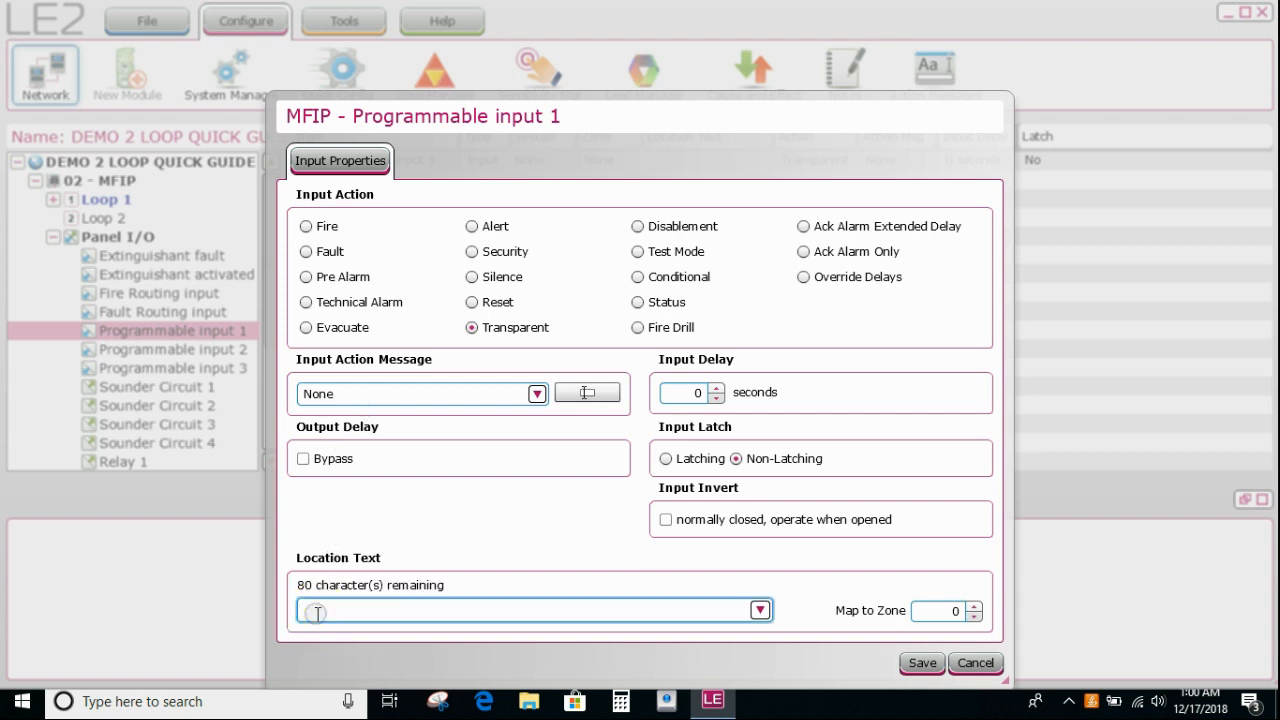
text(MFIP[)
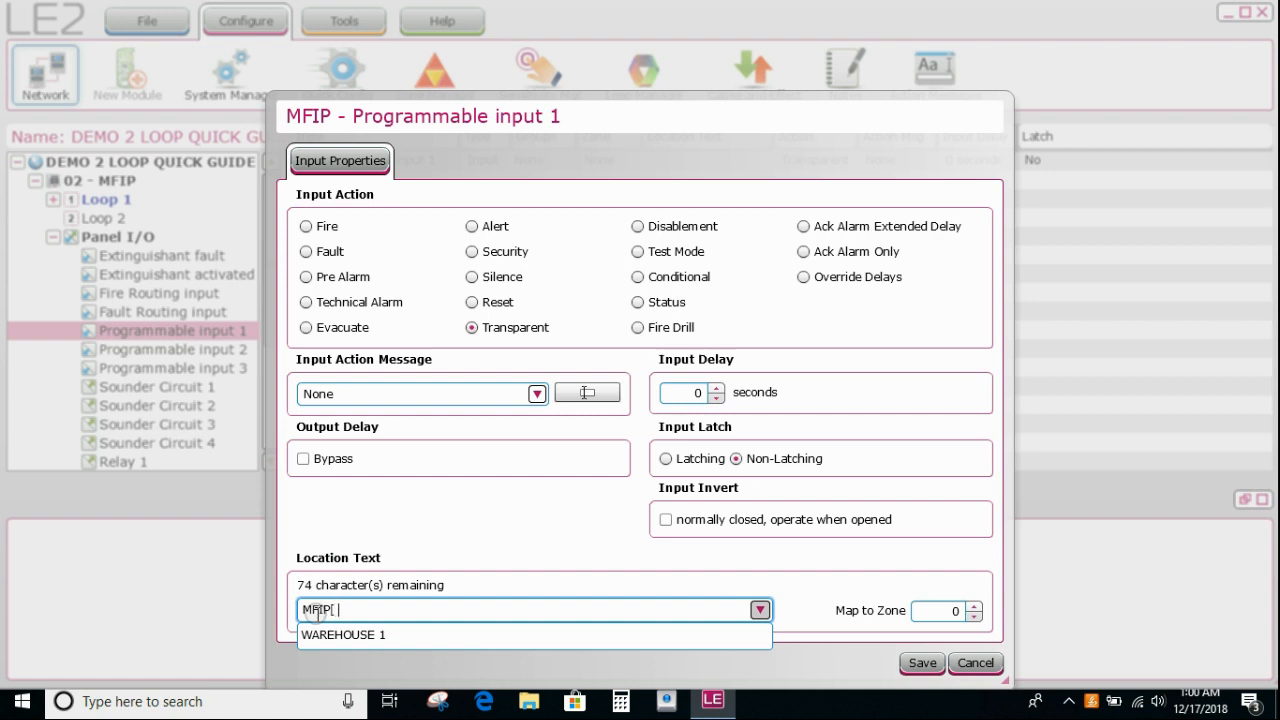
text(B)
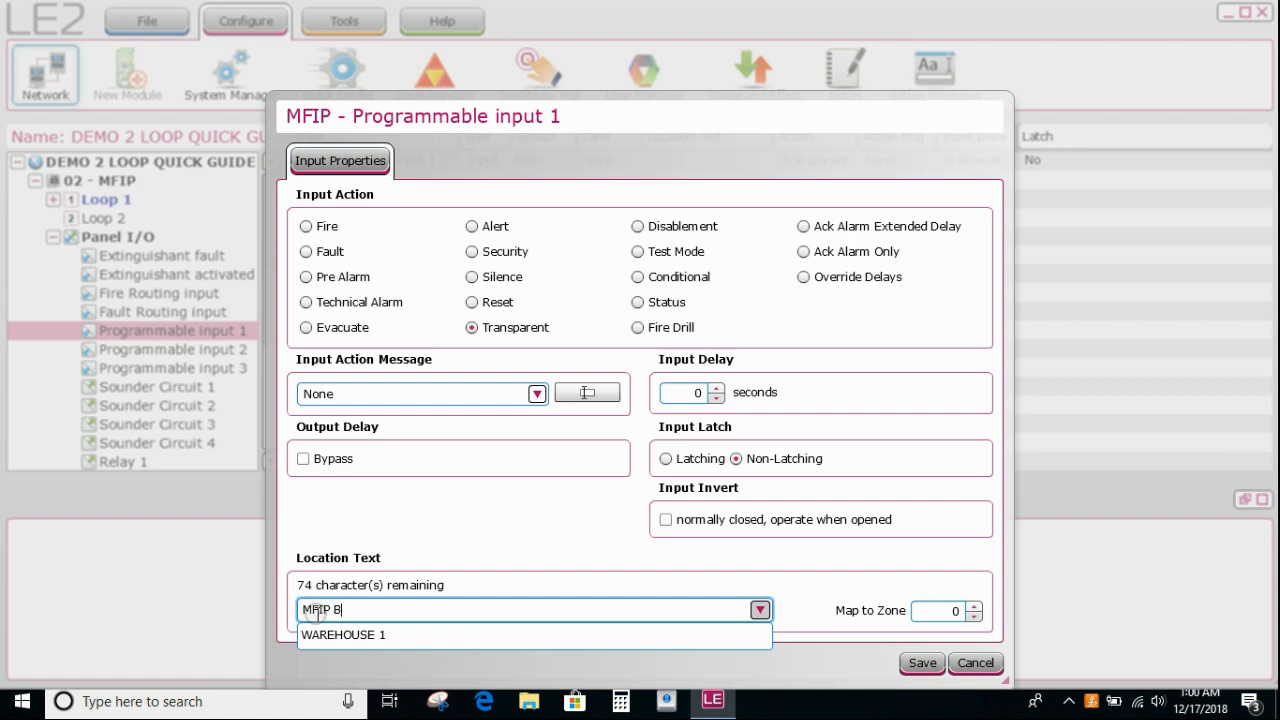
text(REAKGLASS)
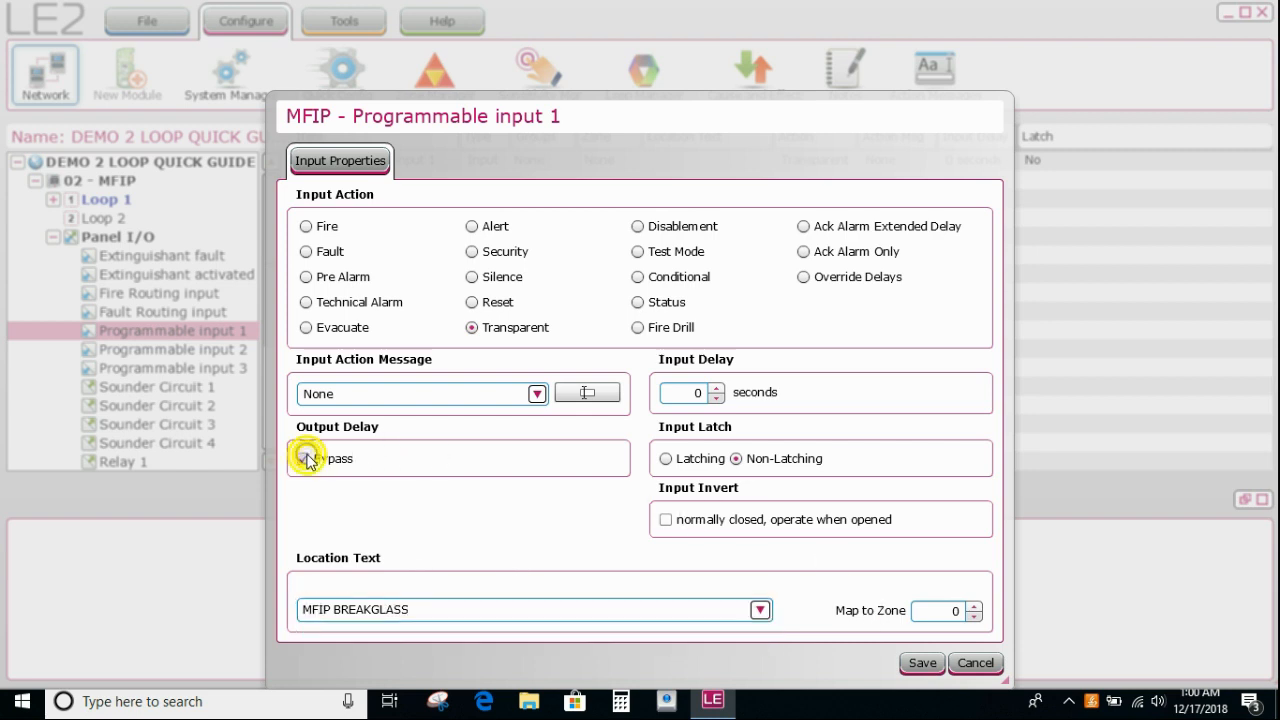
Bypass the output delay, select Fire and Latching, and save Programmable input 1.
click(306, 458)
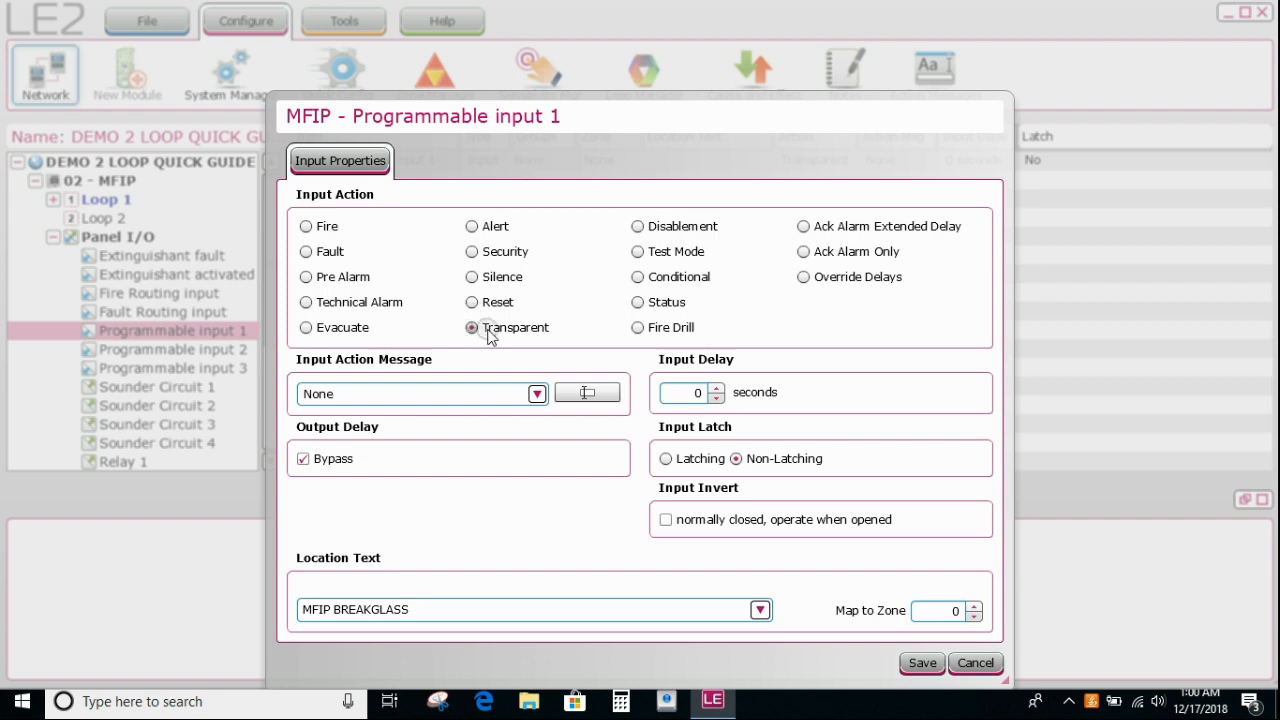
click(306, 226)
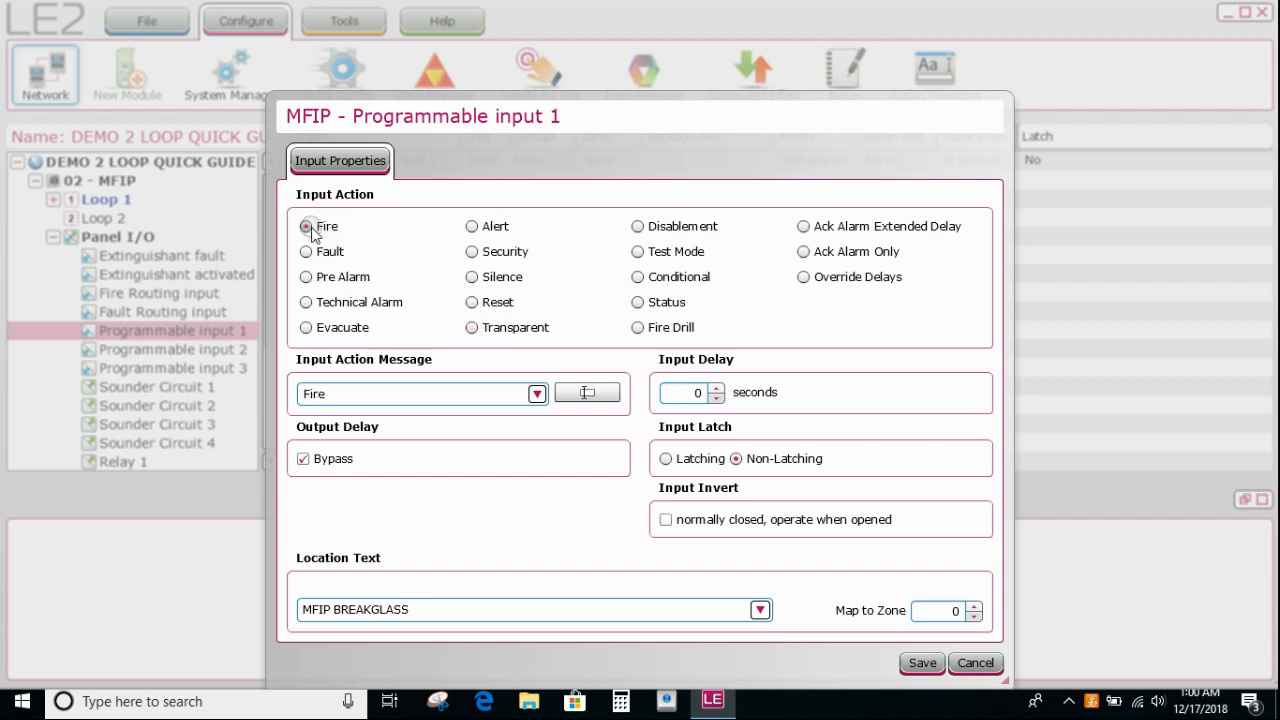
click(665, 458)
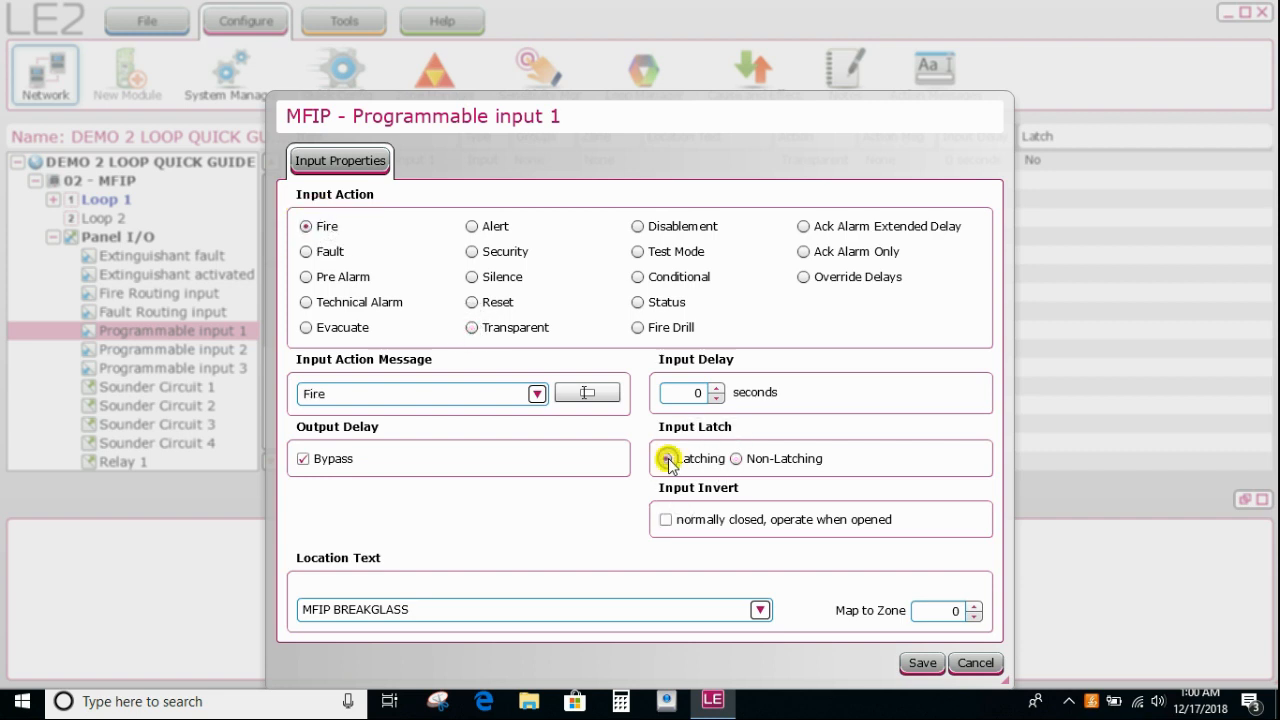
click(666, 458)
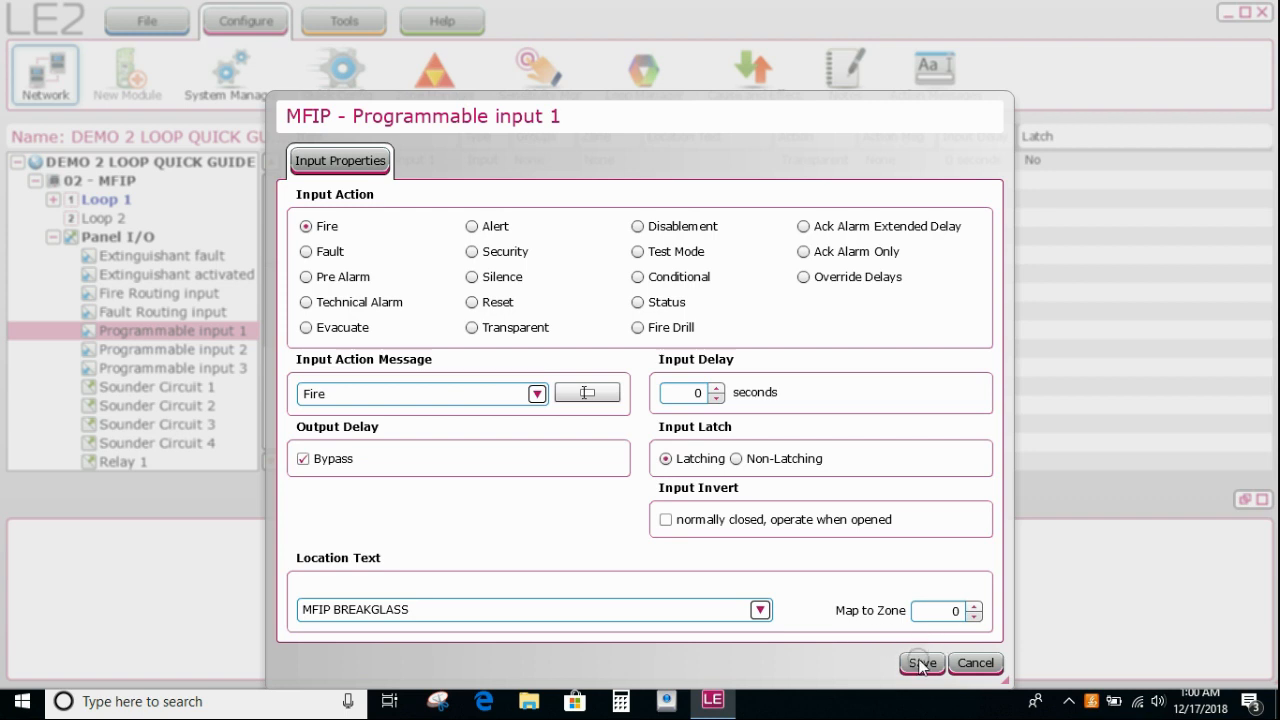
click(920, 663)
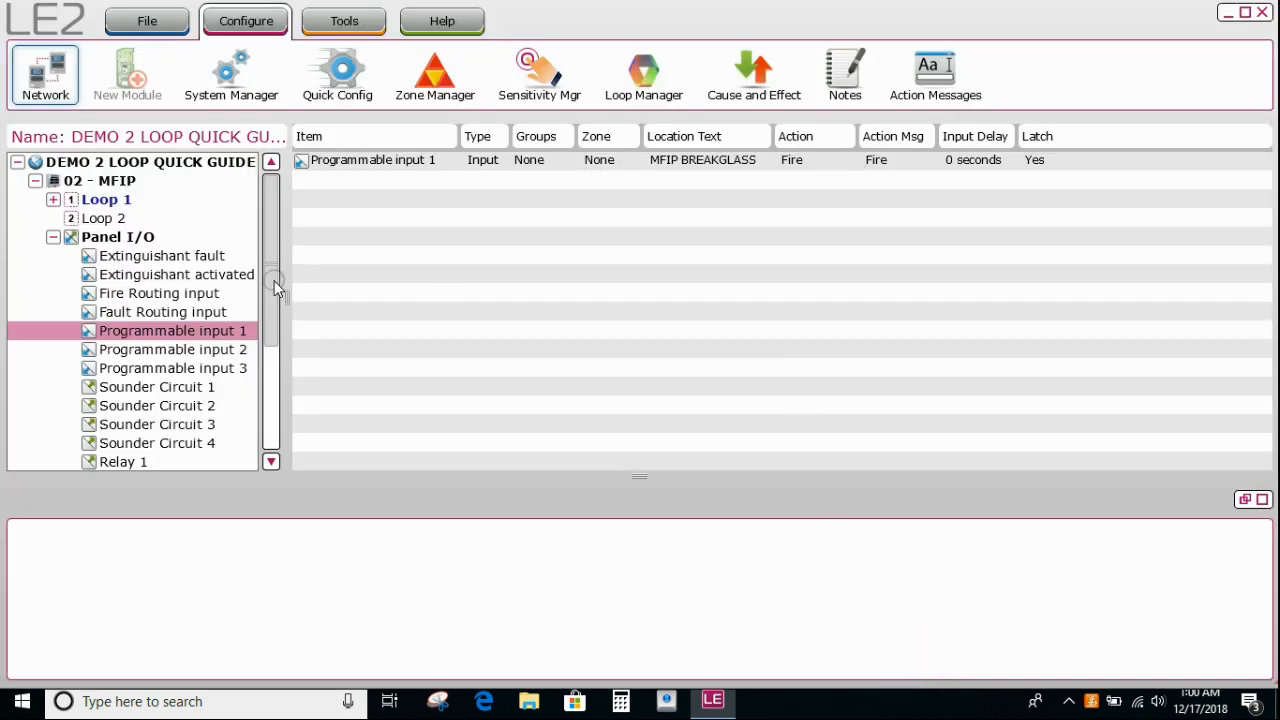
scroll(down, 3)
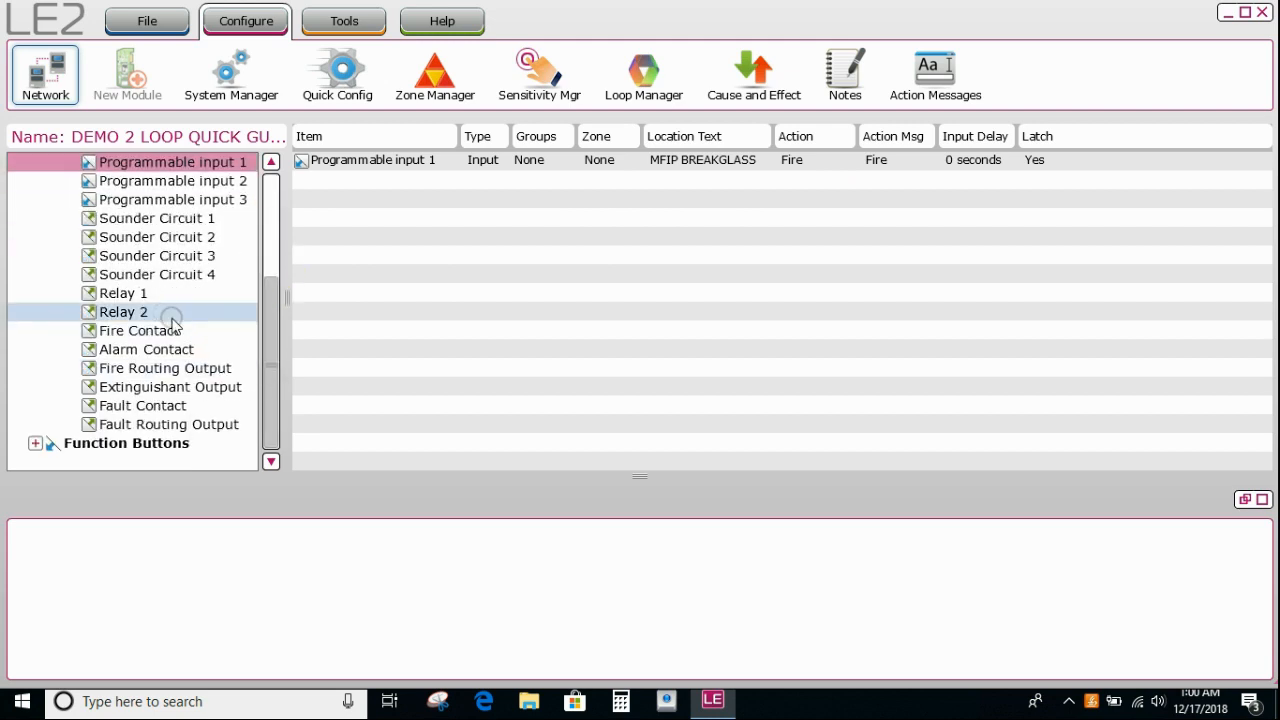
click(146, 349)
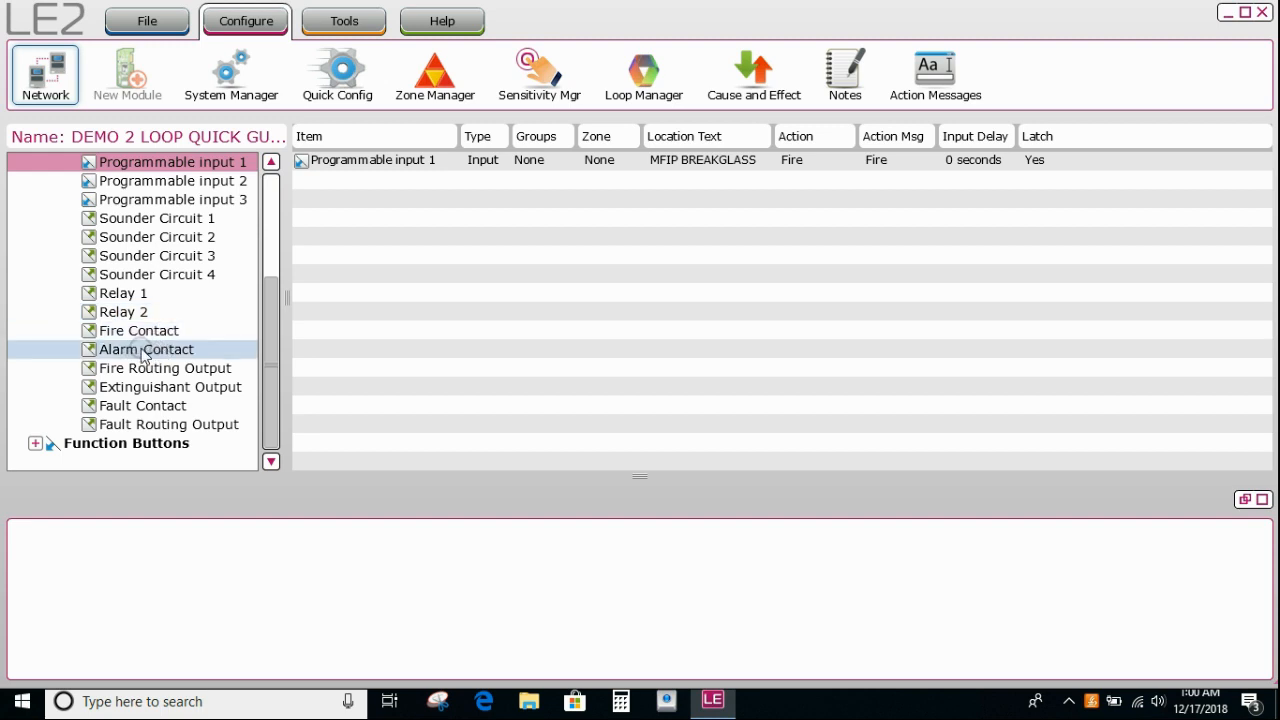
Save the Alarm Contact with location GENERAL DISABLEMENT OUTPUT TO ASE and no output options.
double_click(146, 349)
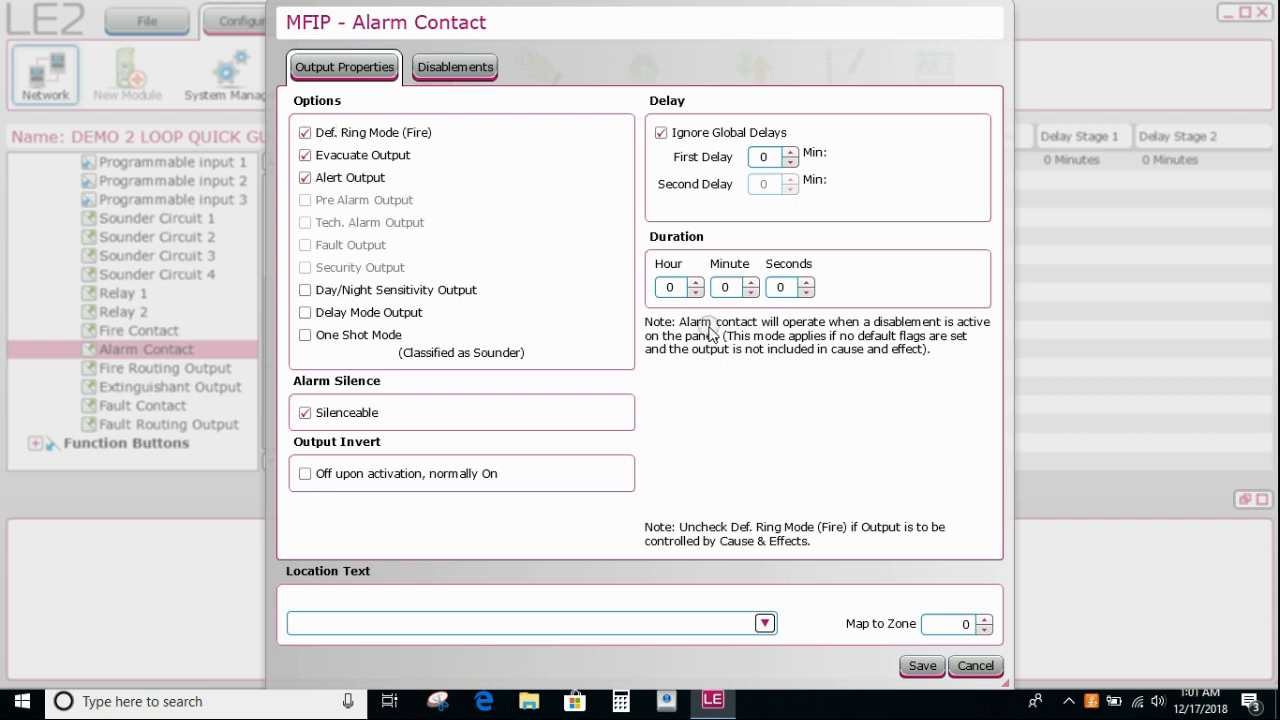
mouse_move(750, 336)
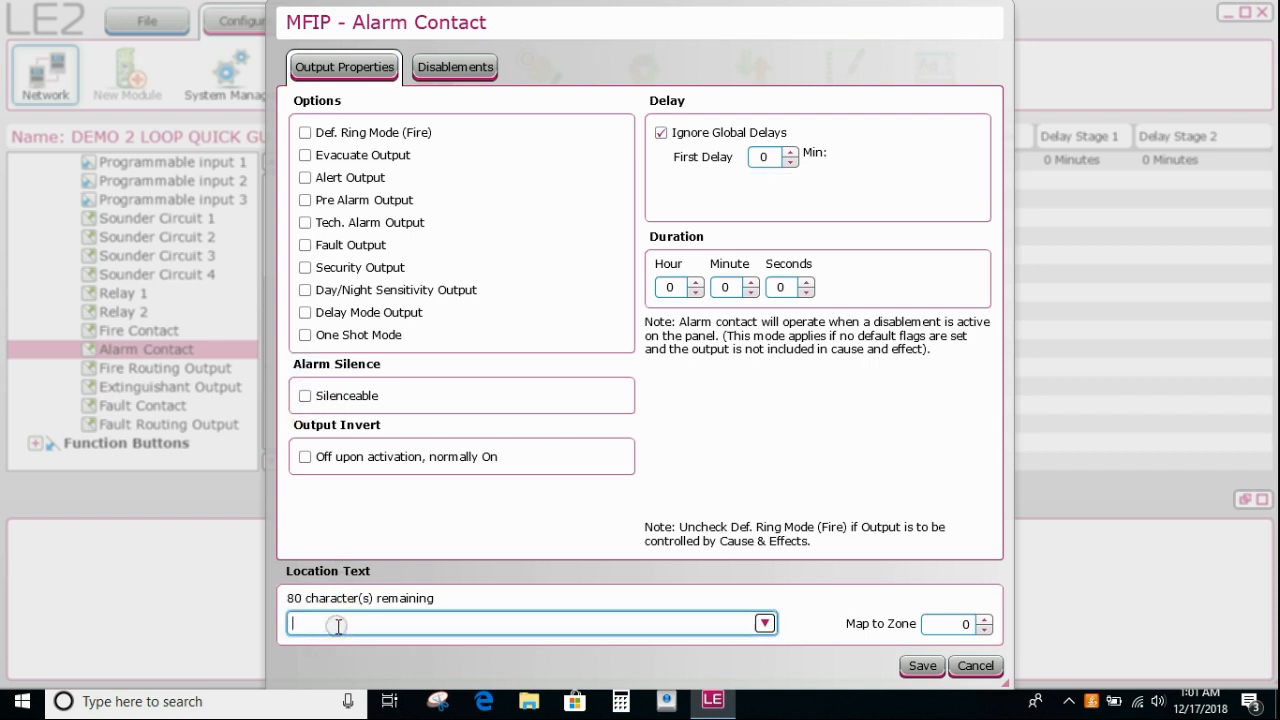
text(GENERAL D)
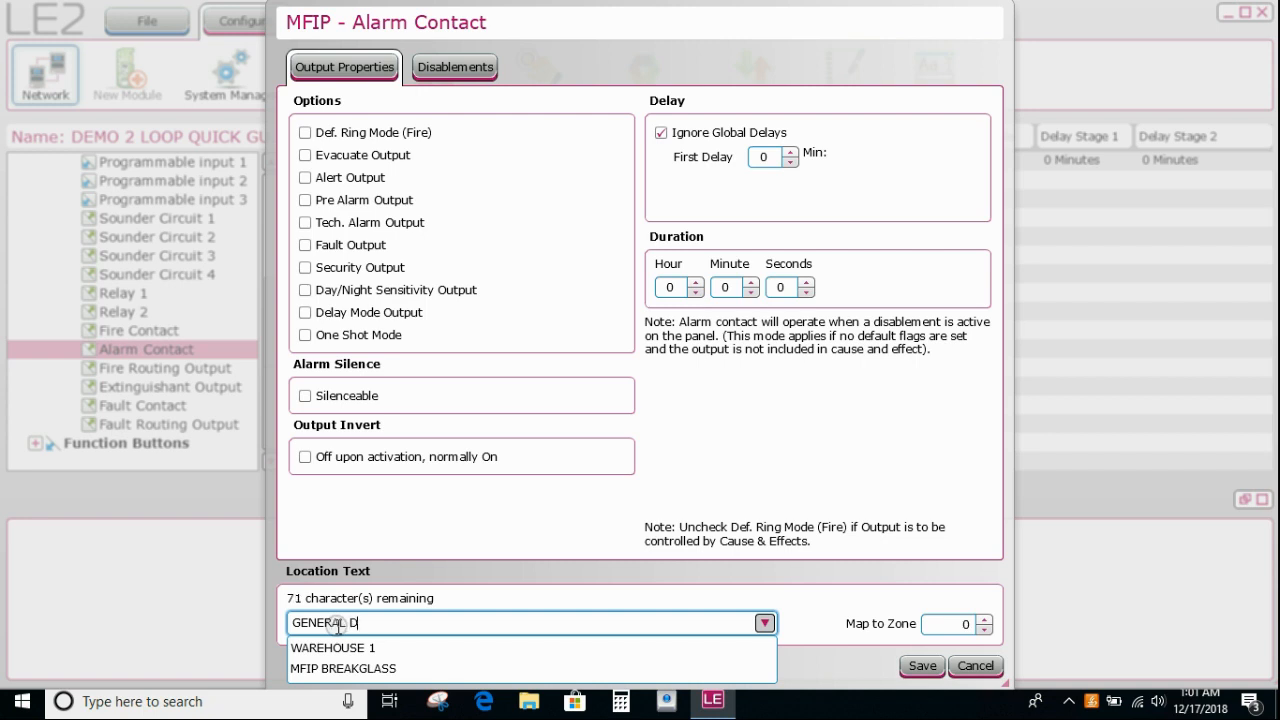
text(ISABLEMENT OUTPUT TO A)
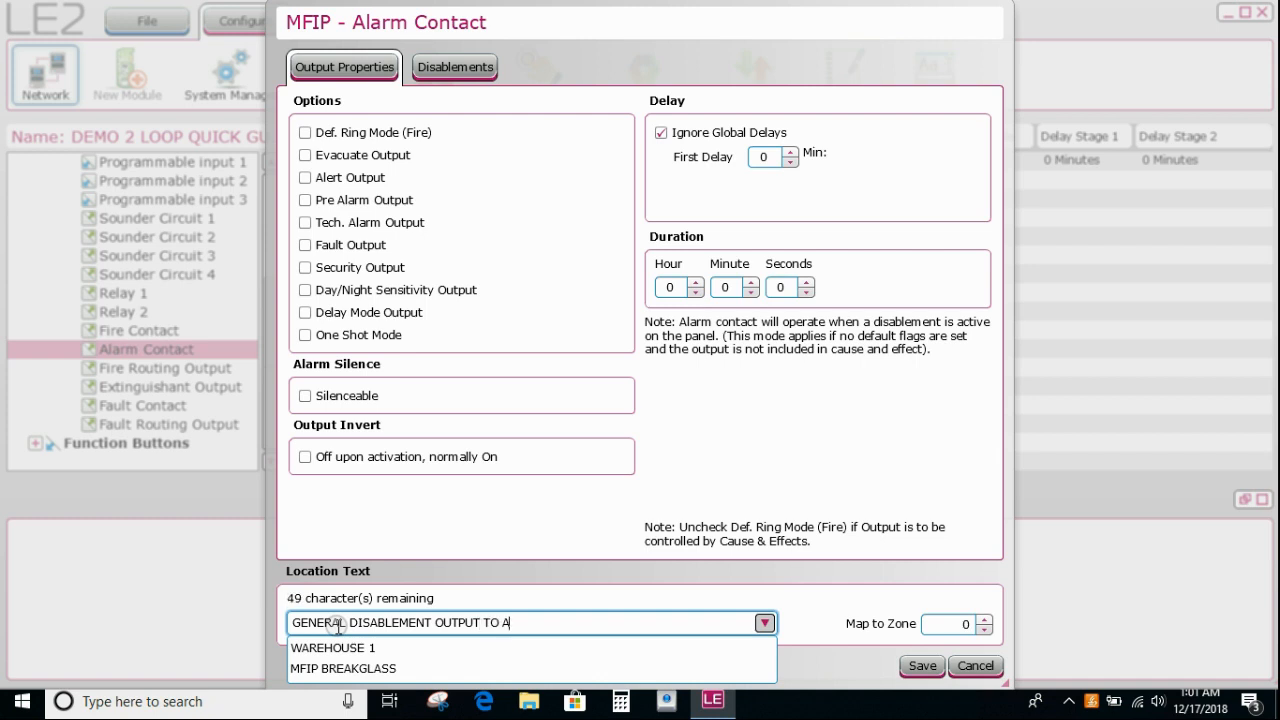
text(SE)
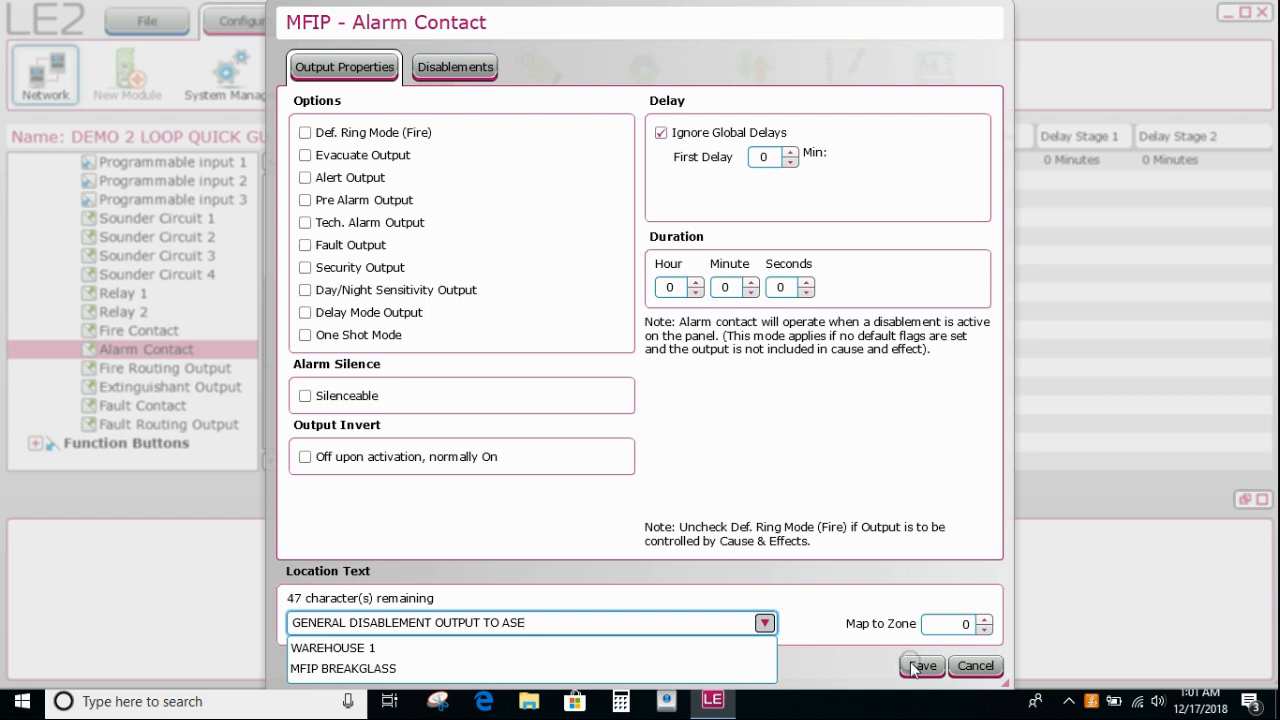
click(919, 666)
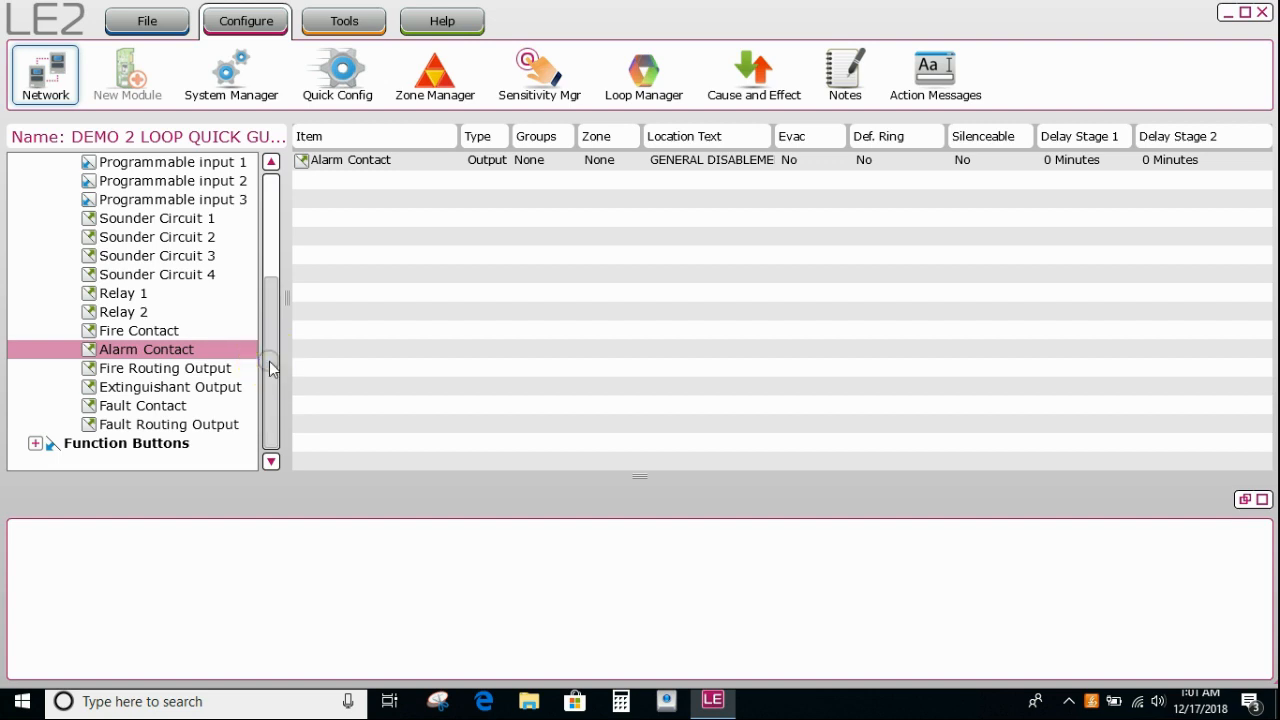
click(139, 330)
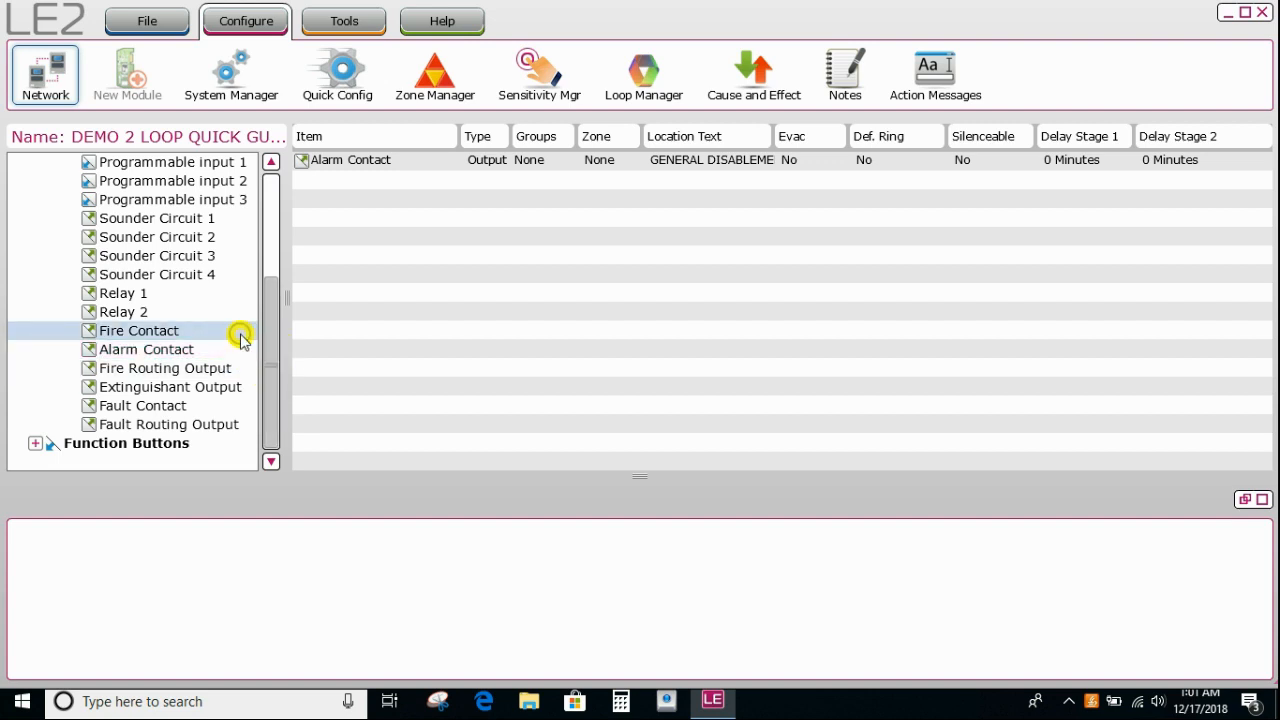
click(139, 330)
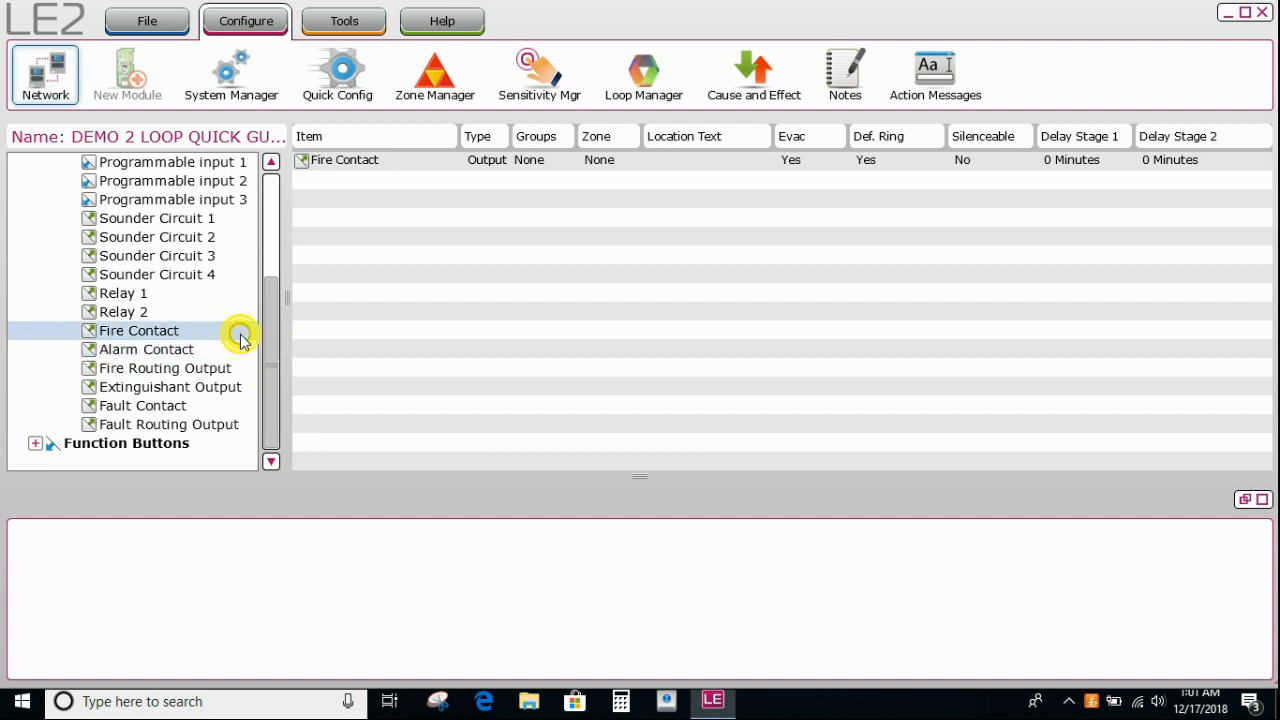
Save the Fire Contact with location text GFA TO ASE, keeping Evacuate Output ticked.
double_click(138, 330)
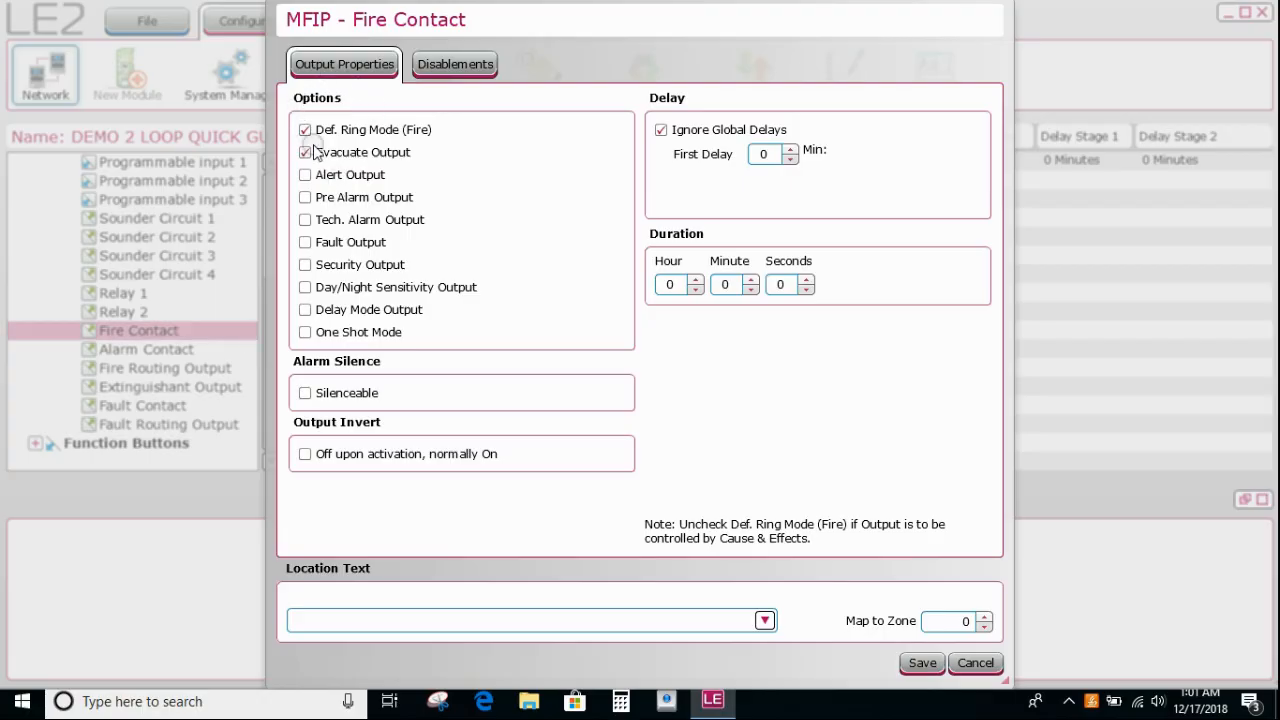
click(305, 152)
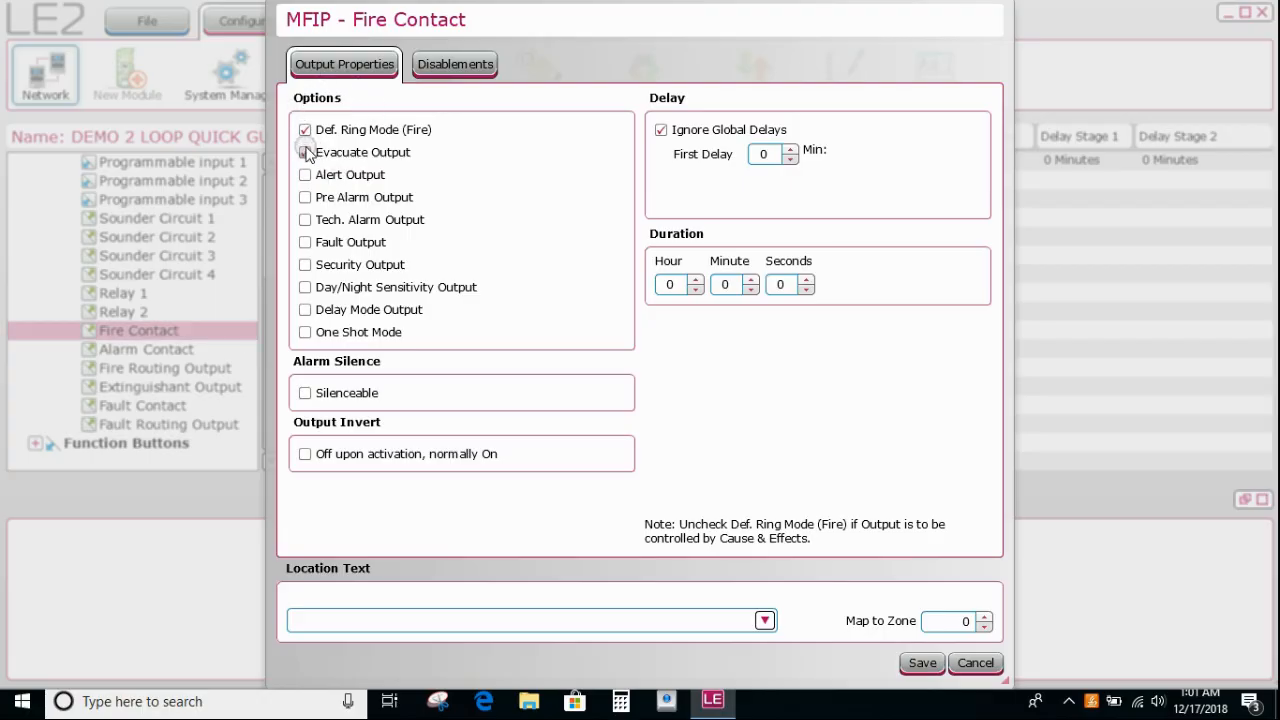
click(305, 152)
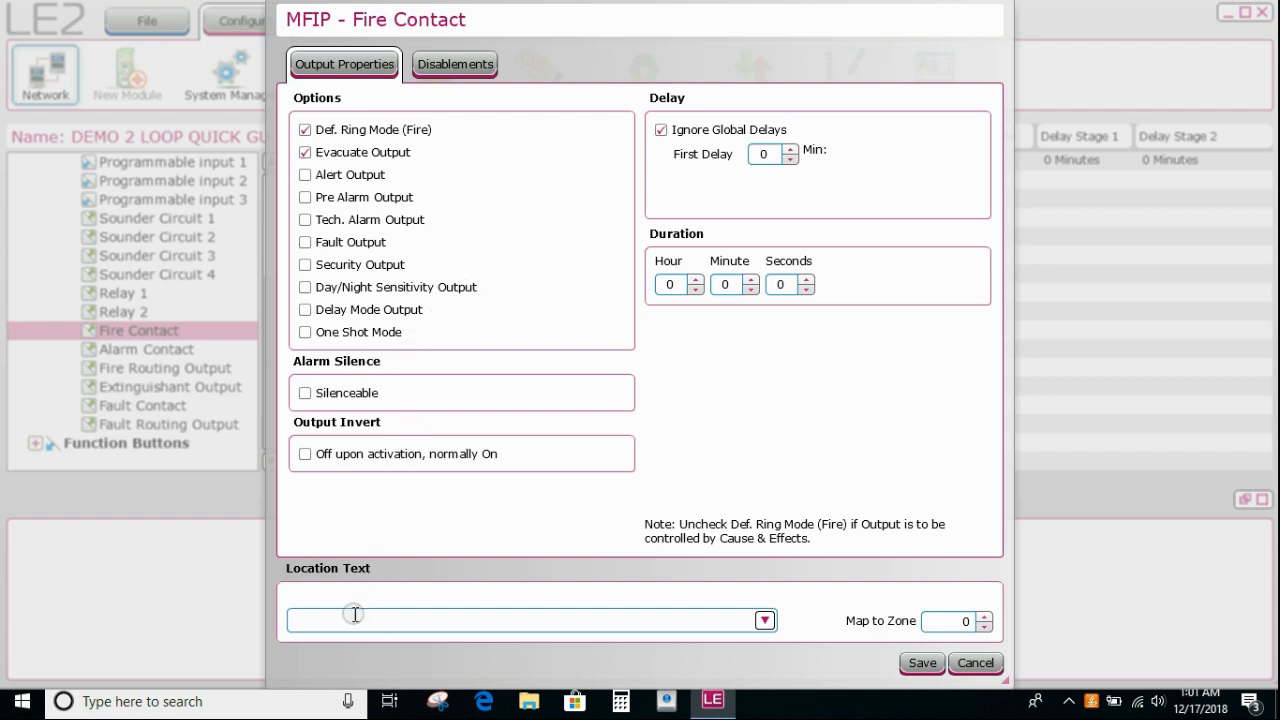
text(GF)
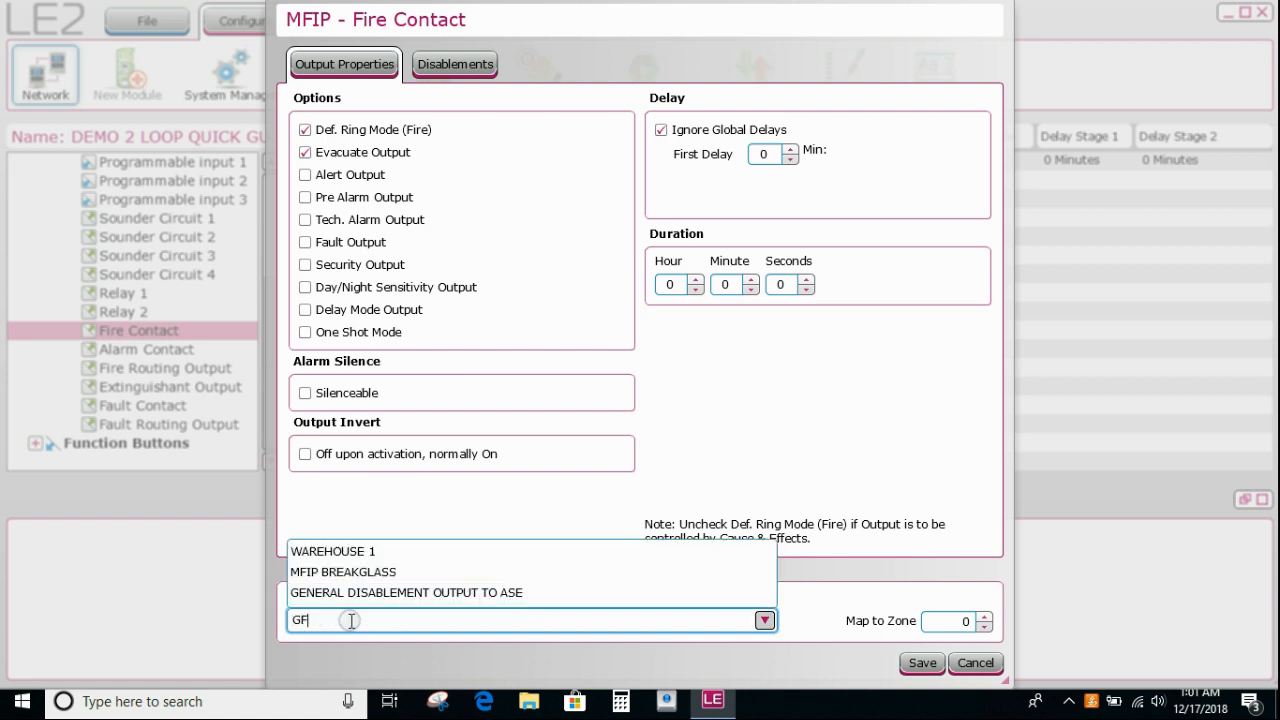
text(A)
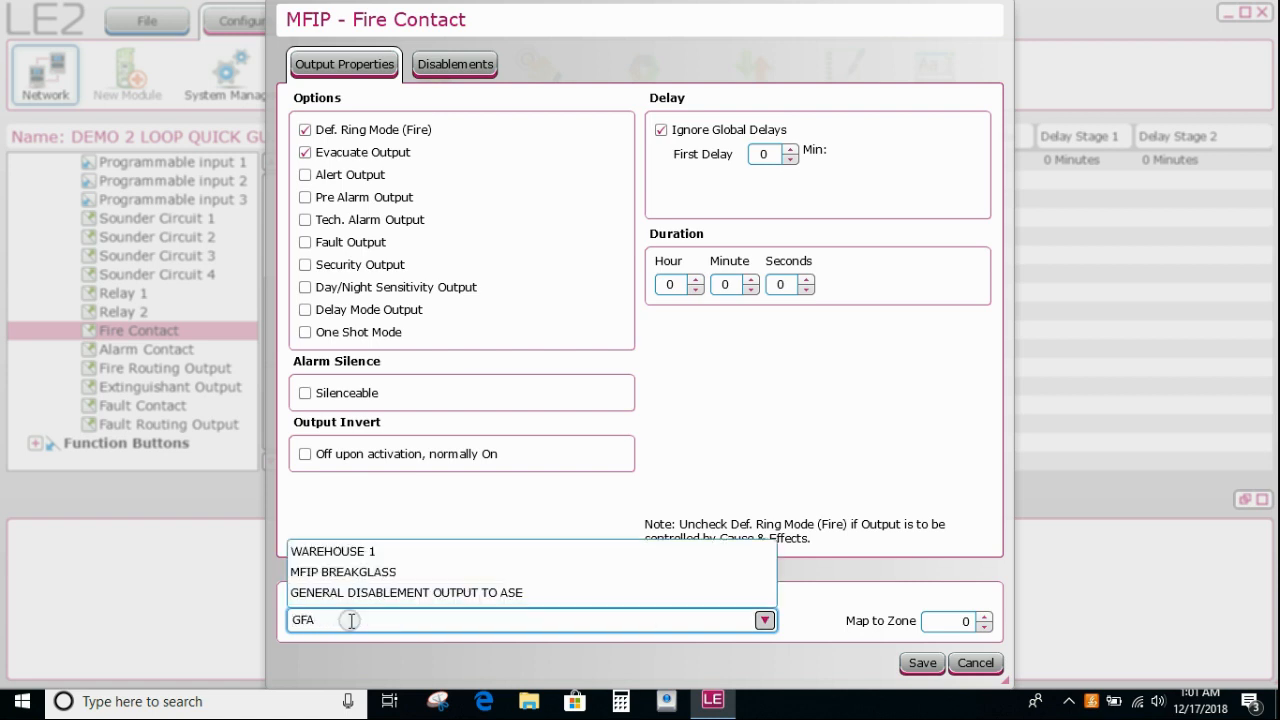
text(TO ASE)
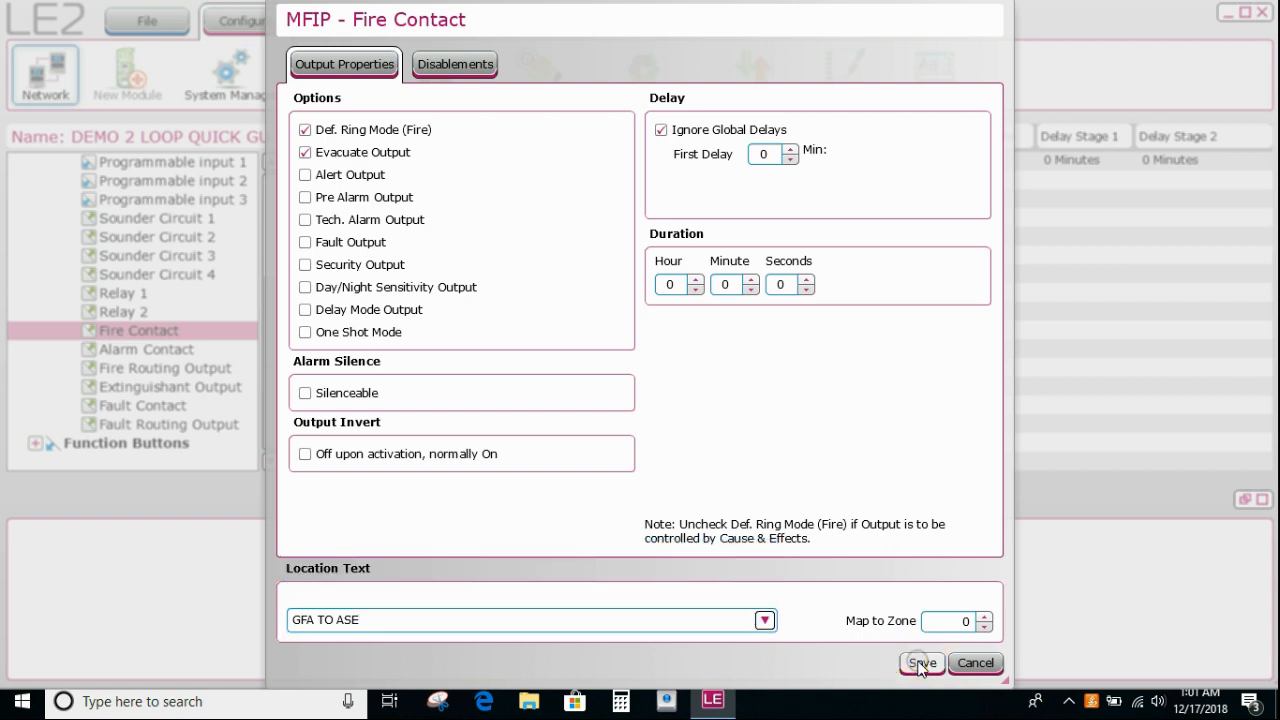
click(919, 663)
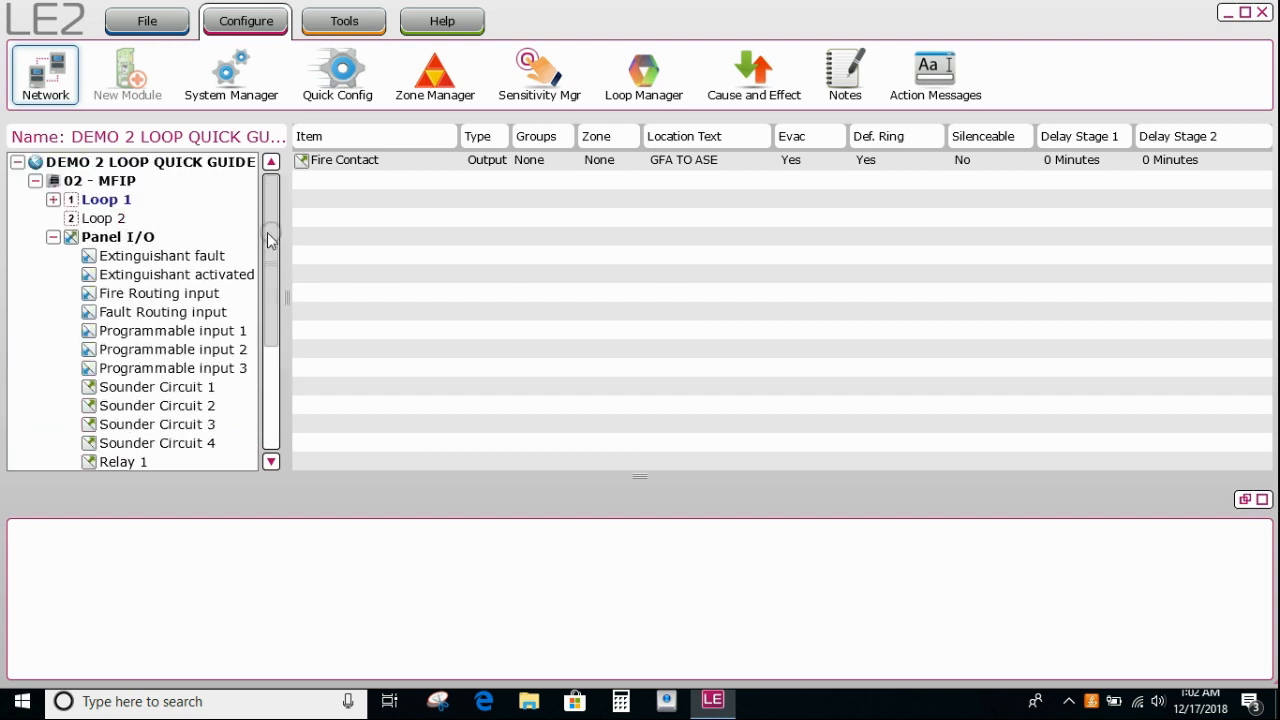
Place a CHQ-R/CHQ-DRC relay module on MFIP Loop 1 at address 003 and select output 01.
click(117, 237)
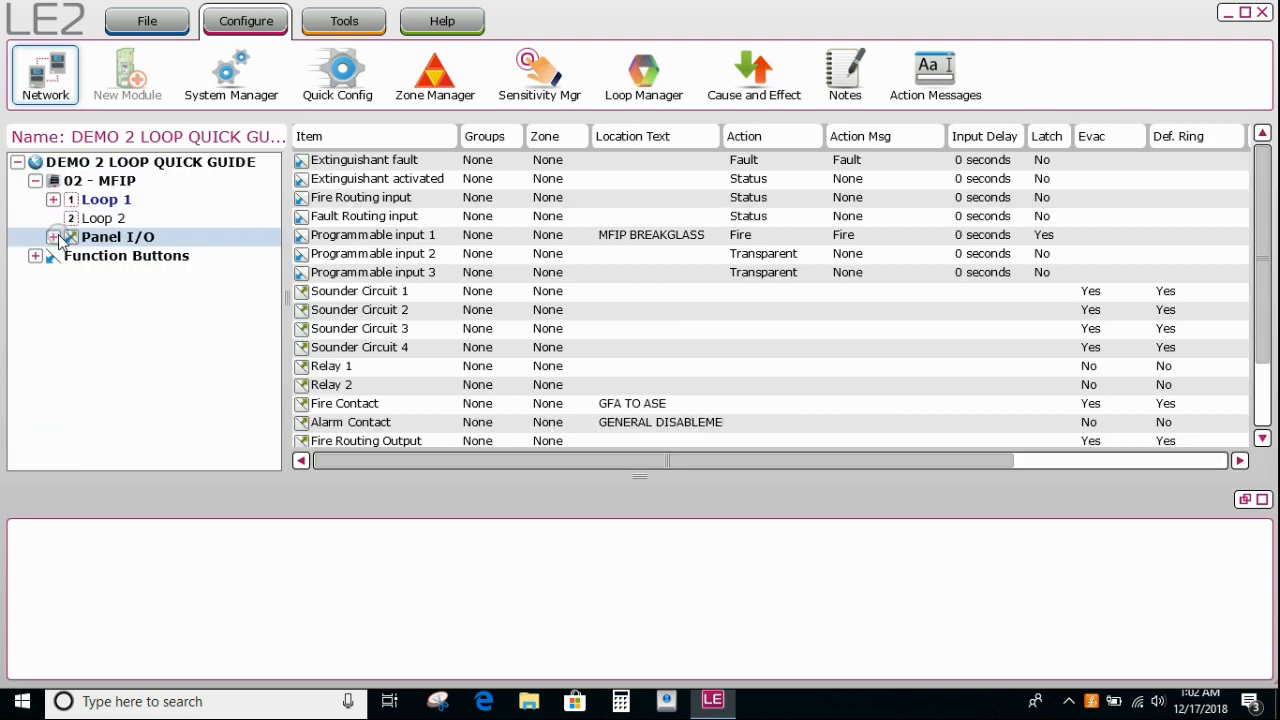
click(105, 199)
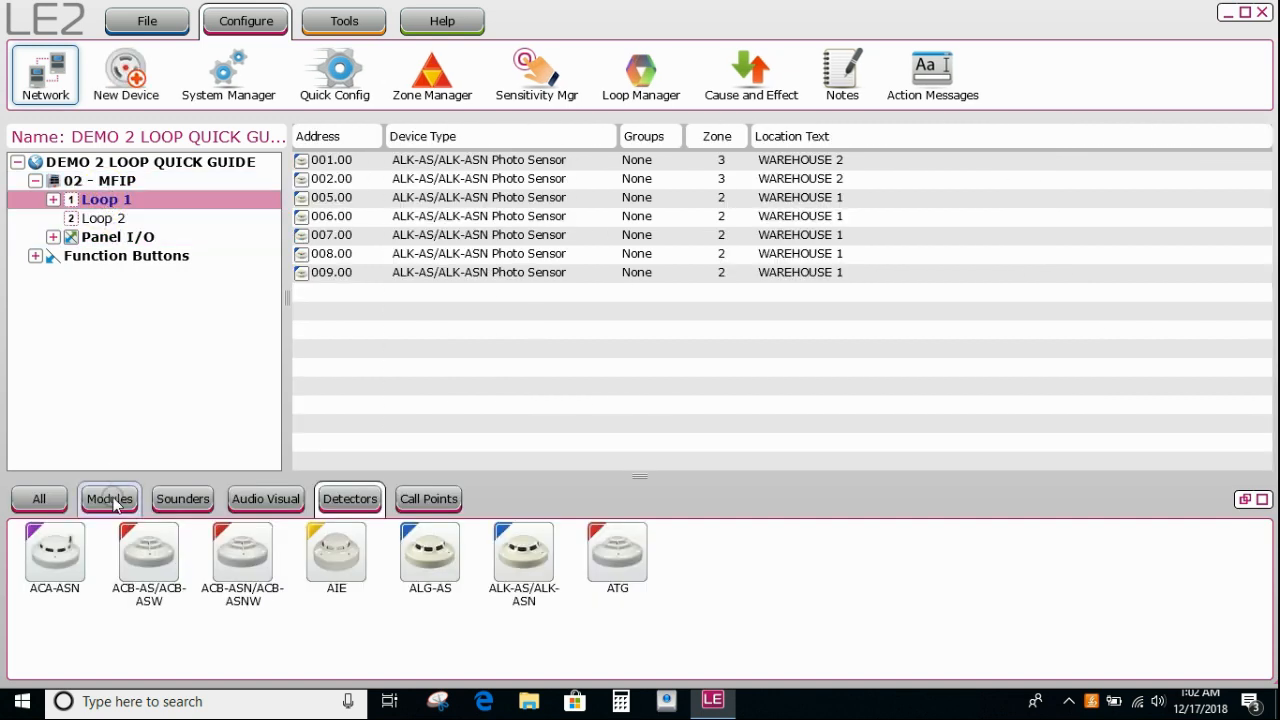
click(109, 498)
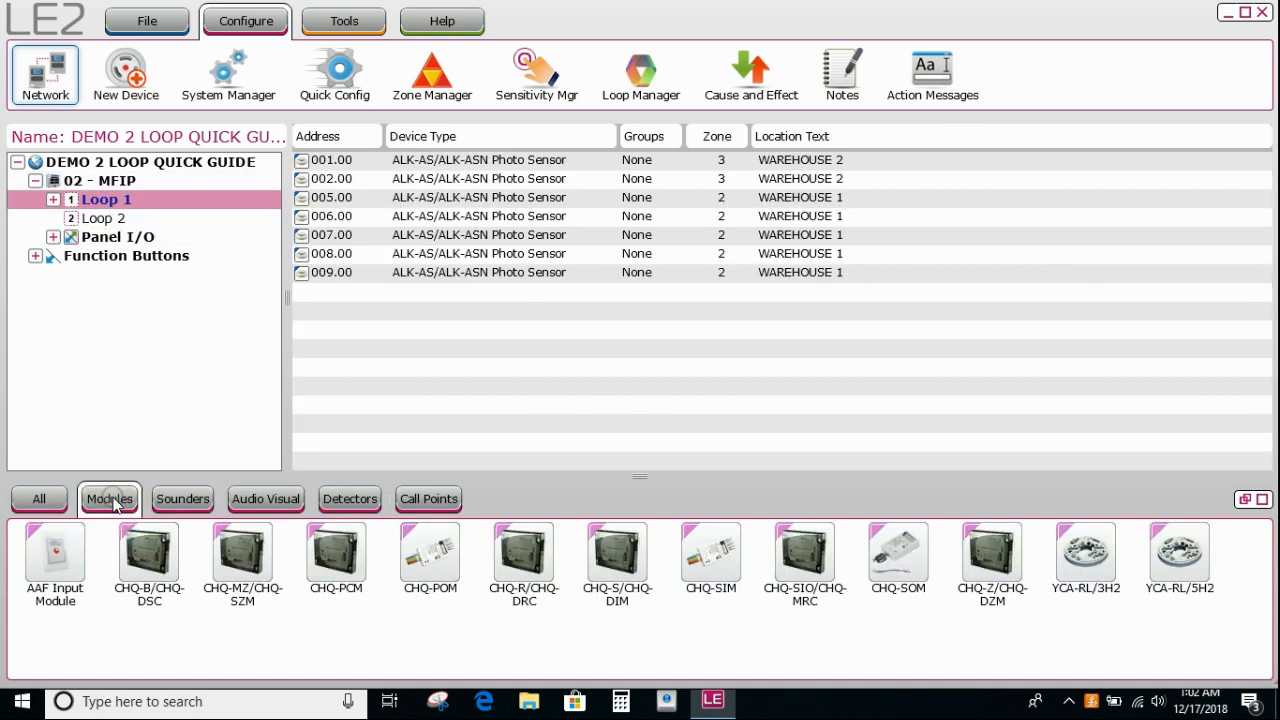
click(242, 555)
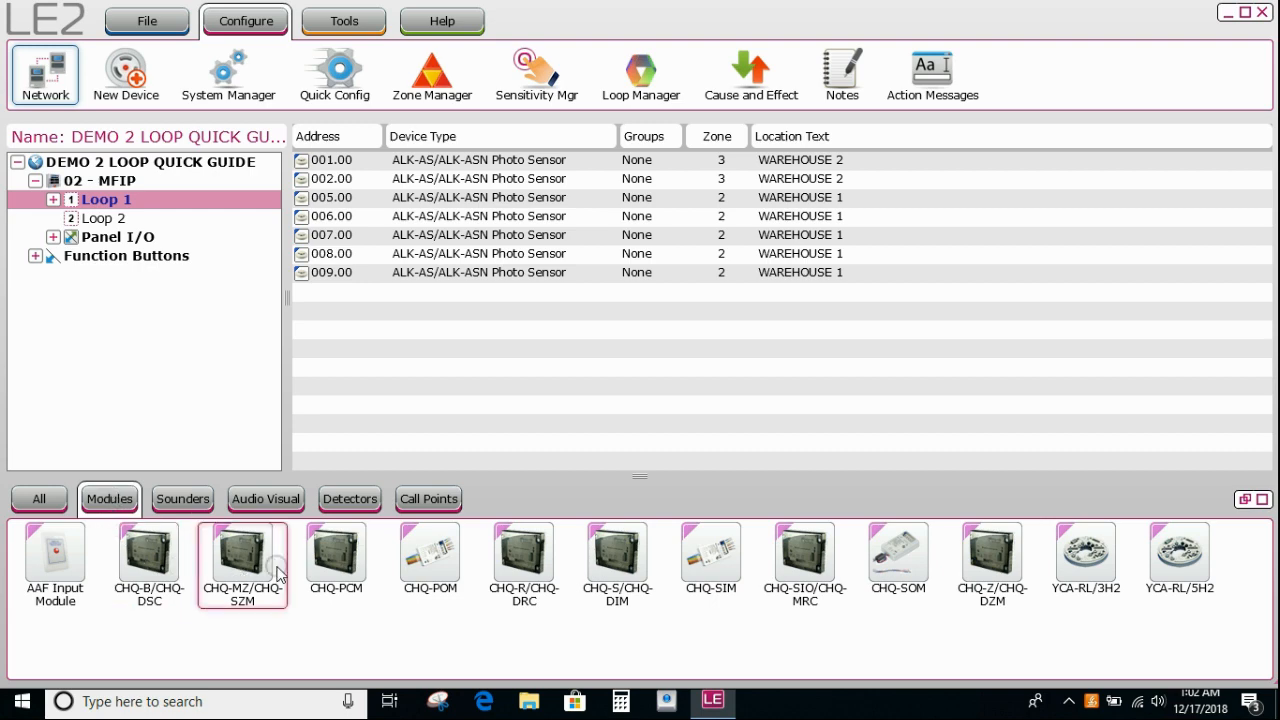
mouse_move(335, 555)
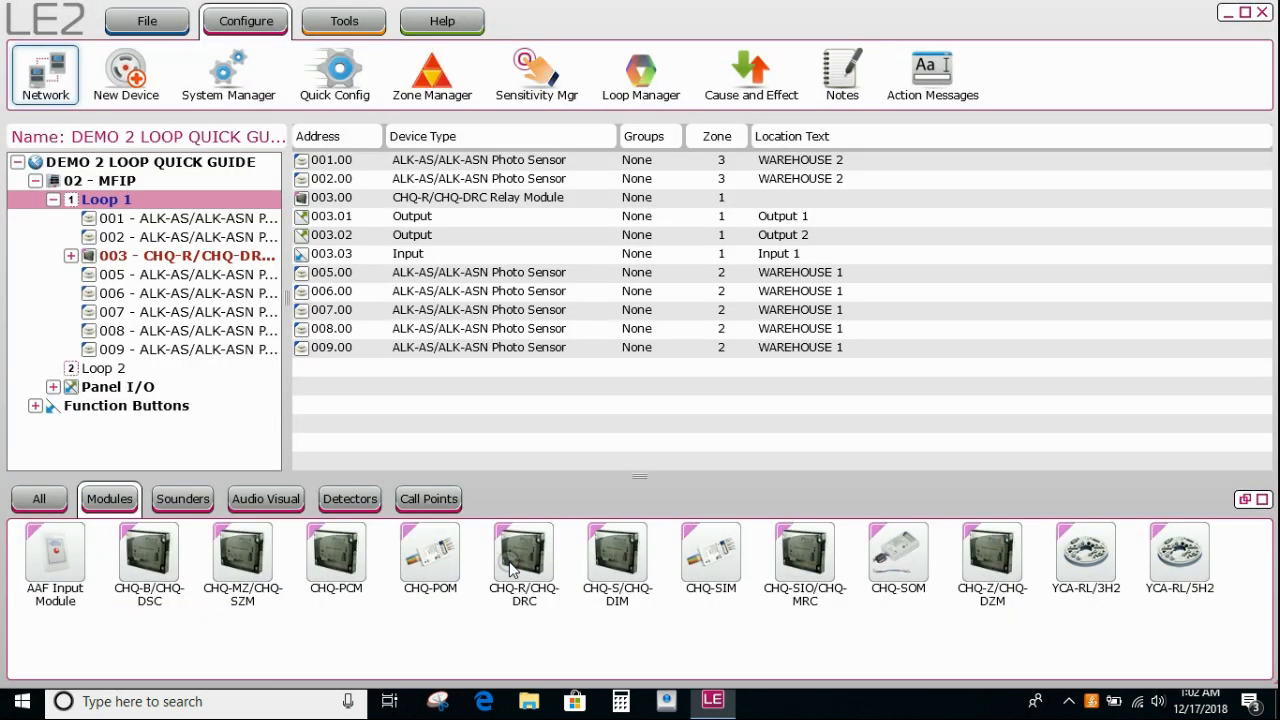
mouse_move(522, 552)
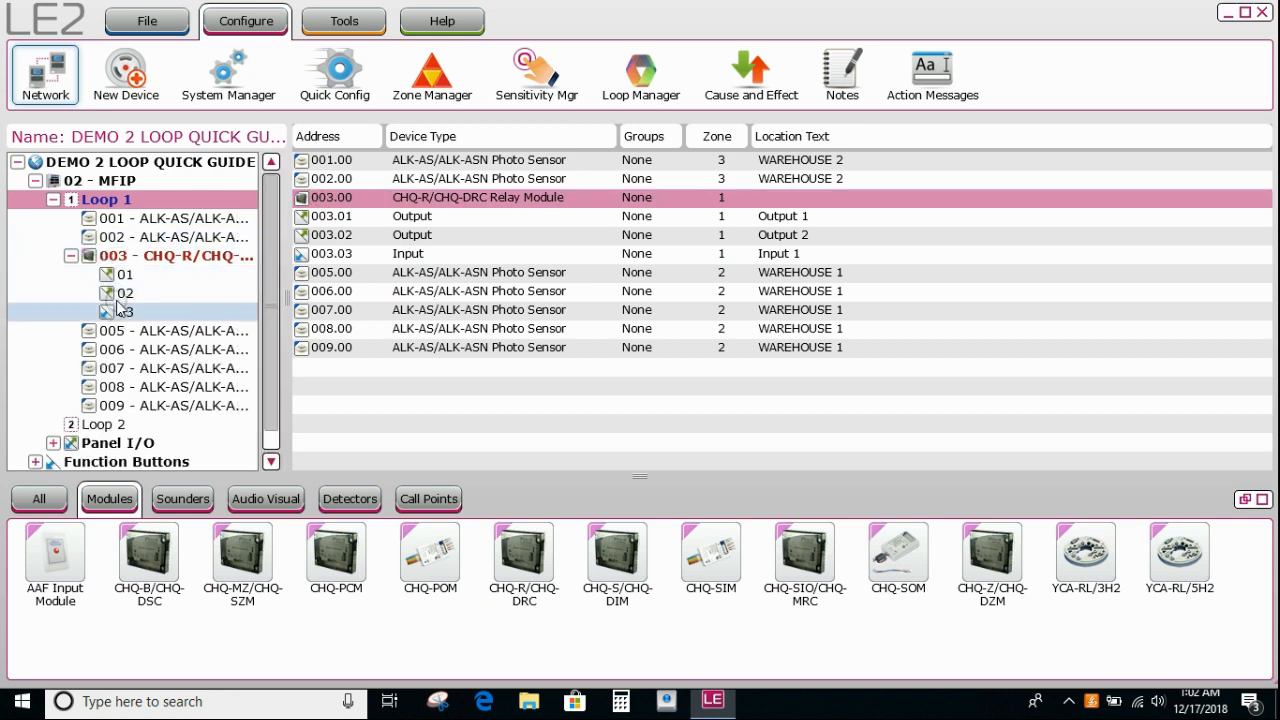
click(124, 274)
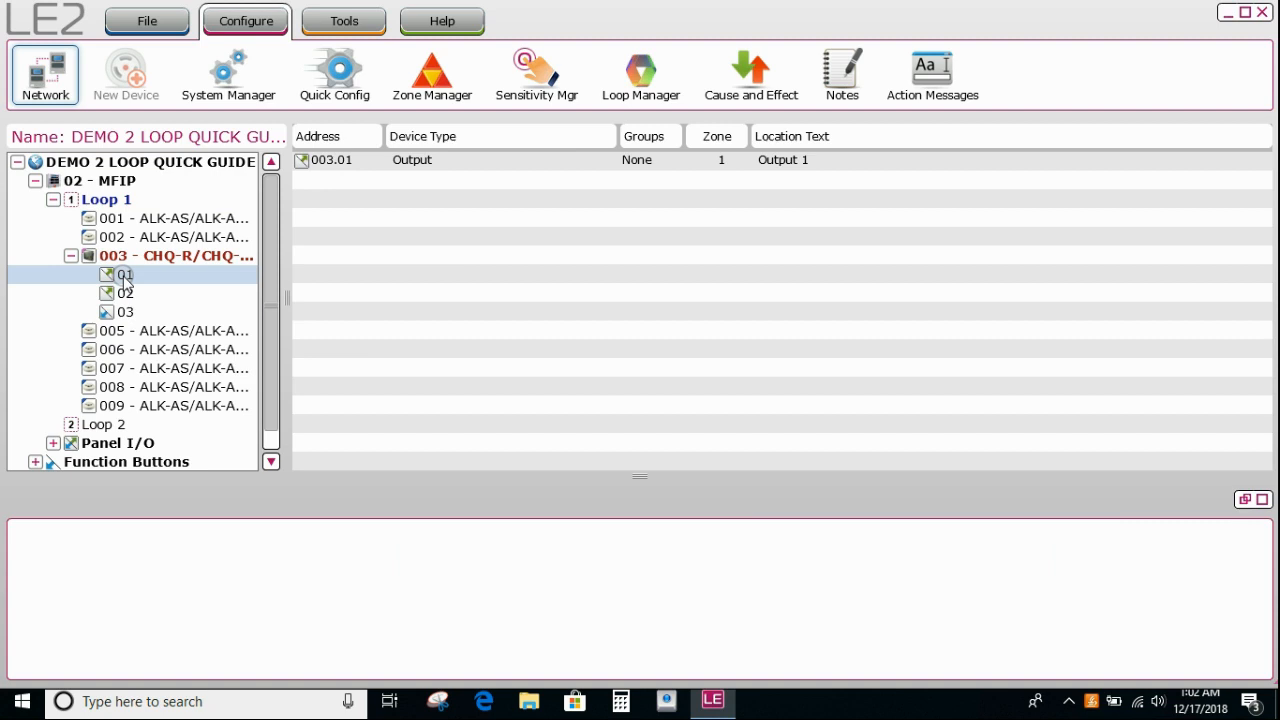
Tick Plant Control Output on relay output 003.01's Disablements tab and save.
double_click(124, 274)
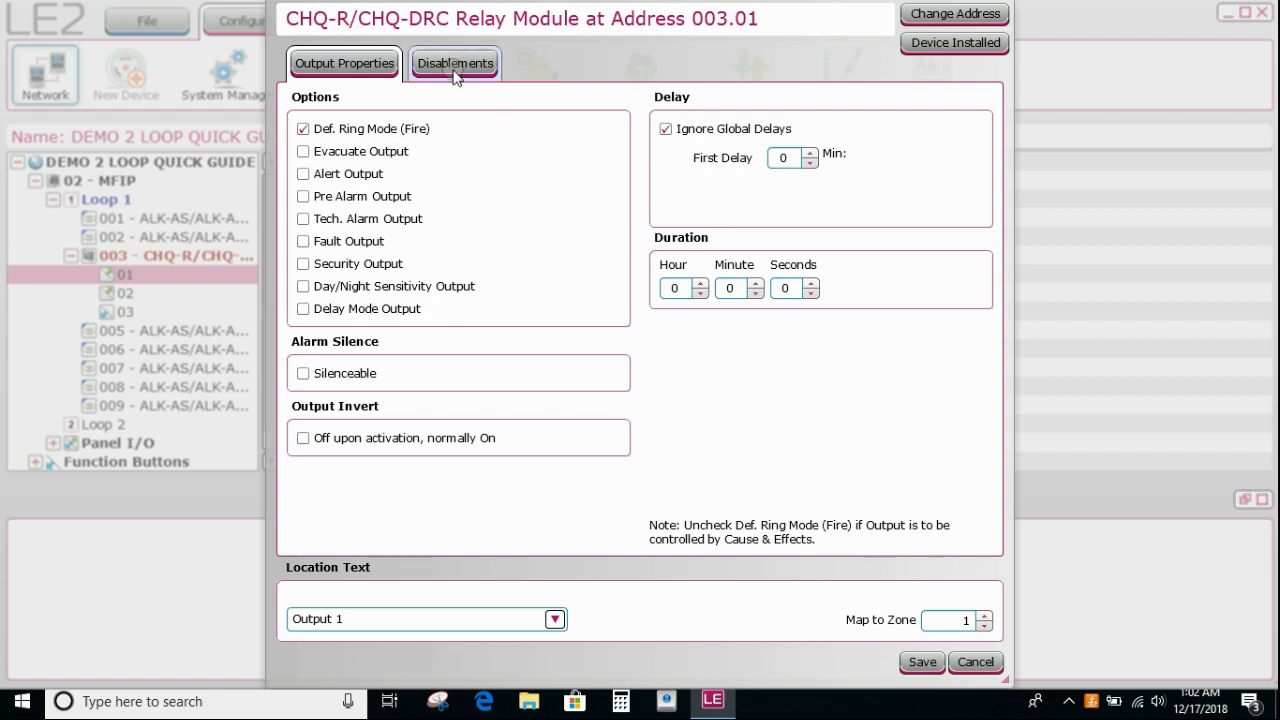
click(454, 63)
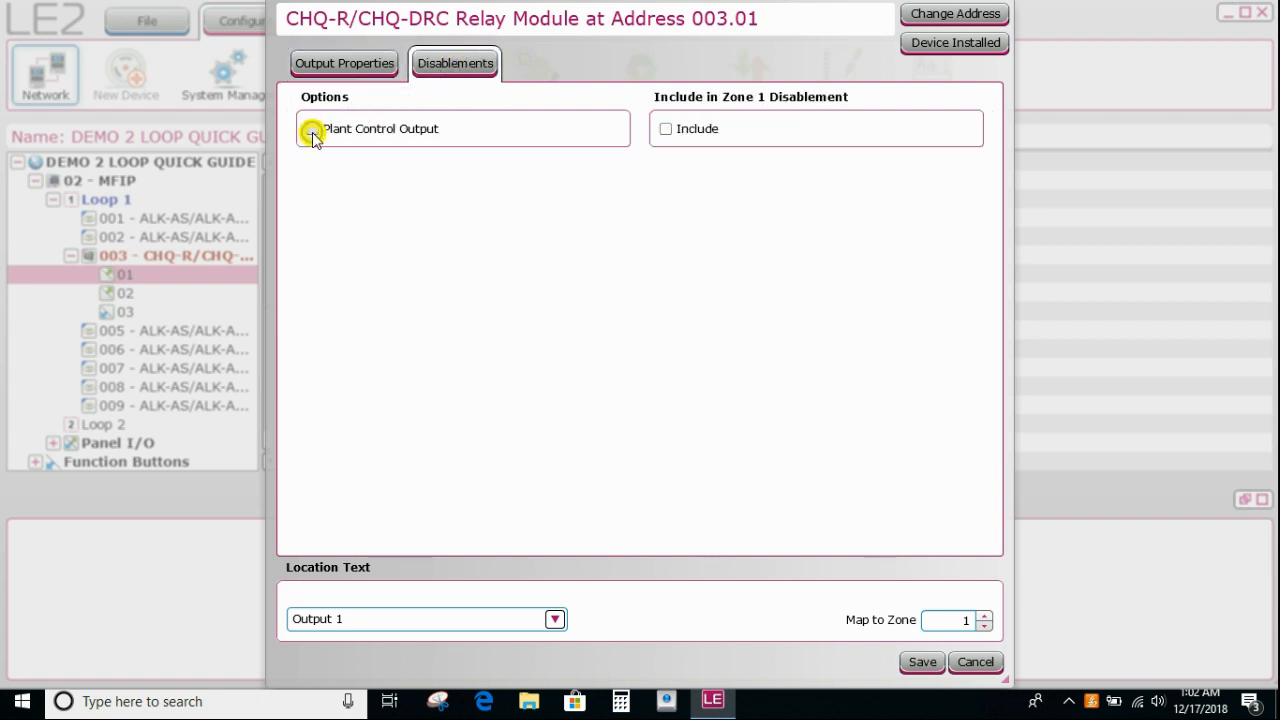
click(312, 128)
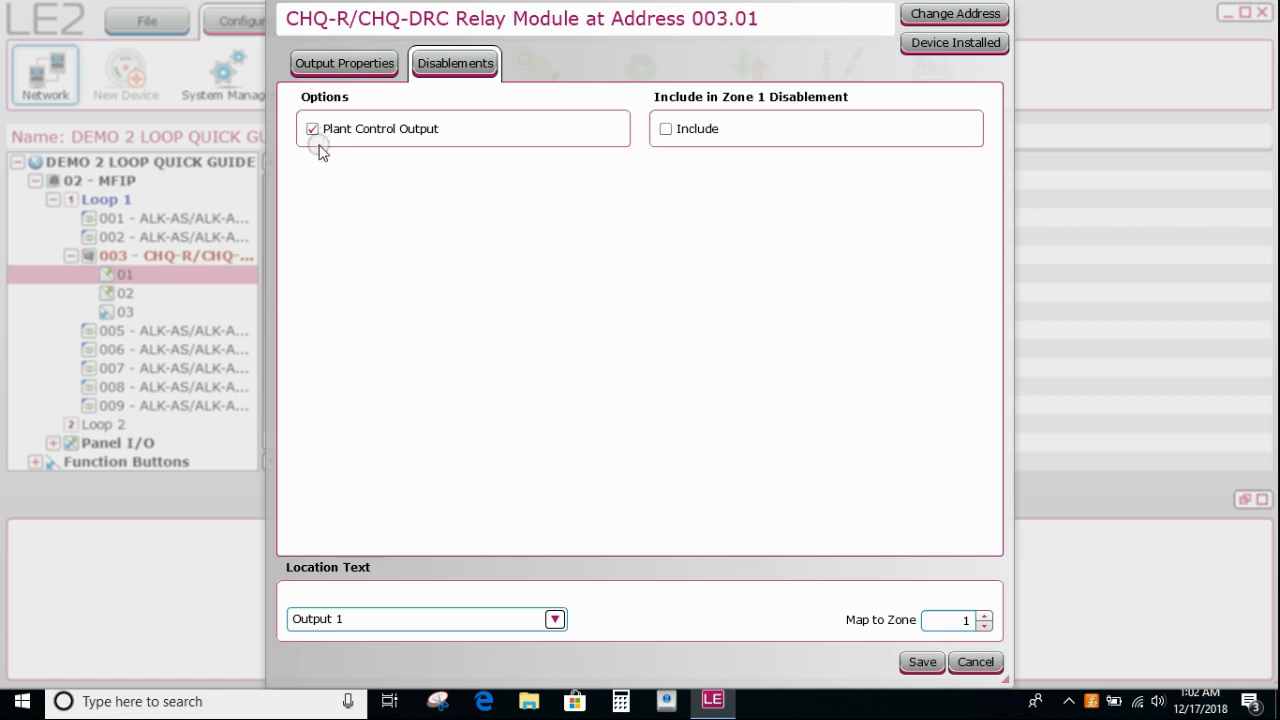
mouse_move(372, 160)
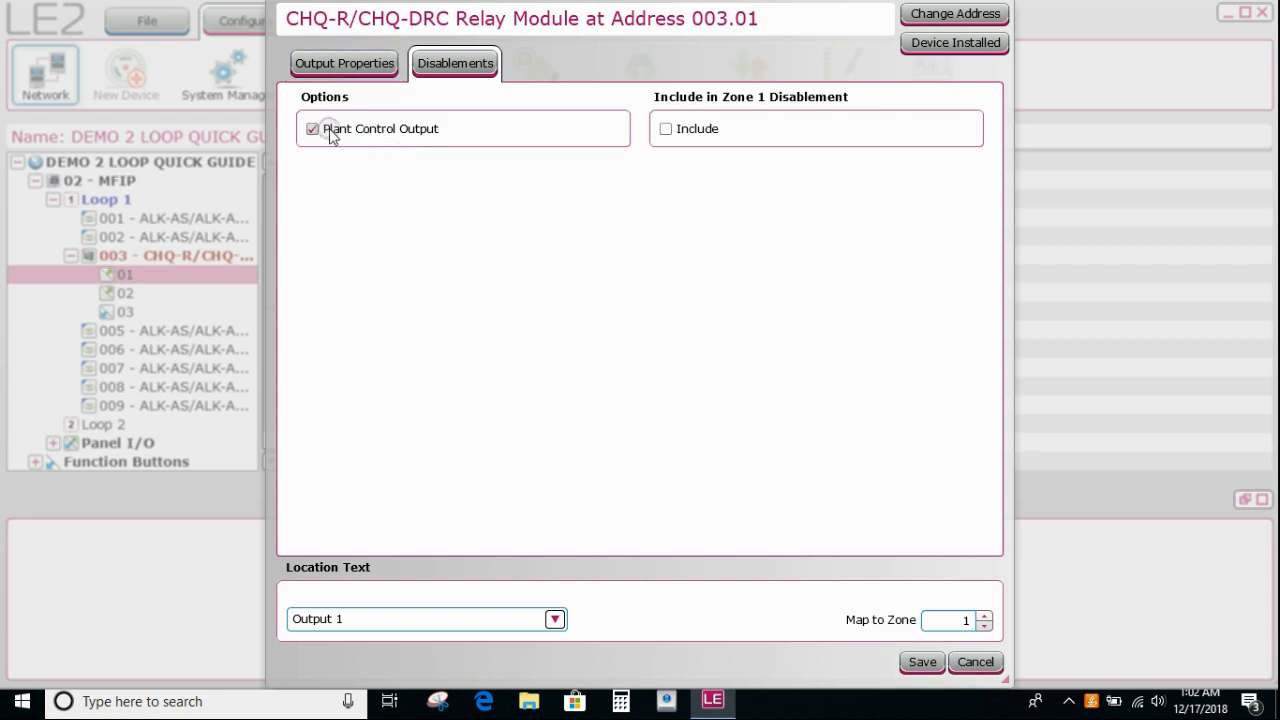
mouse_move(687, 143)
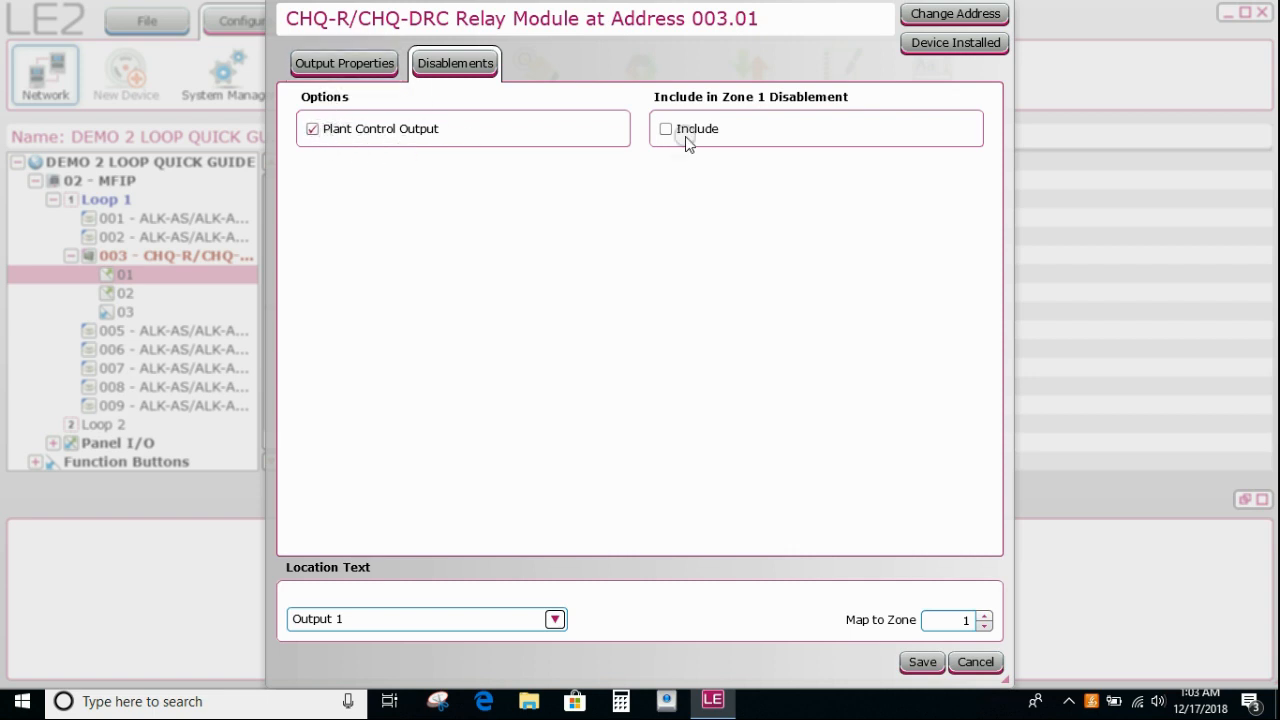
mouse_move(767, 95)
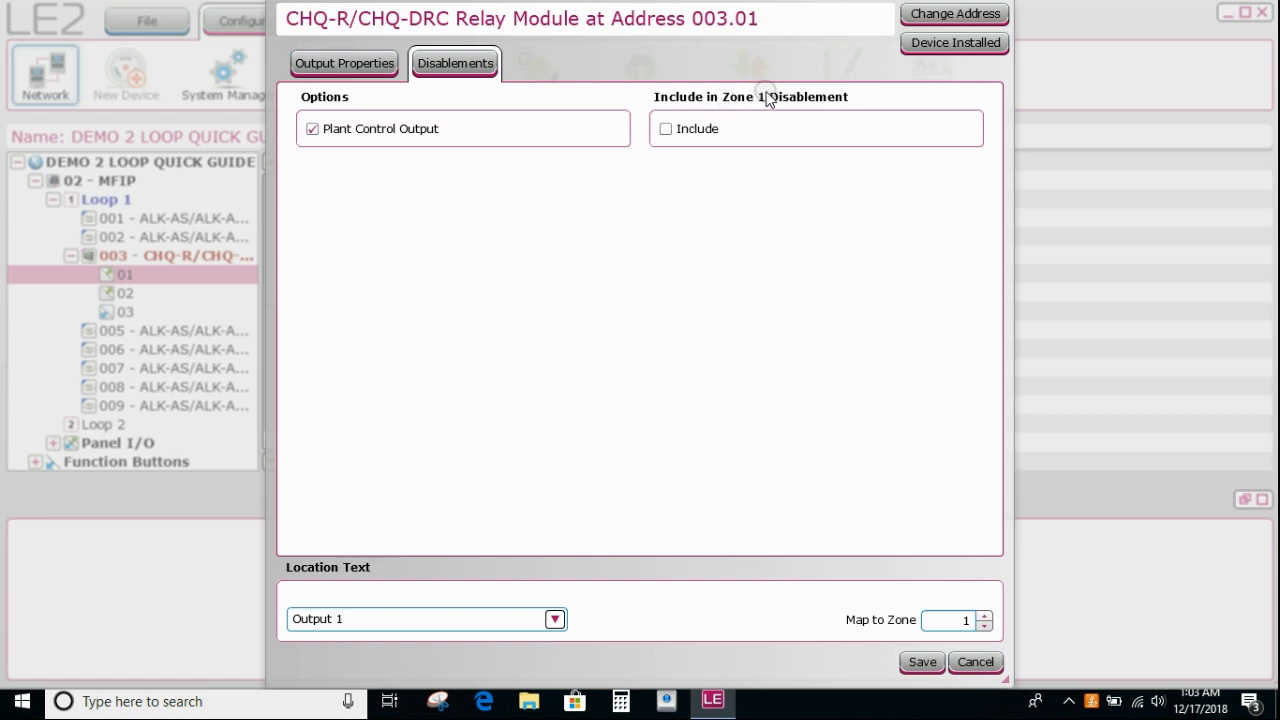
mouse_move(698, 128)
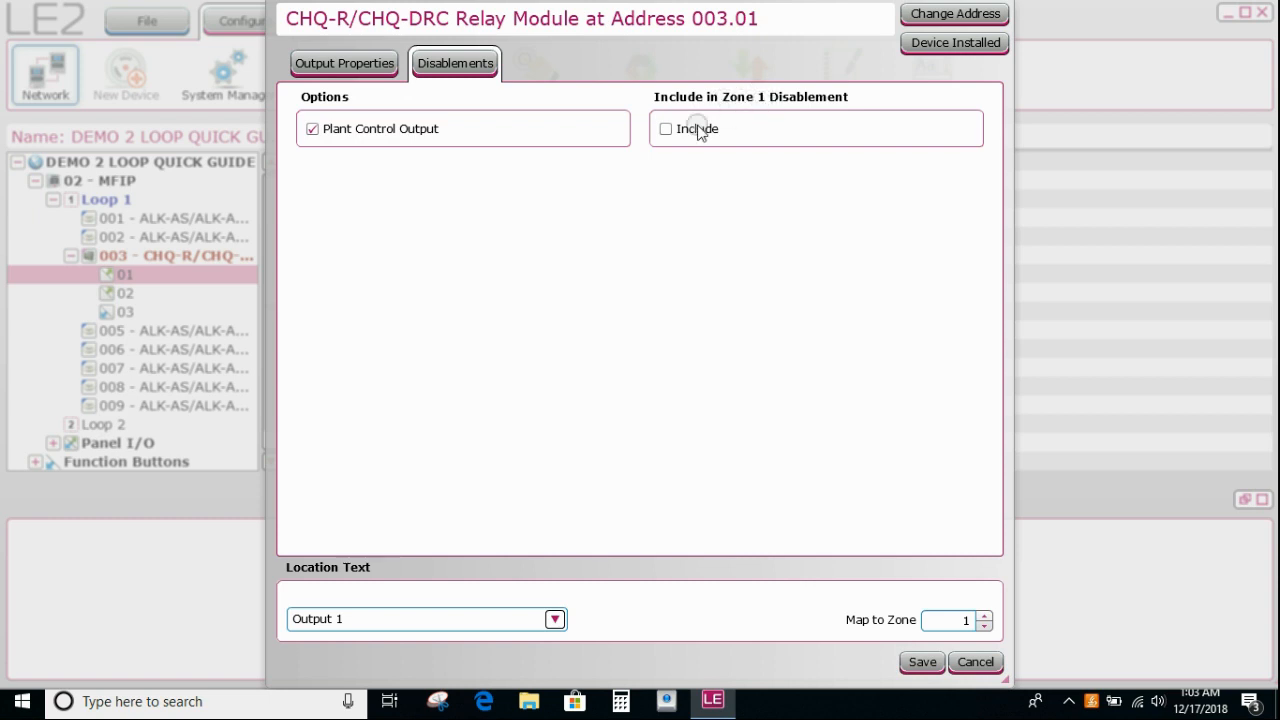
click(665, 128)
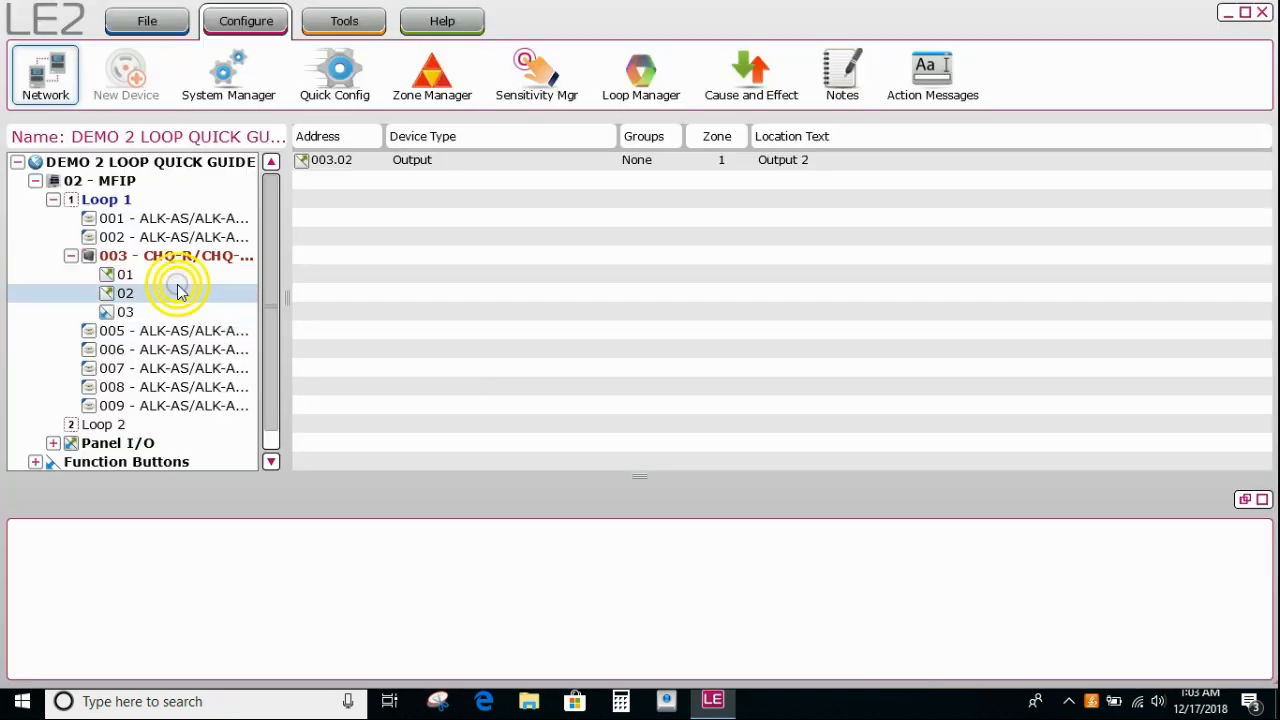
Tick Plant Control Output and Include in Zone 1 Disablement for relay output 003.02.
double_click(124, 293)
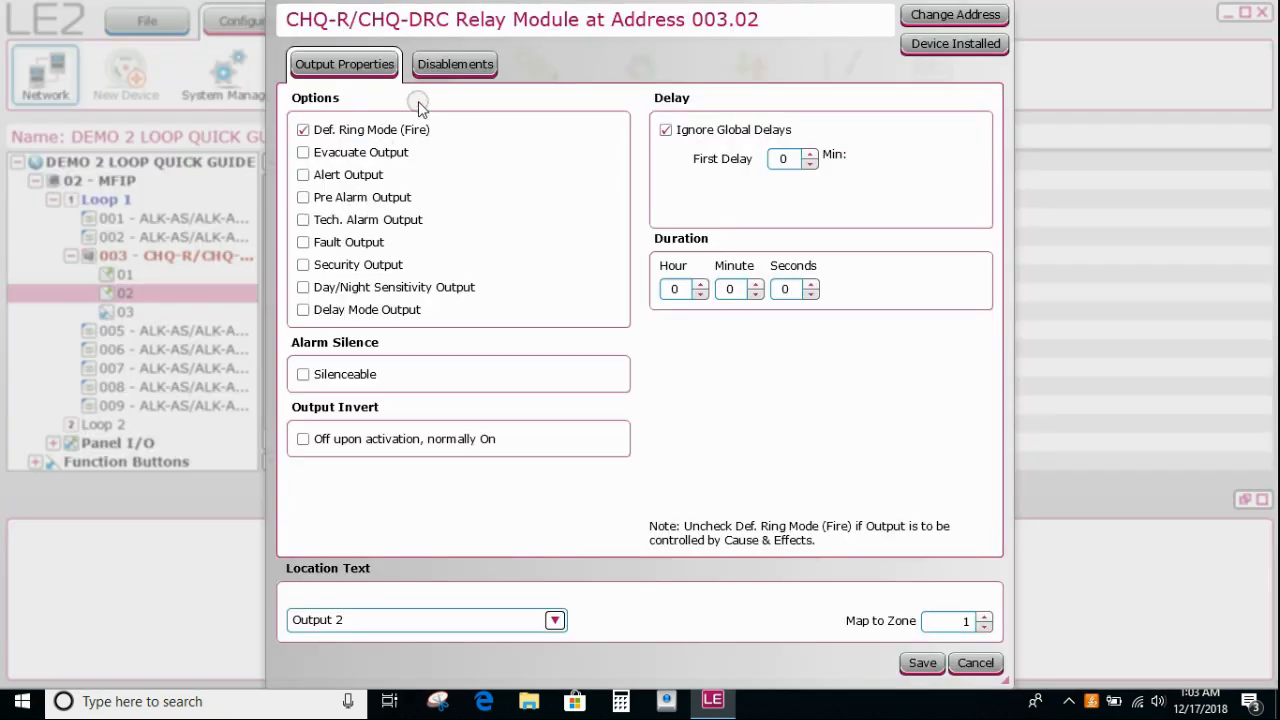
click(455, 64)
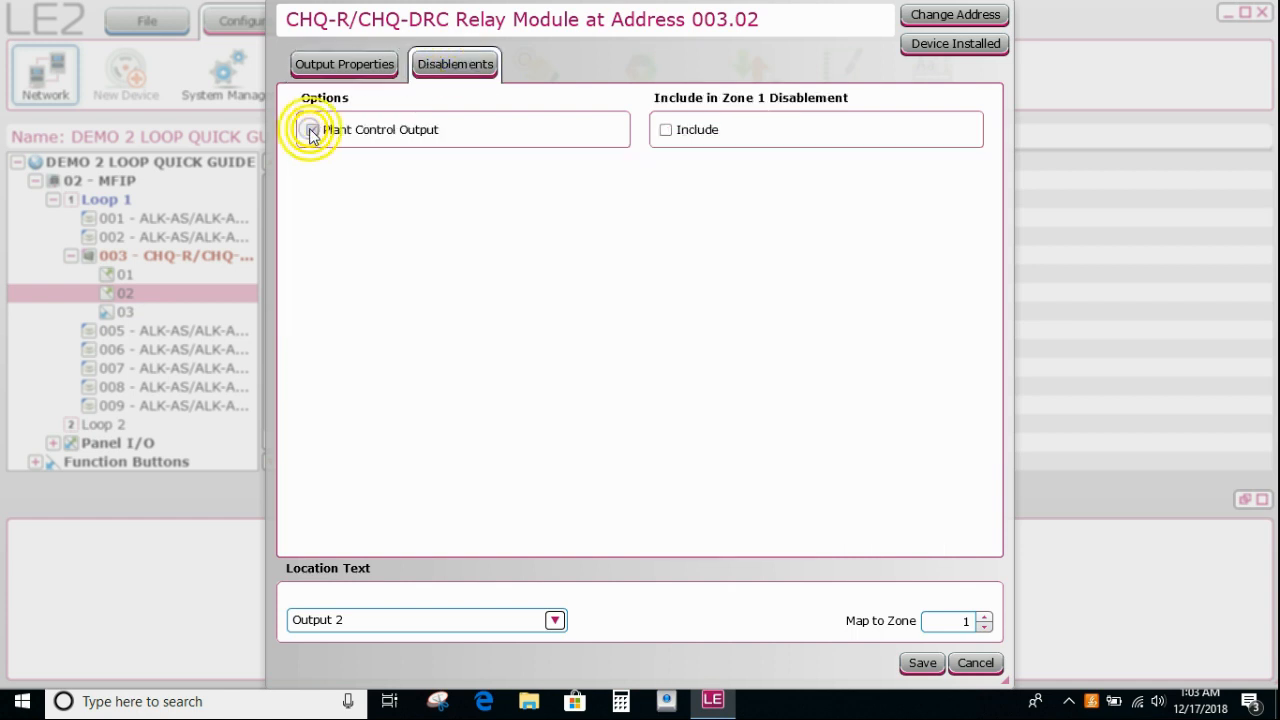
click(312, 129)
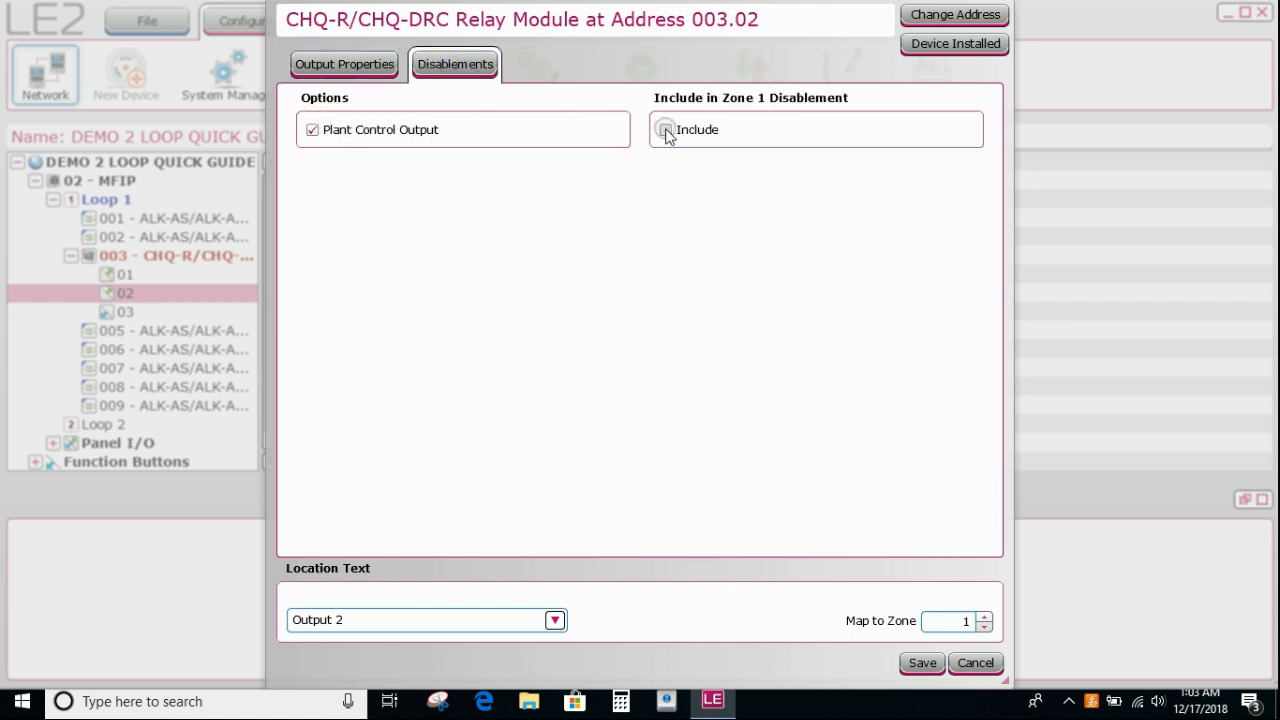
click(665, 129)
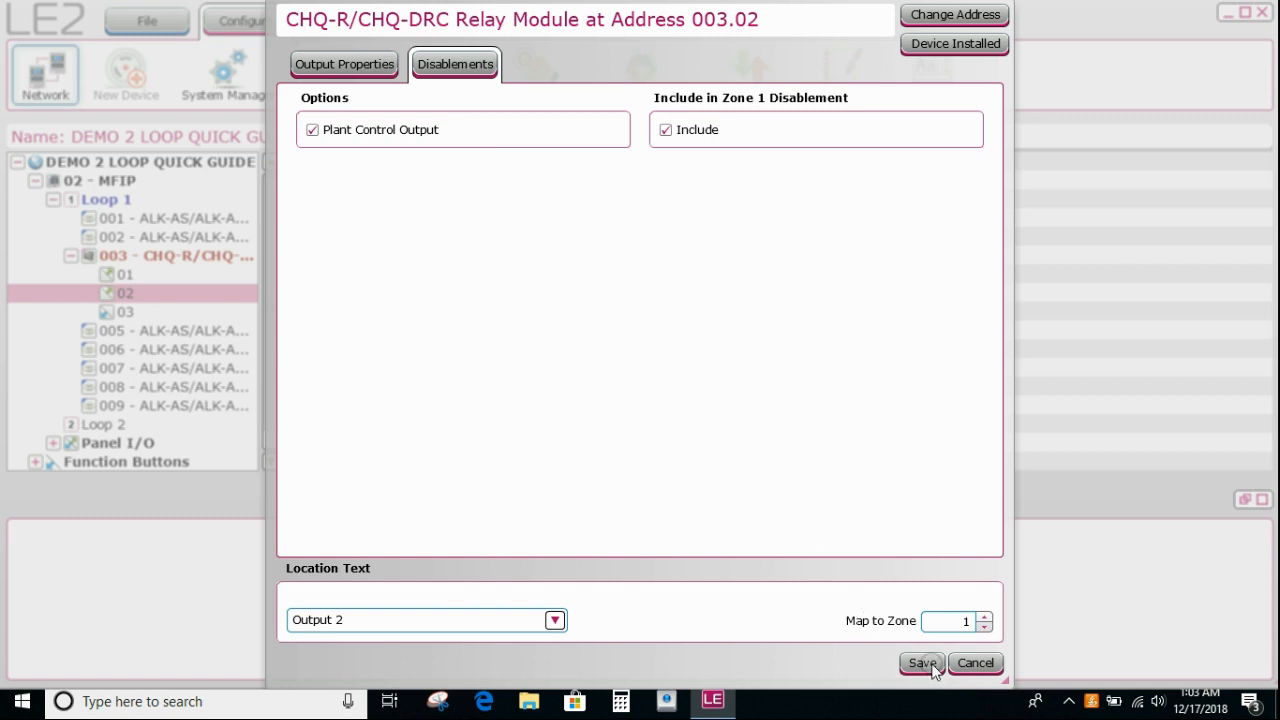
Save relay output 003.02, then add a CHQ-PCM module at Loop 1 address 004.
click(921, 662)
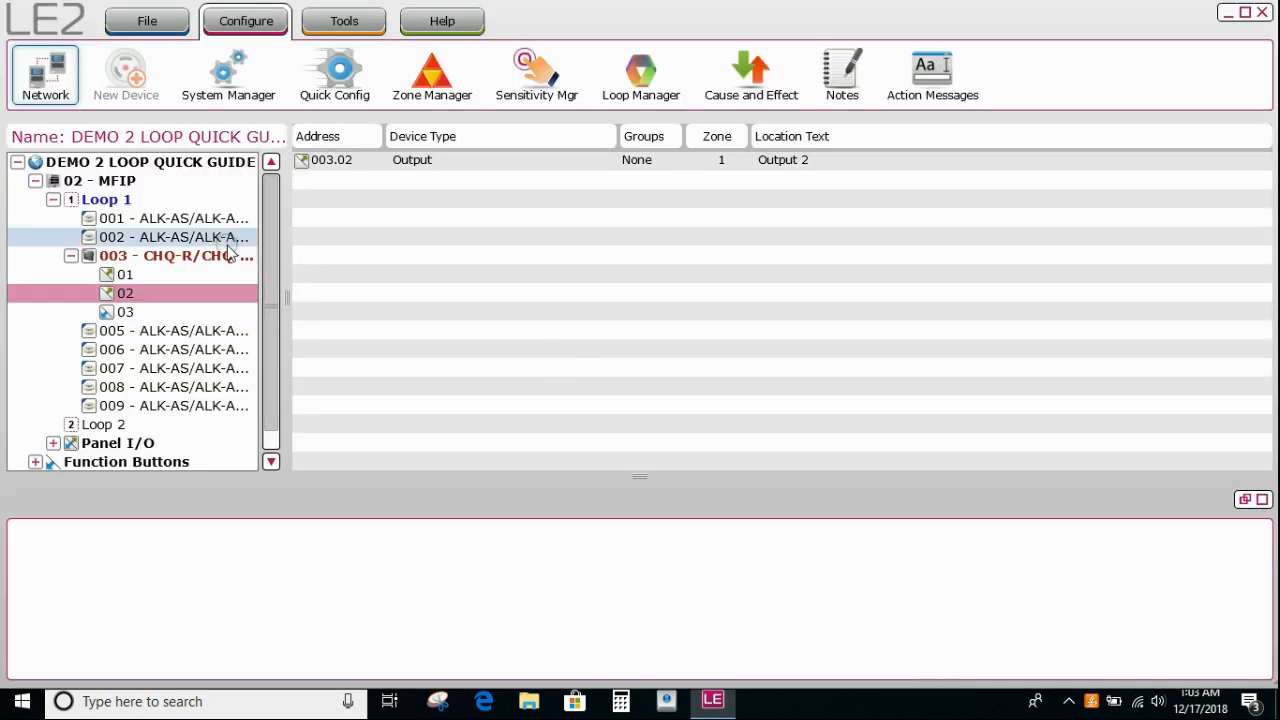
click(175, 255)
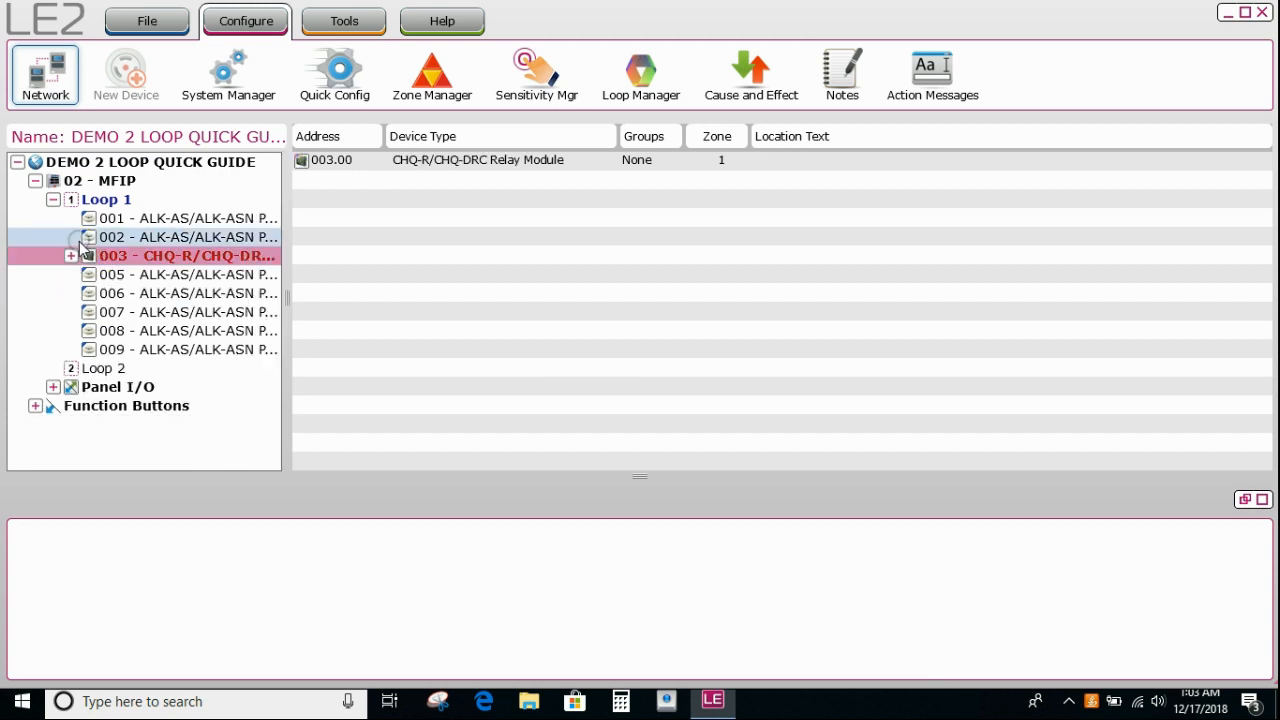
click(104, 199)
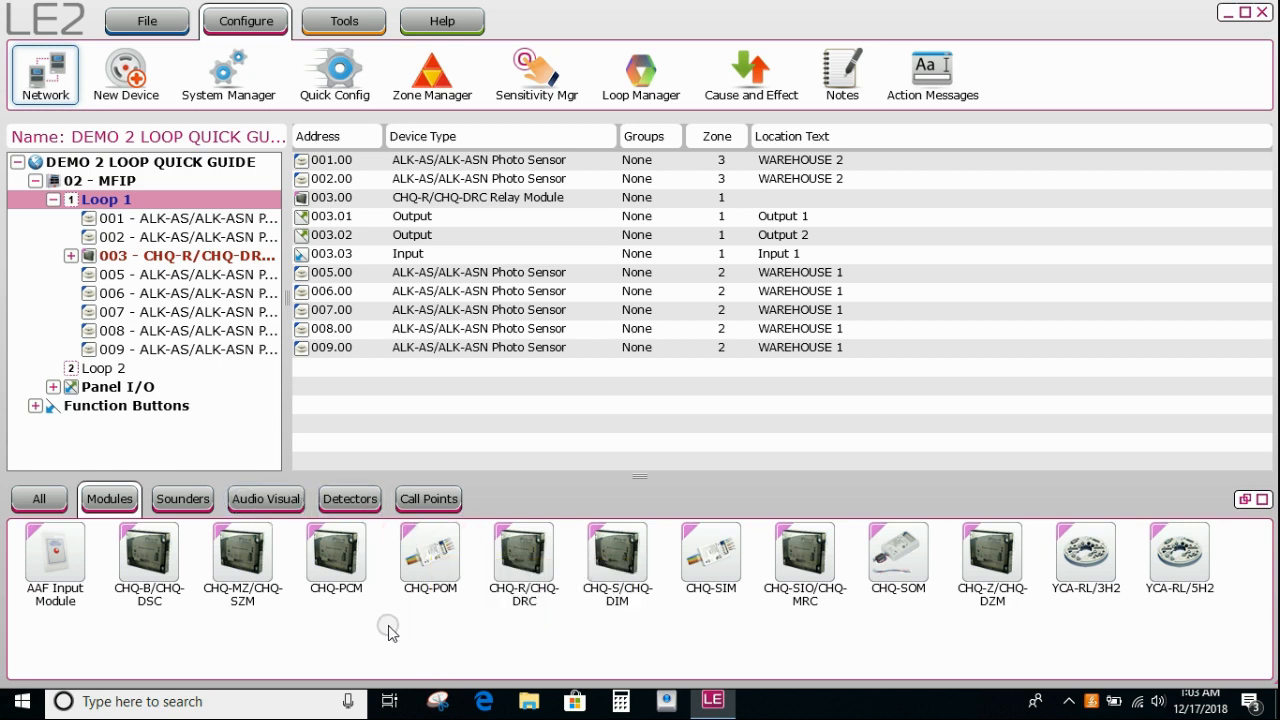
mouse_move(336, 556)
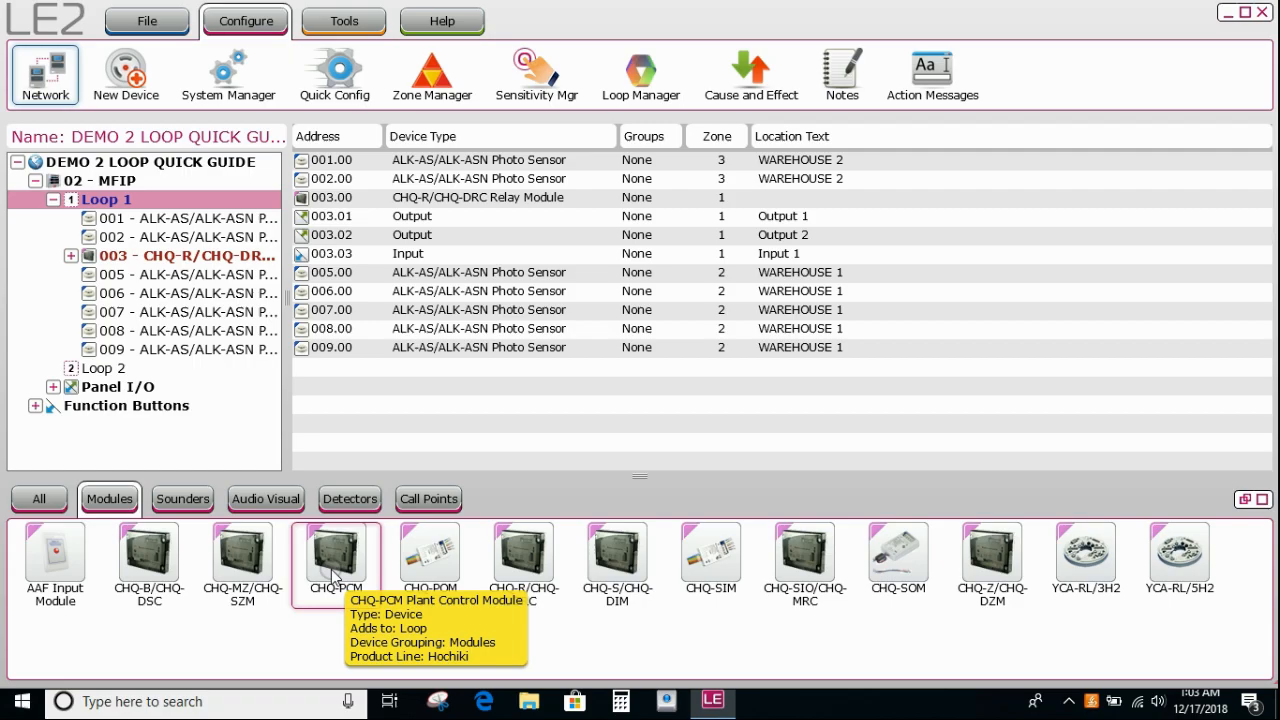
double_click(335, 550)
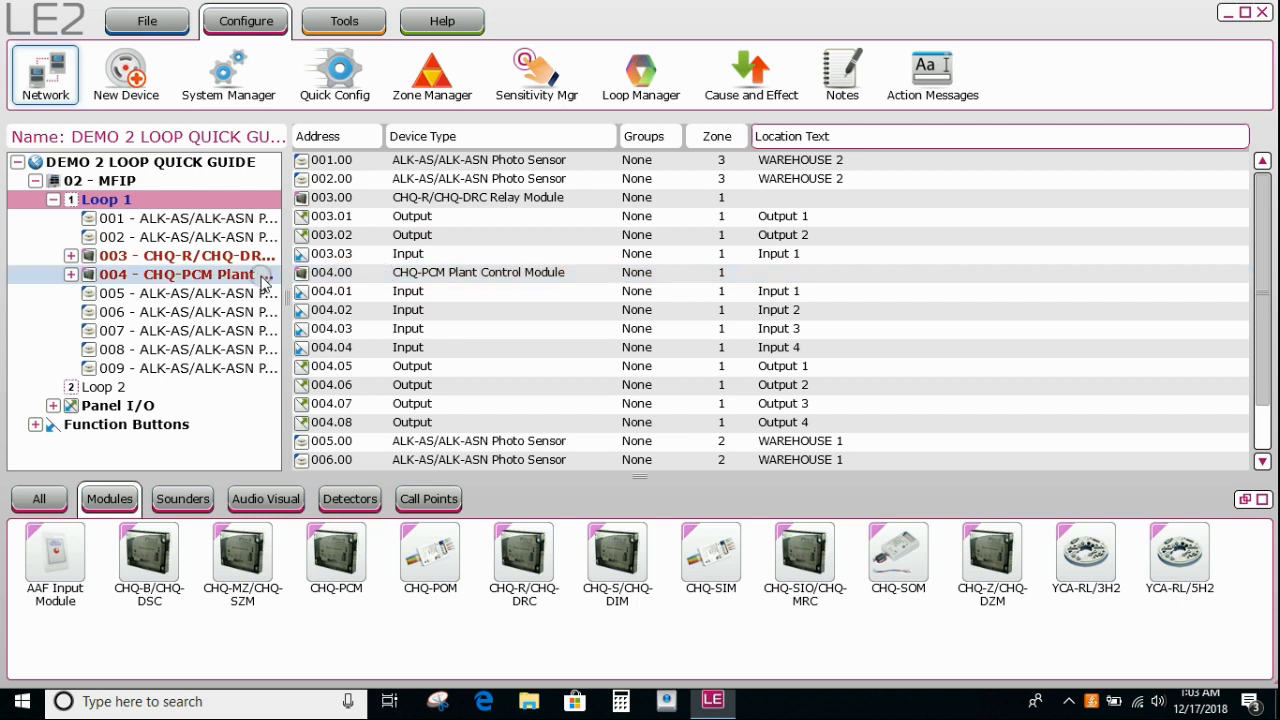
Change the CHQ-PCM module's address from 004 to 010 on Loop 1.
right_click(180, 274)
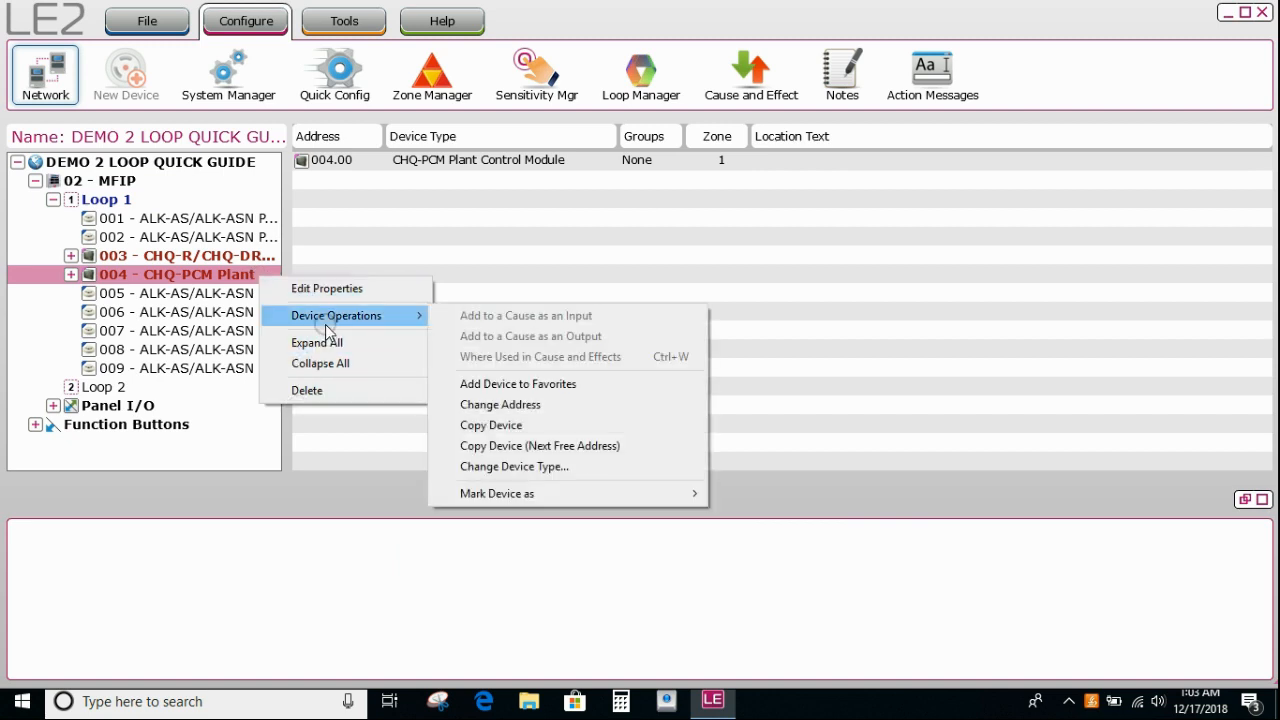
mouse_move(540, 445)
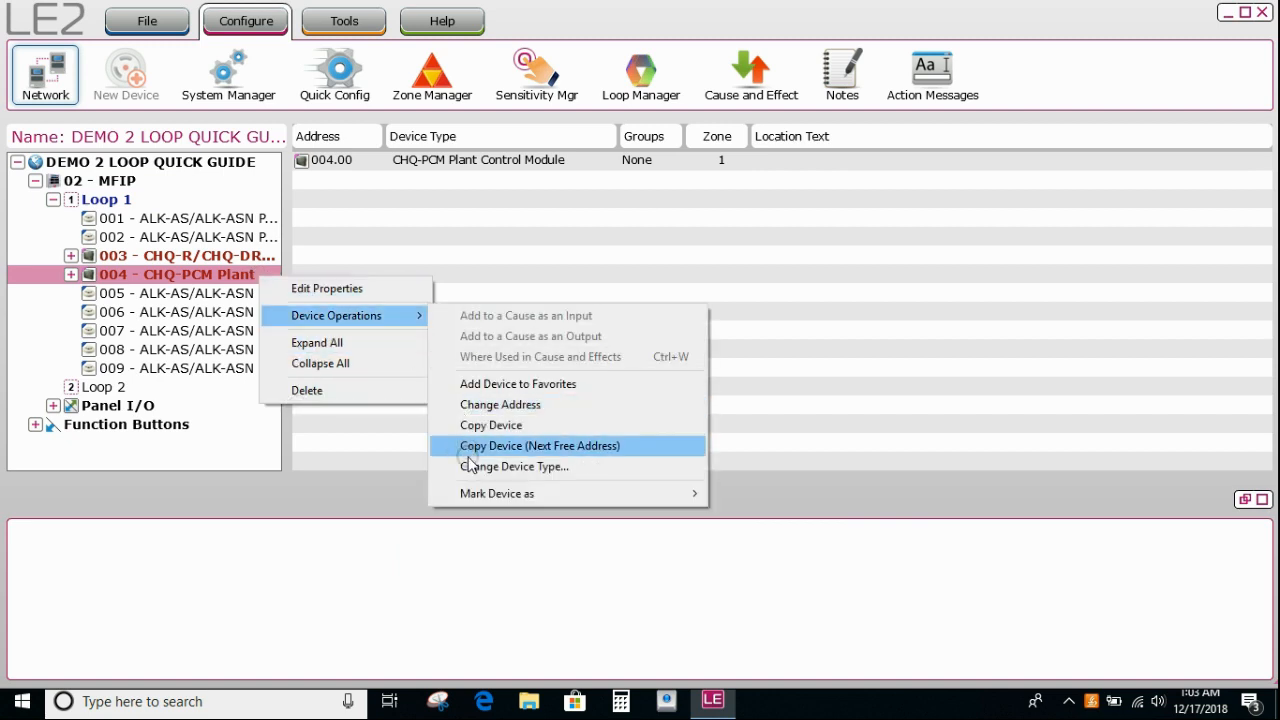
mouse_move(465, 413)
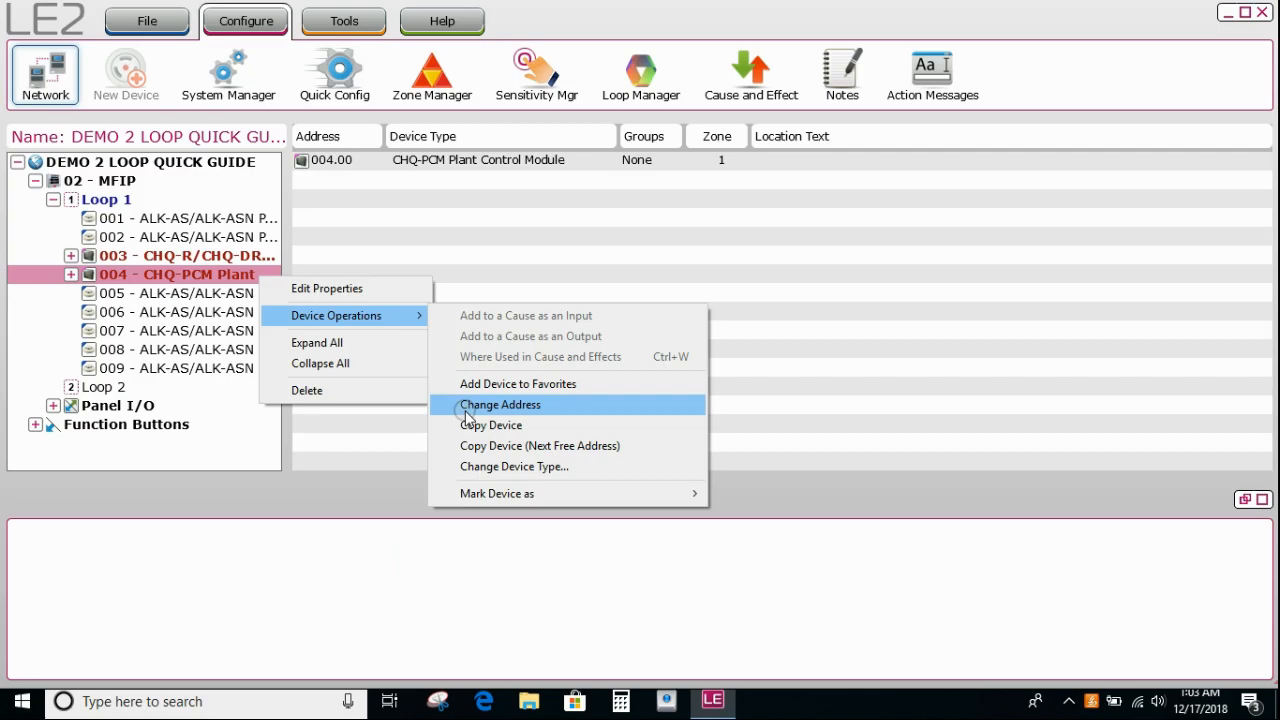
click(500, 404)
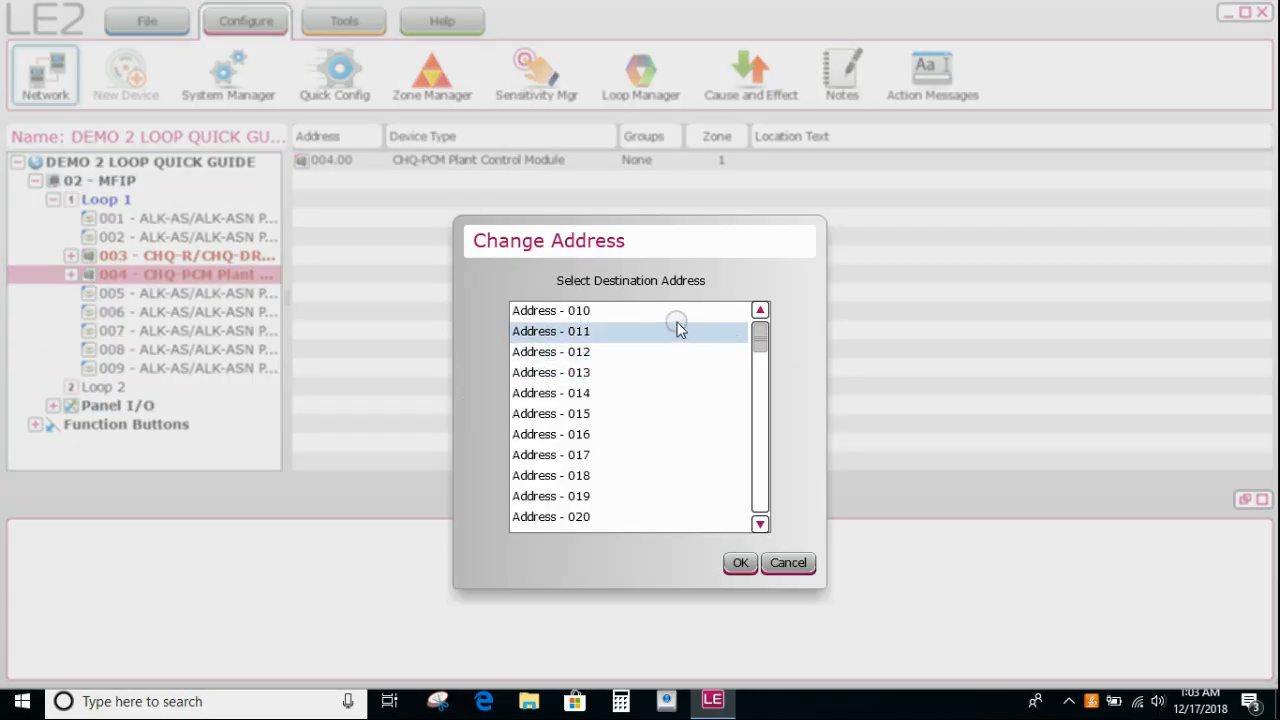
click(550, 310)
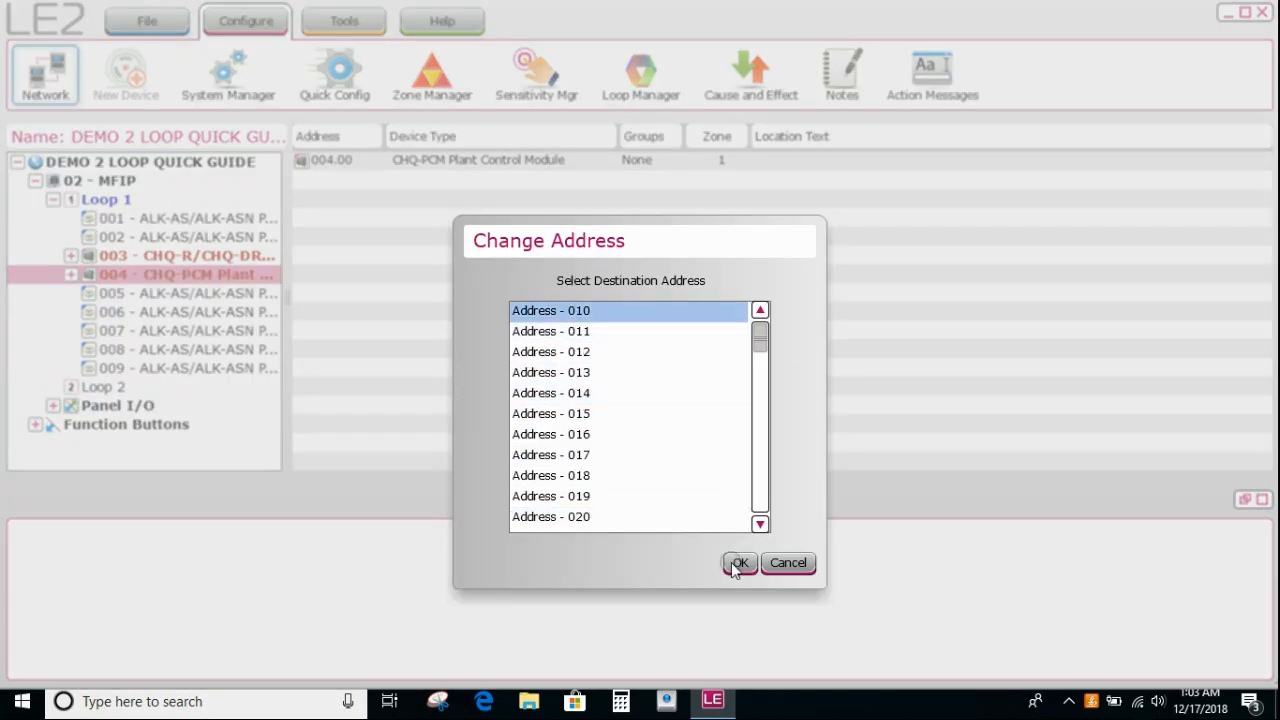
click(738, 562)
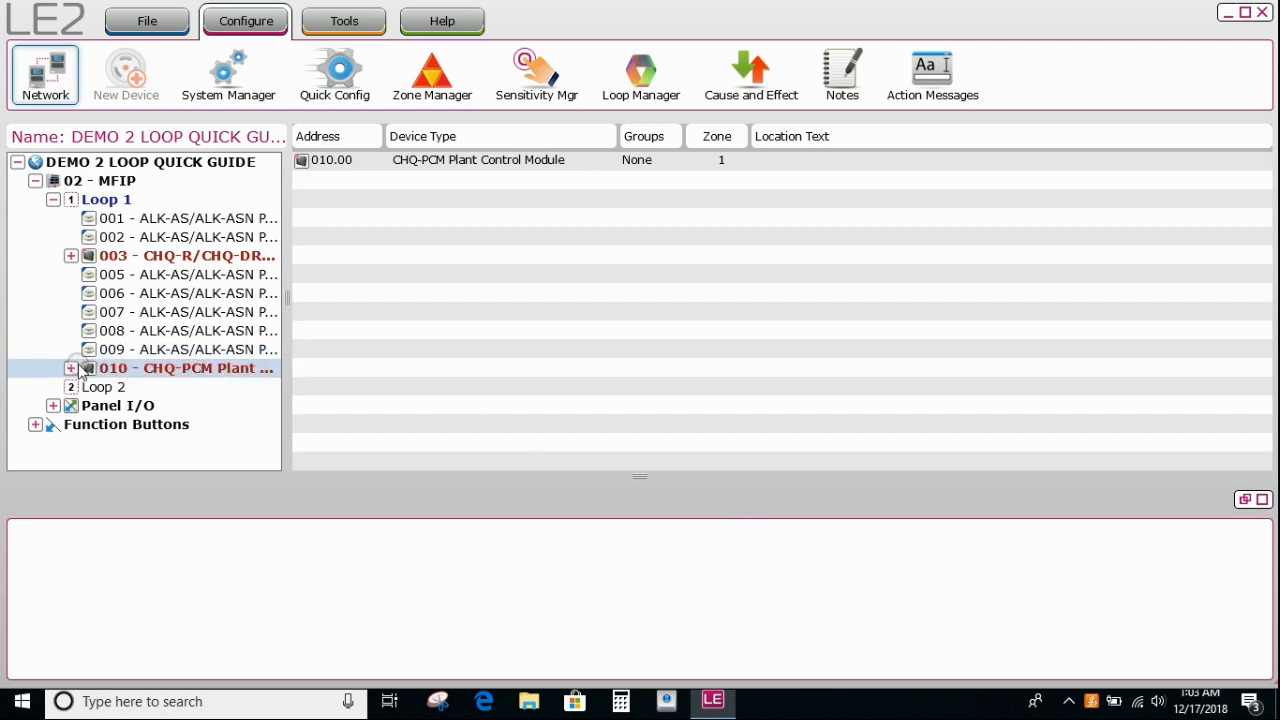
Save input 010.01 as a Fire input at FLOW SWITCH, zone 500, output delay bypassed.
click(70, 368)
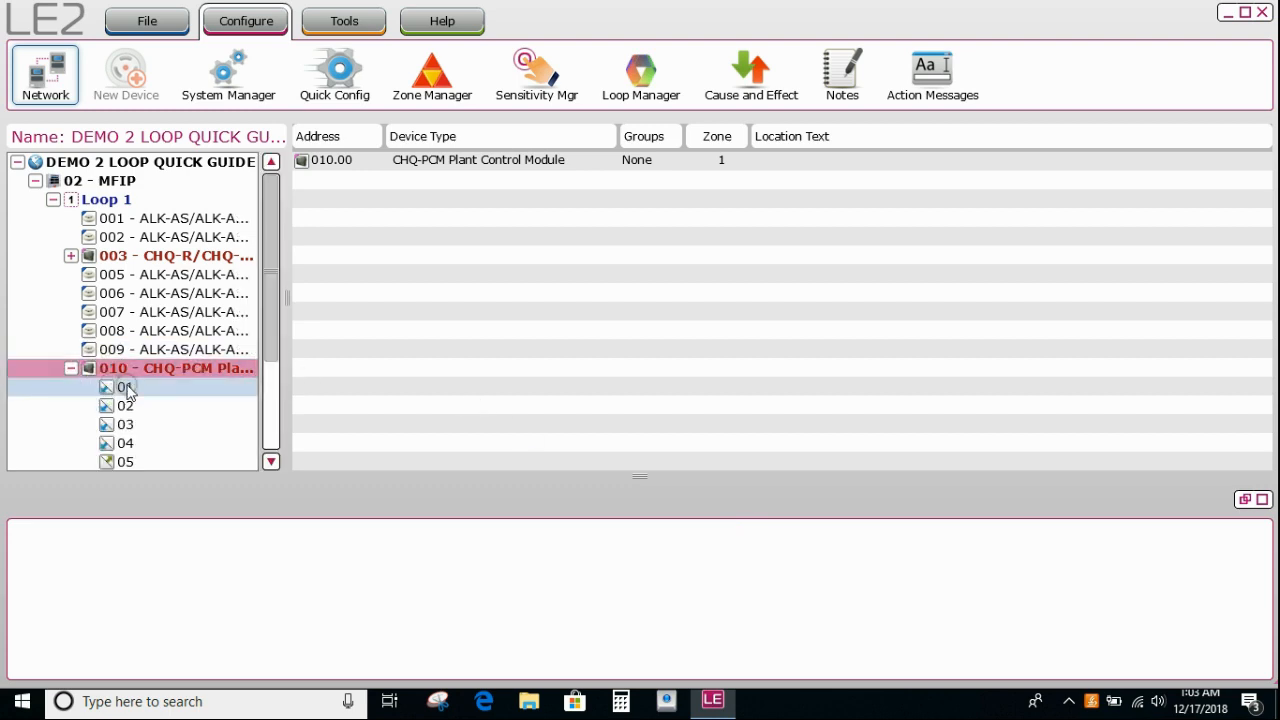
click(125, 387)
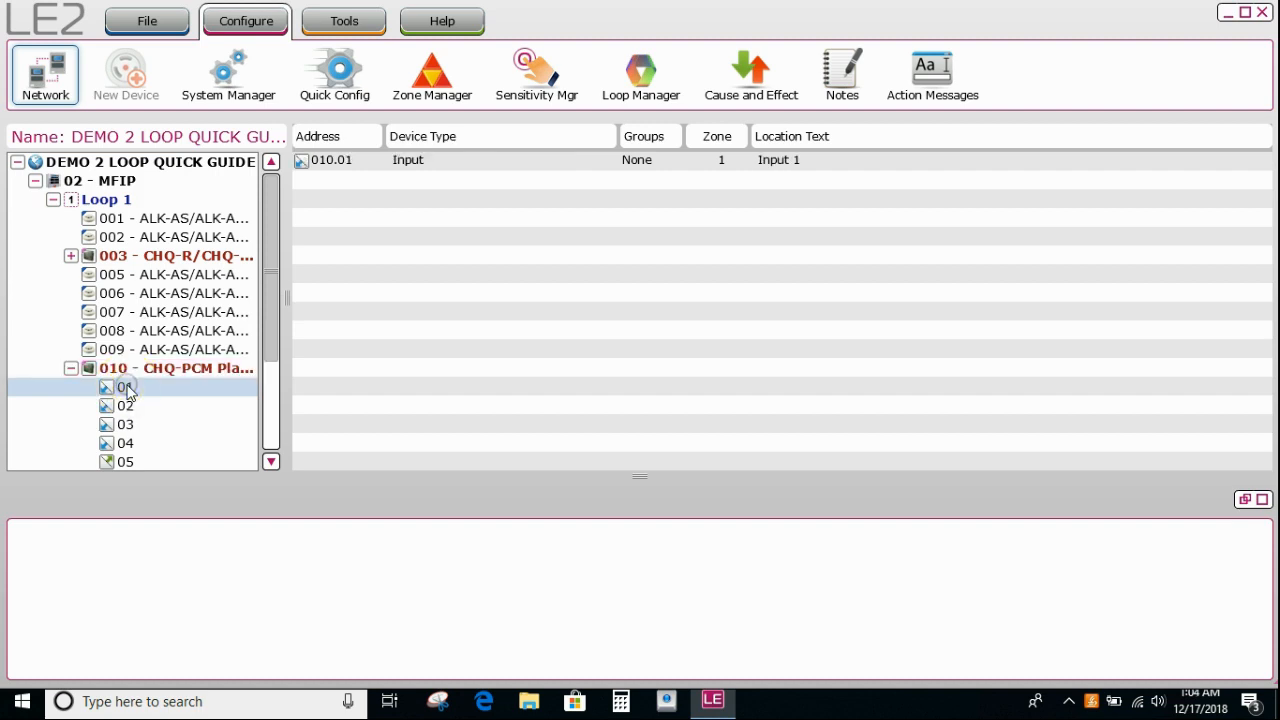
double_click(125, 387)
text(F)
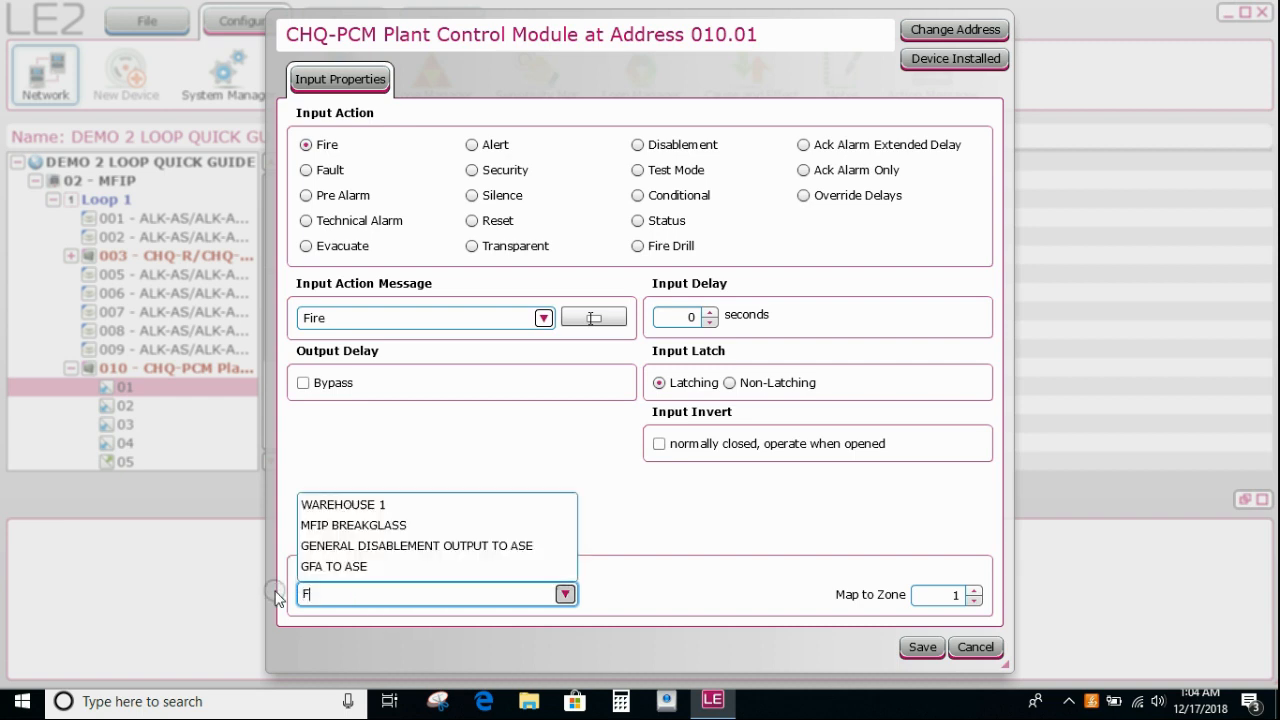
text(LOW SWITCH)
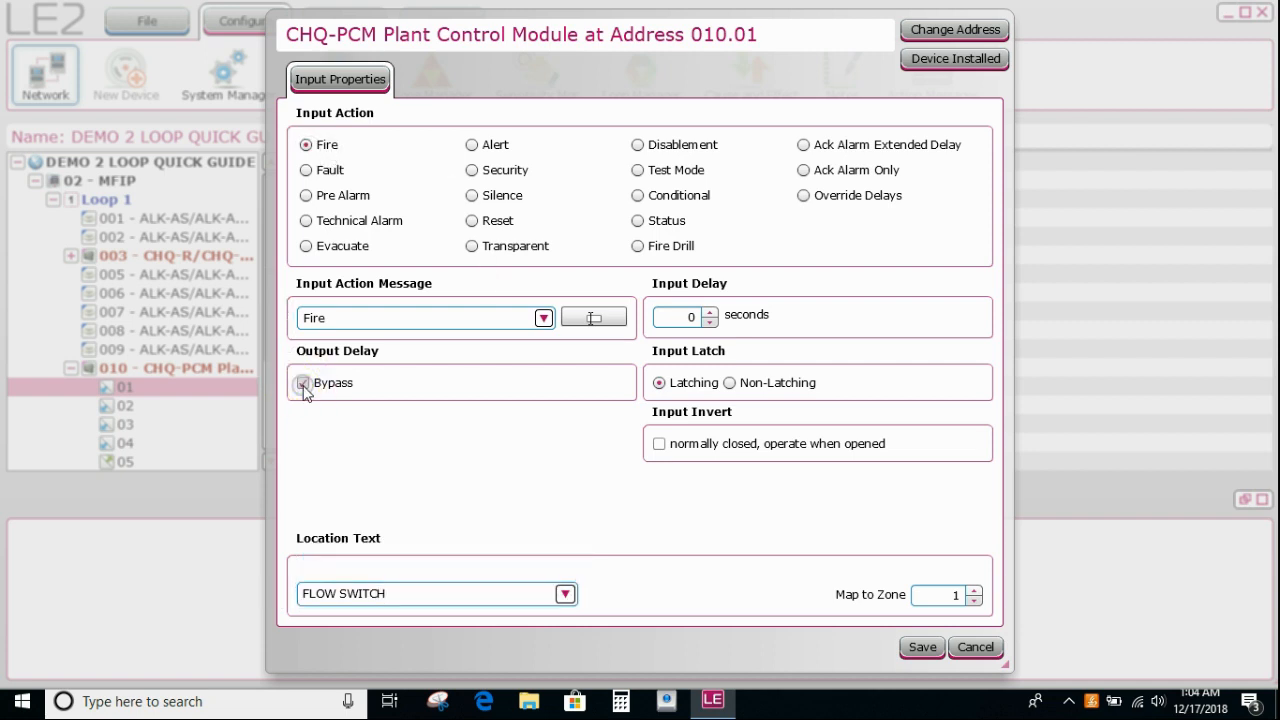
click(303, 382)
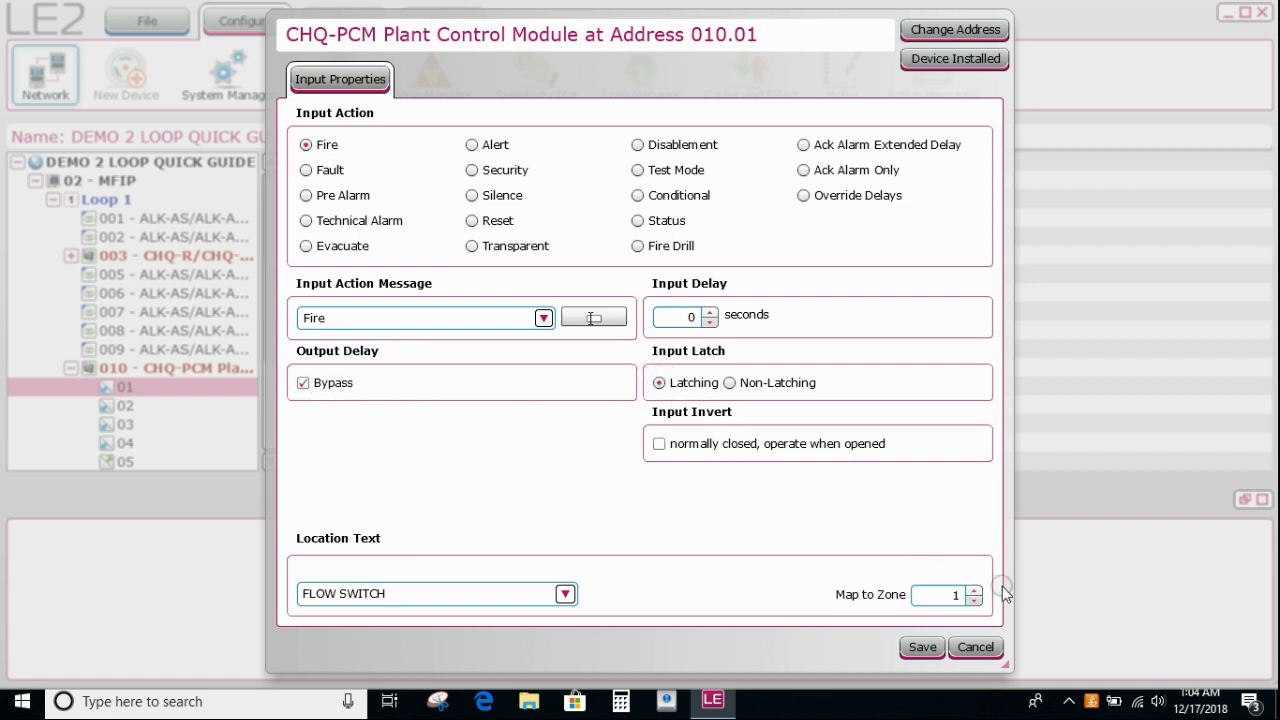
mouse_move(947, 628)
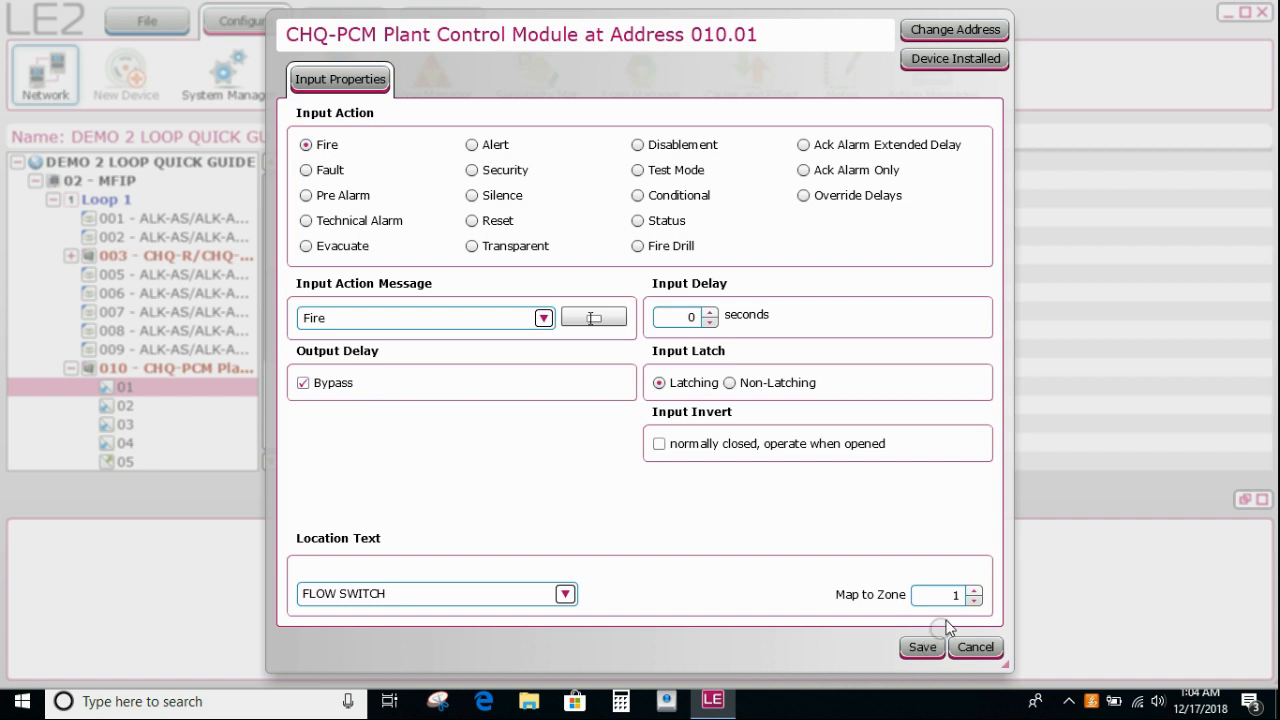
click(940, 594)
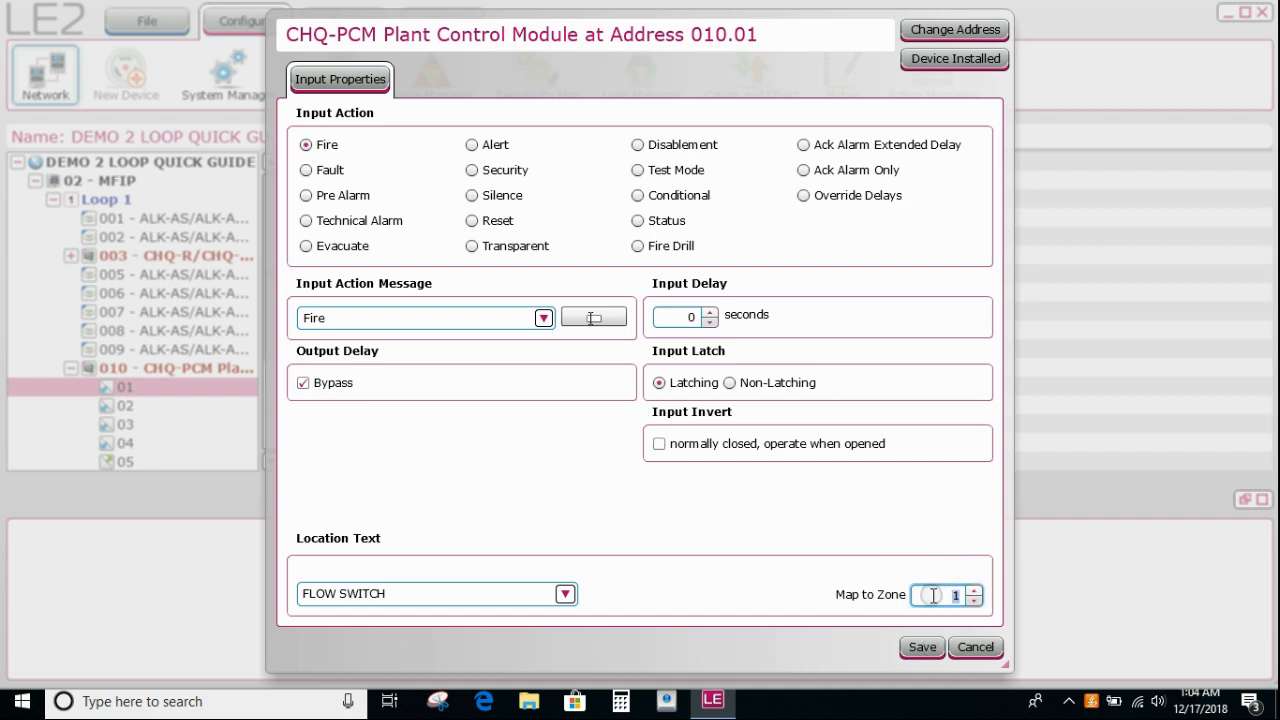
text(500)
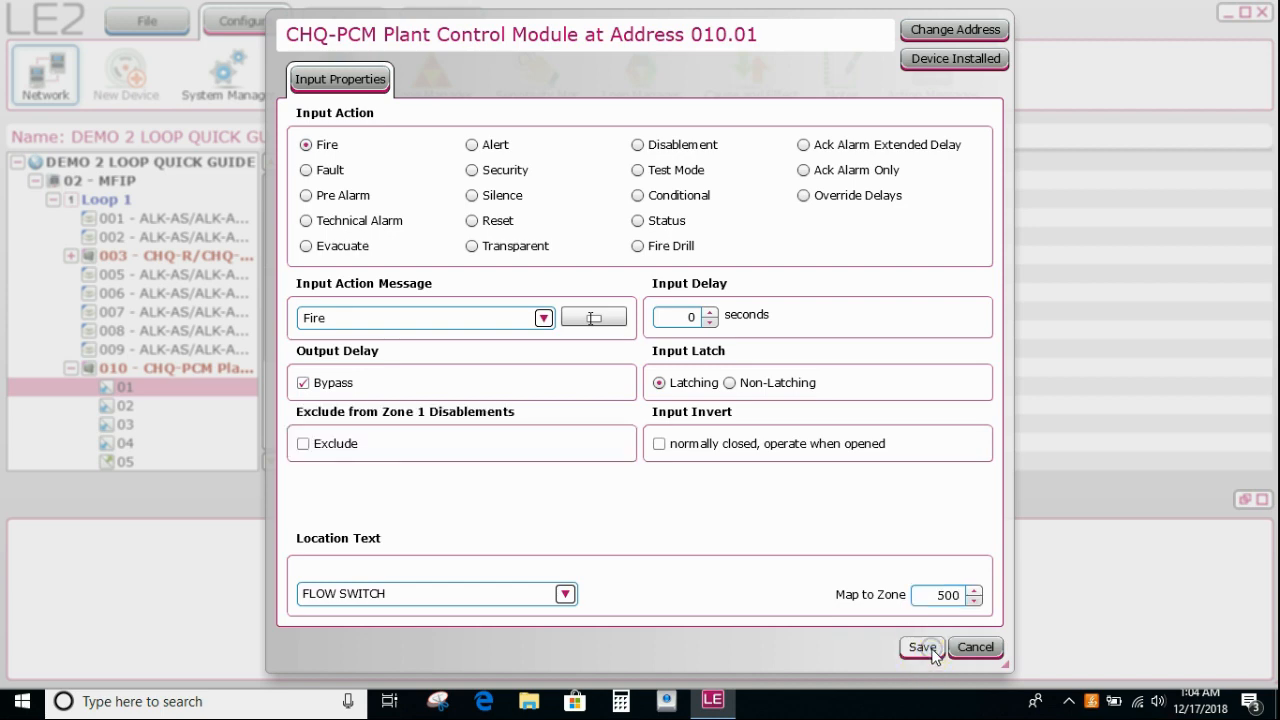
click(920, 647)
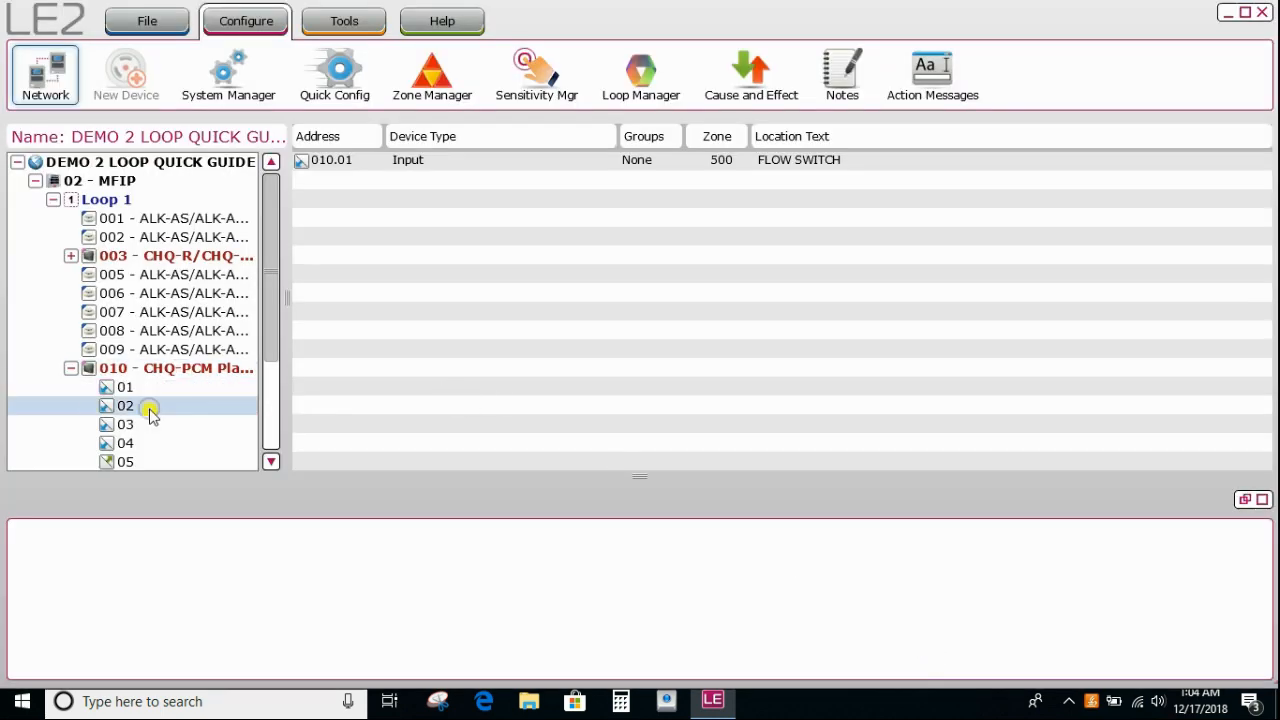
Save input 010.02 as a Technical Alarm at VMA INPUT with output delay bypass.
double_click(125, 405)
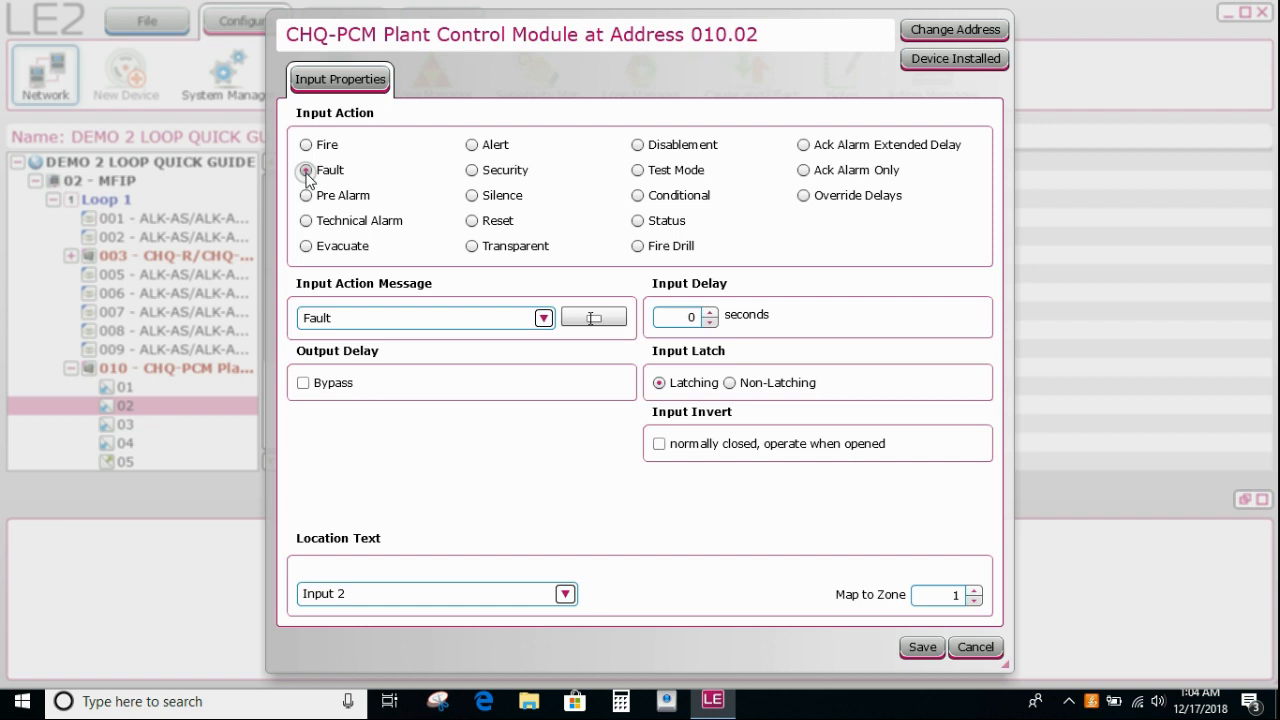
mouse_move(432, 161)
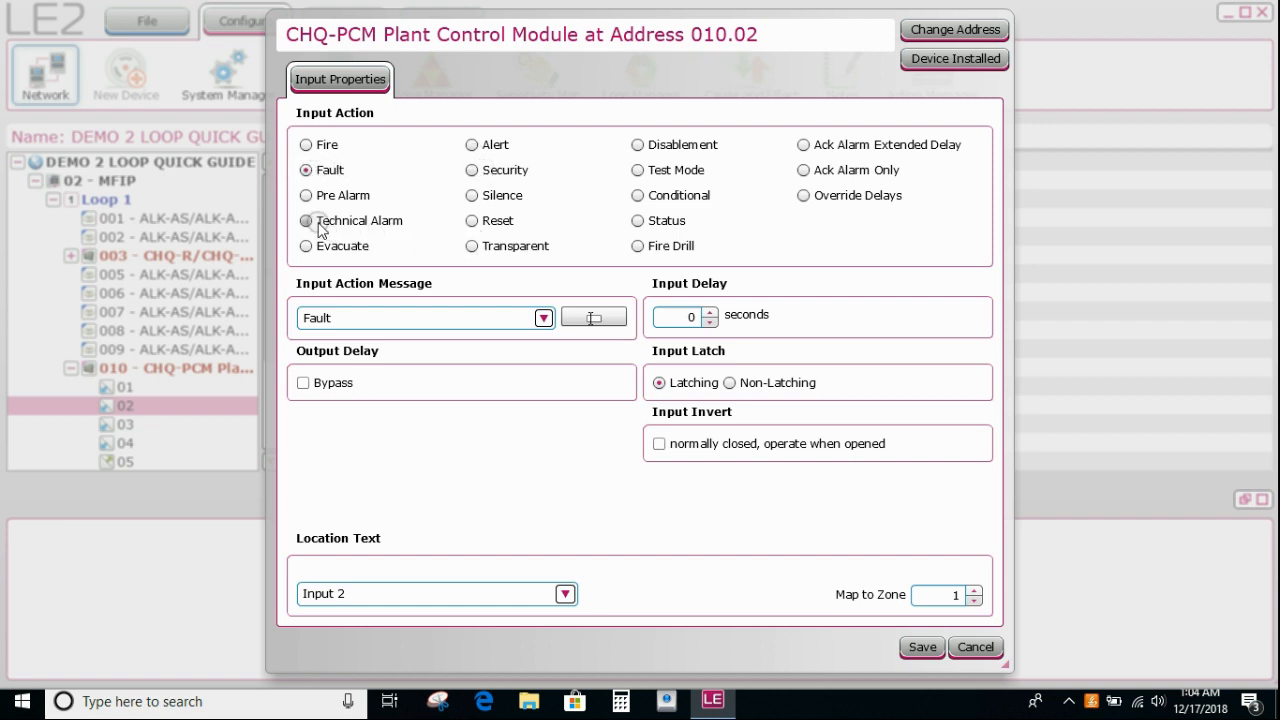
click(306, 220)
text(V)
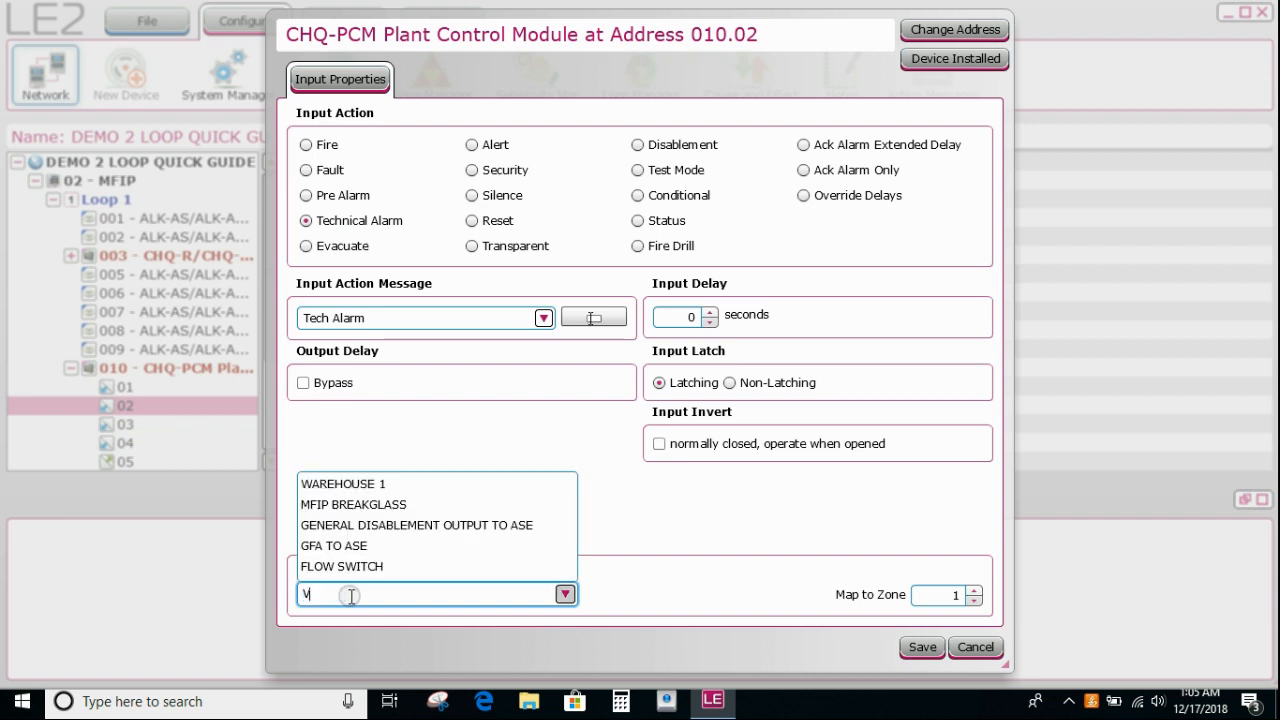
text(MA)
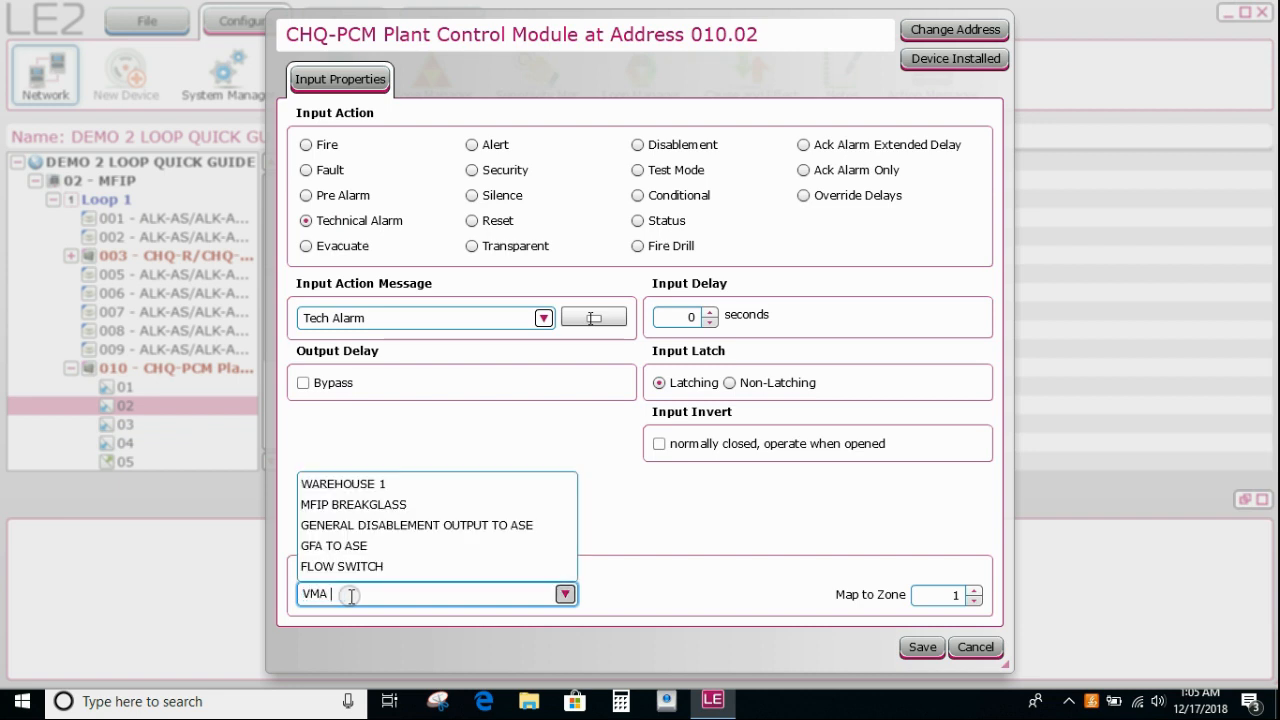
text(INPUT)
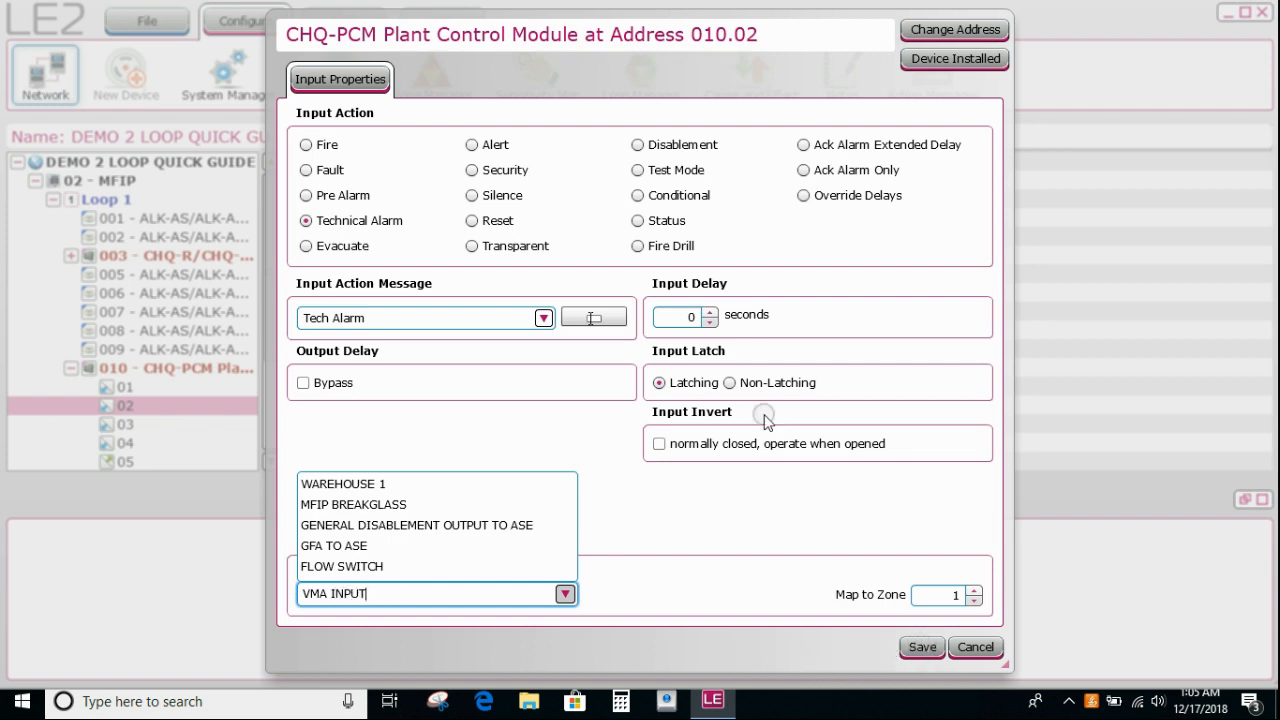
click(303, 382)
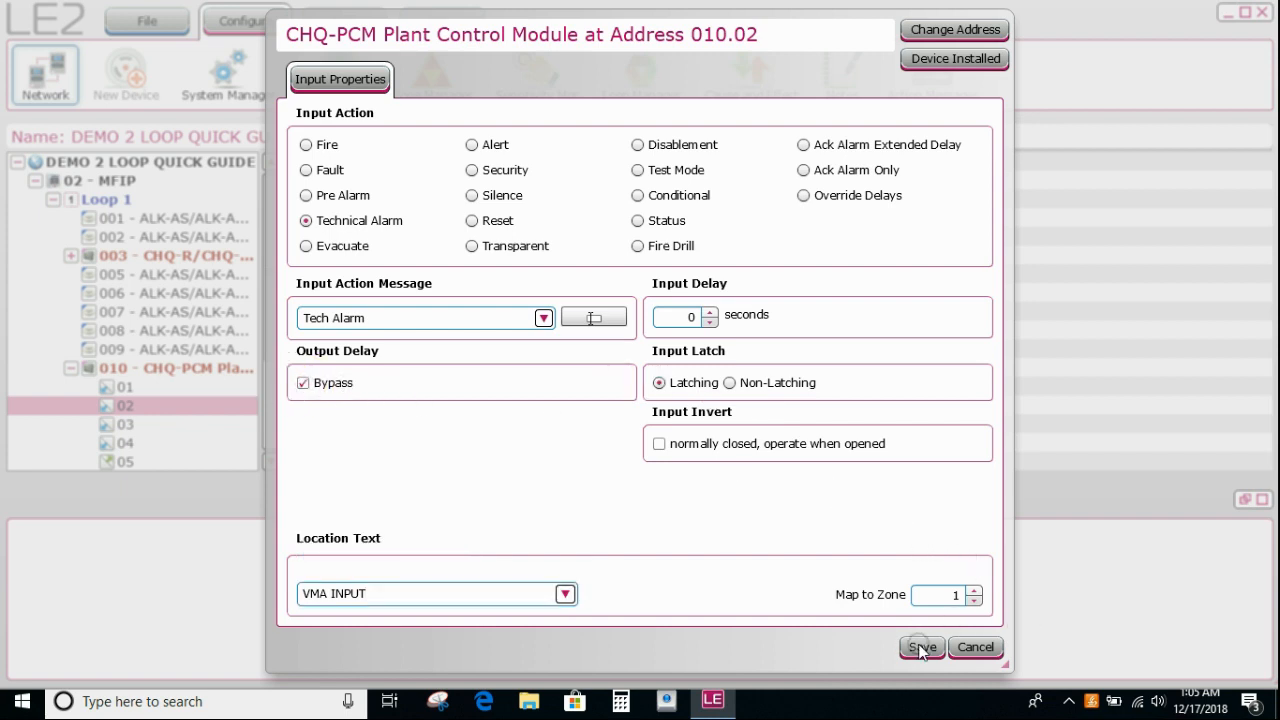
click(920, 647)
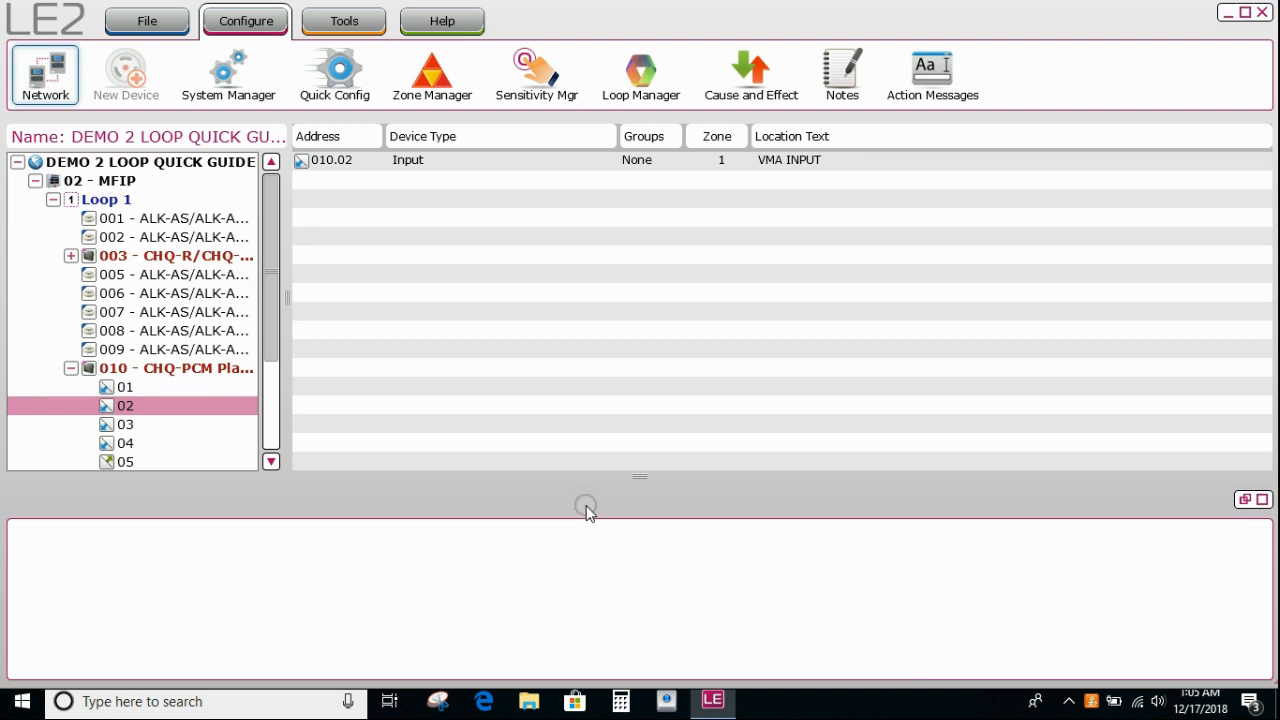
Reopen the details of the module's input 010.01.
click(175, 368)
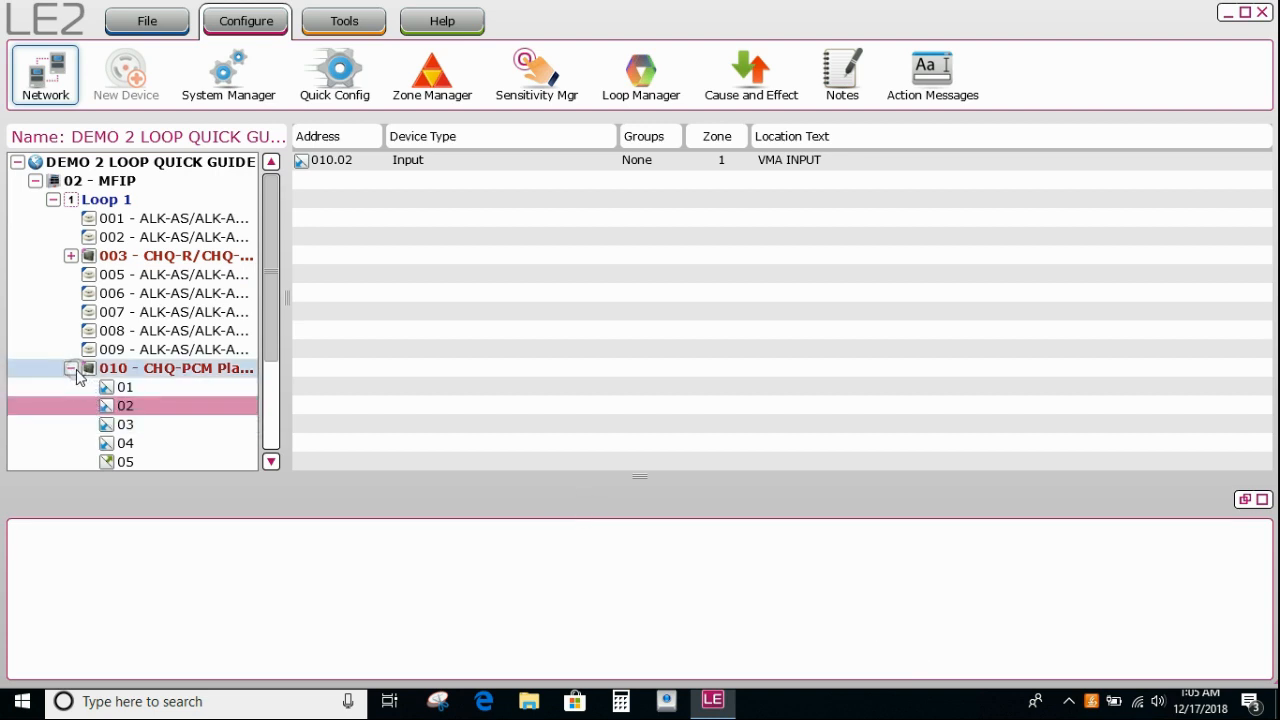
click(125, 387)
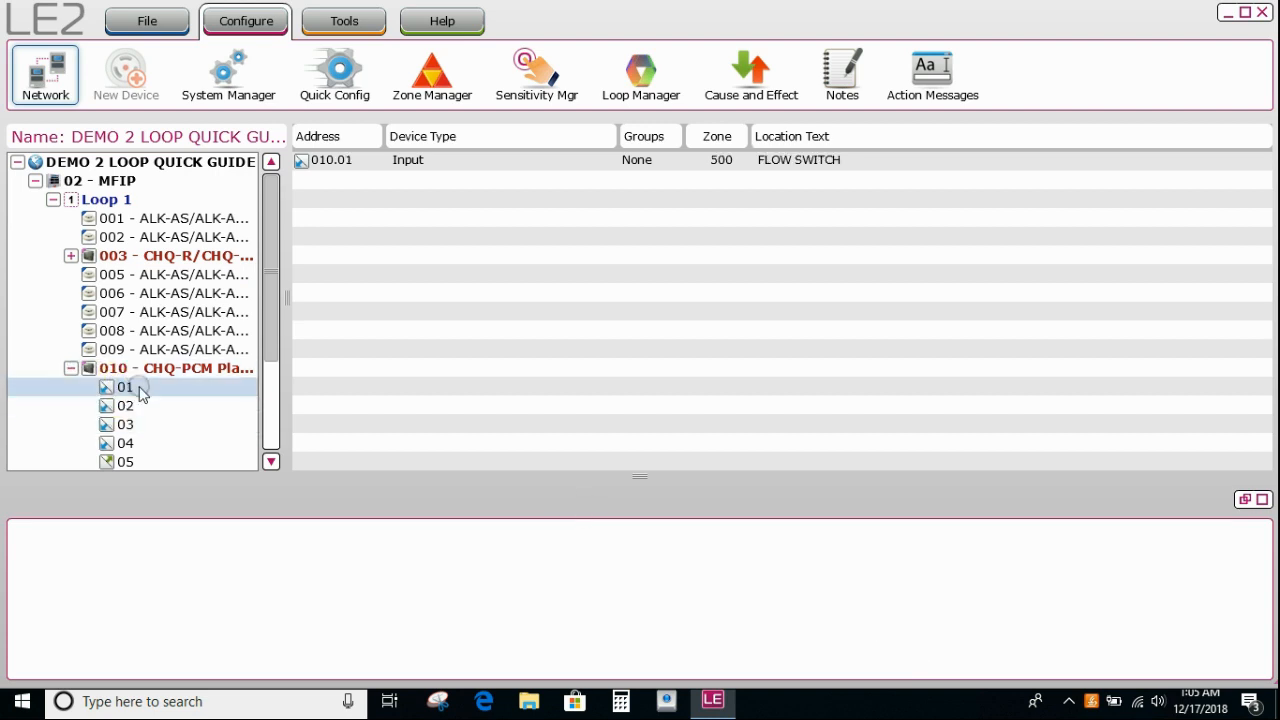
double_click(124, 387)
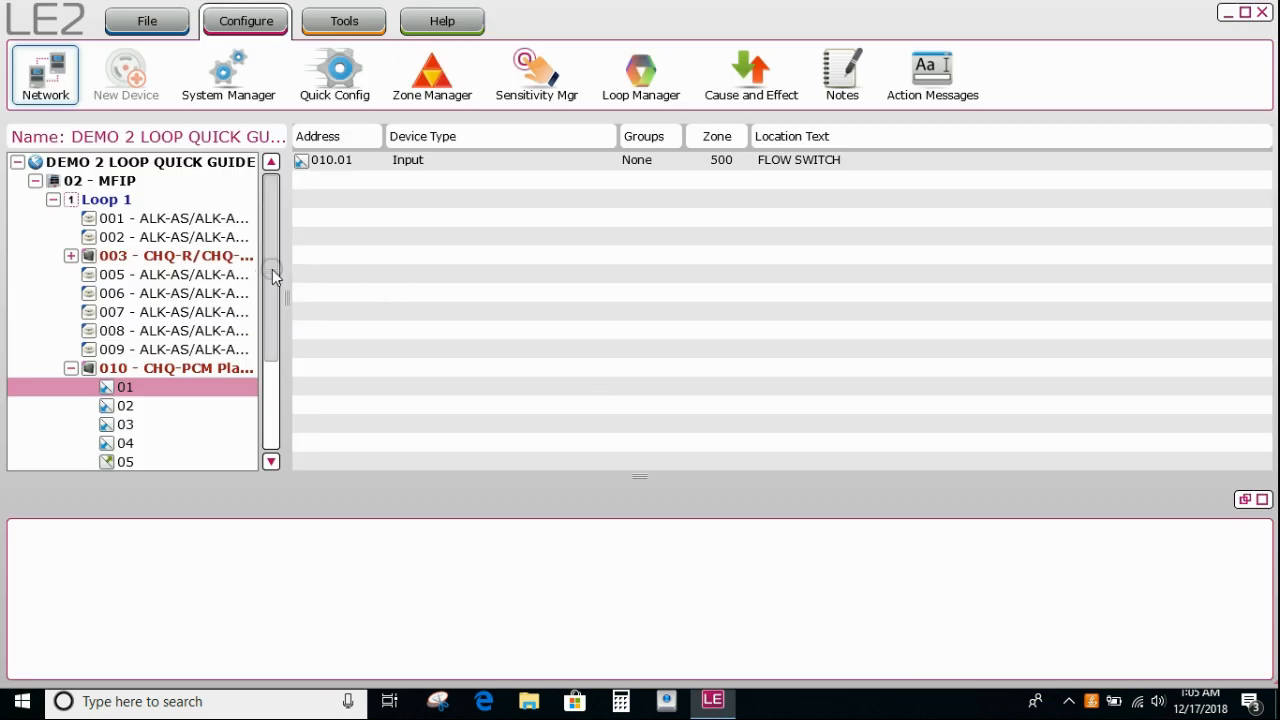
Review the Panel I/O Fire Contact output: GFA TO ASE, evacuate and ringing on.
scroll(down, 3)
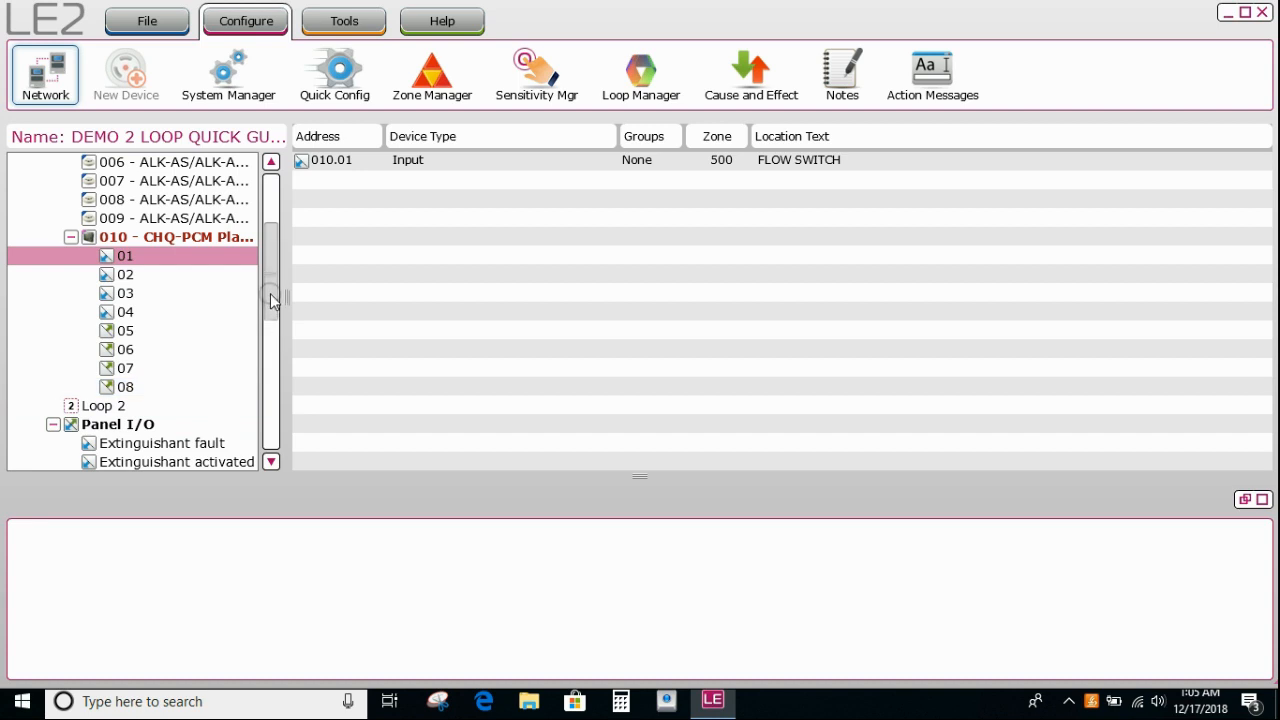
scroll(down, 3)
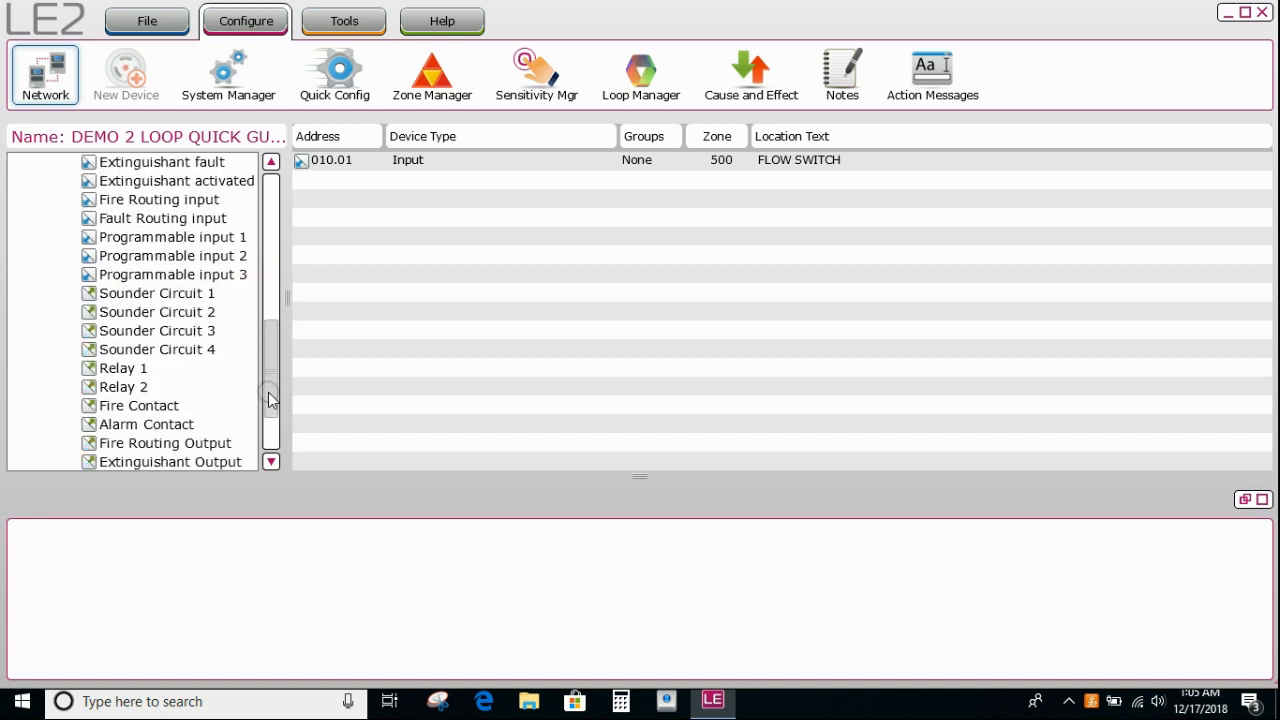
double_click(139, 405)
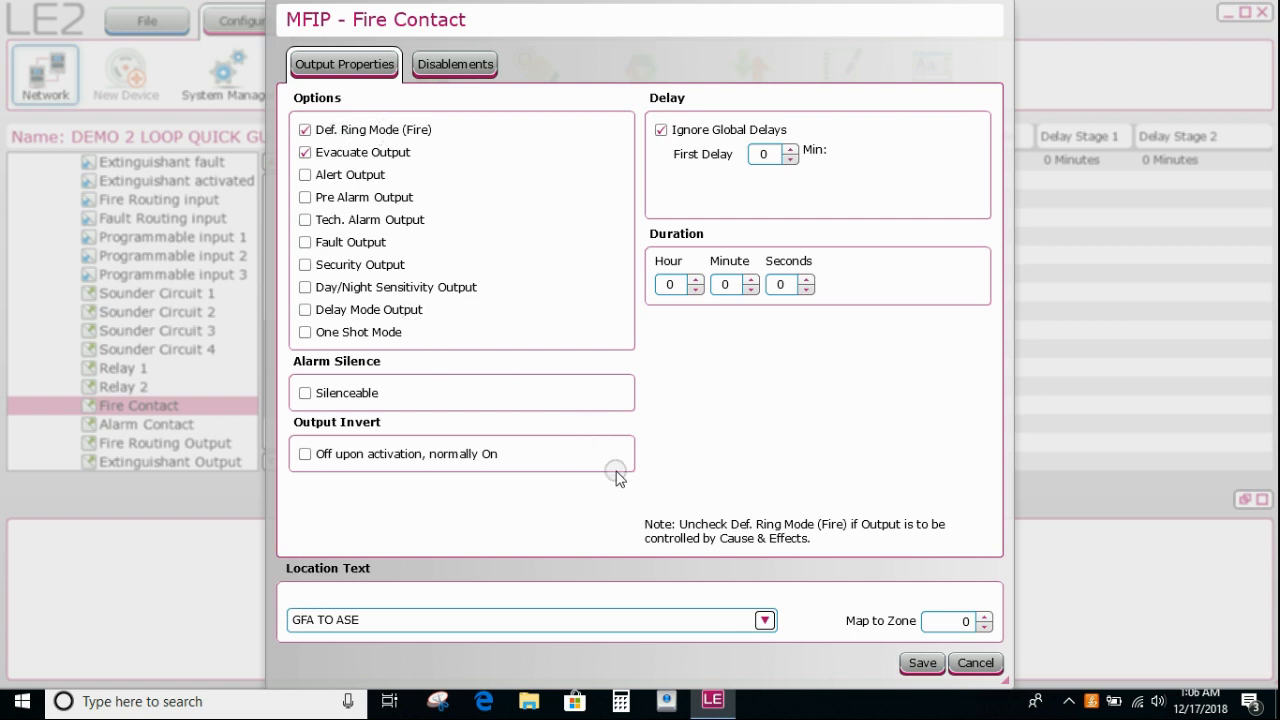
click(975, 663)
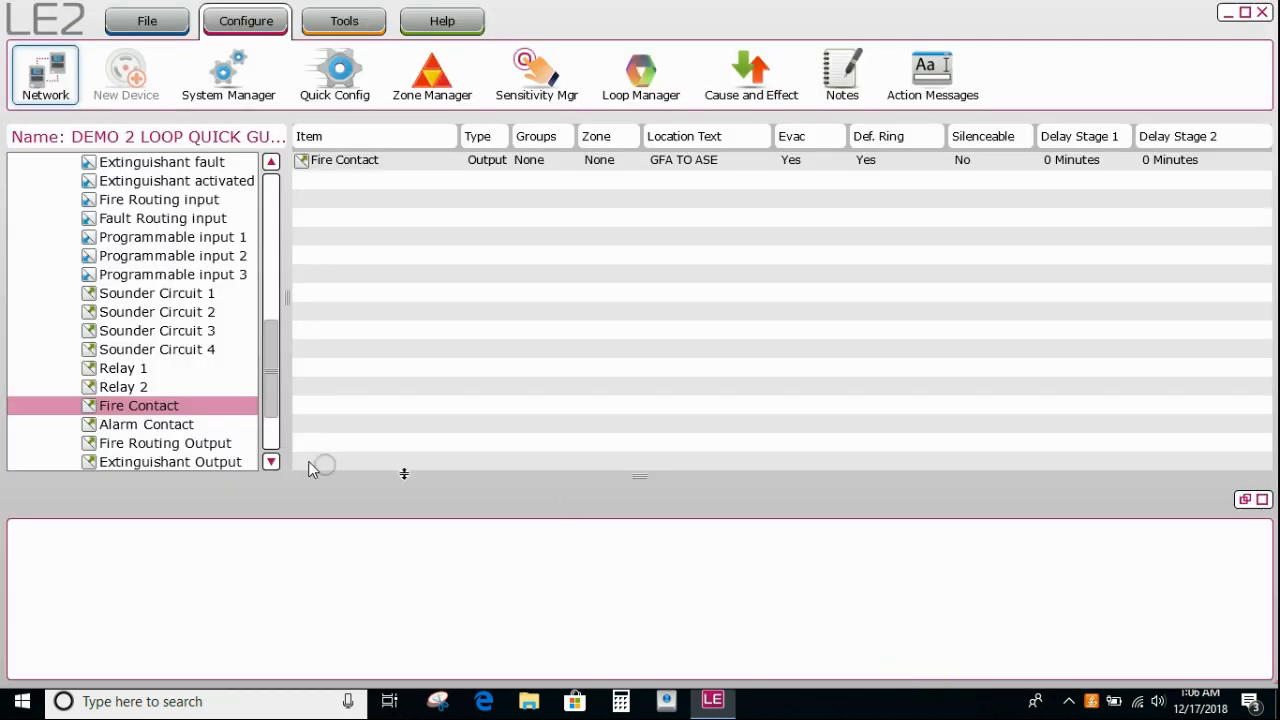
mouse_move(125, 387)
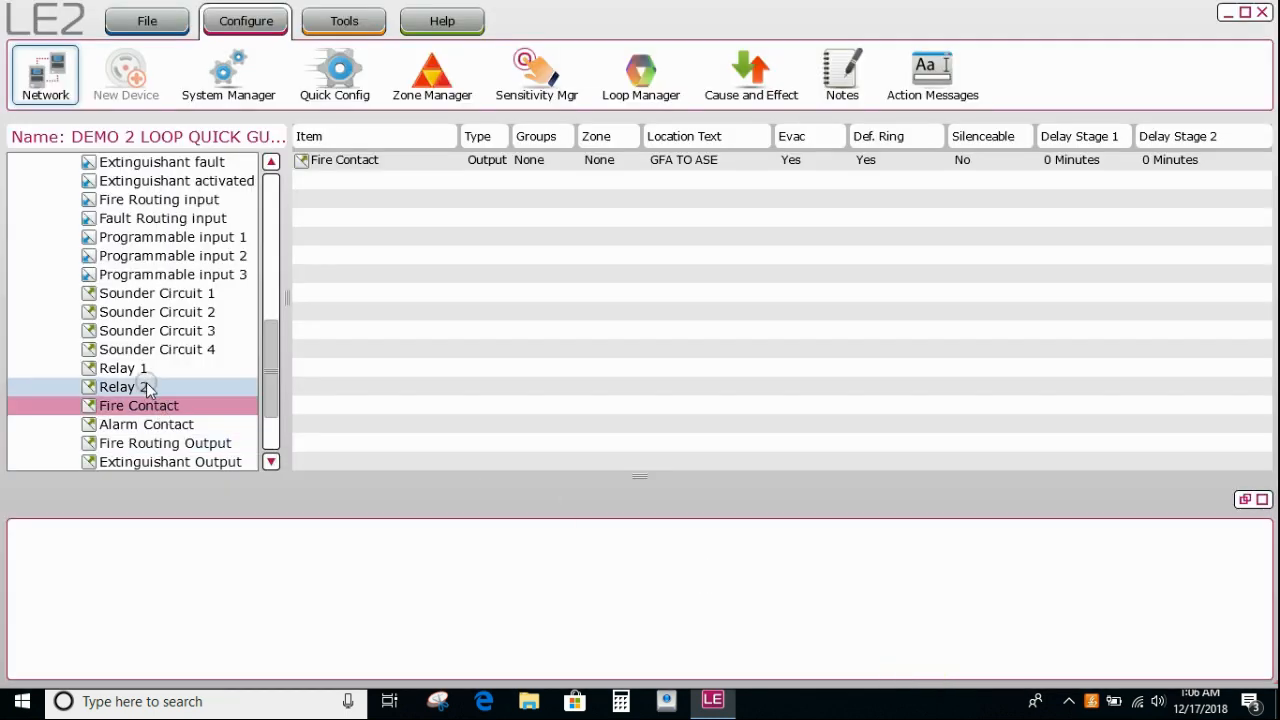
mouse_move(210, 393)
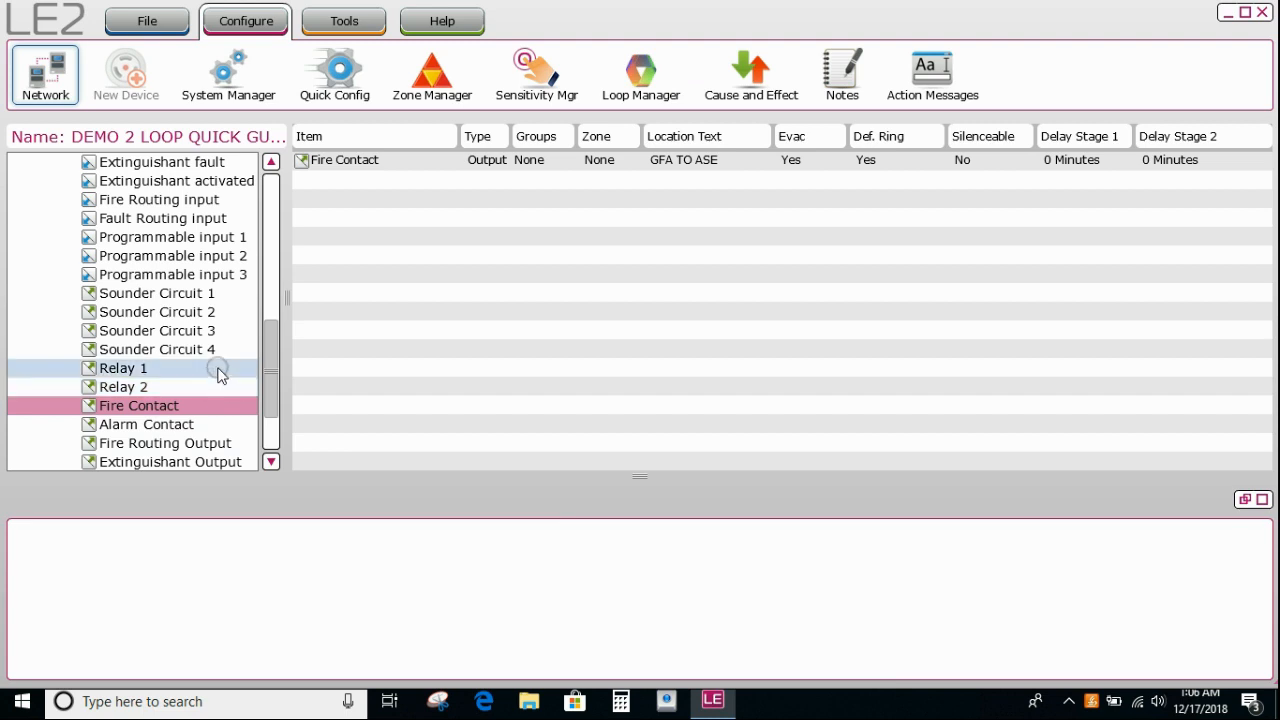
Save Relay 1 as a Tech. Alarm output located at VMA OUTPUT TO ASDE IP2.
double_click(123, 368)
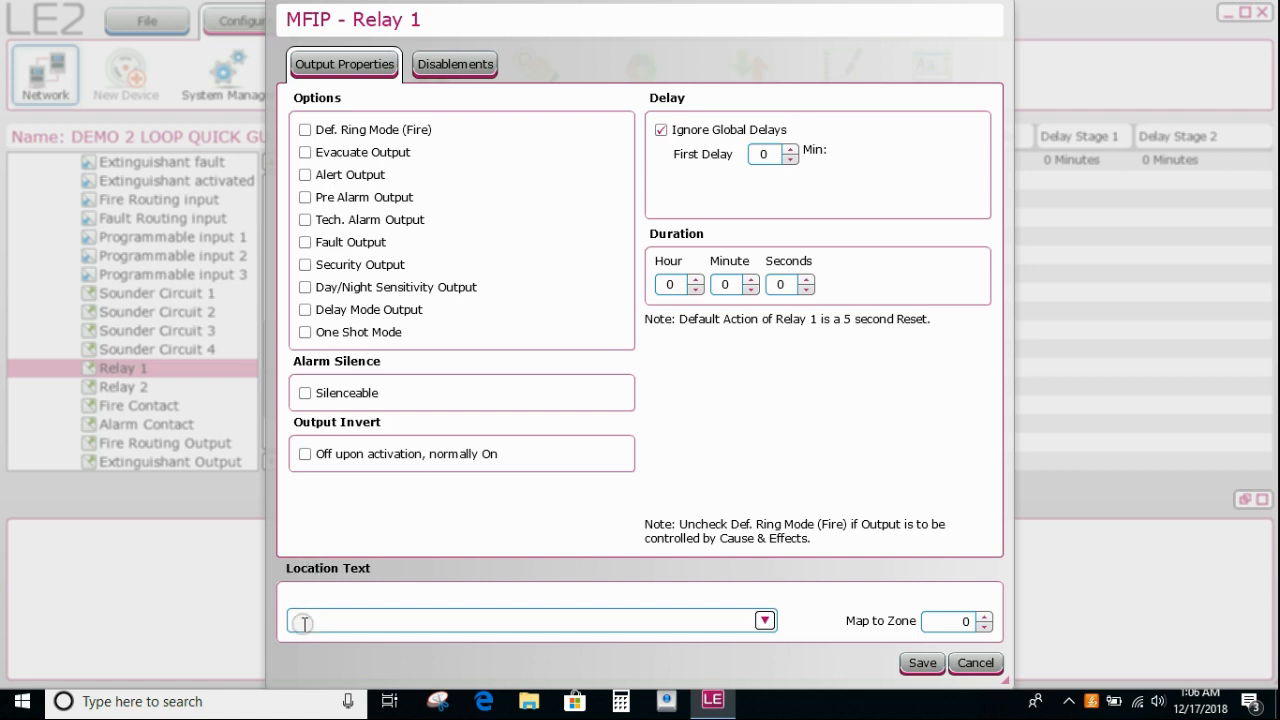
click(765, 620)
text(VMA OUTPUT TO ASDE IP2)
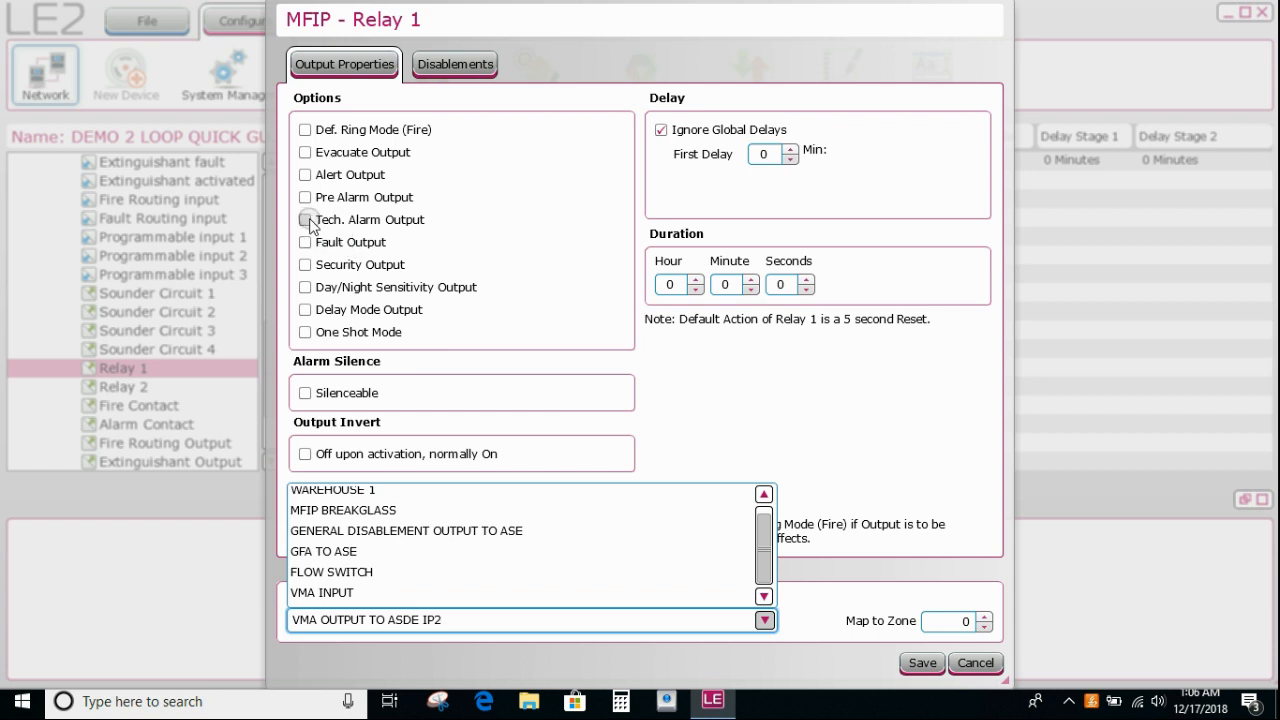
click(305, 219)
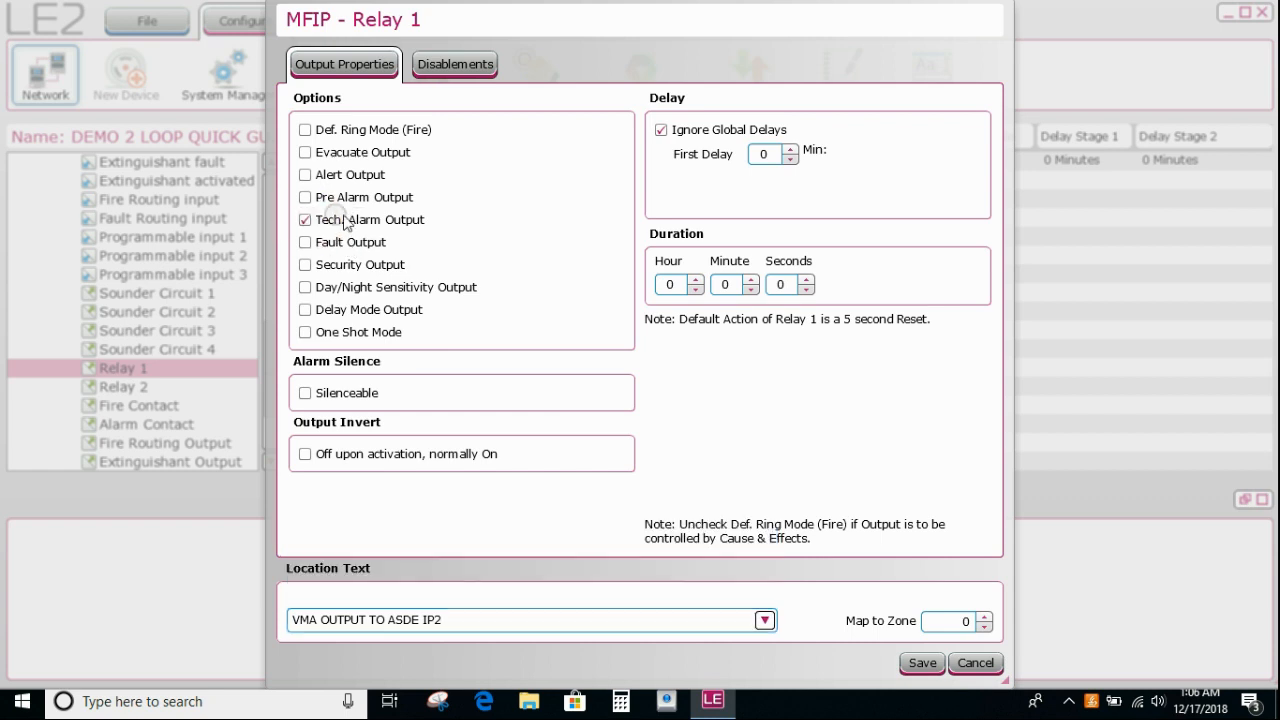
mouse_move(617, 448)
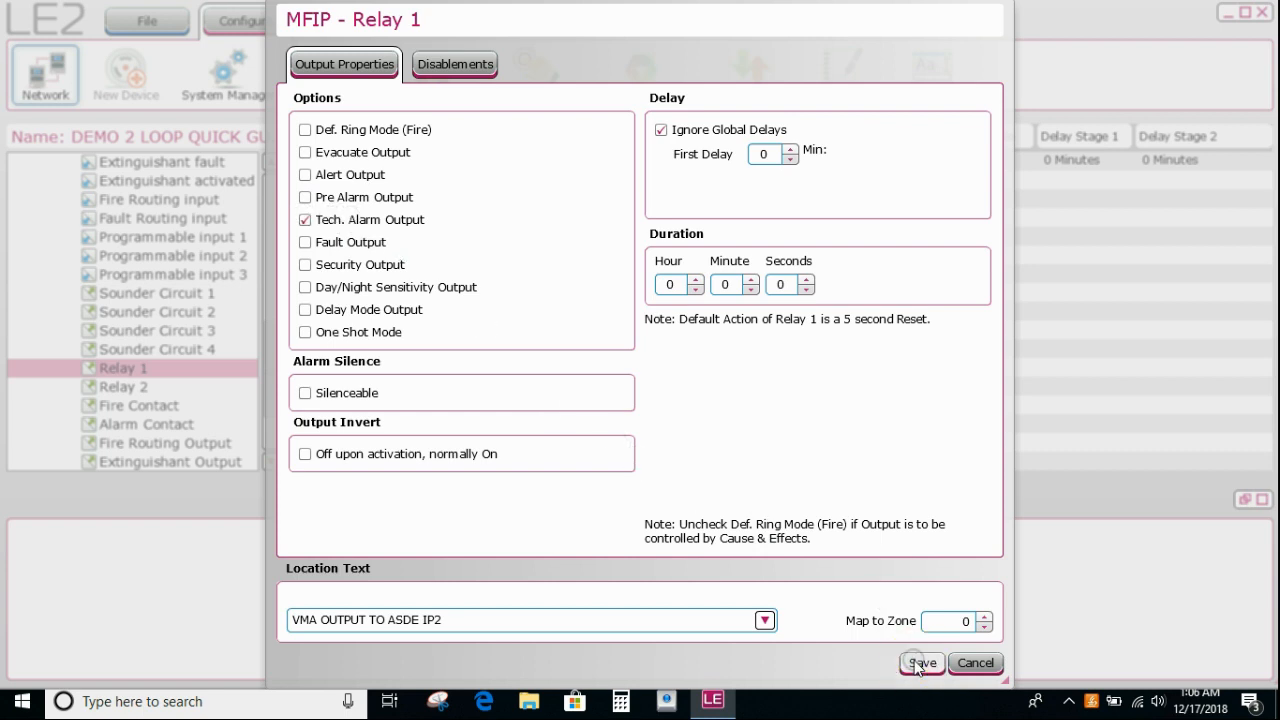
click(919, 663)
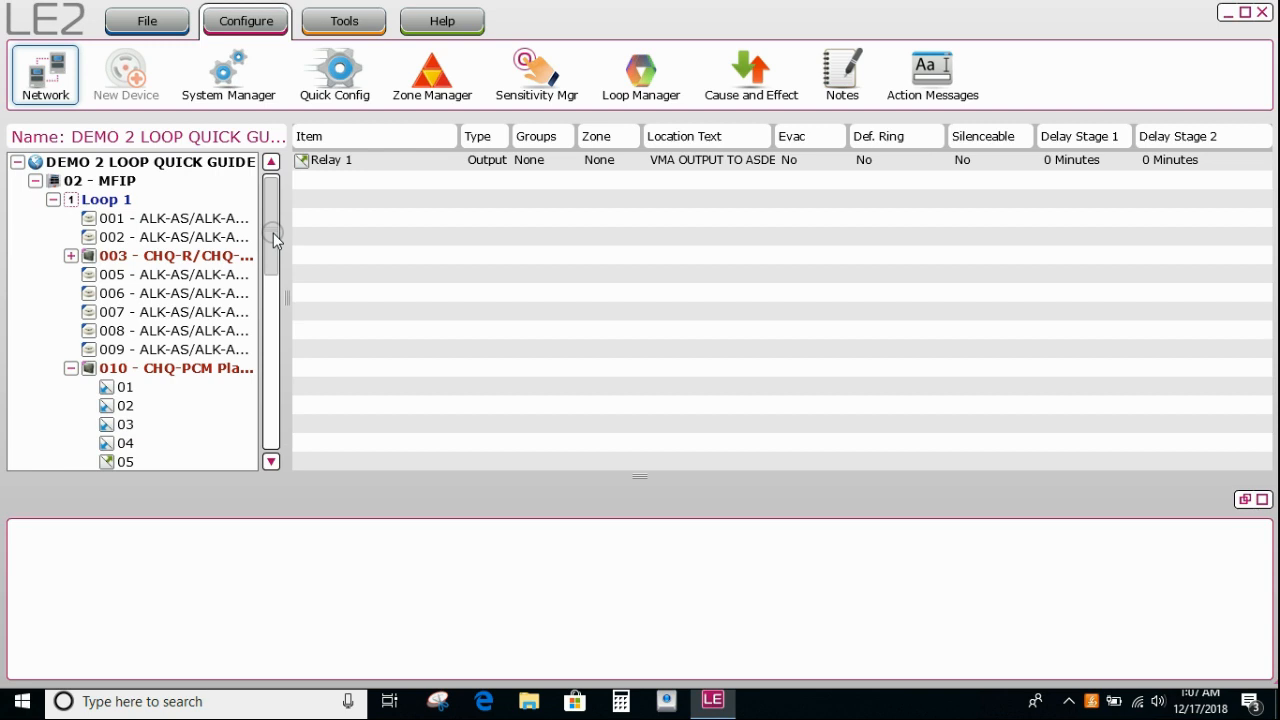
Select Loop 1 to list all its devices, including FLOW SWITCH and VMA INPUT.
scroll(down, 3)
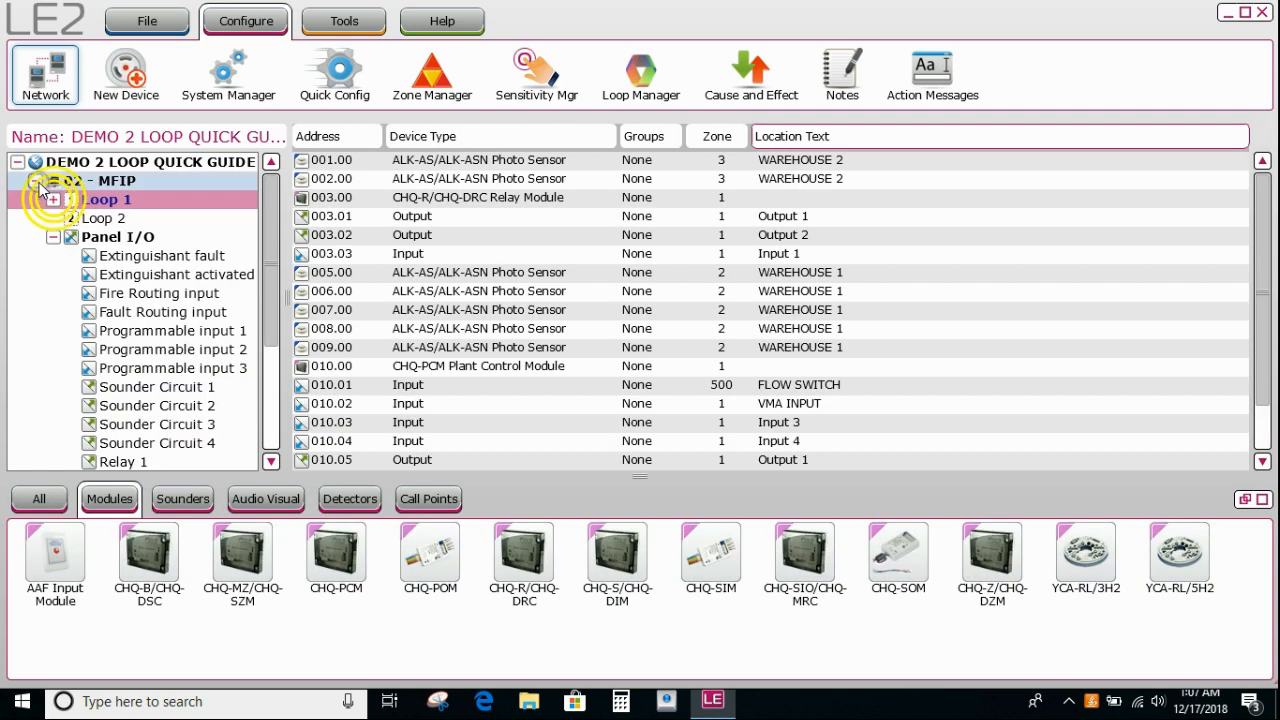
click(45, 181)
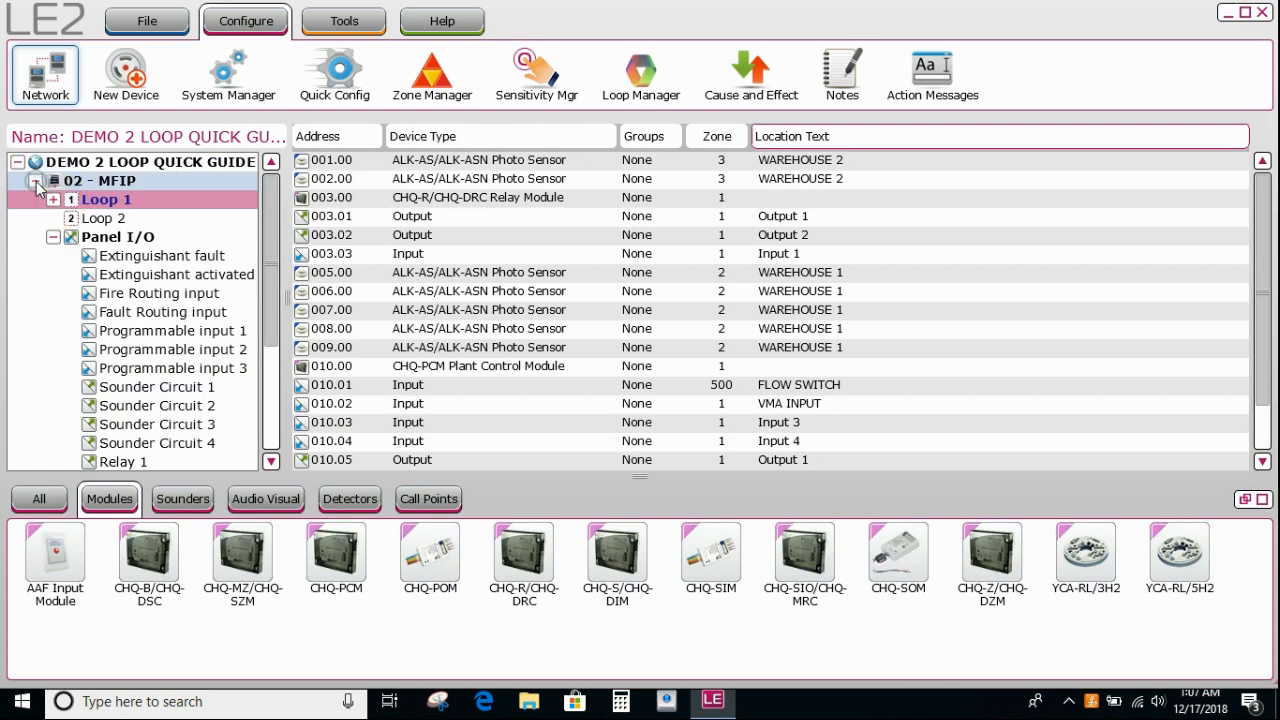